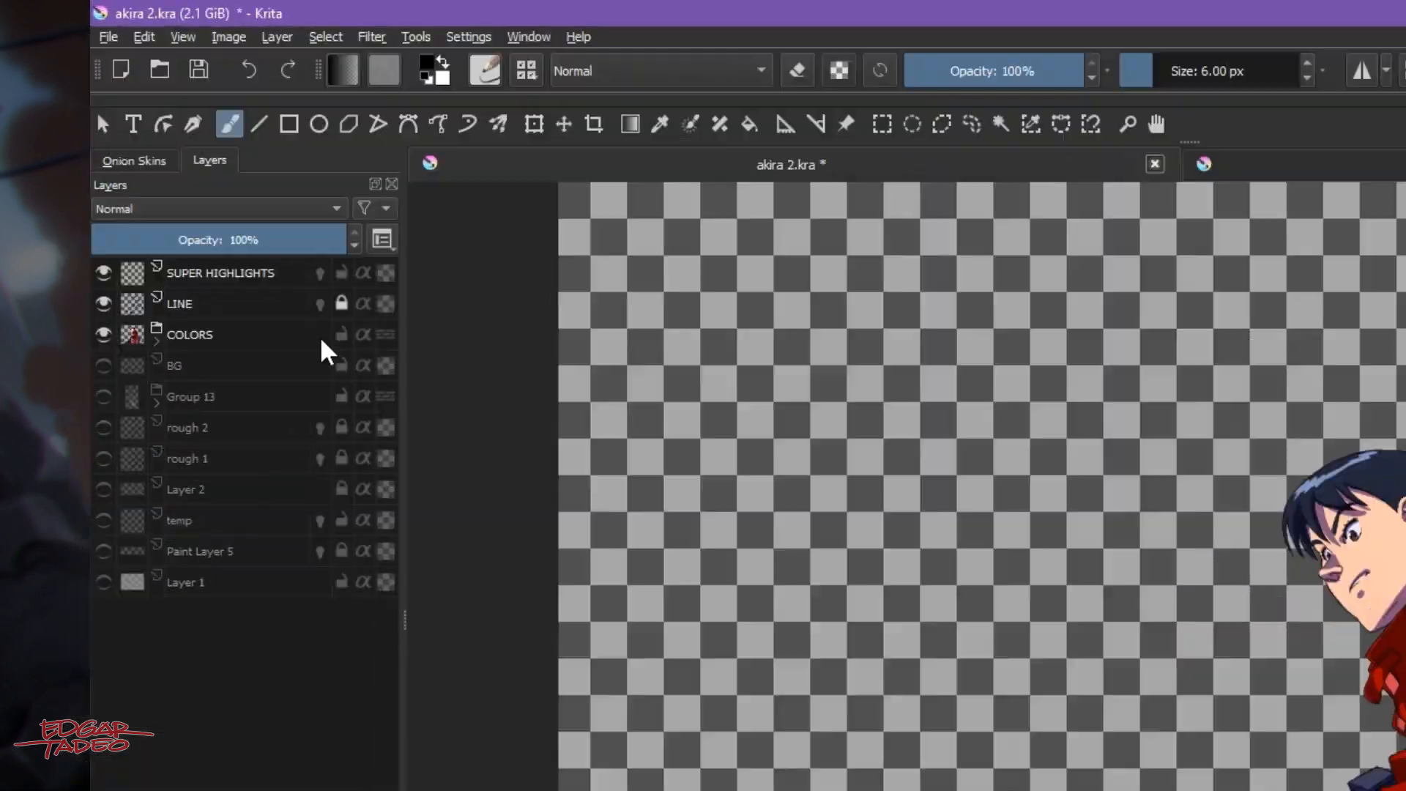
Render the akira 2 animation as a PNG image sequence into its scene folder.
click(110, 37)
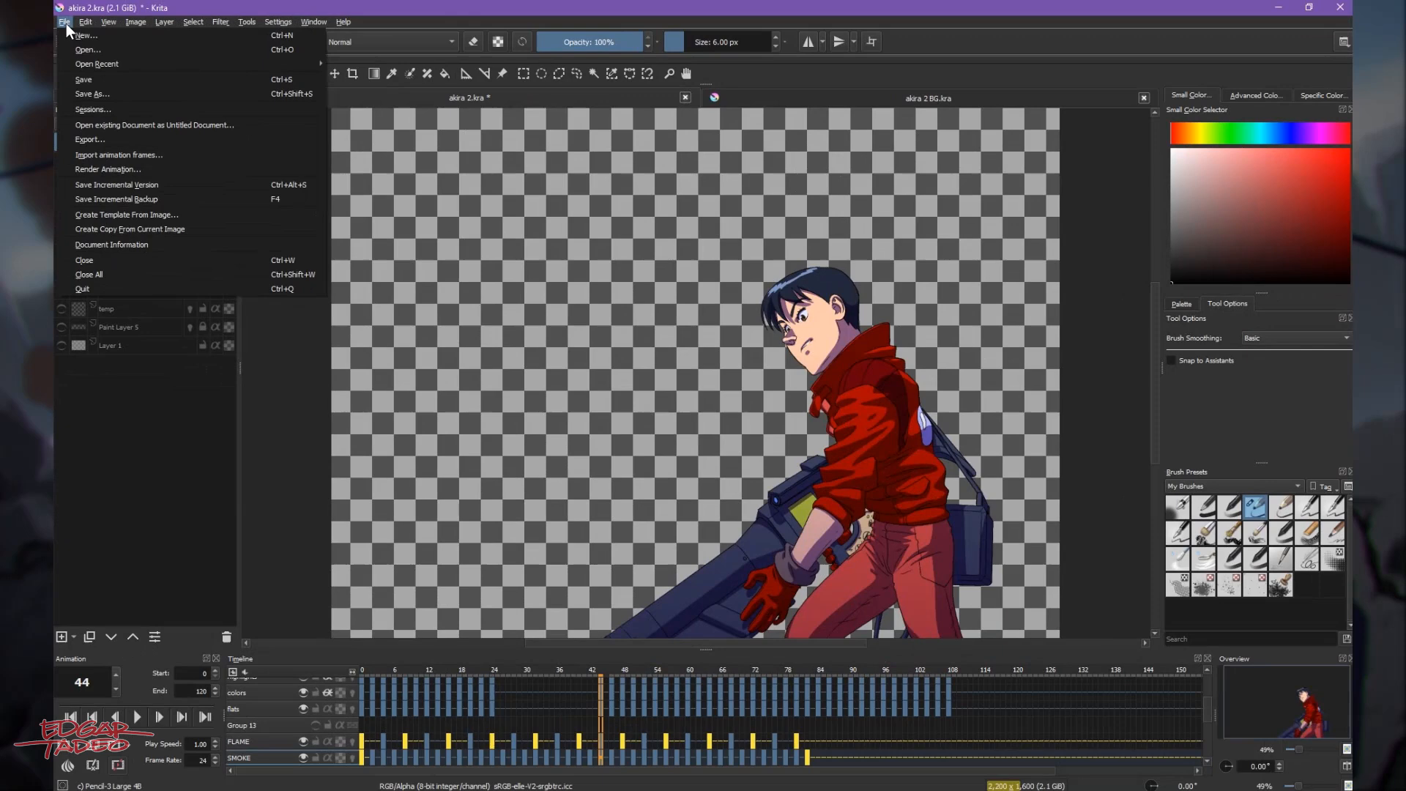
mouse_move(114, 169)
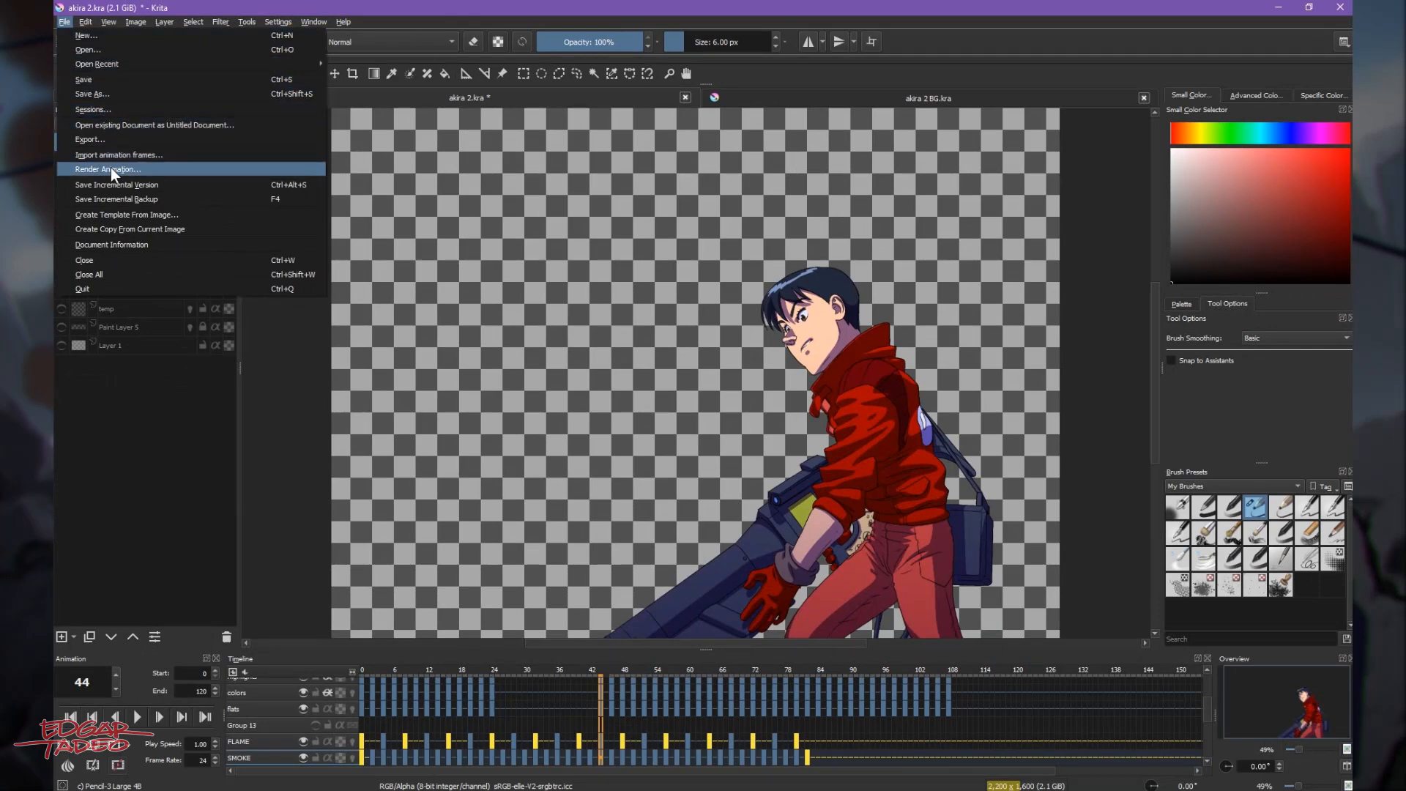
click(110, 169)
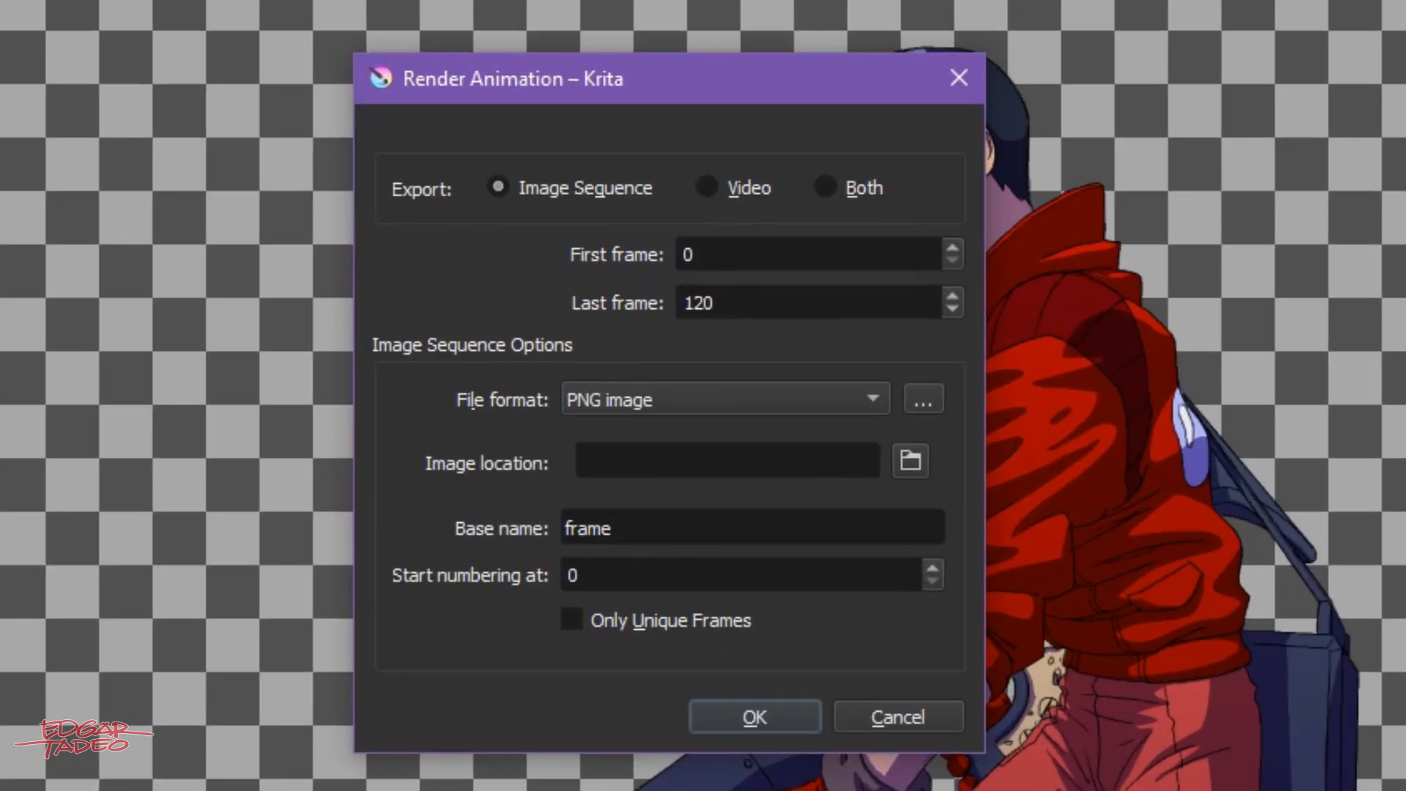
mouse_move(655, 165)
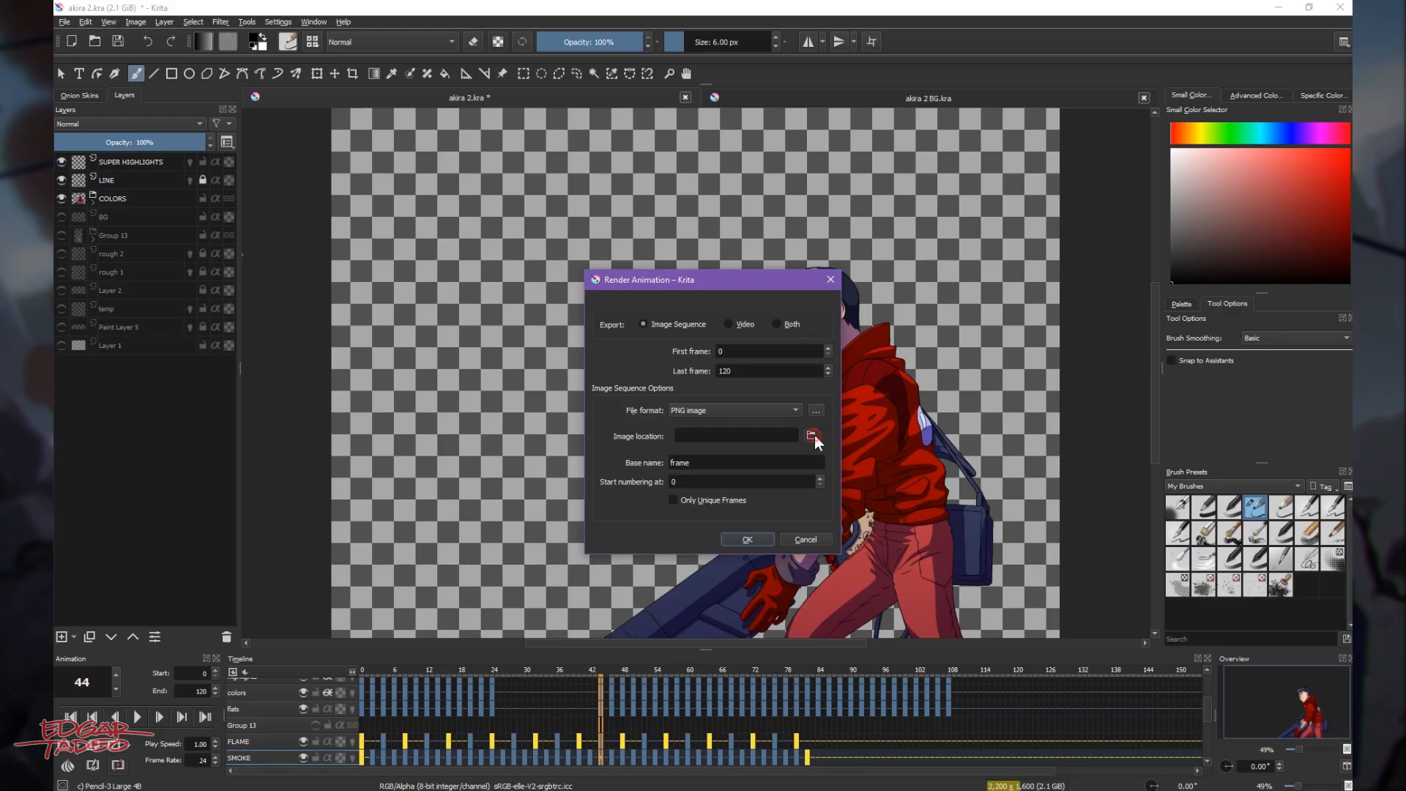
click(814, 435)
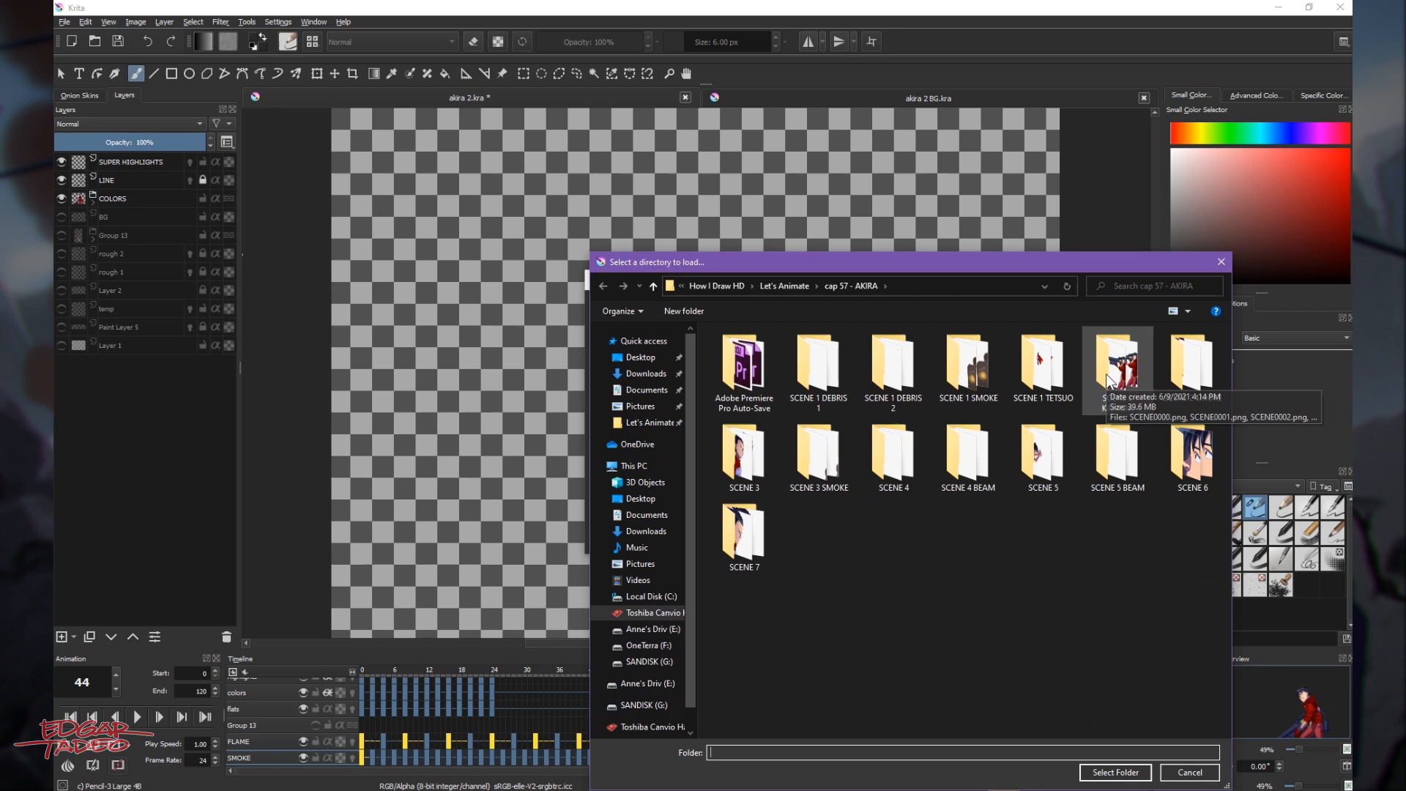
double_click(1117, 362)
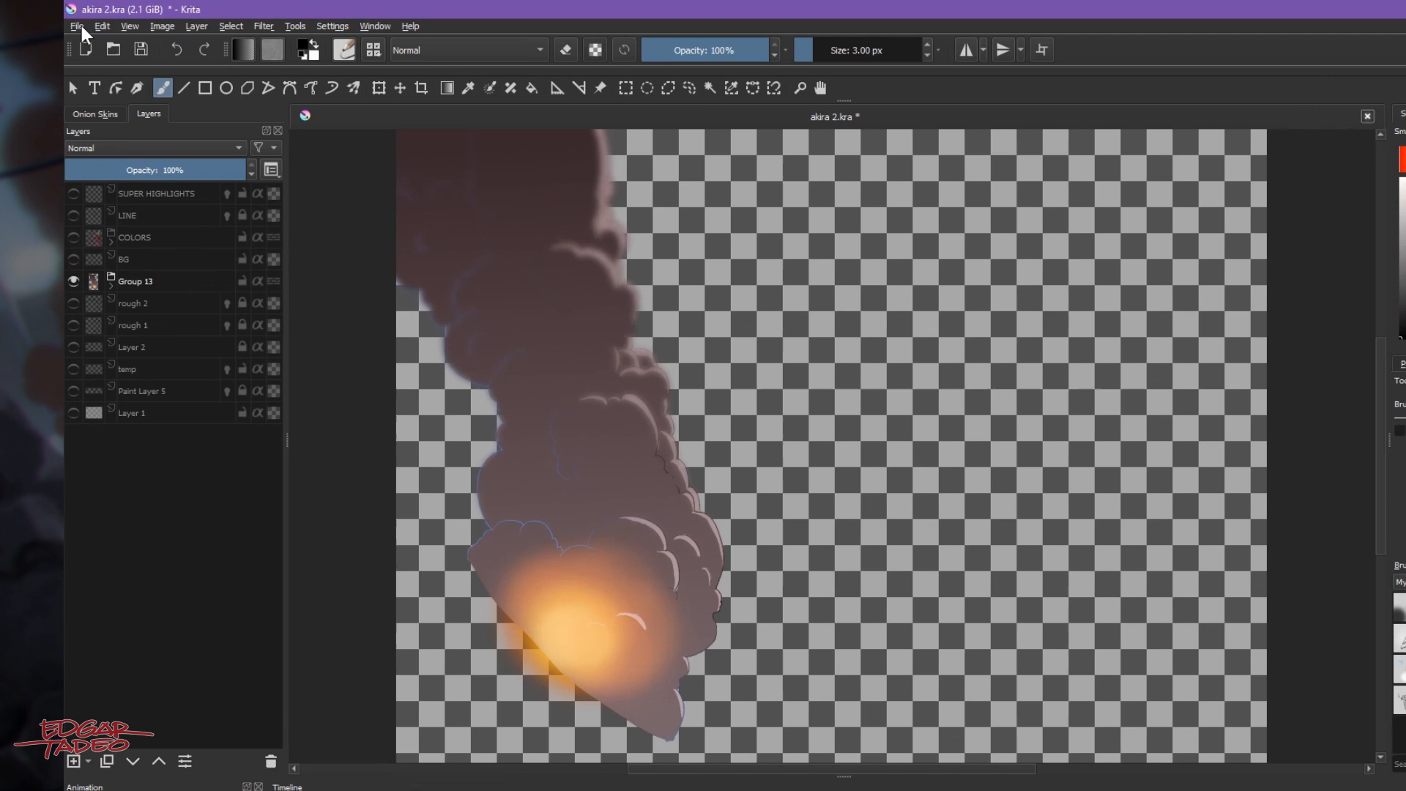
Set the Render Animation output folder to SCENE 2 SMOKE and close the dialog.
click(74, 26)
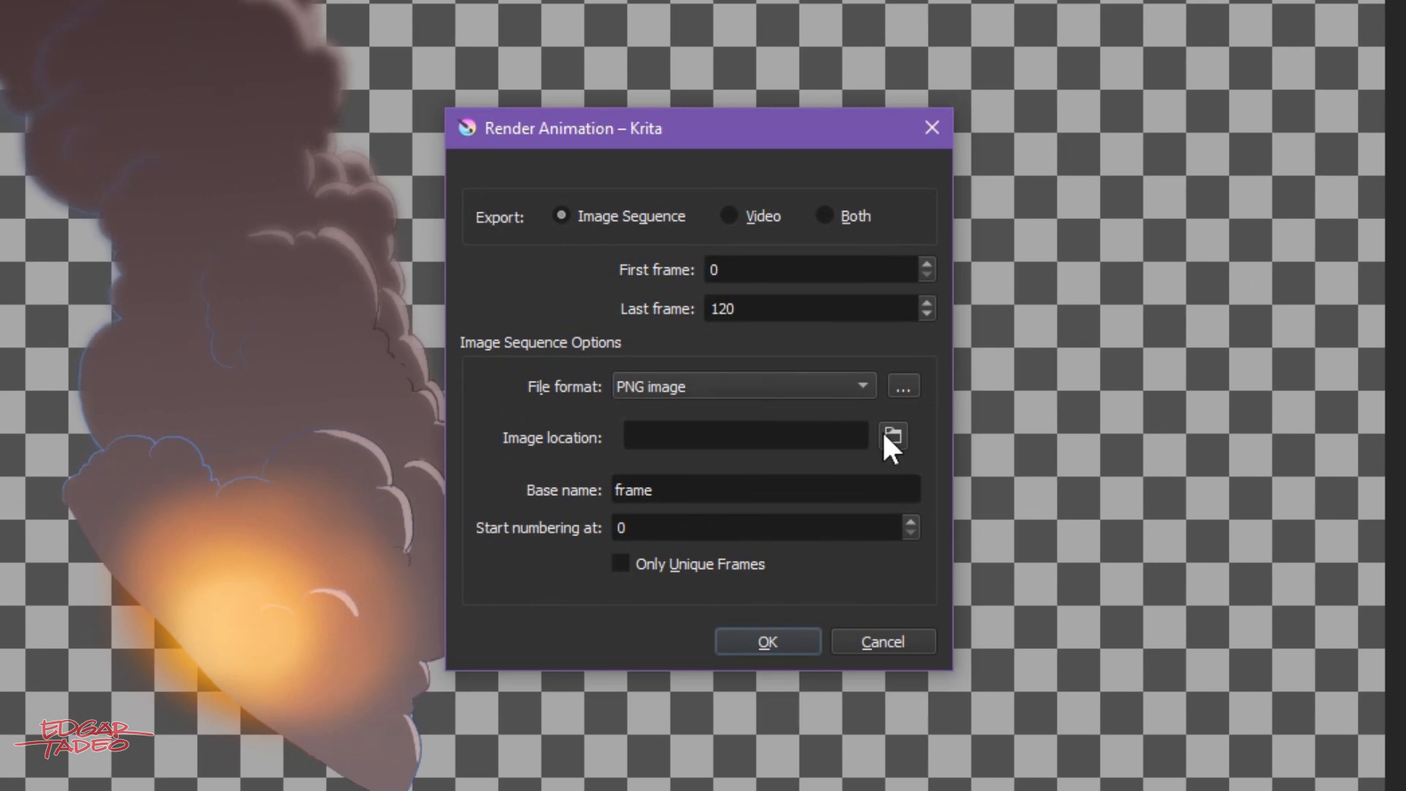
click(893, 435)
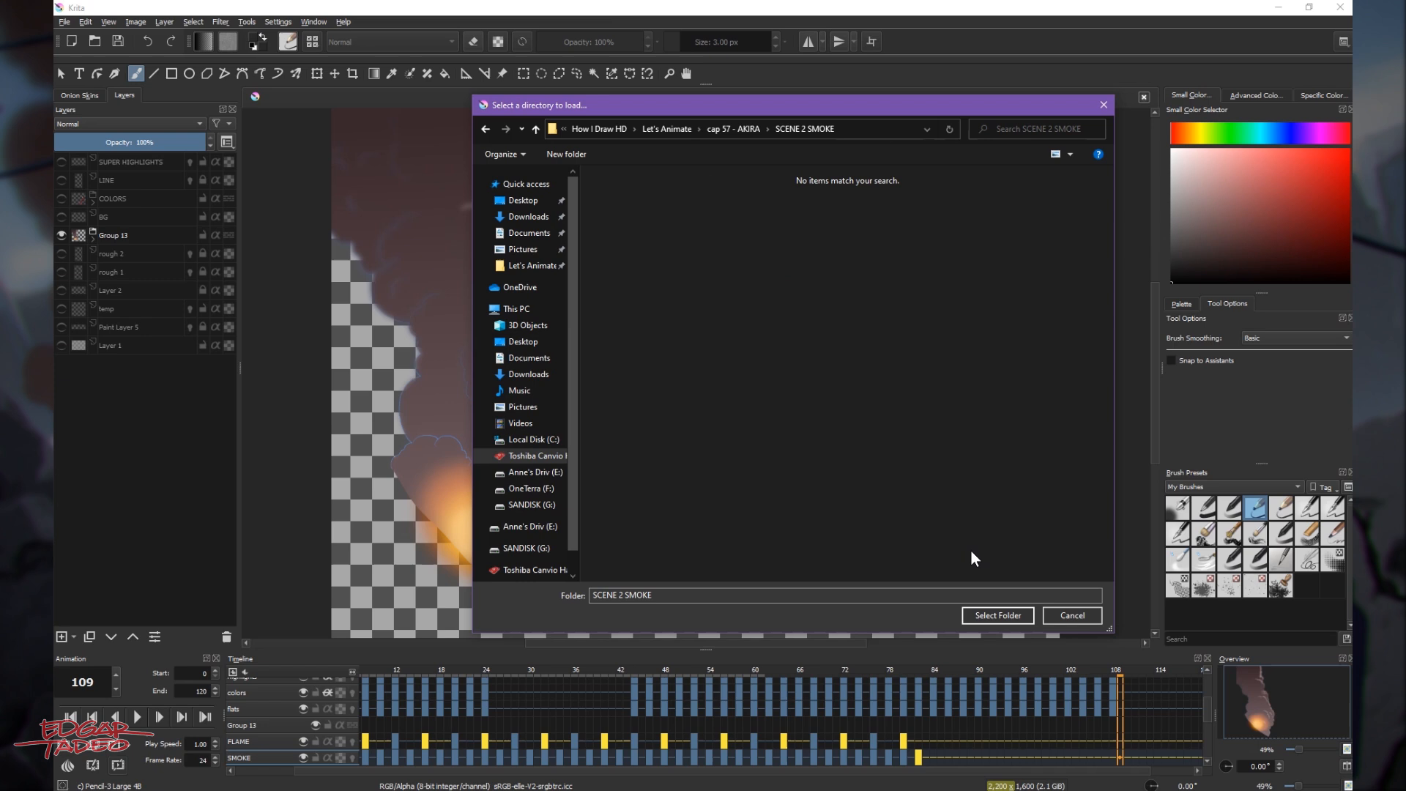
click(998, 615)
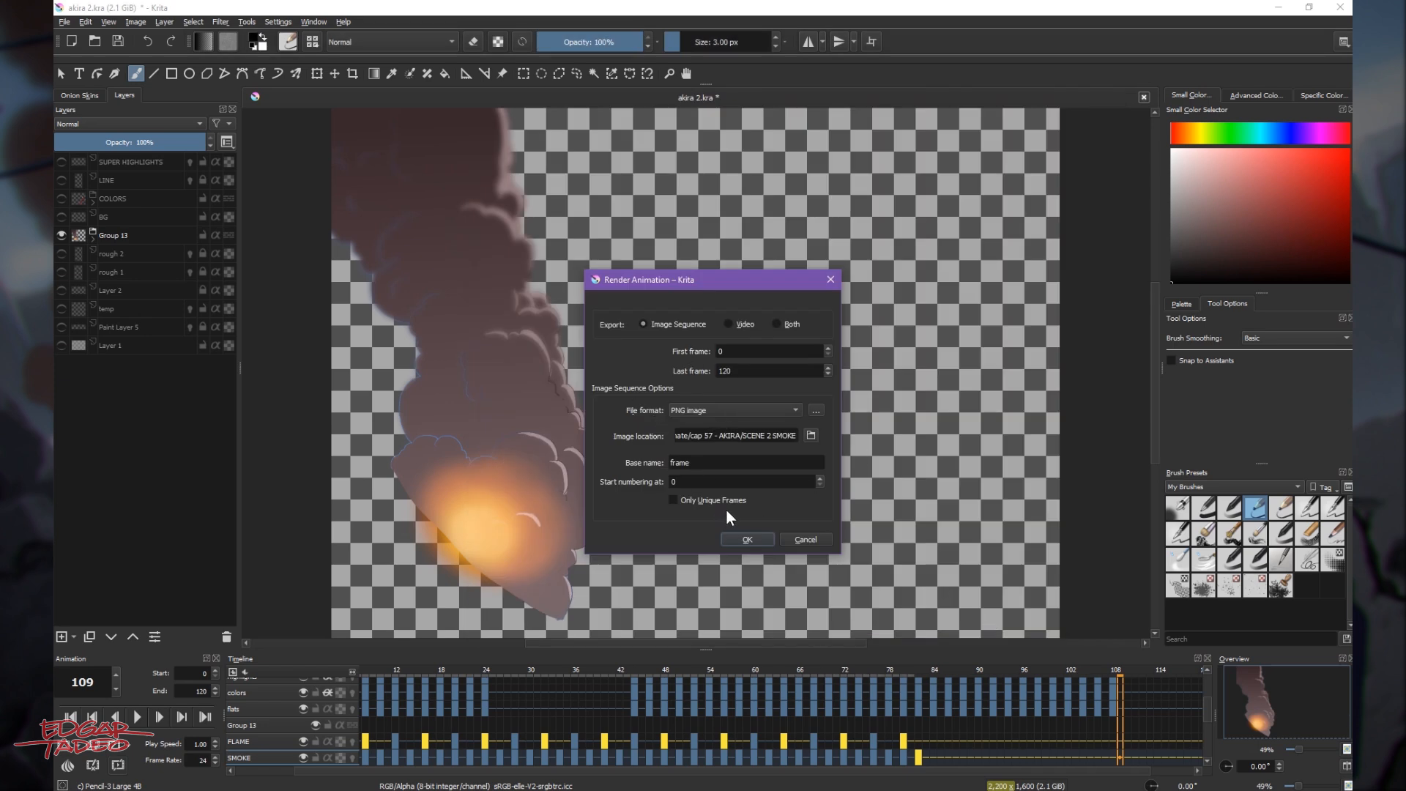
mouse_move(787, 517)
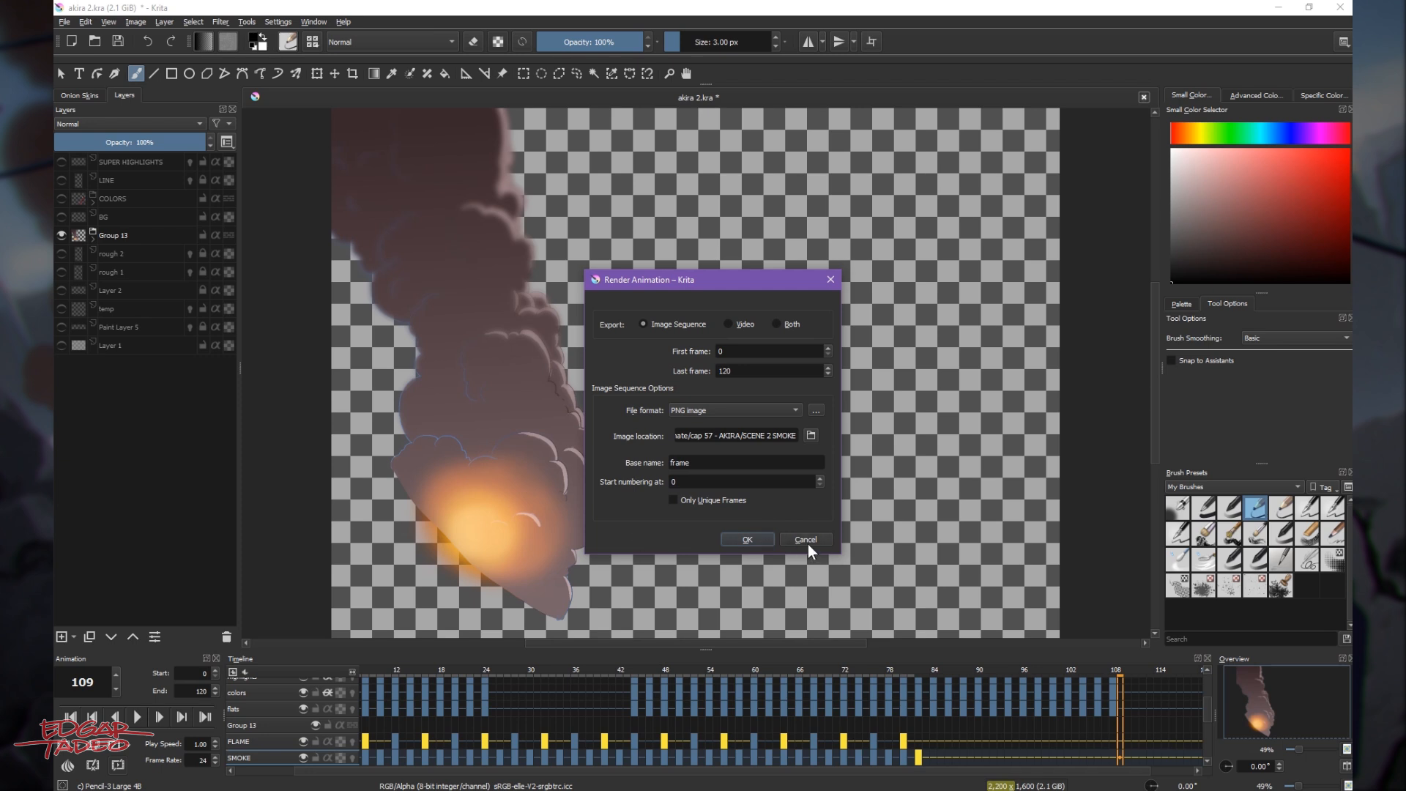
click(806, 539)
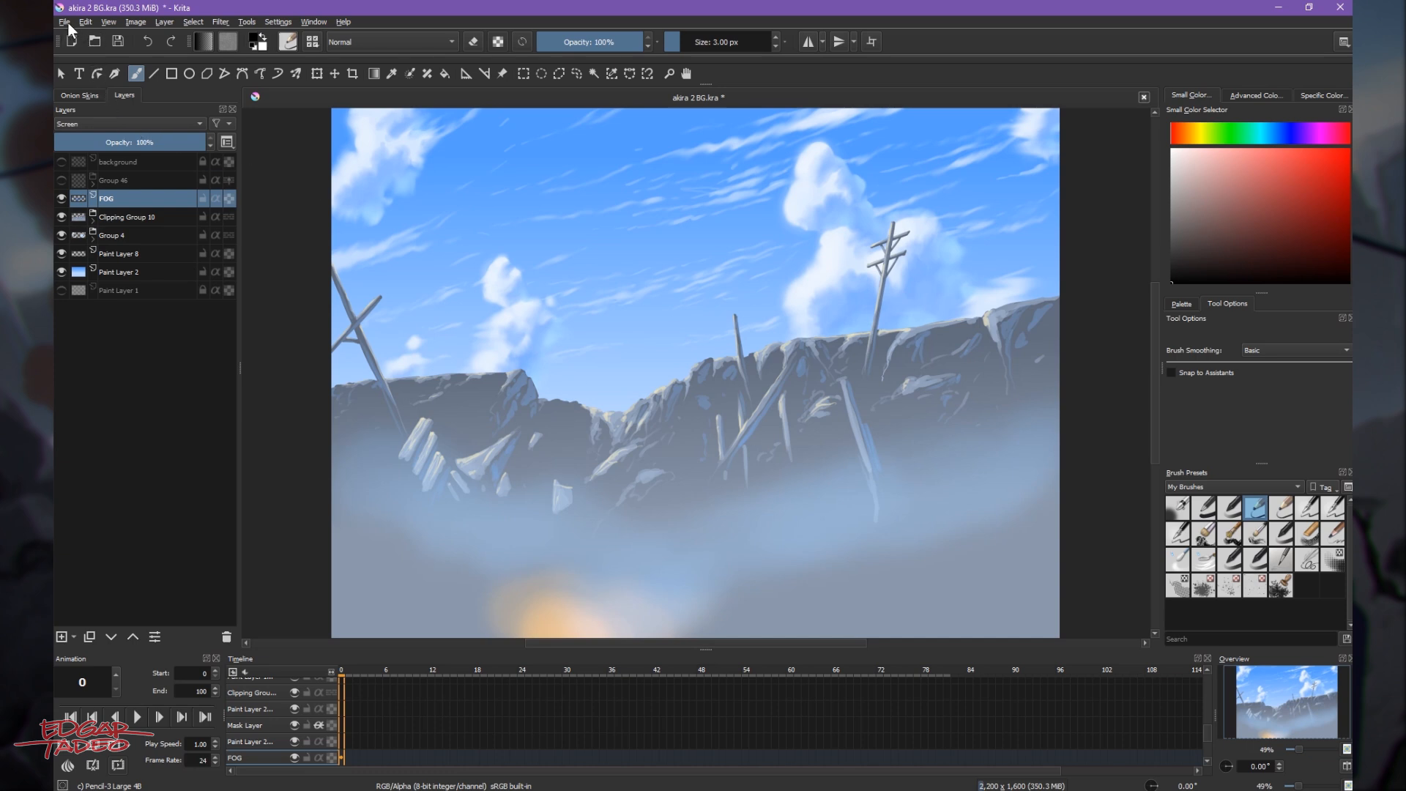
Hide the sky-and-rubble layers, leaving only Group 46 (pole and canister) visible.
click(64, 21)
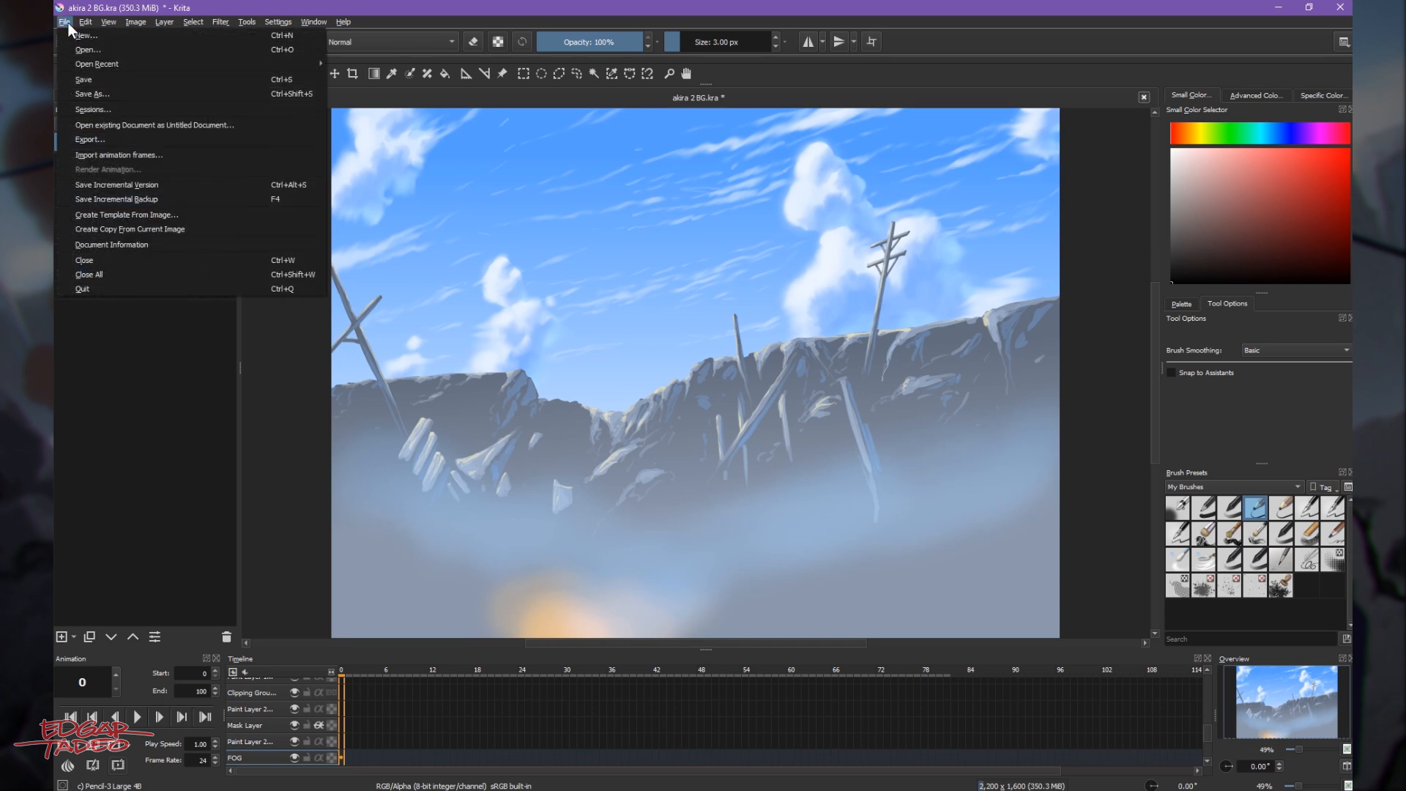
mouse_move(91, 143)
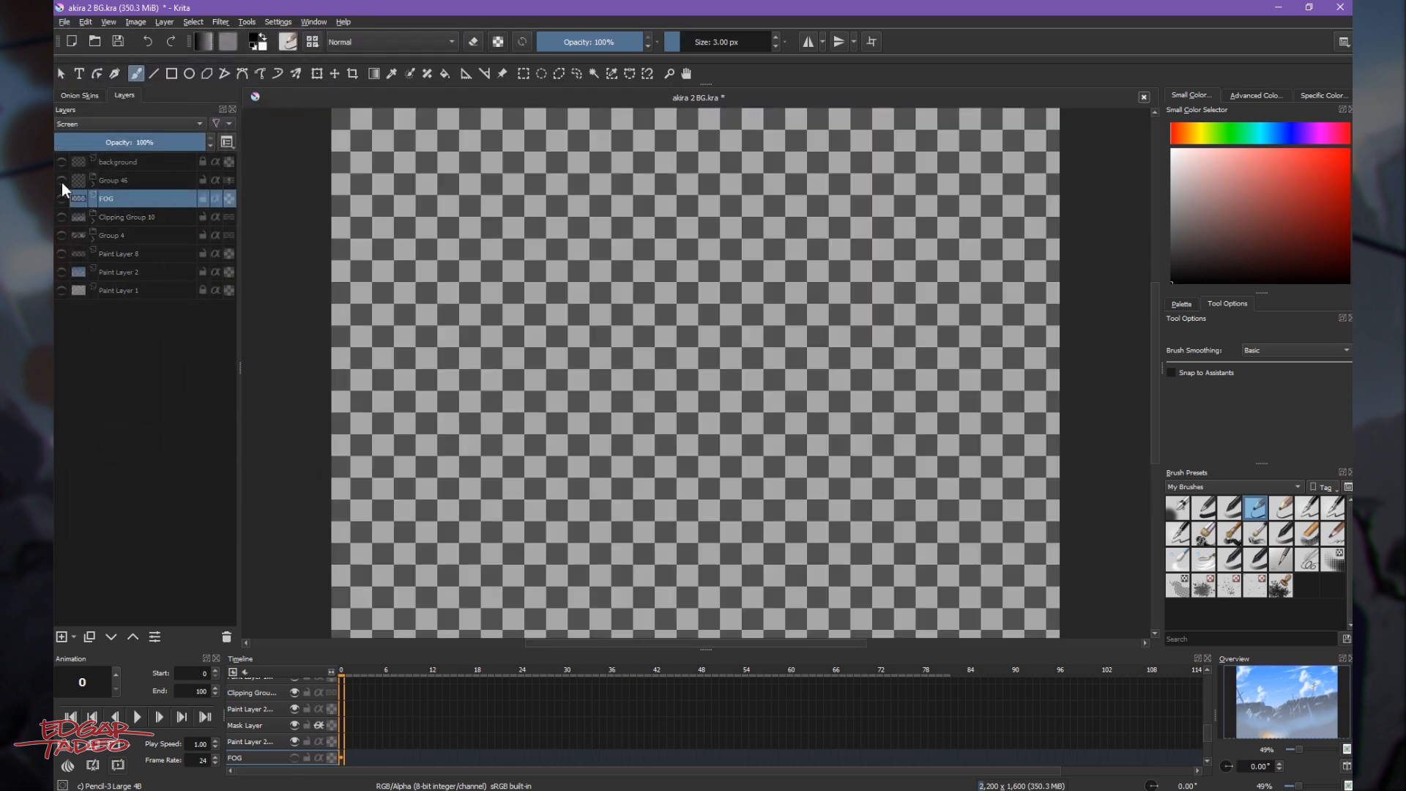
click(57, 180)
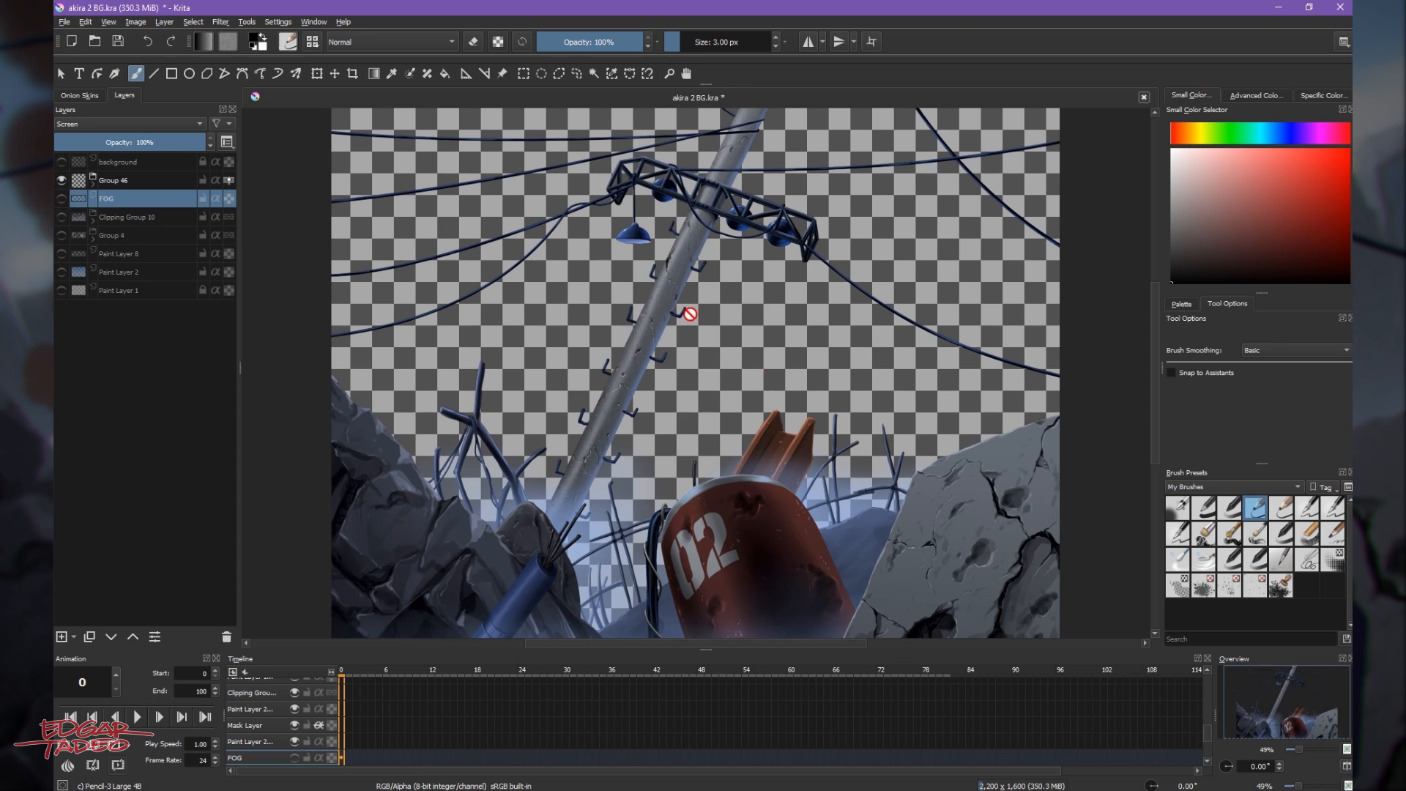
click(63, 42)
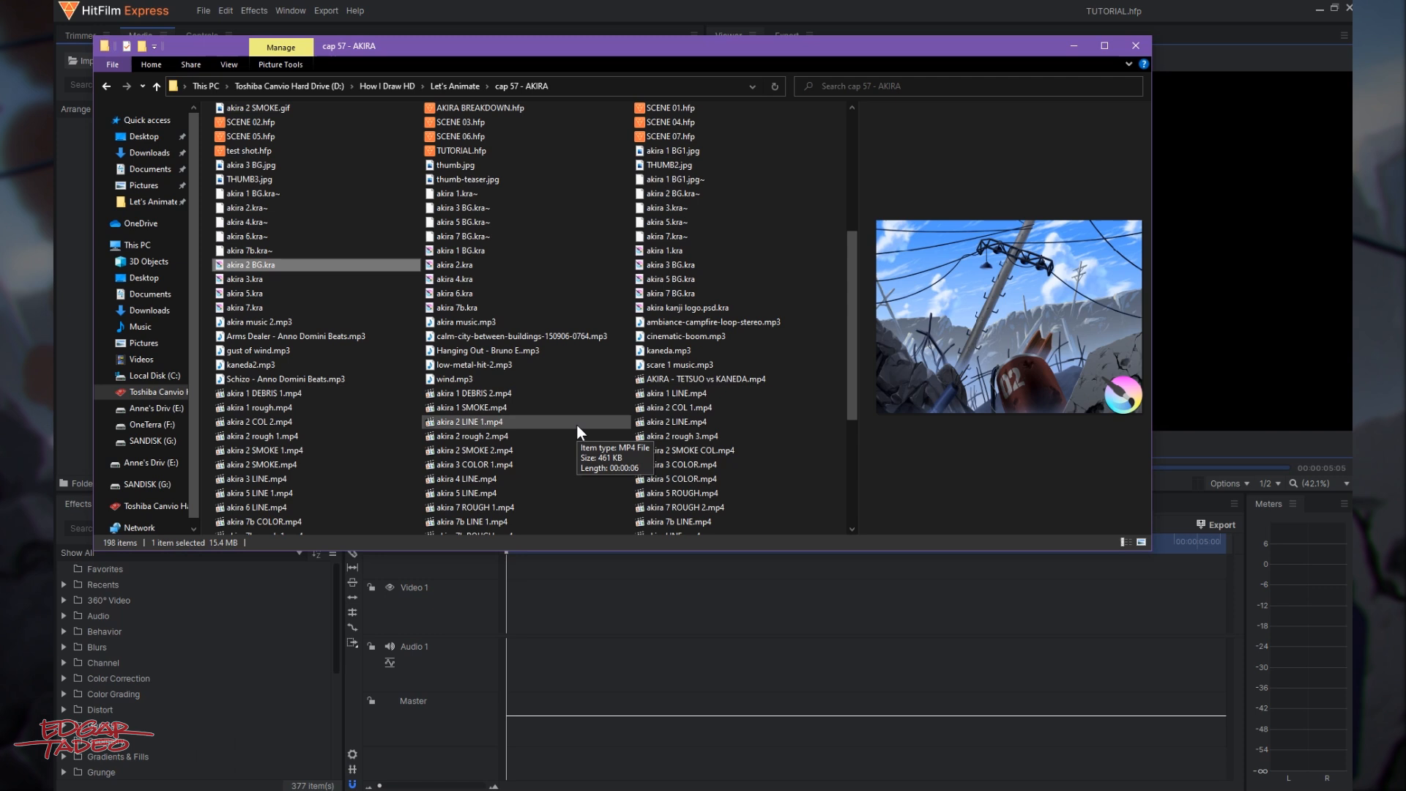
Import the SCENE 2 SMOKE and SCENE 2 KANEDA PNG image sequences into Media.
scroll(down, 3)
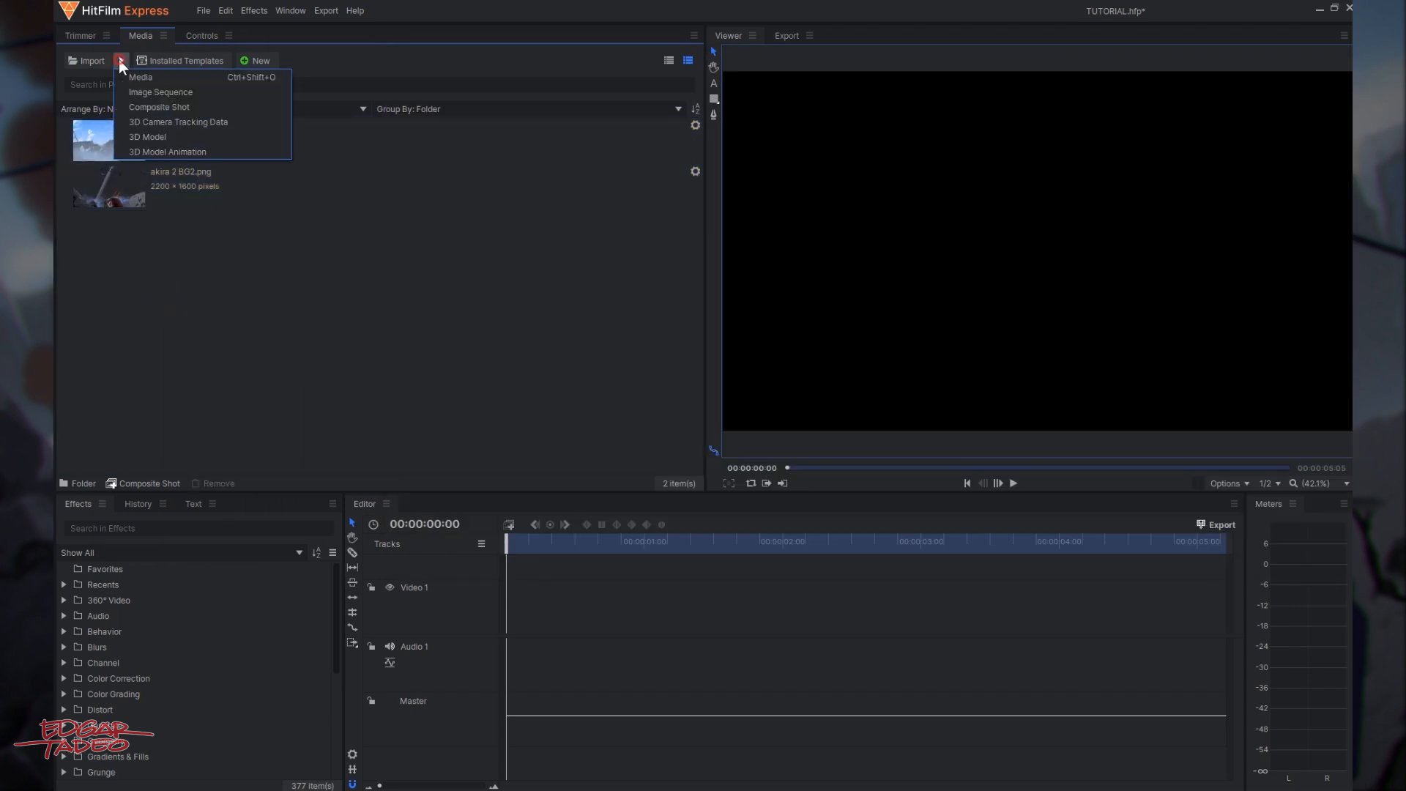
click(159, 91)
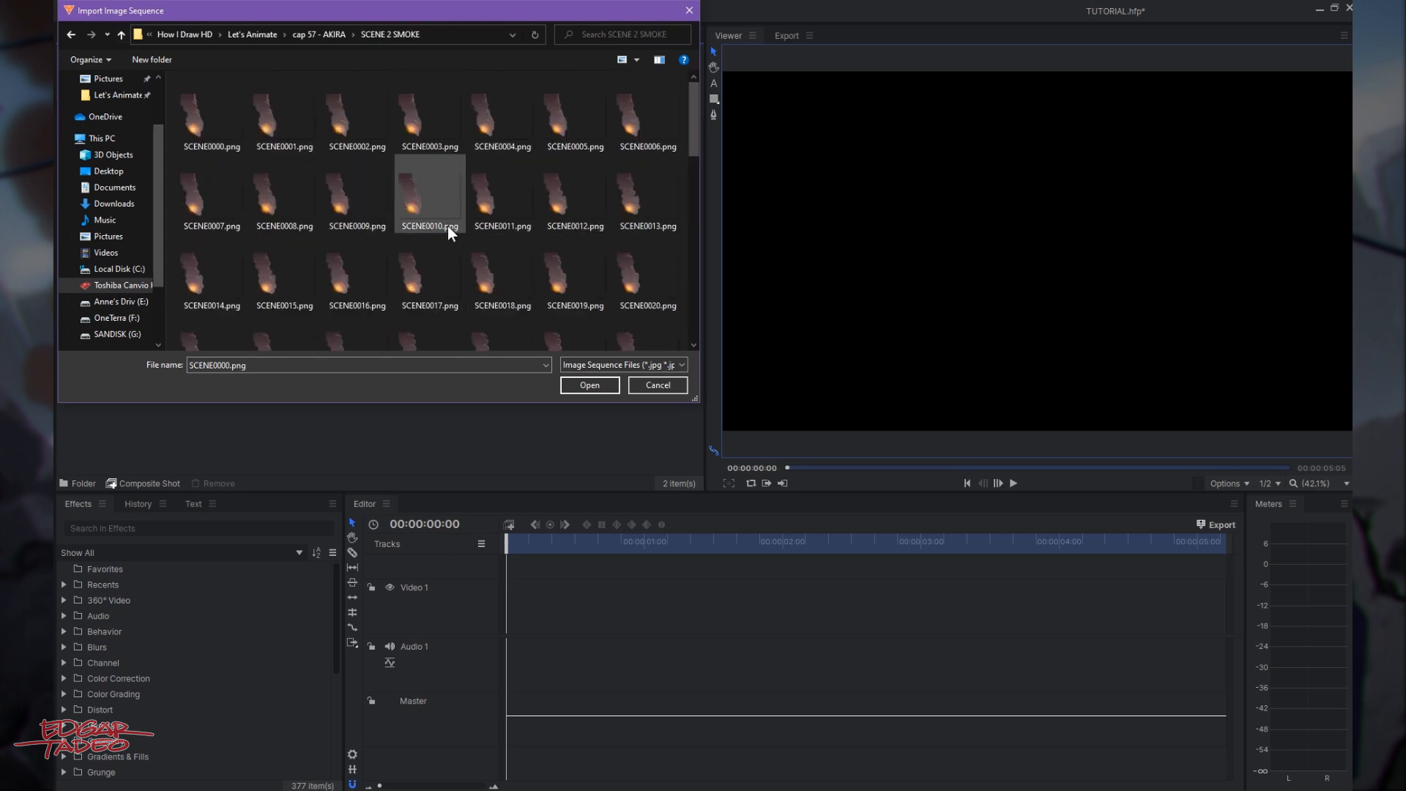
click(590, 385)
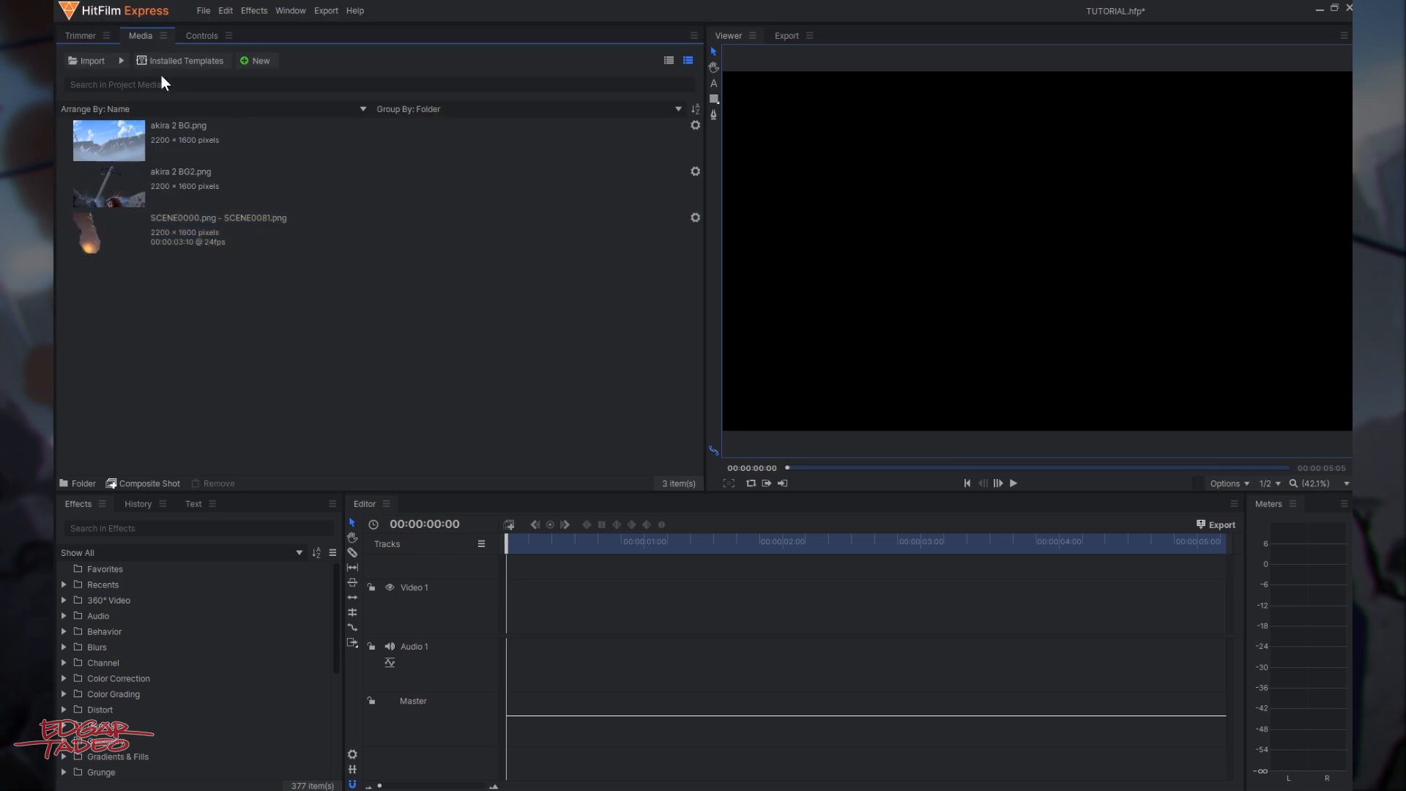
click(87, 60)
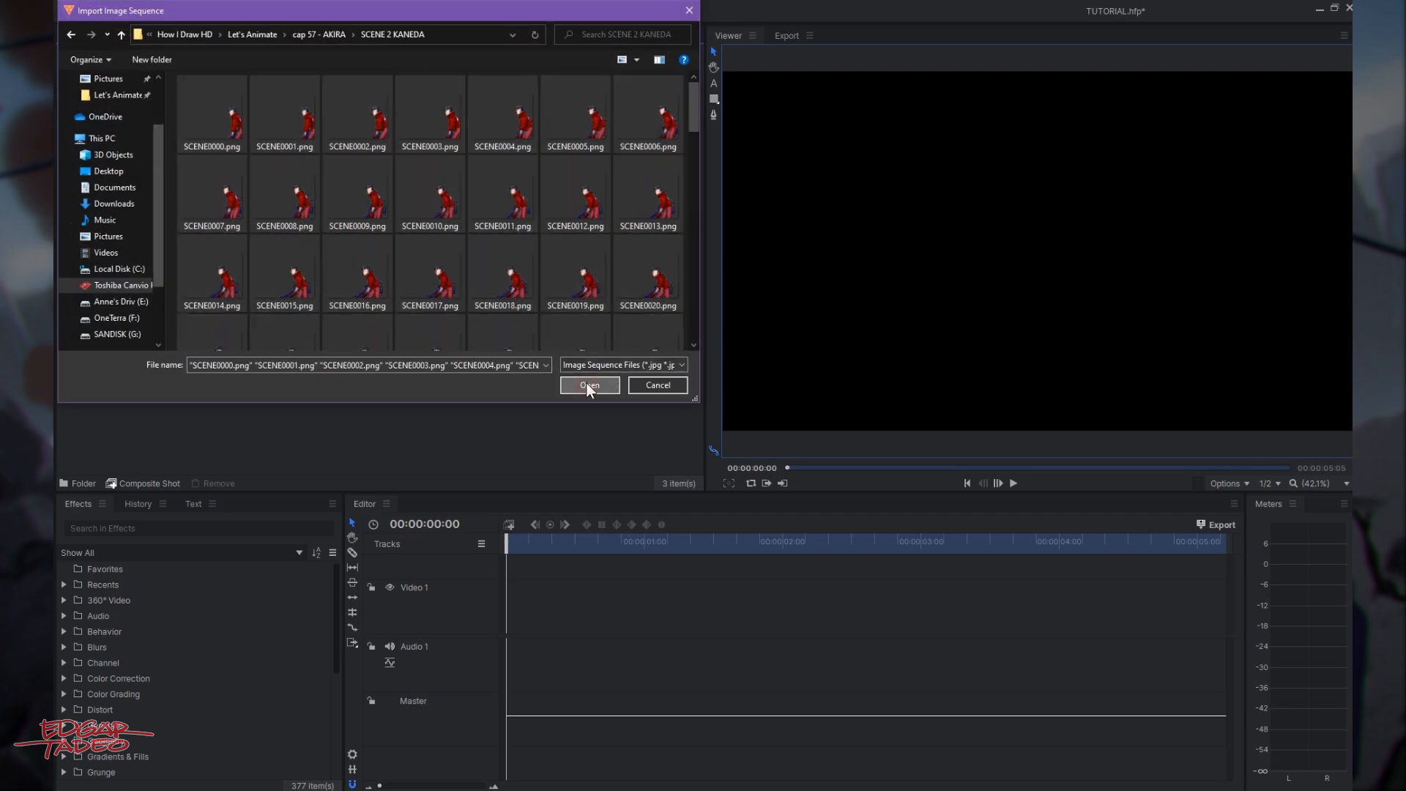
click(590, 386)
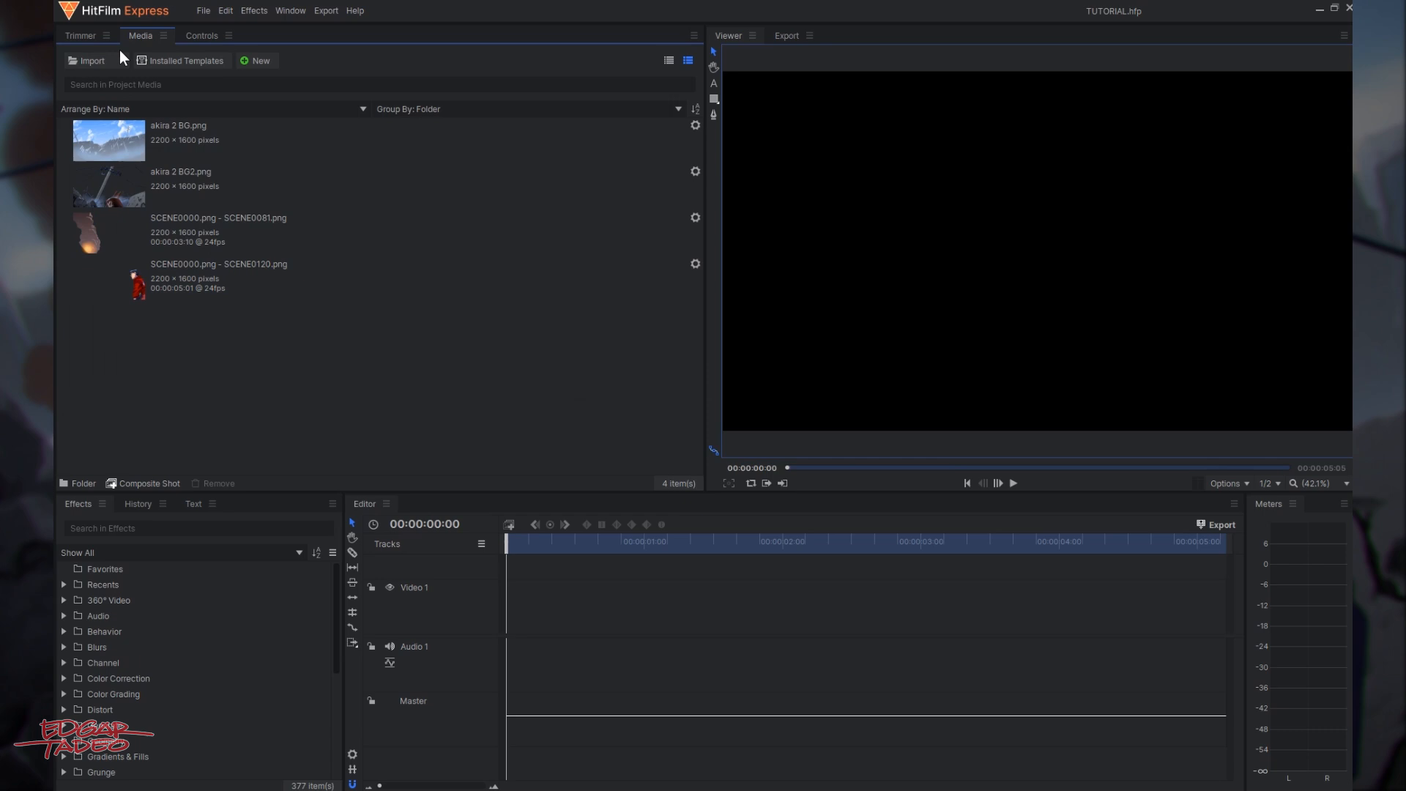
click(257, 61)
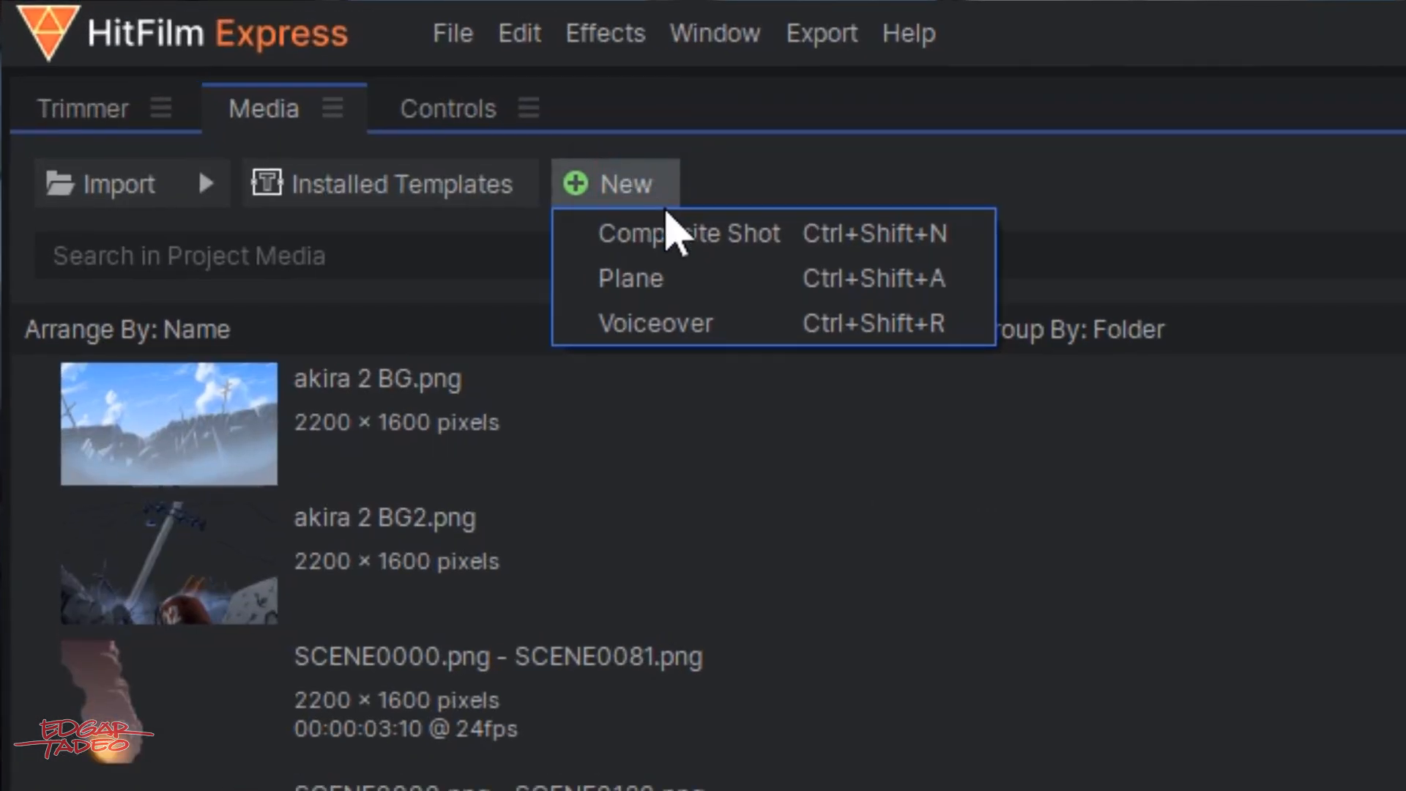
Create Composite Shot 1 from the 1080p Full HD @ 24 fps template, 5s 18f long.
click(690, 234)
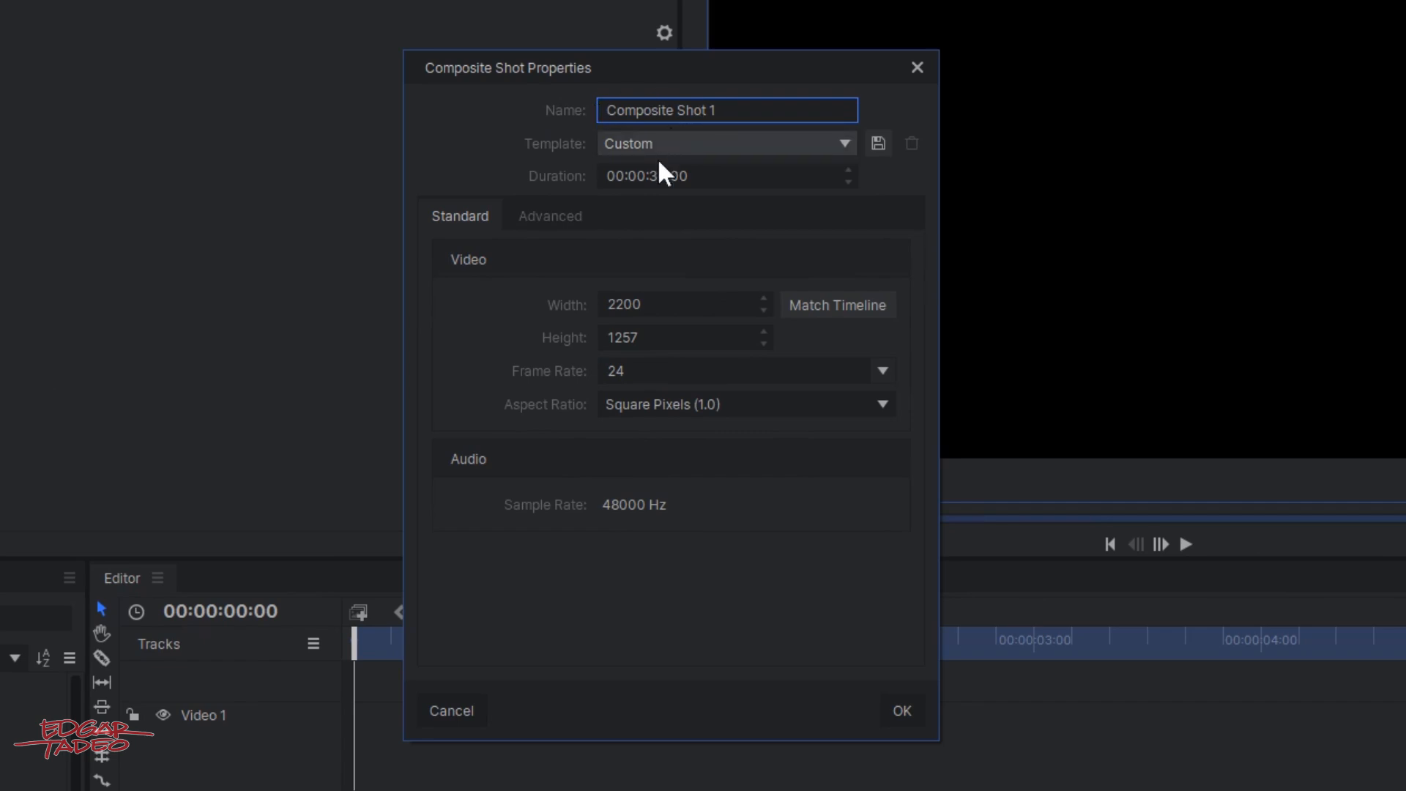
click(721, 176)
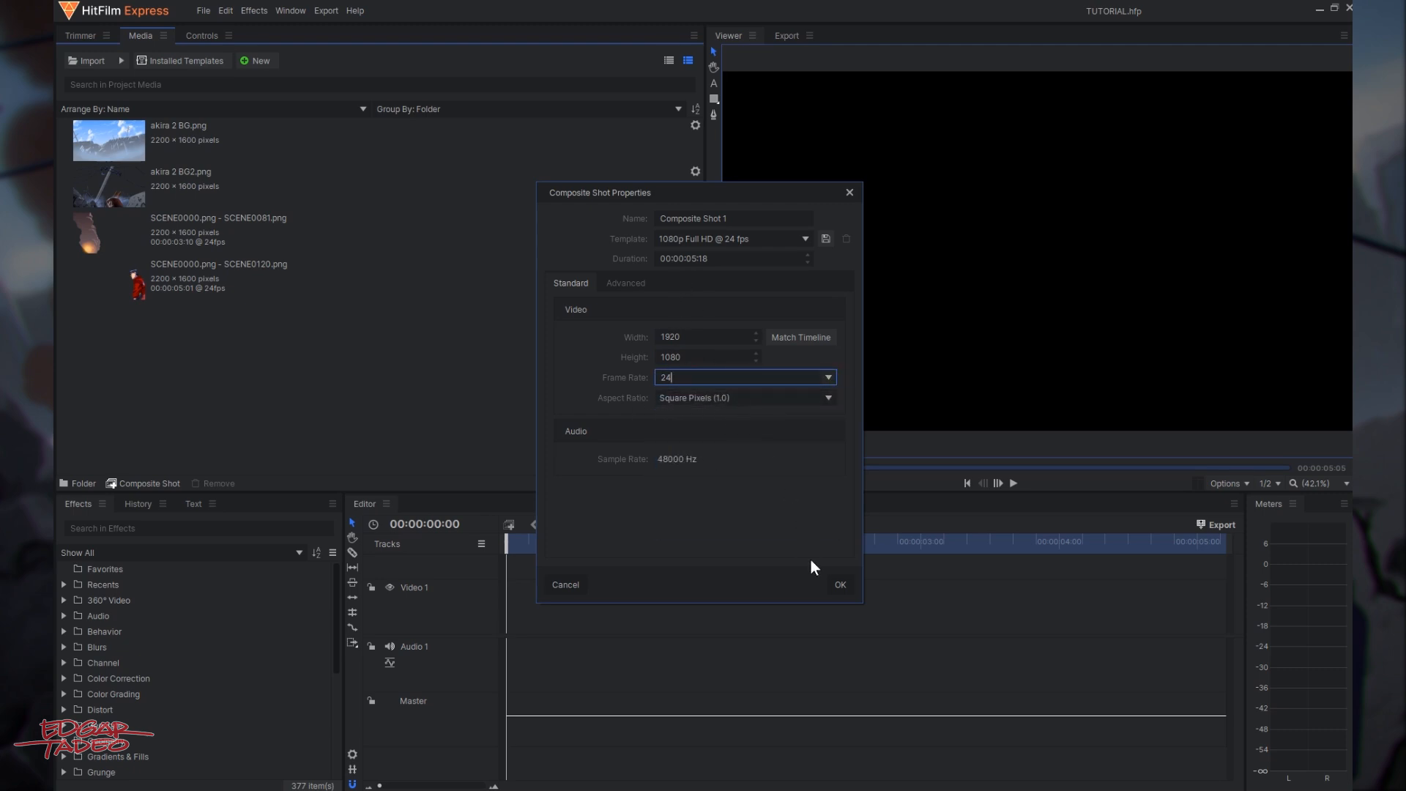
click(840, 584)
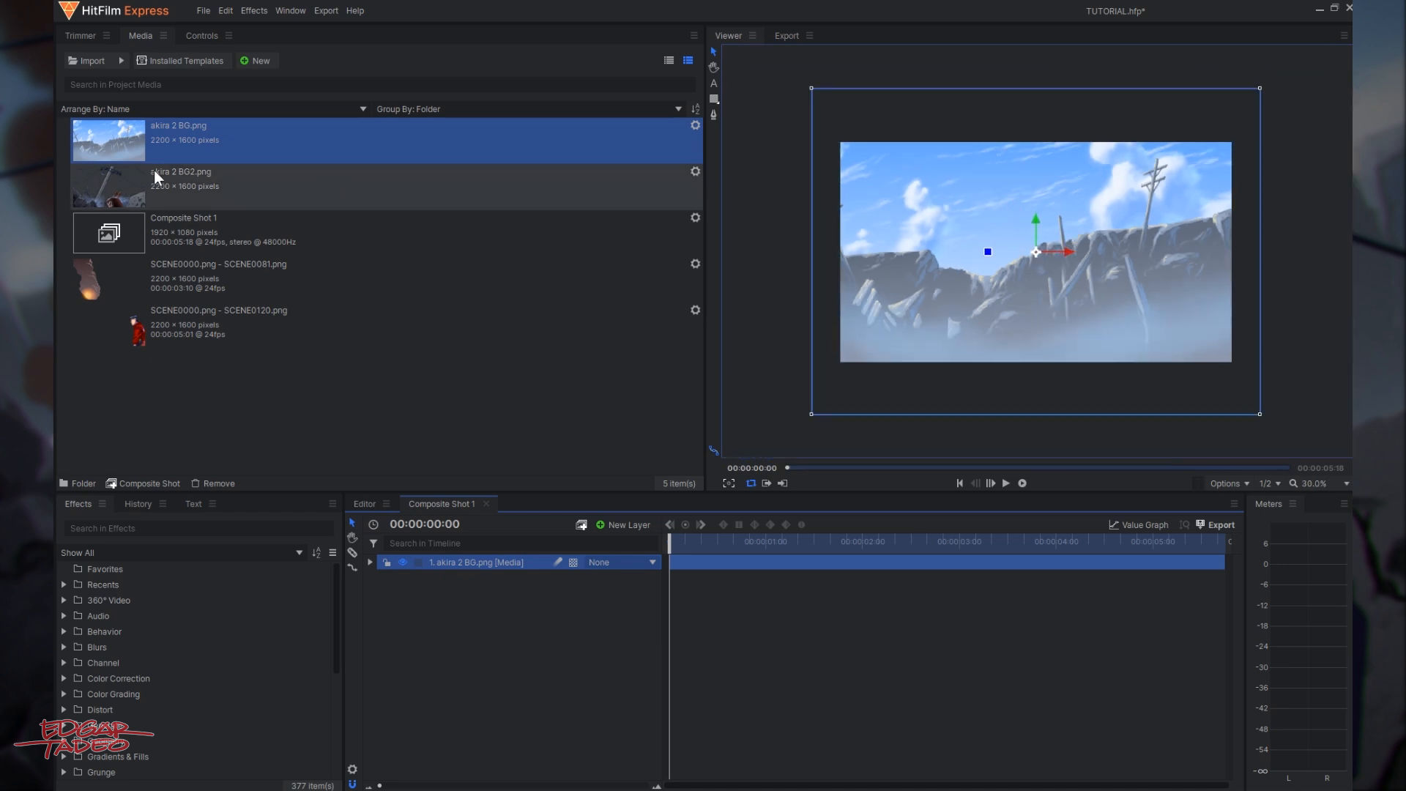
Drag akira 2 BG, BG2, the smoke and Kaneda sequences into the composite timeline.
click(179, 178)
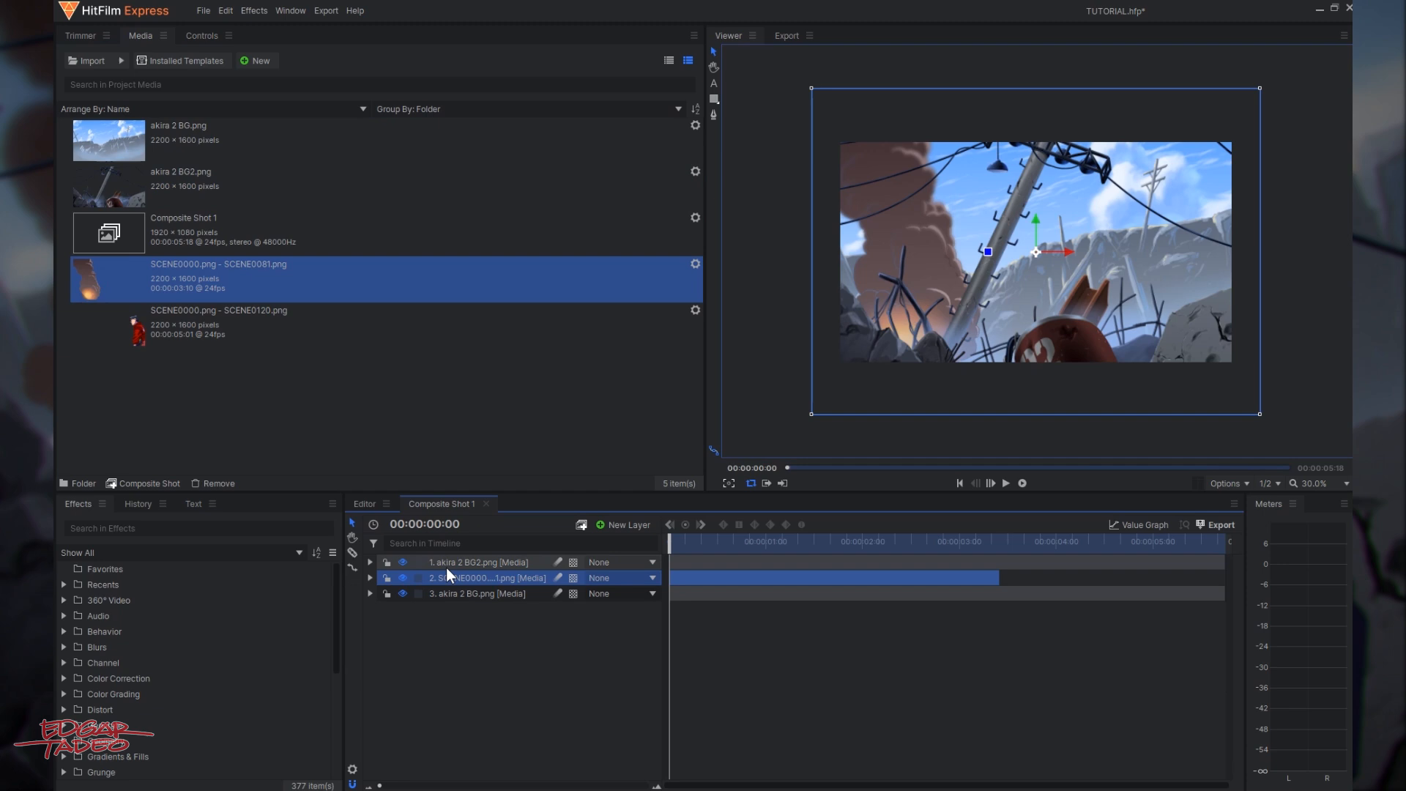
click(218, 323)
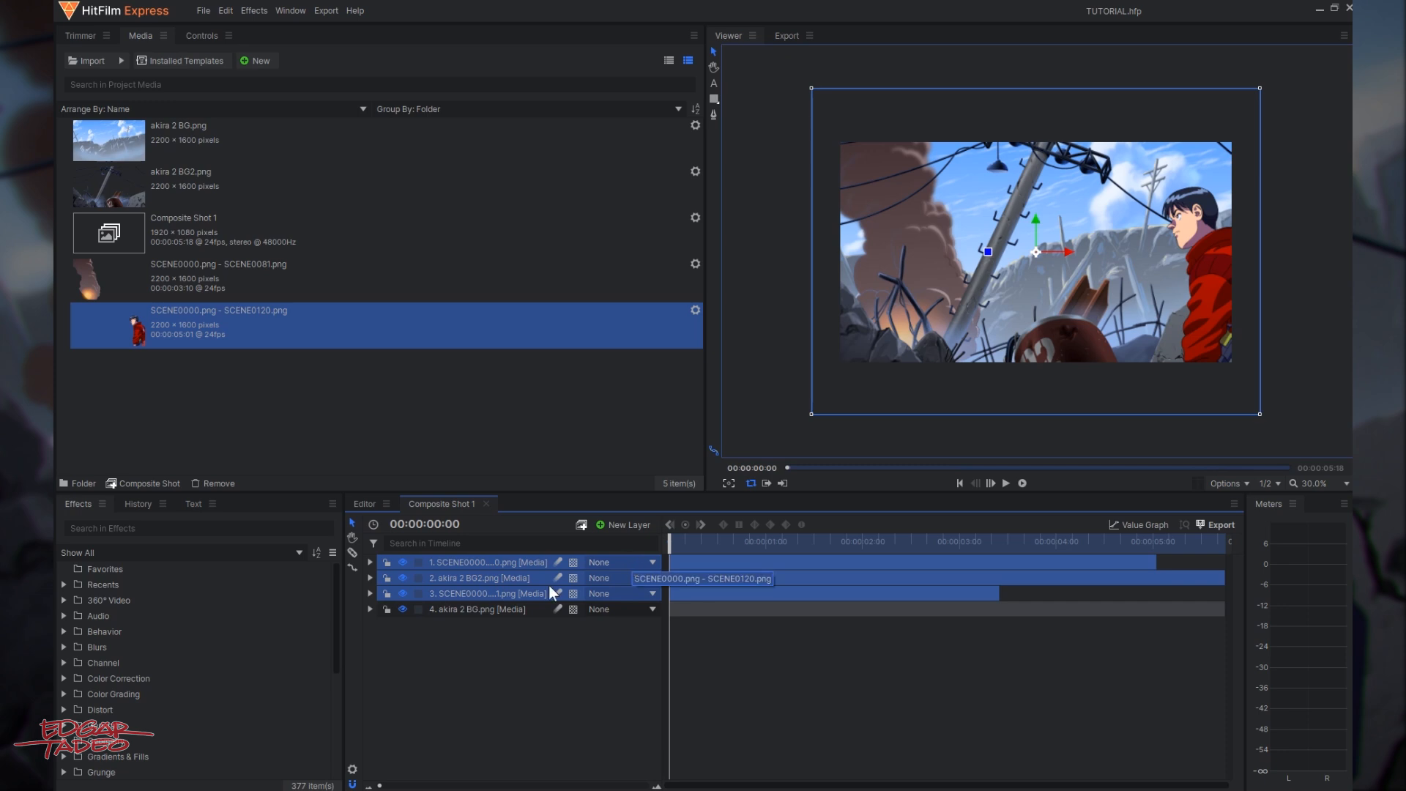
Parent layers 1–3 to akira 2 BG.png, lock them, and drag the background up.
click(622, 562)
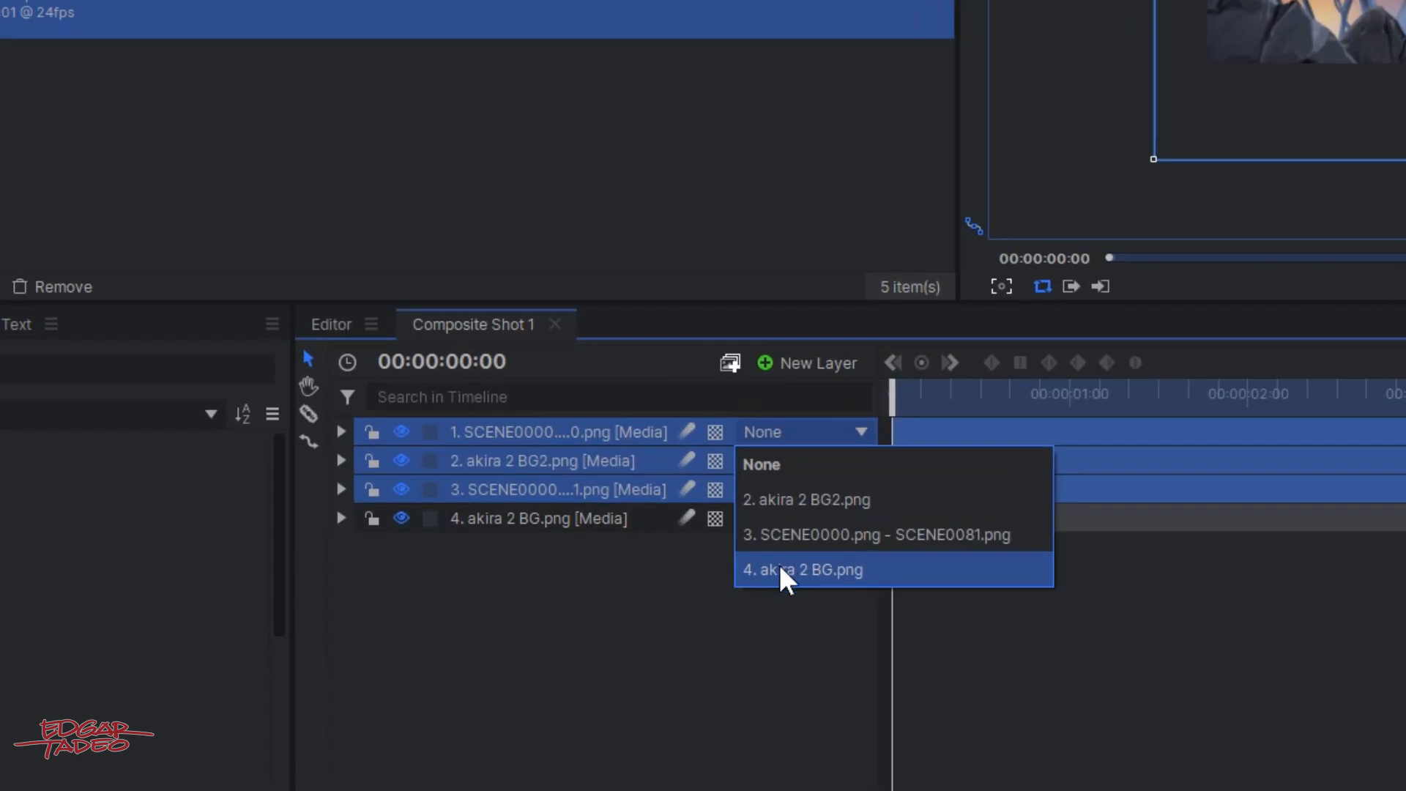
click(805, 570)
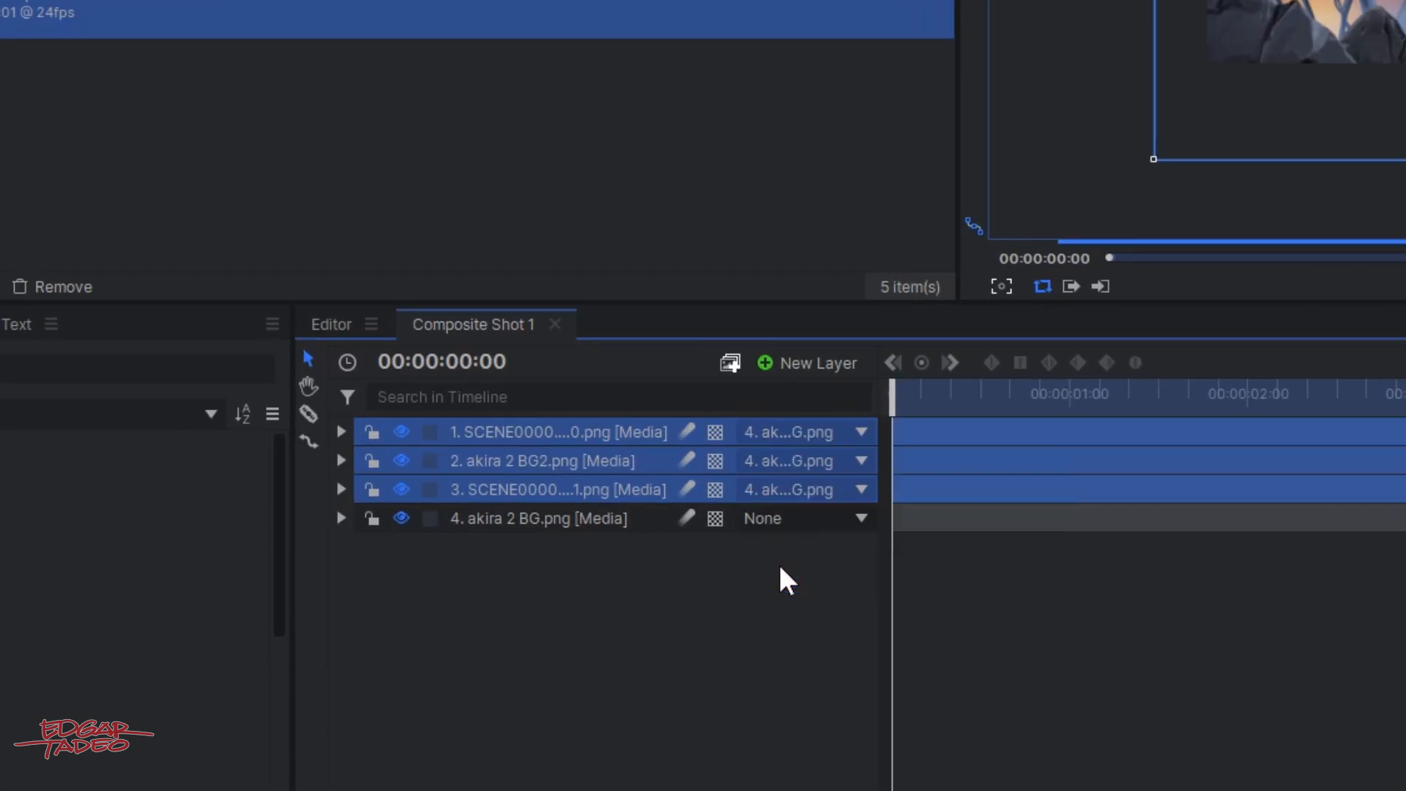
mouse_move(588, 551)
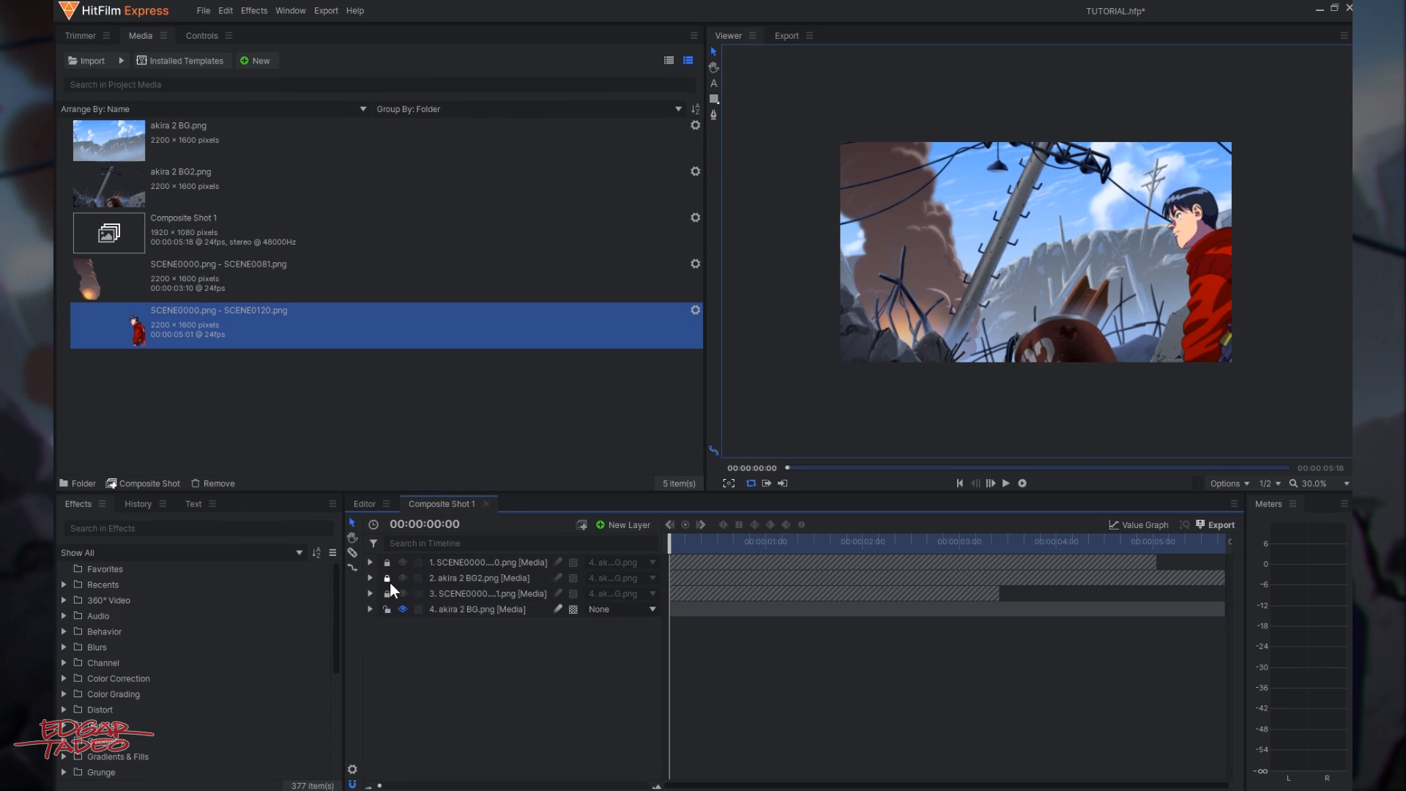
click(477, 609)
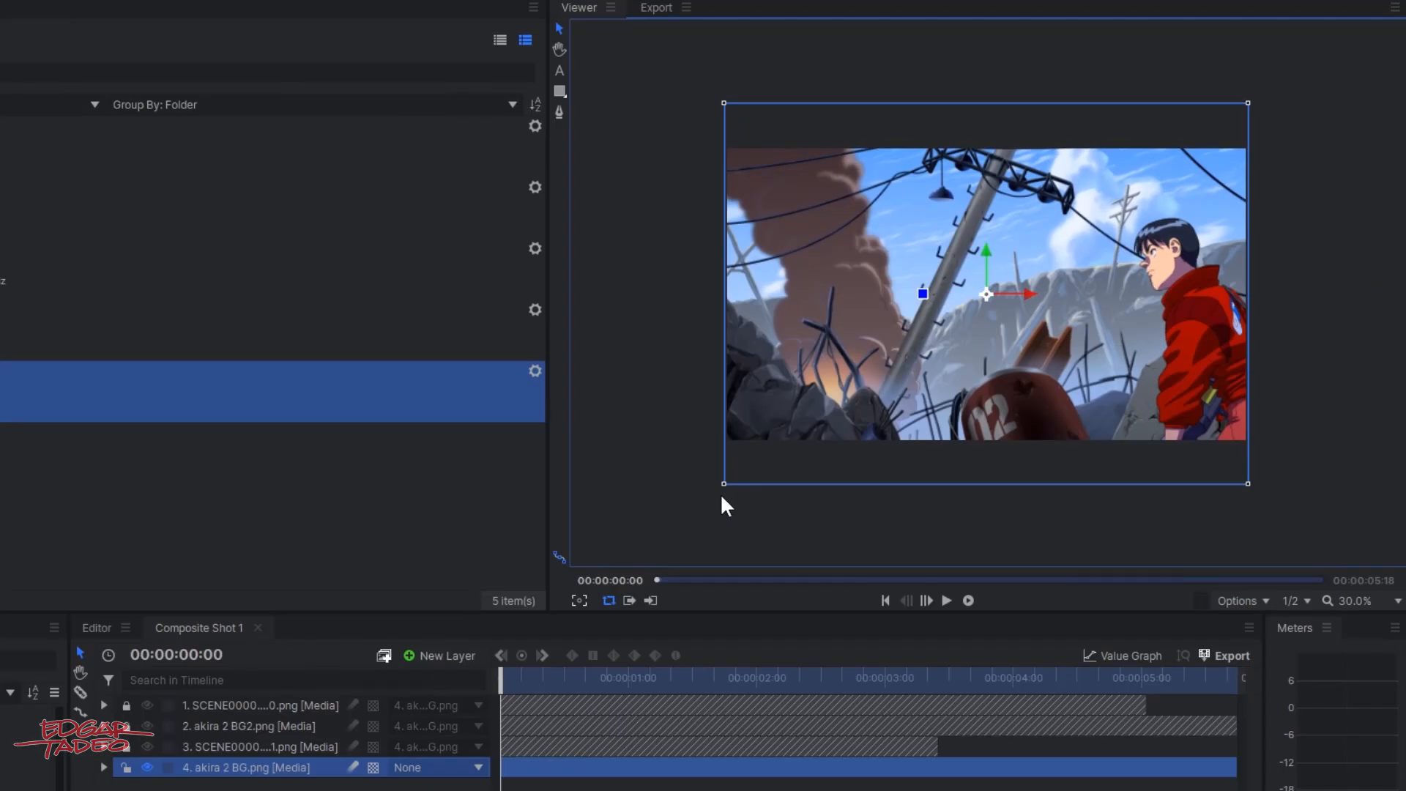
mouse_move(854, 404)
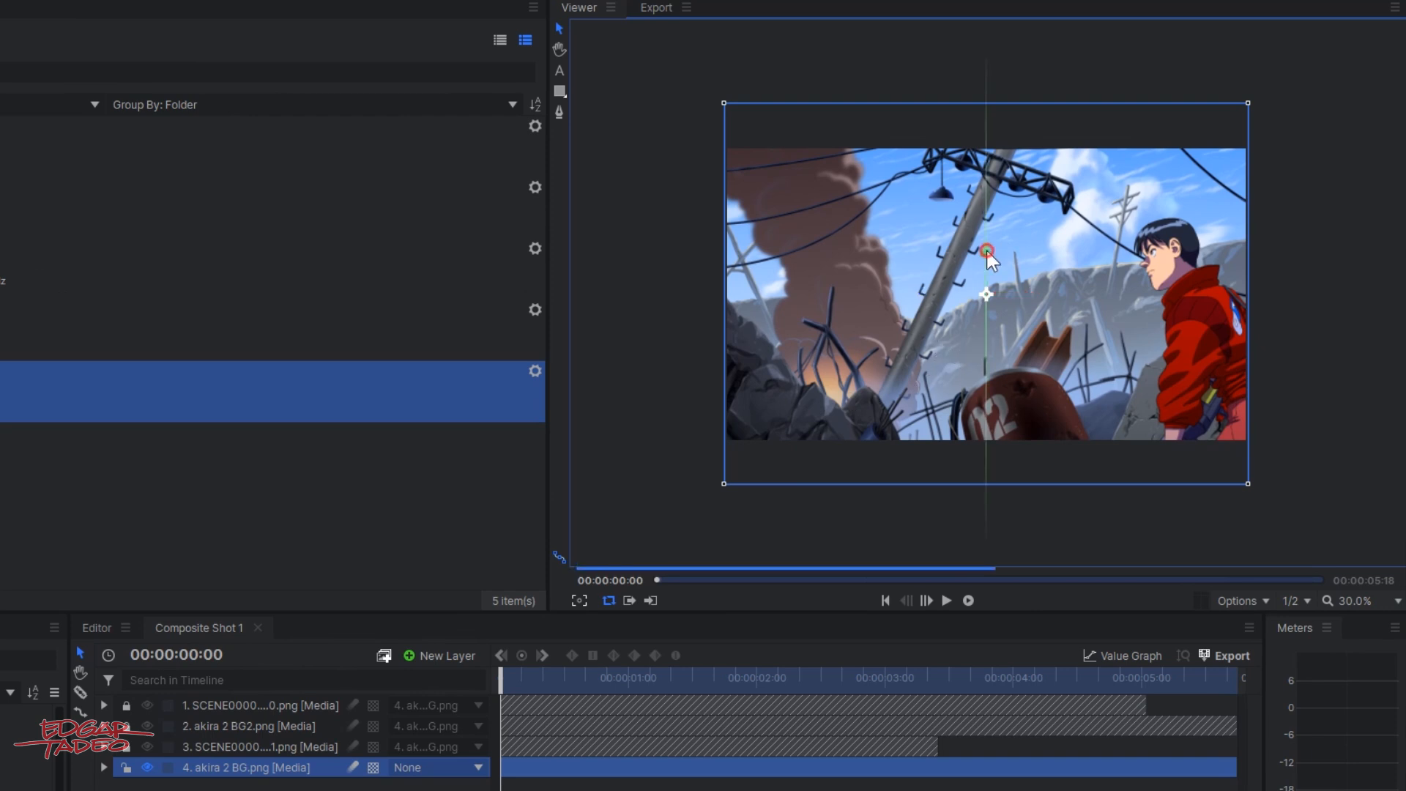
drag(987, 255, 986, 224)
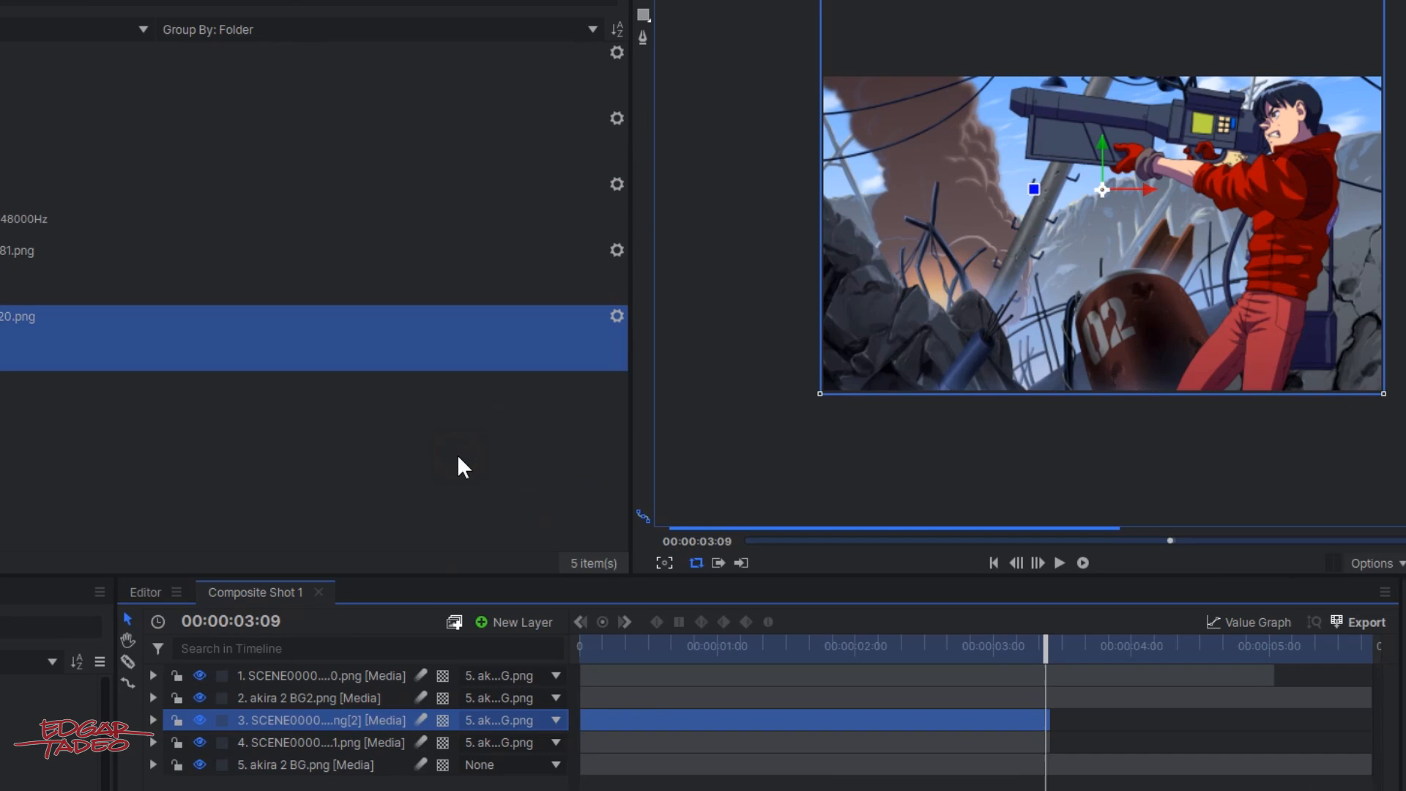
mouse_move(602, 755)
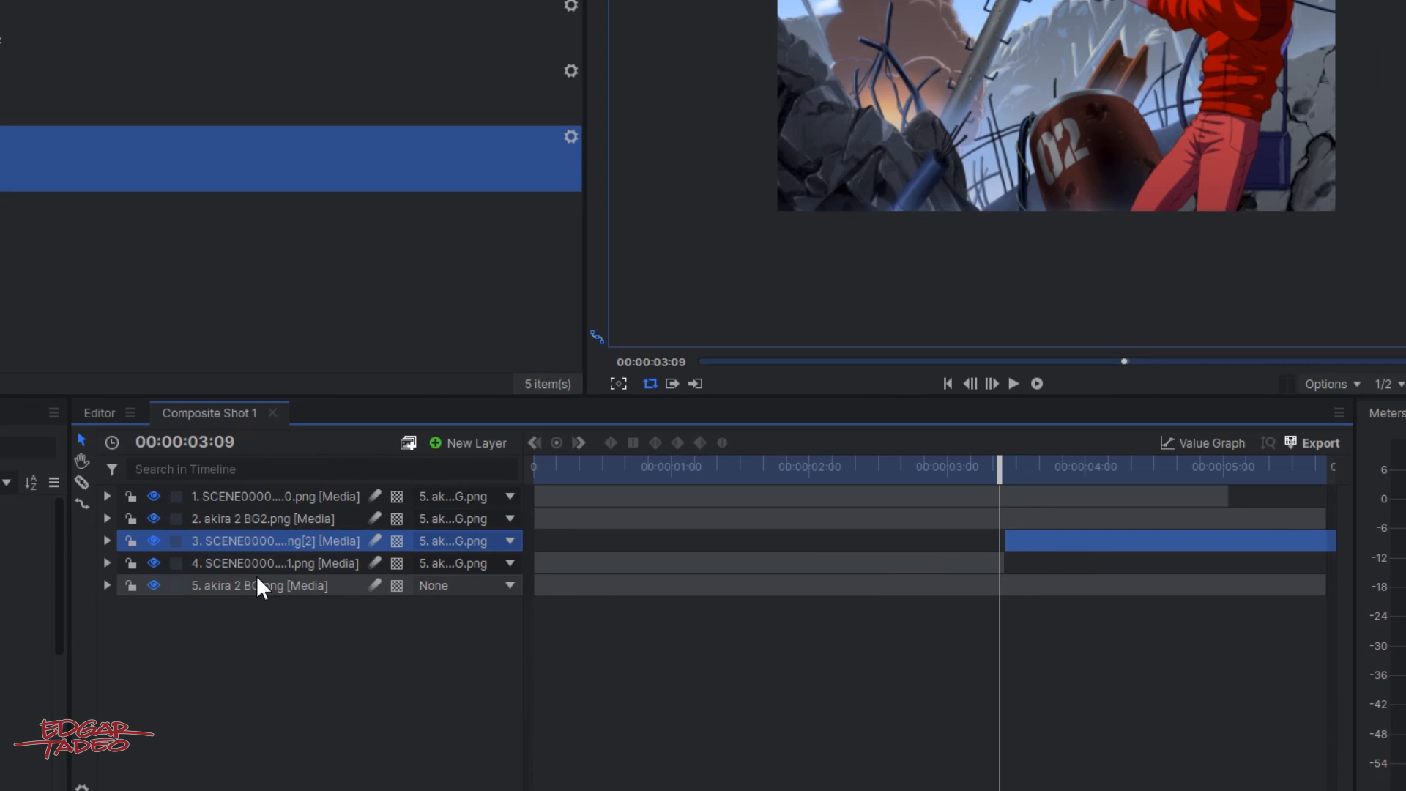
Give timeline layers 3 and 4 the Saffron colour label, then deselect them.
click(274, 563)
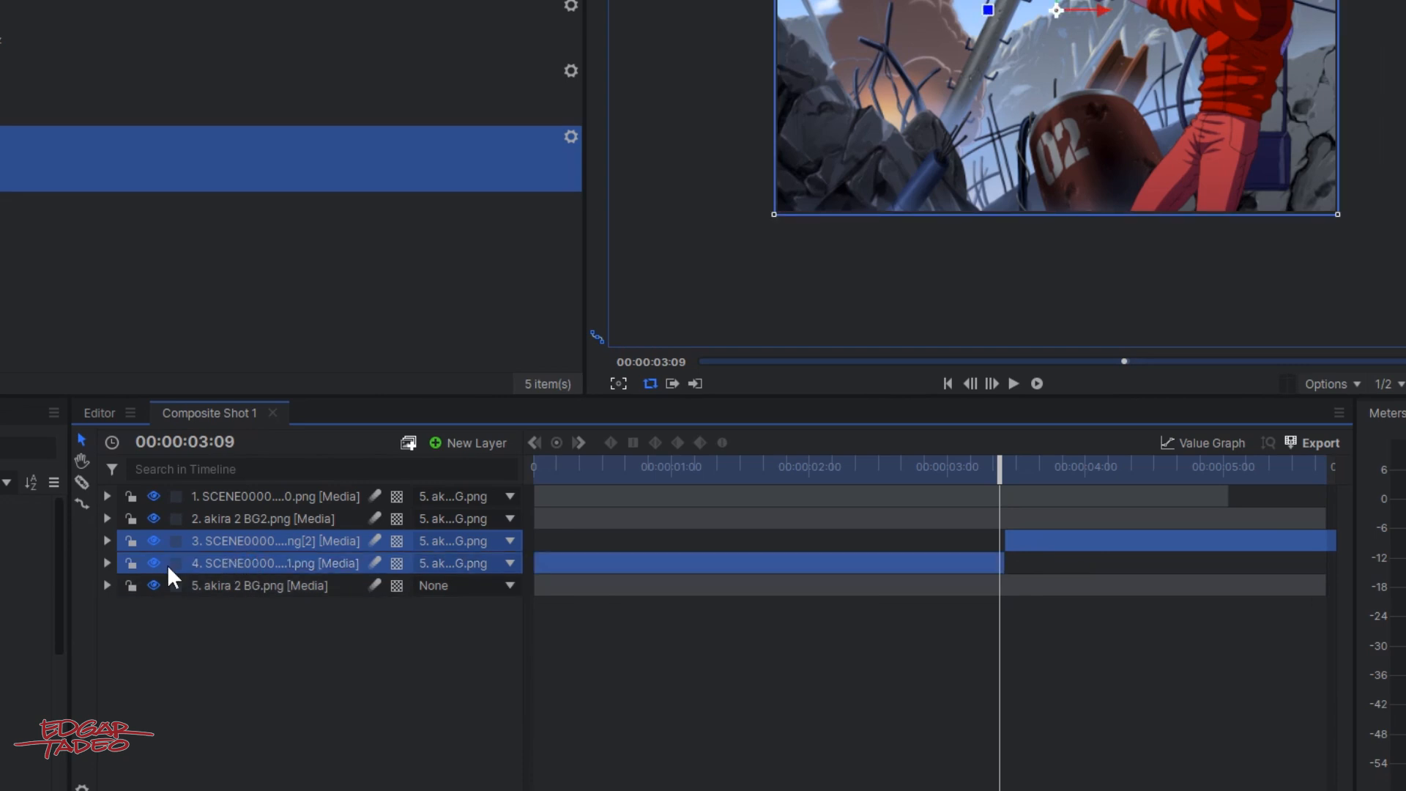
click(176, 564)
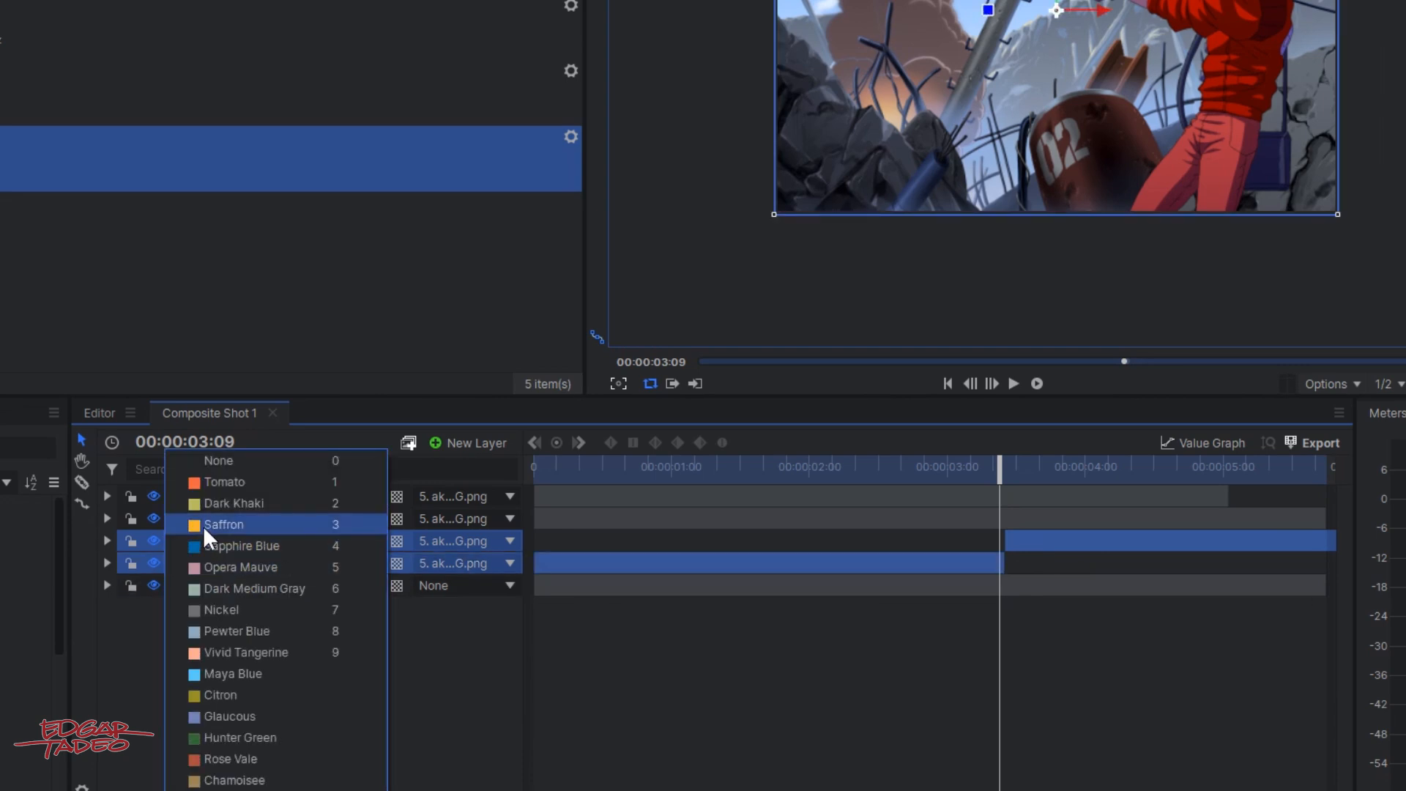
click(224, 525)
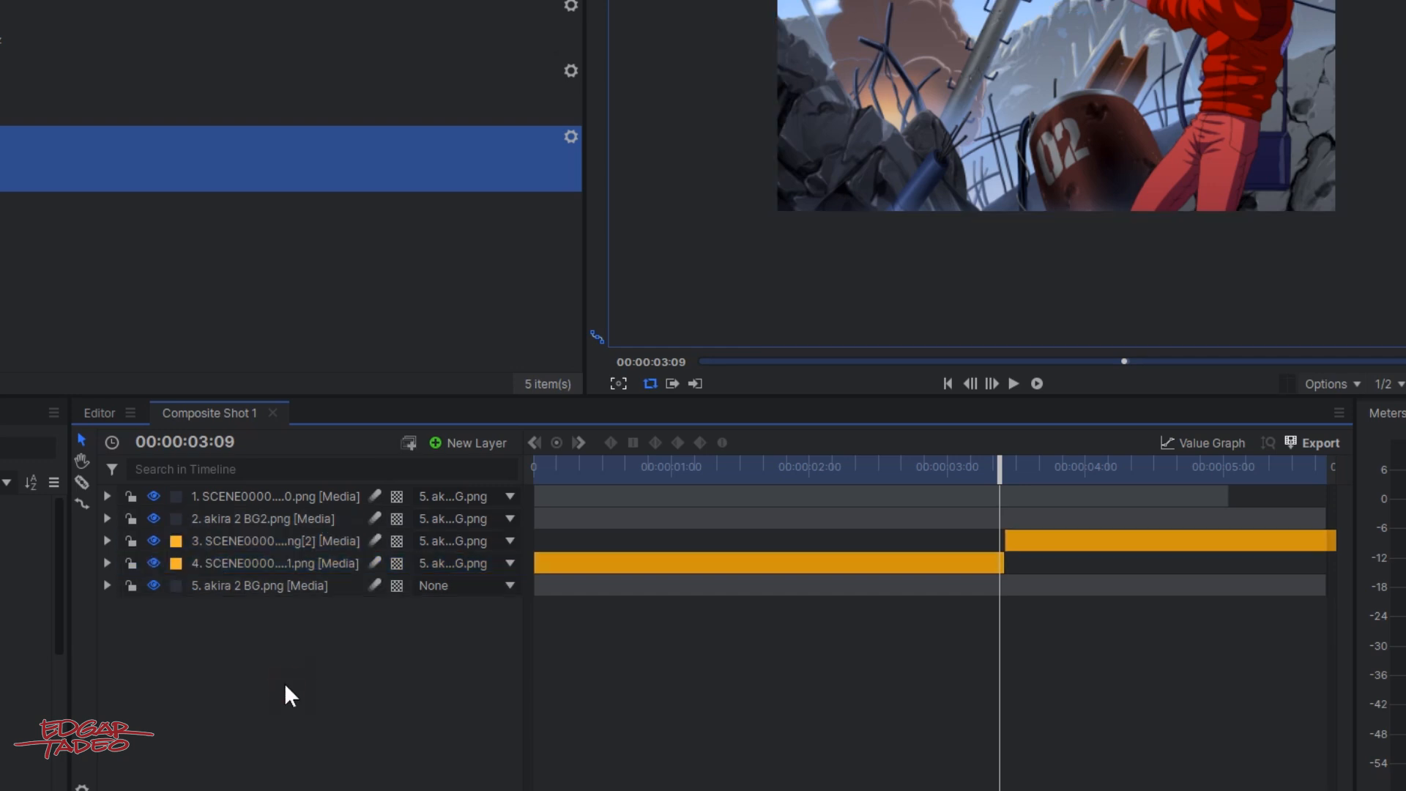
click(154, 518)
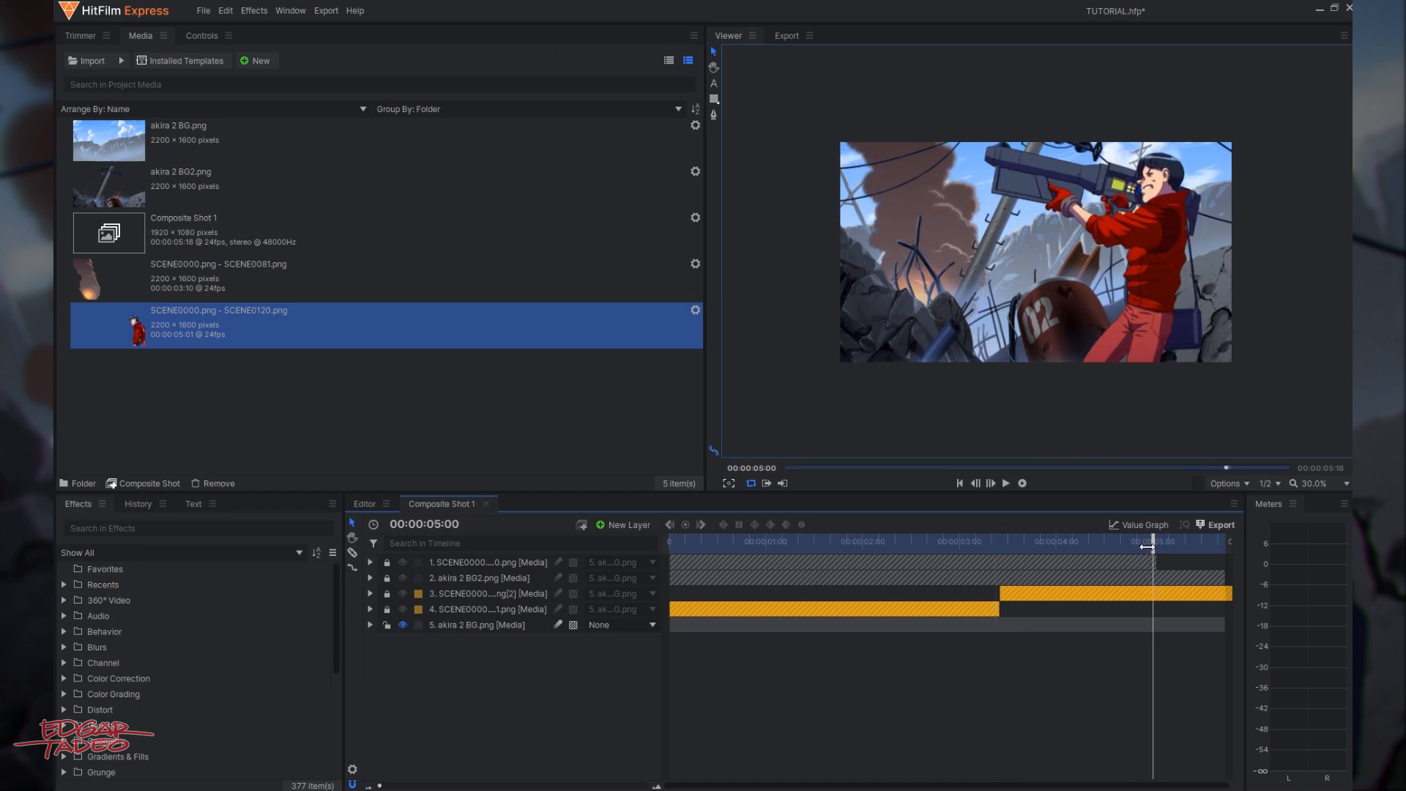
mouse_move(1163, 550)
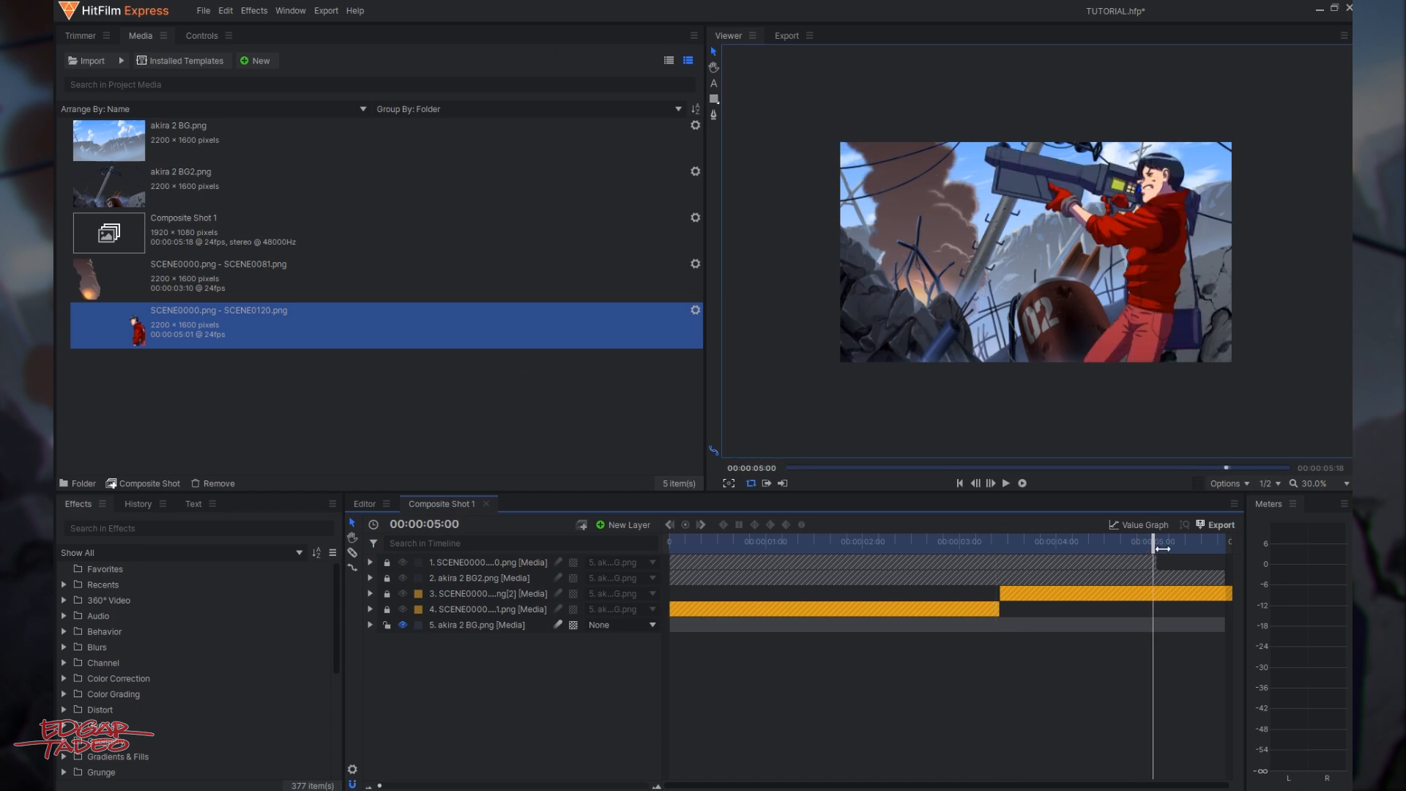
mouse_move(765, 484)
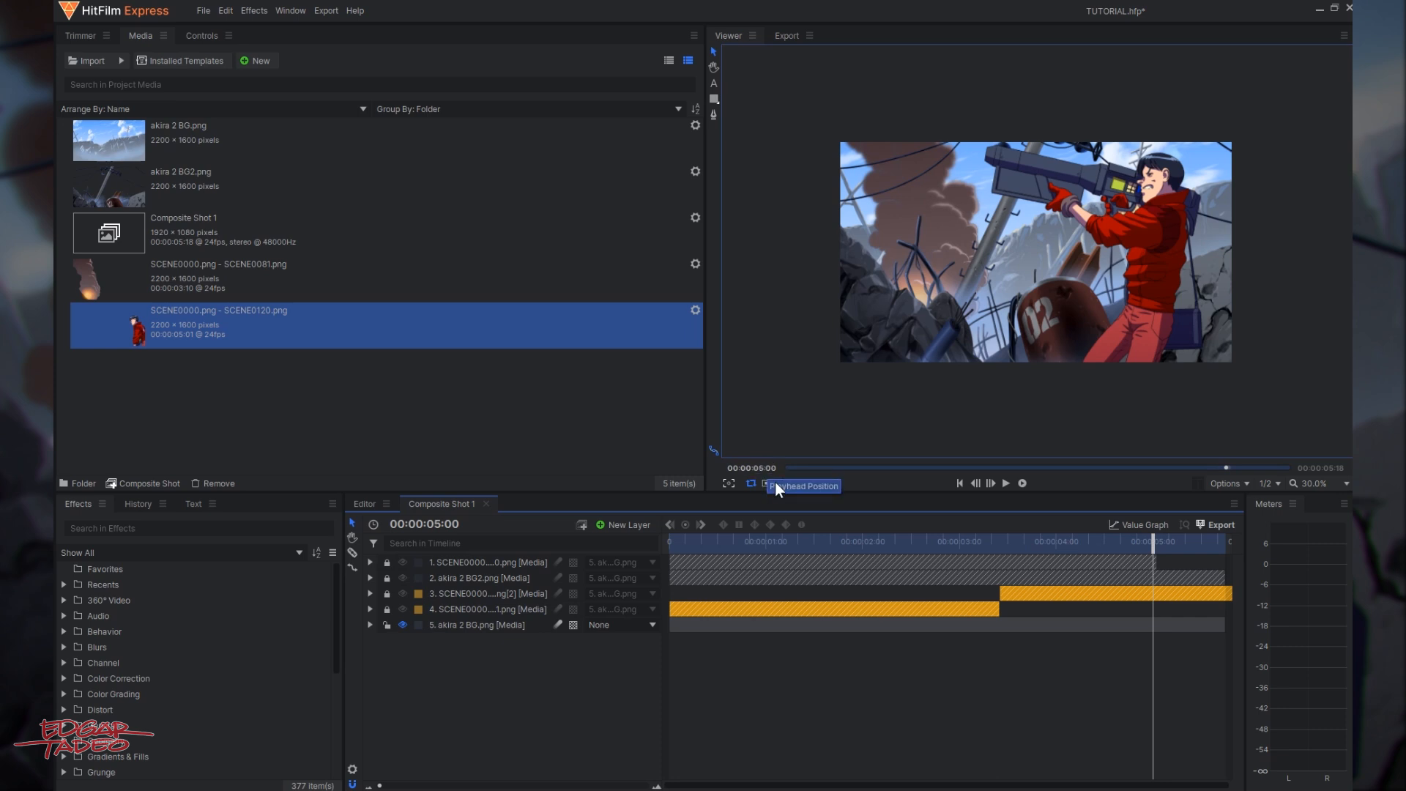
Change Composite Shot 1's duration to 00:00:05:00 in its Properties.
click(189, 234)
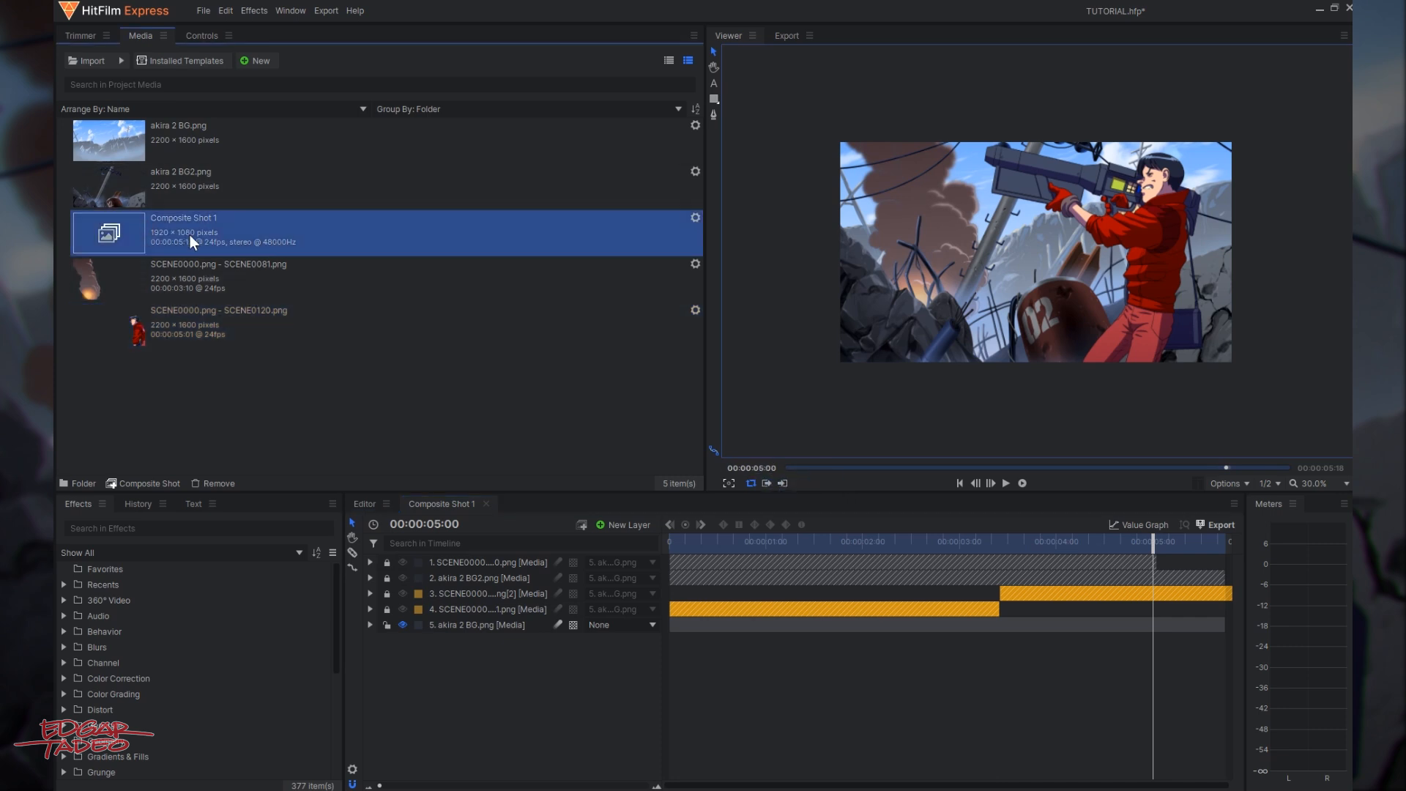
right_click(193, 240)
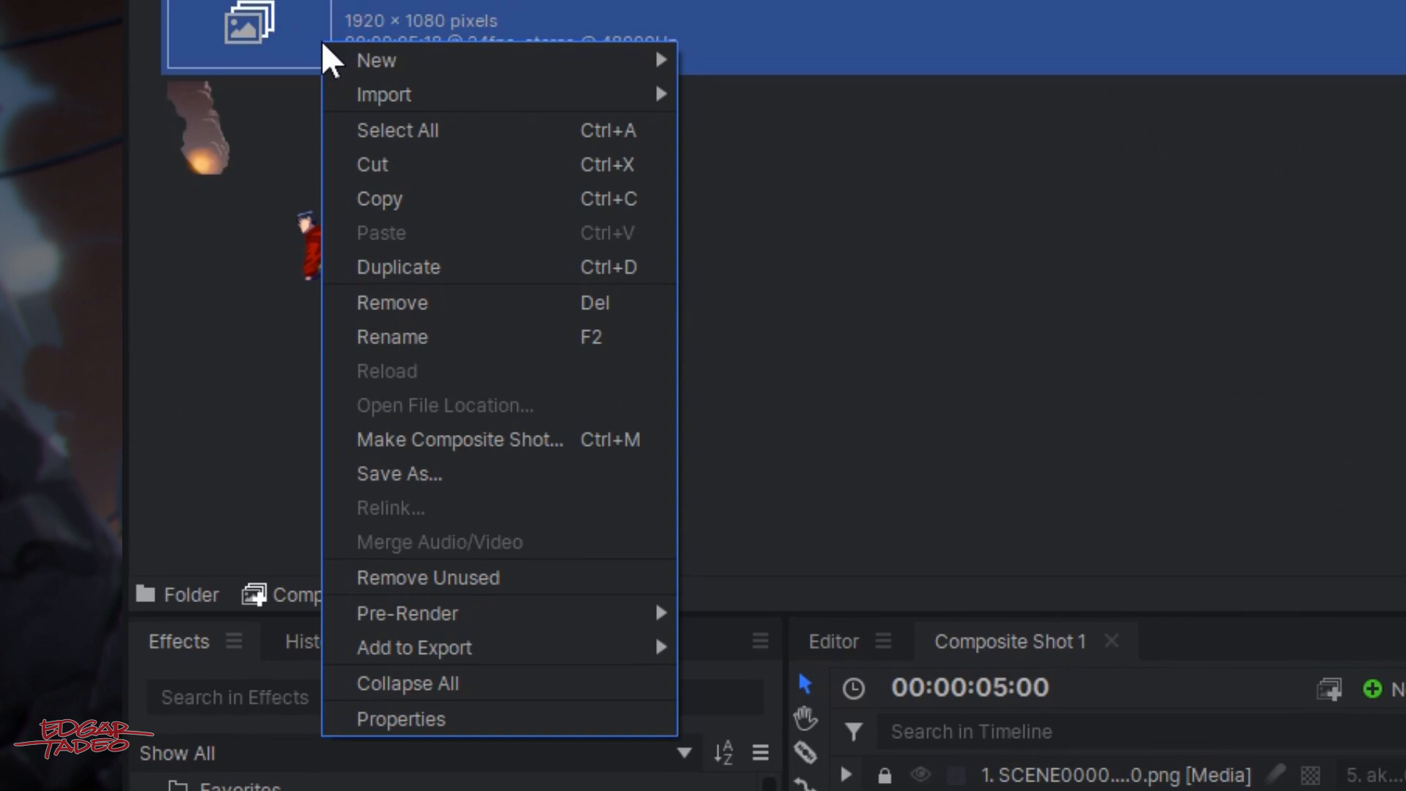
mouse_move(444, 731)
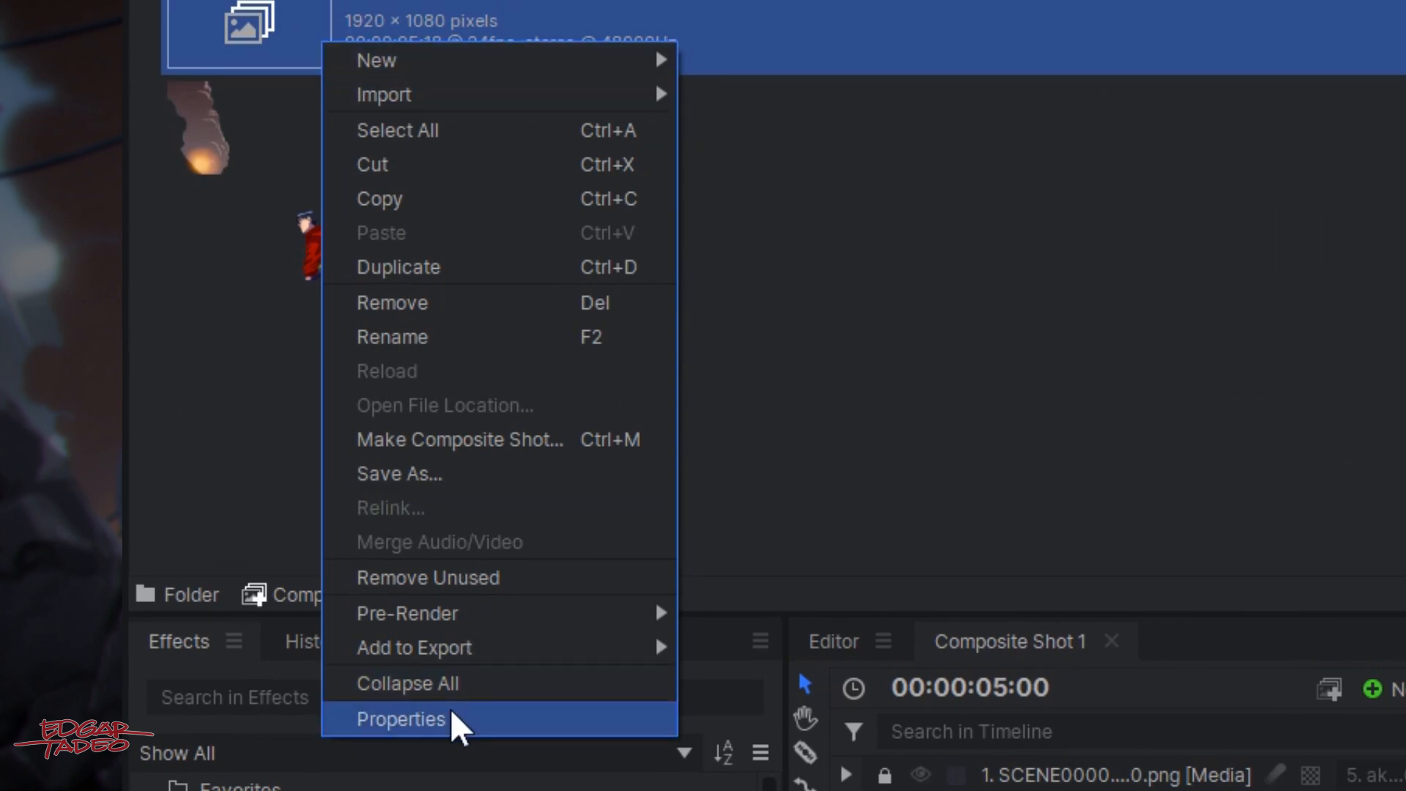
click(402, 718)
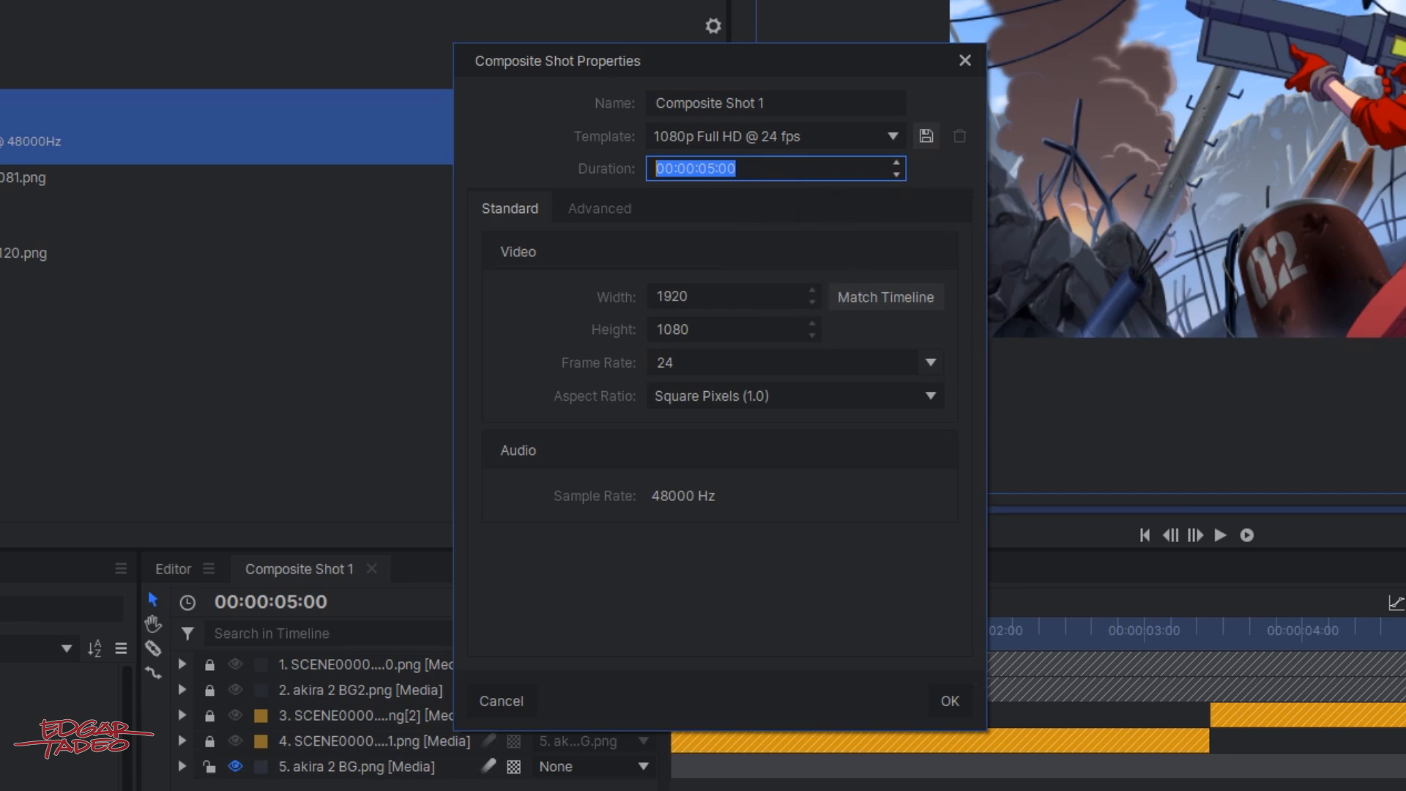
click(726, 296)
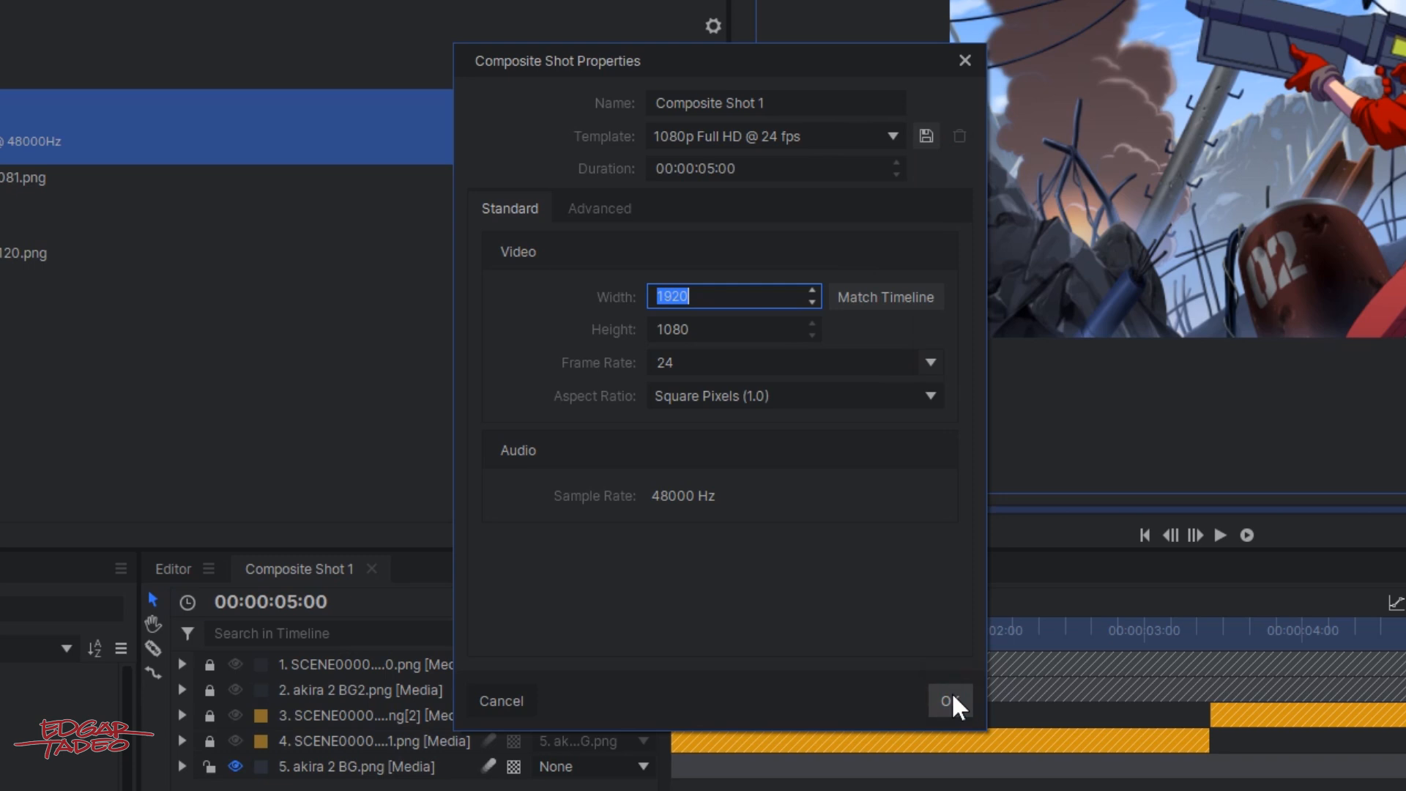
click(950, 701)
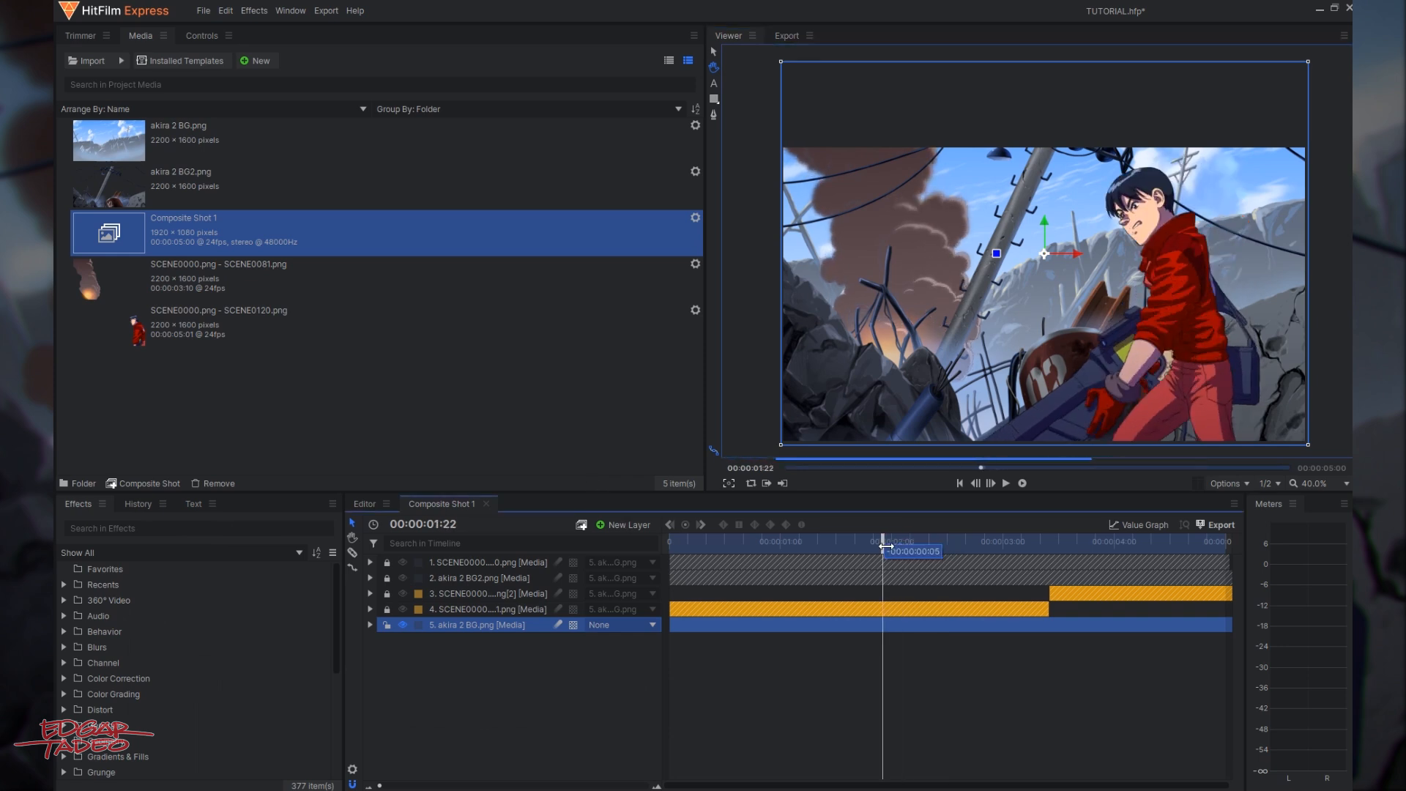
Expand akira 2 BG and set a Position keyframe at 1:23.
drag(887, 545, 894, 545)
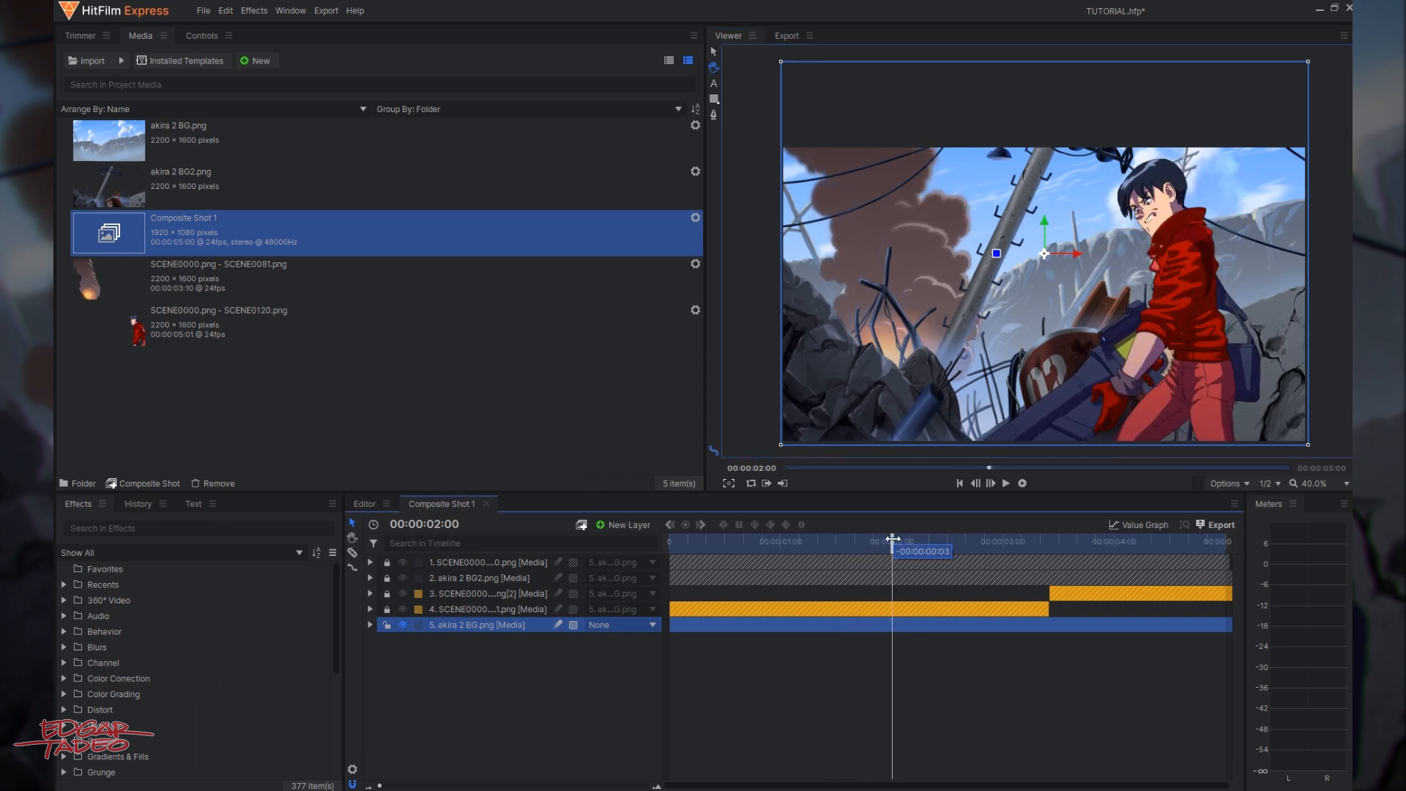
drag(892, 544, 887, 544)
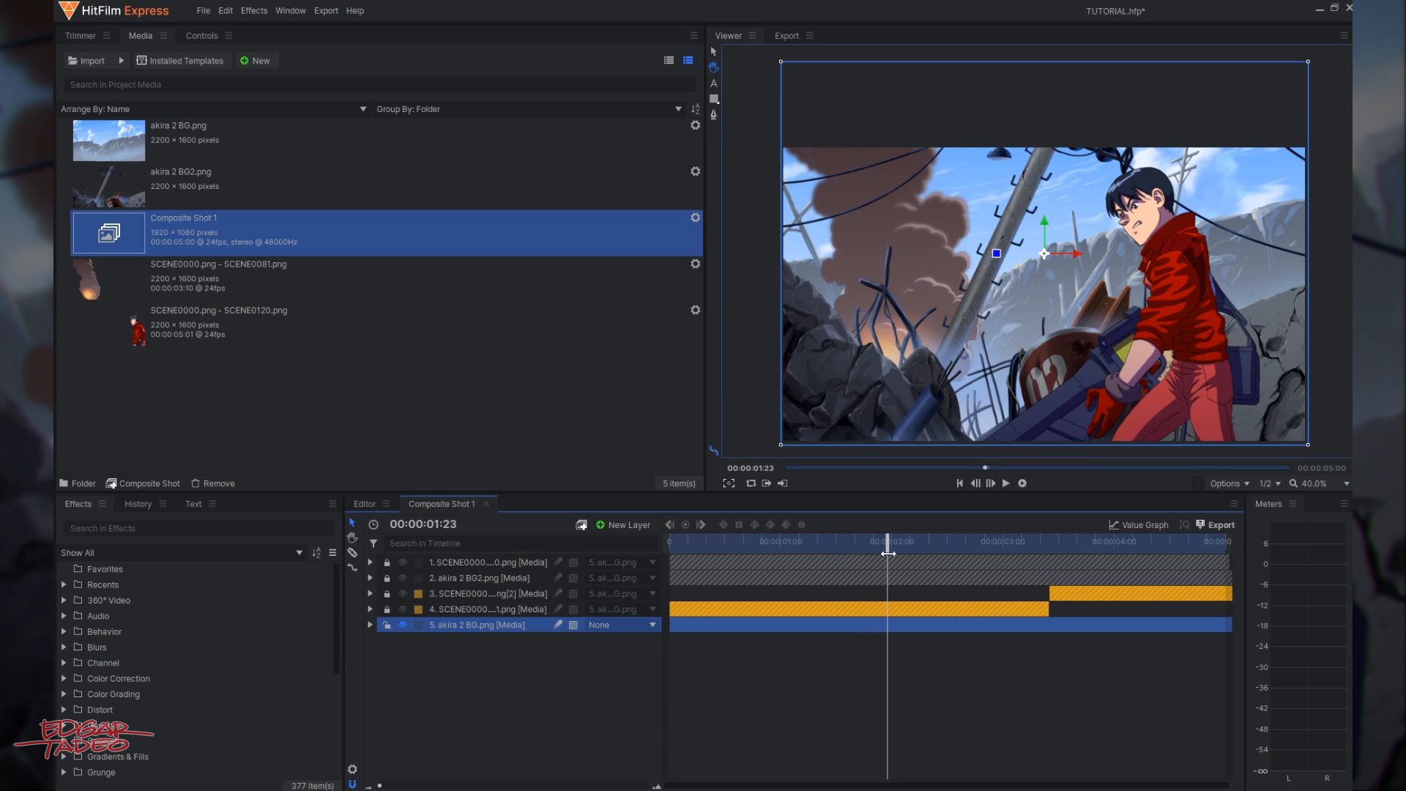
click(370, 625)
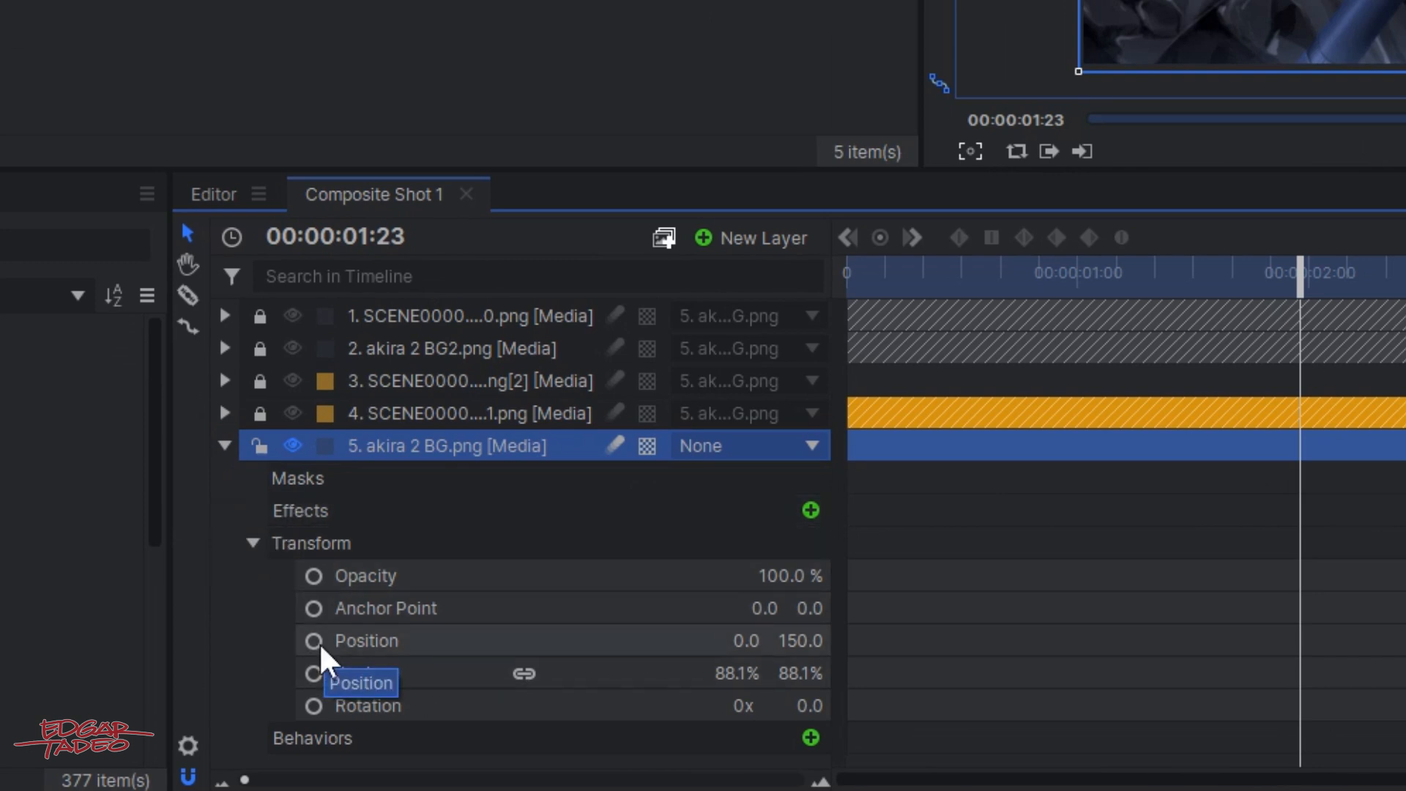
click(313, 642)
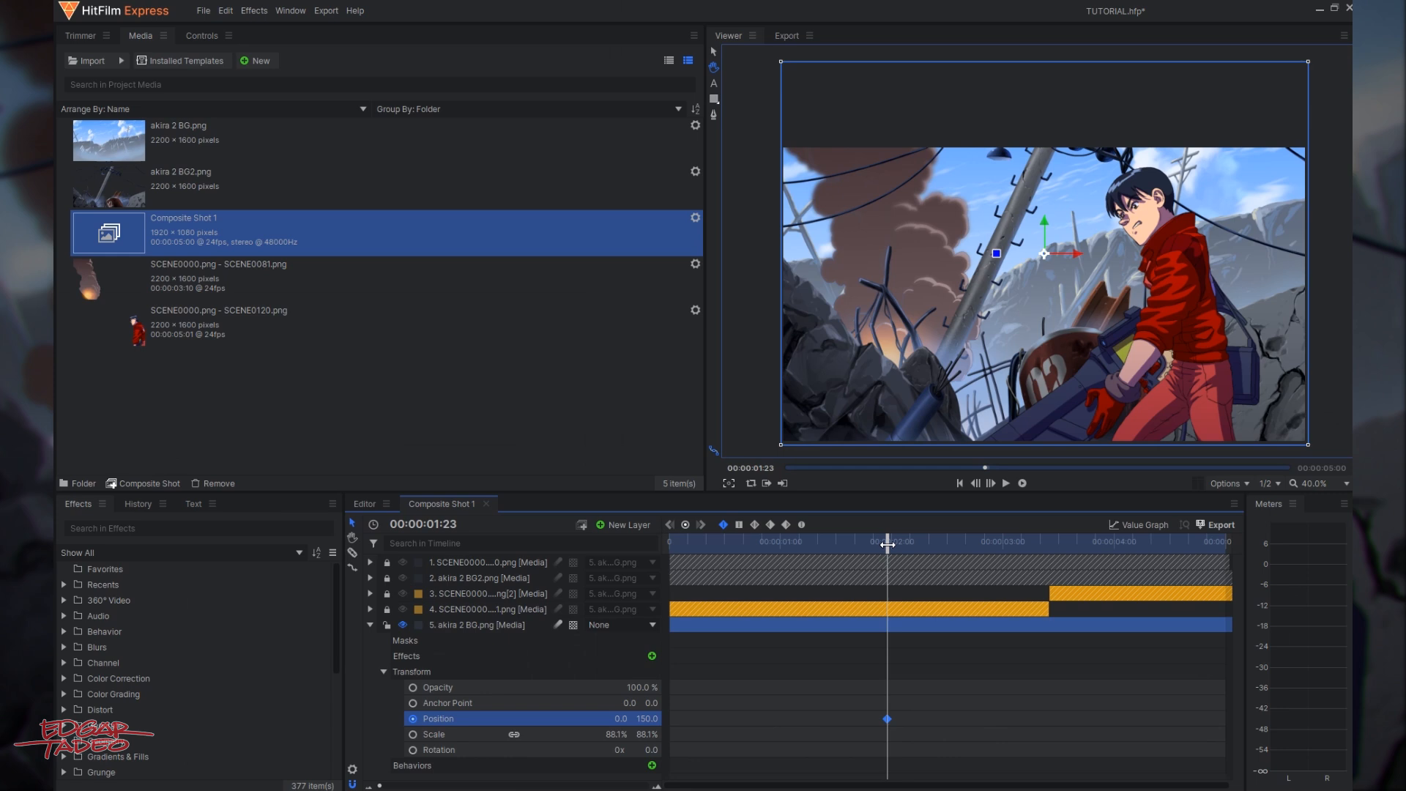
Key Position Y at -115 around 2:23 and play back the slide.
drag(886, 545, 927, 544)
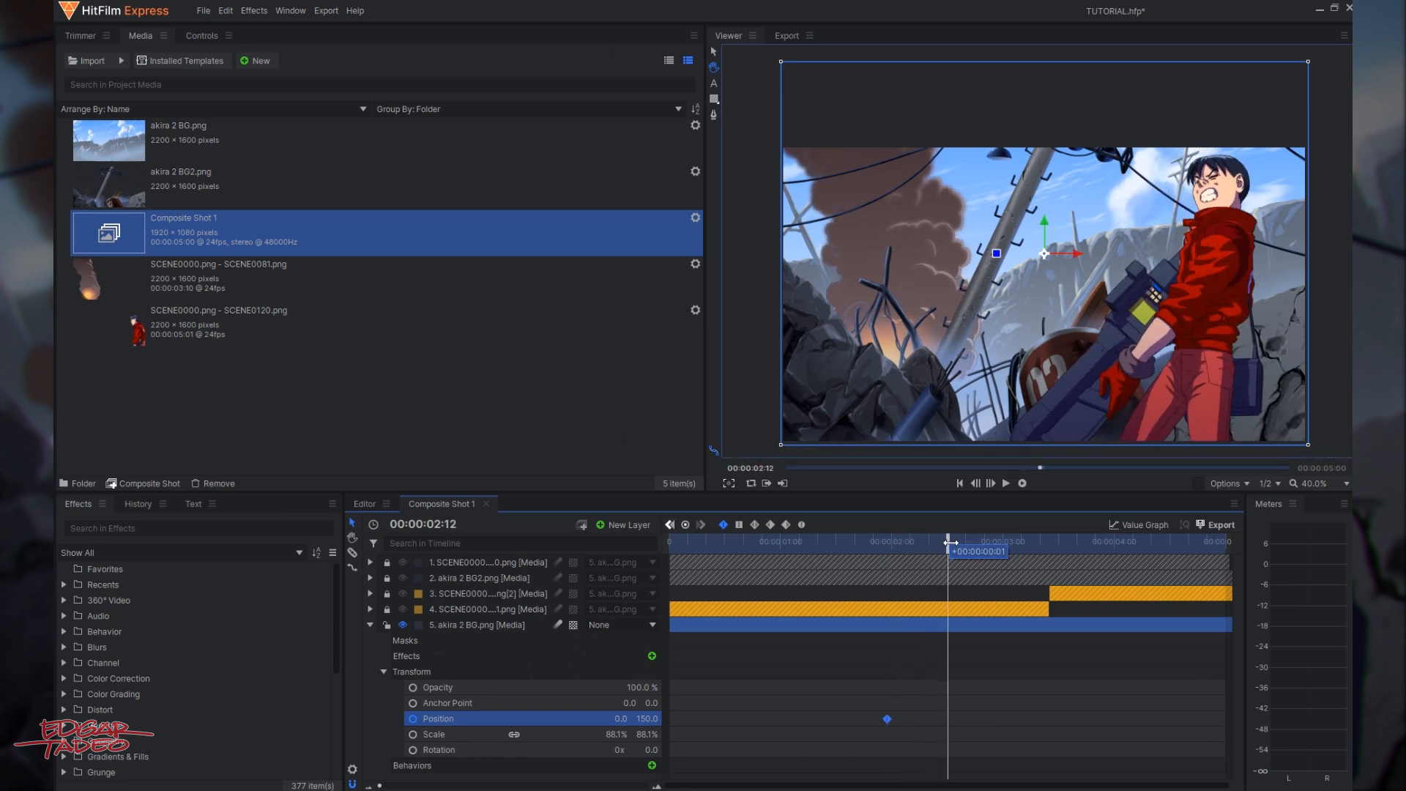
drag(949, 541, 980, 540)
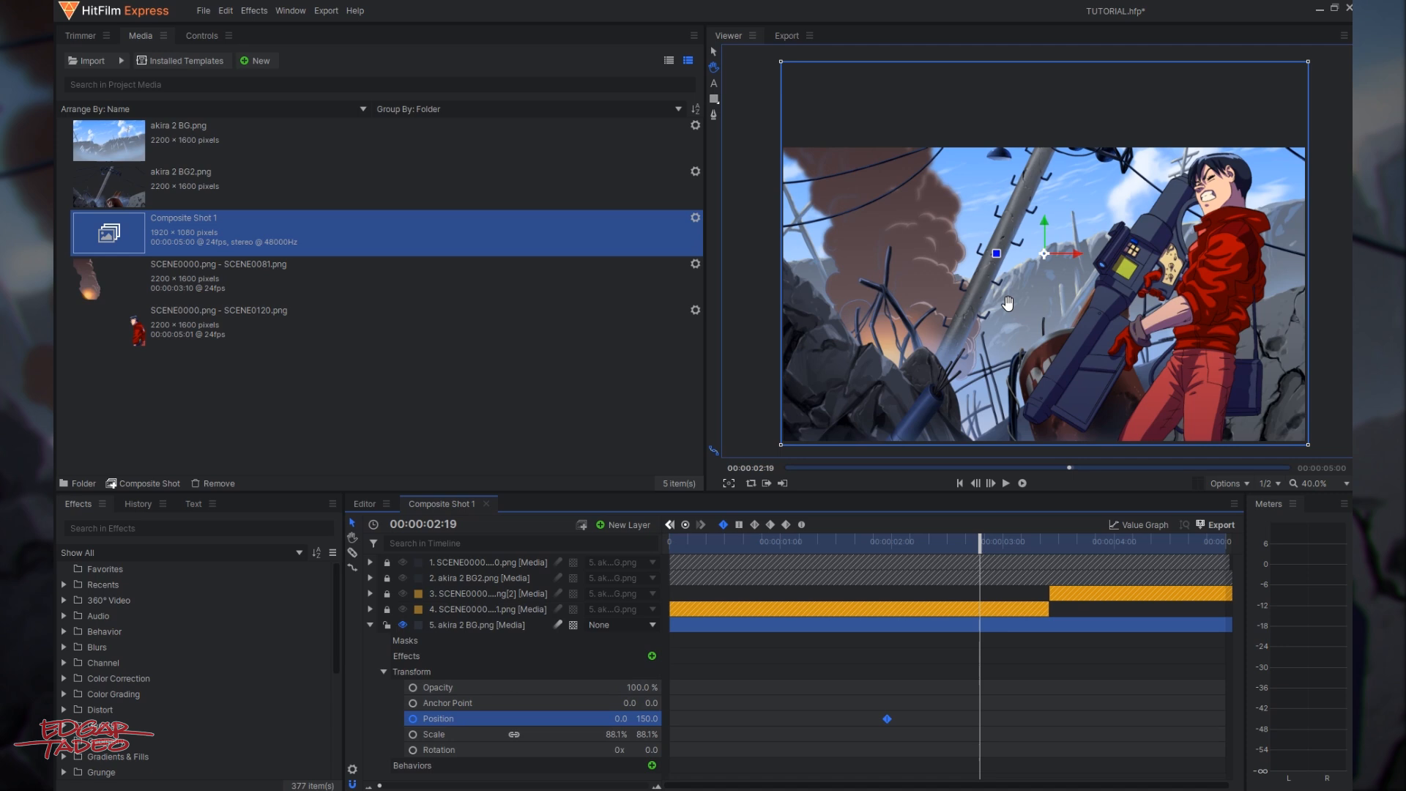
mouse_move(773, 109)
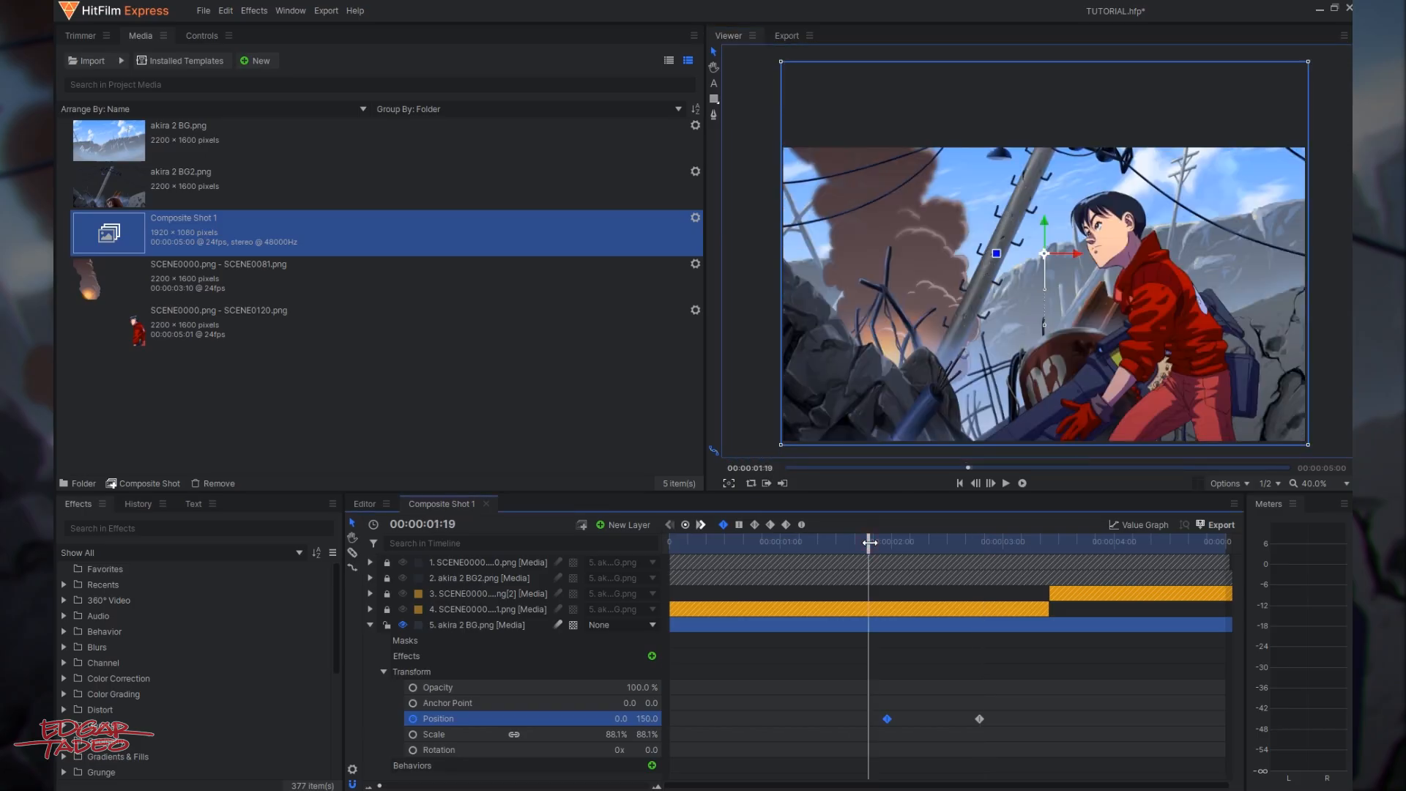
drag(868, 540, 927, 541)
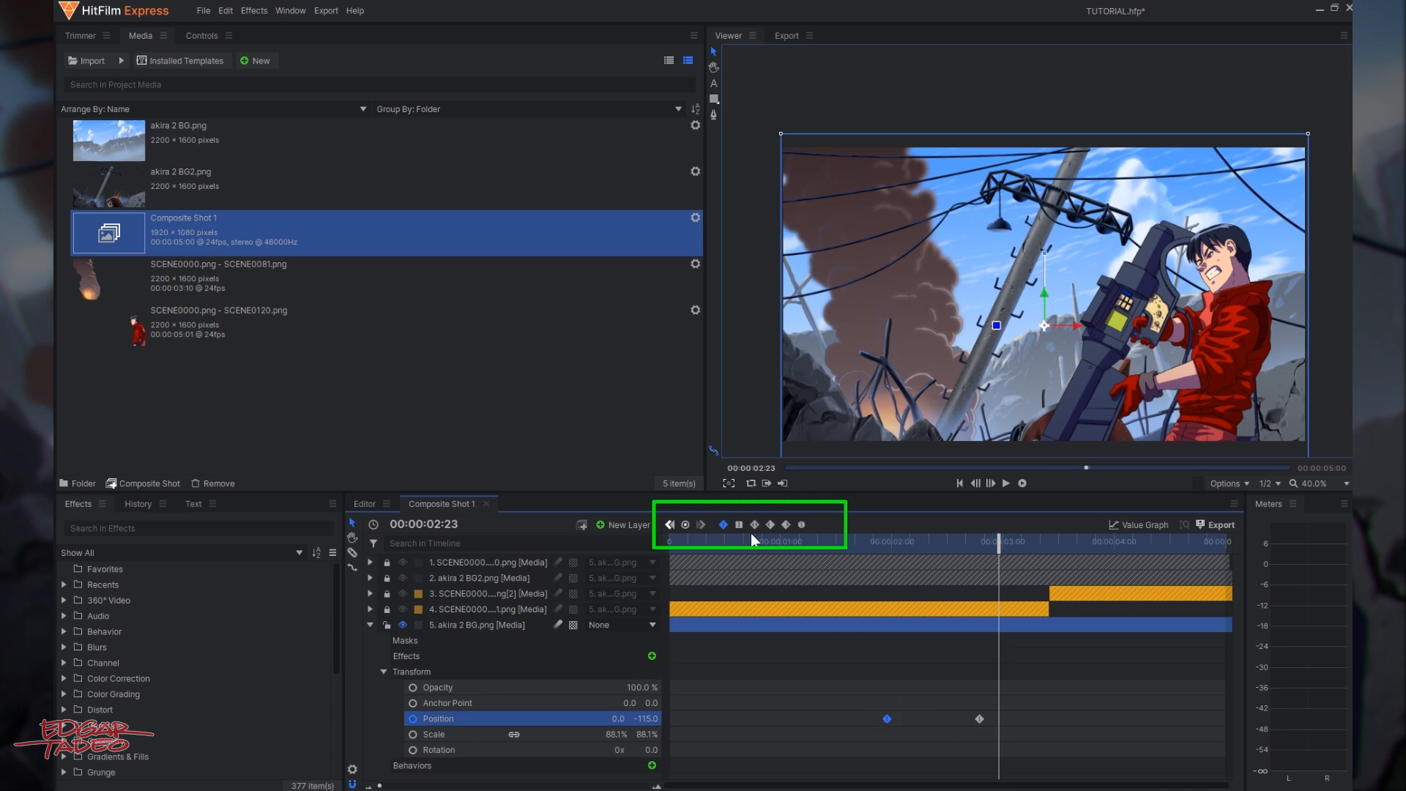
mouse_move(786, 524)
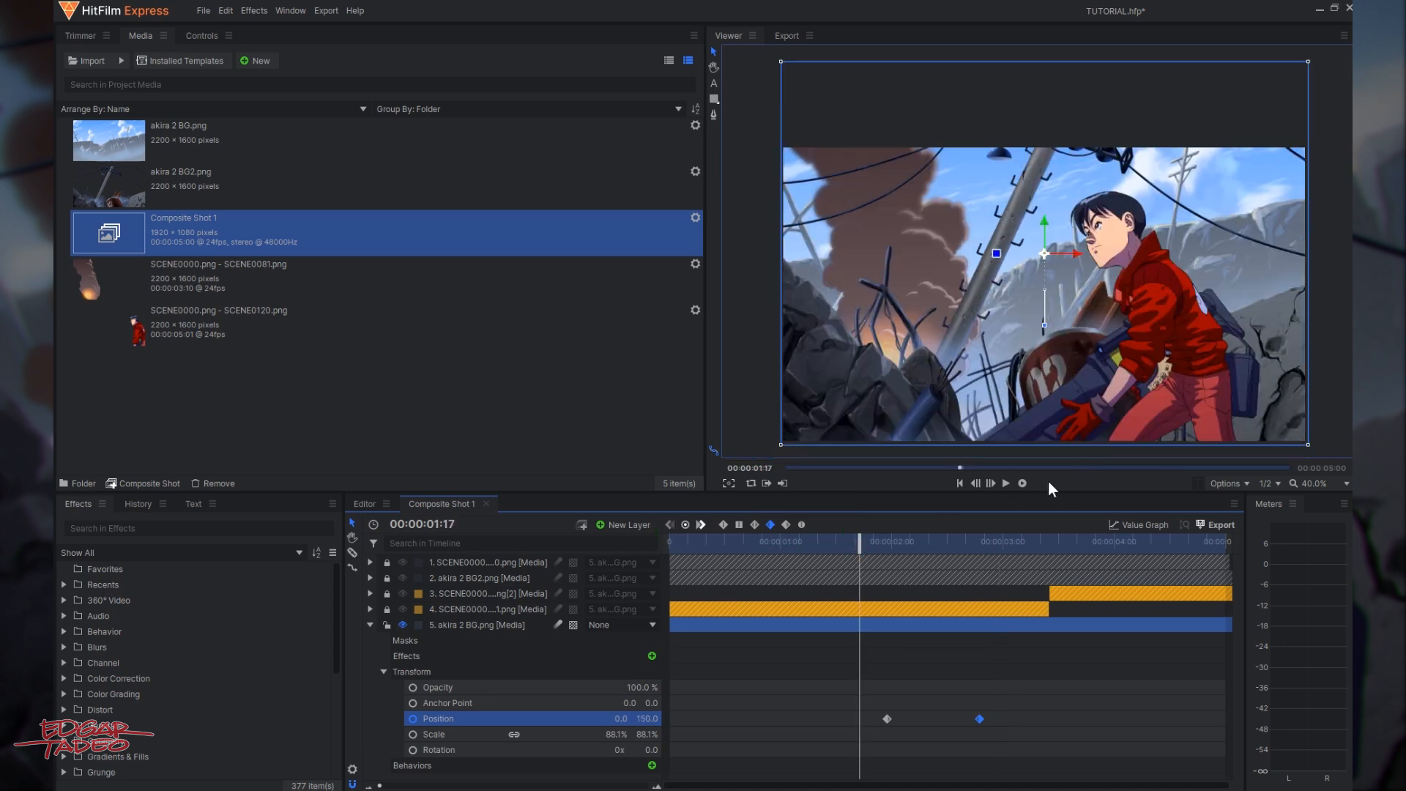
click(1006, 483)
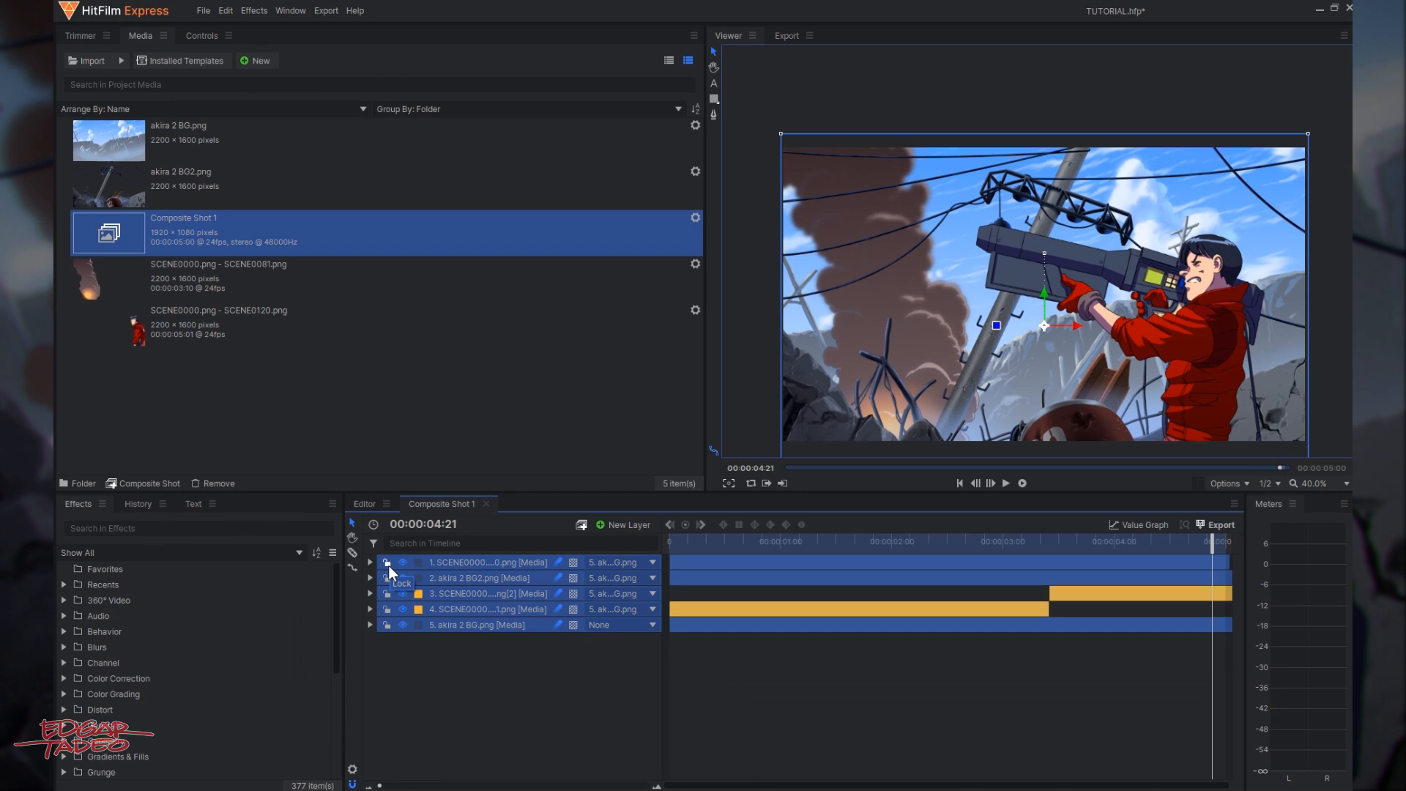
Unlock all layers, jump to the start, and preview the animated shot with play and pause.
click(960, 482)
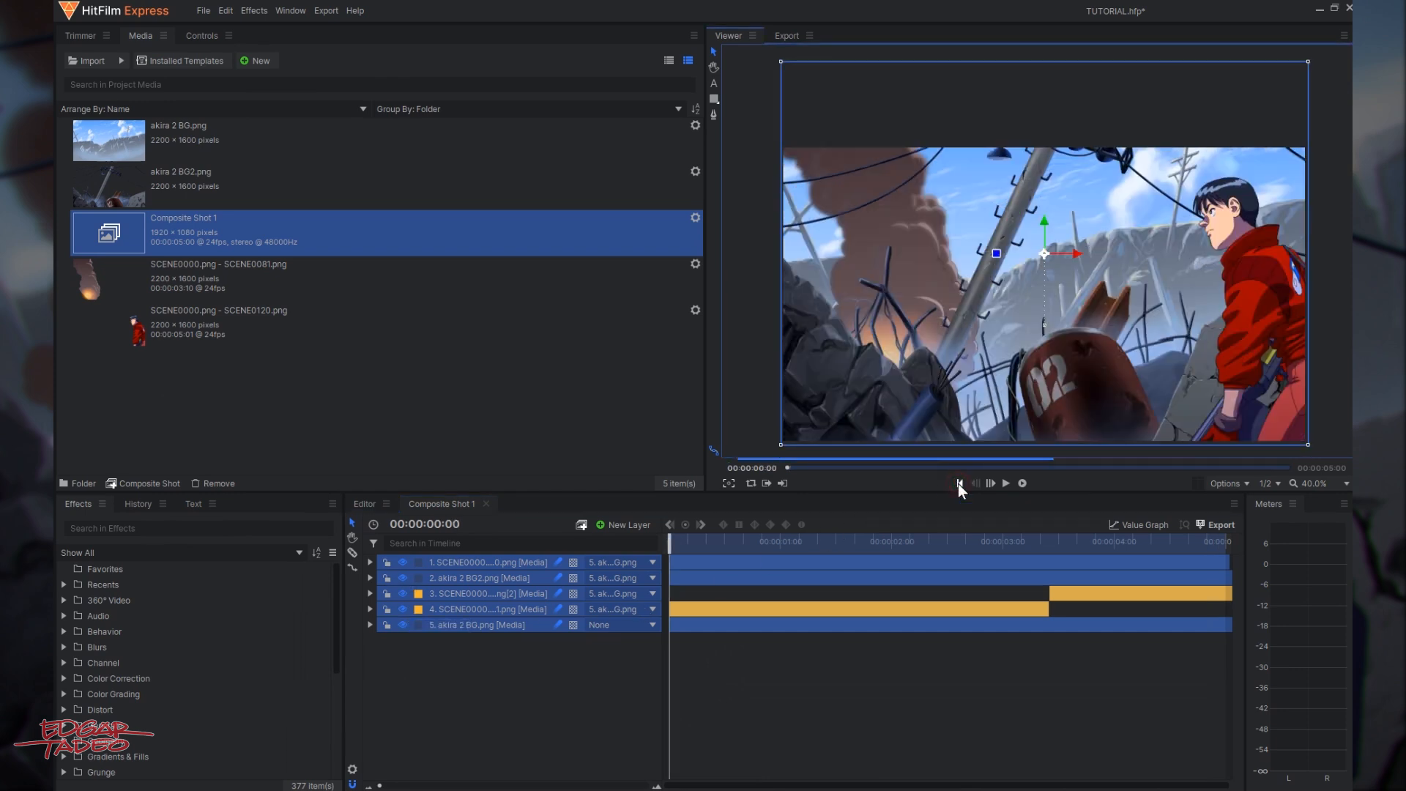
click(1005, 483)
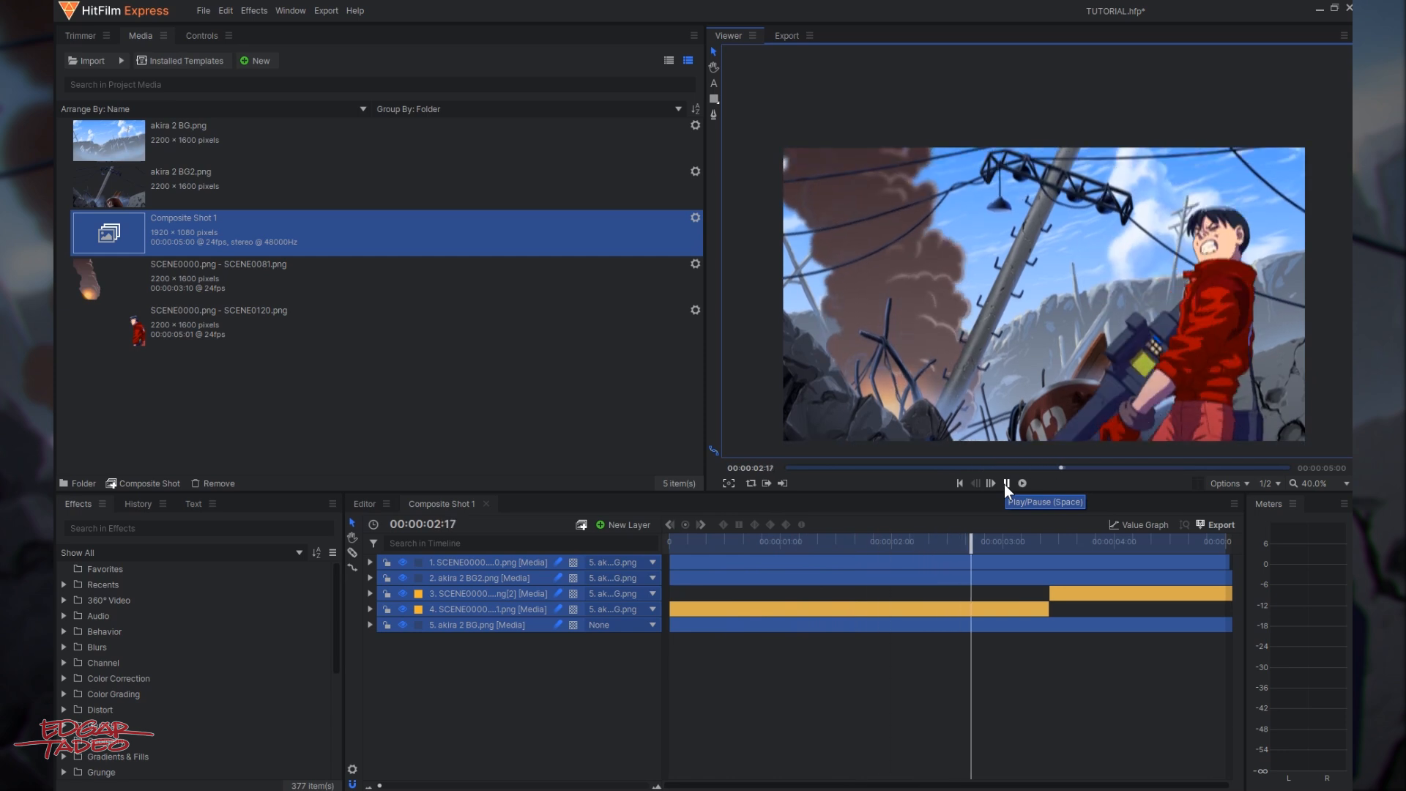
click(1007, 483)
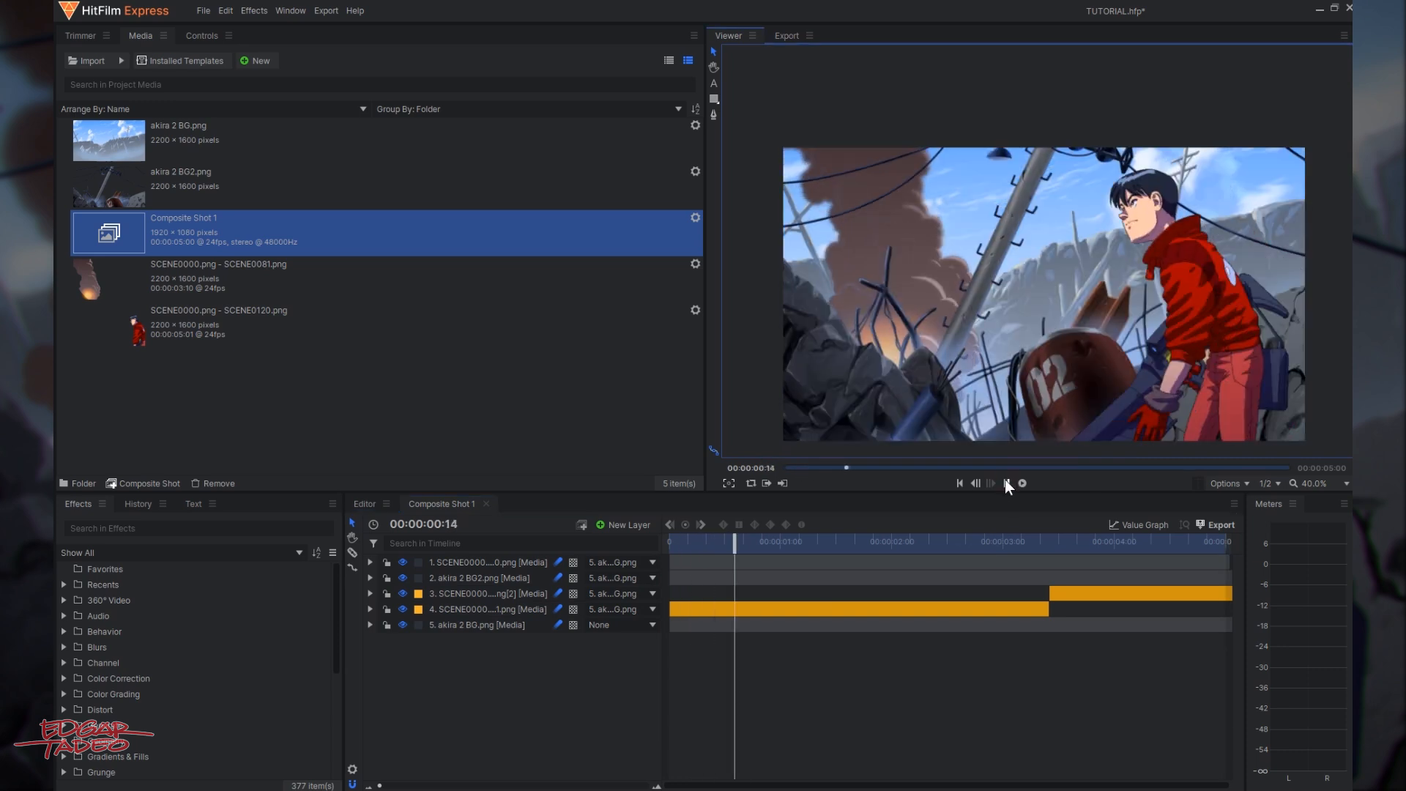
click(1007, 482)
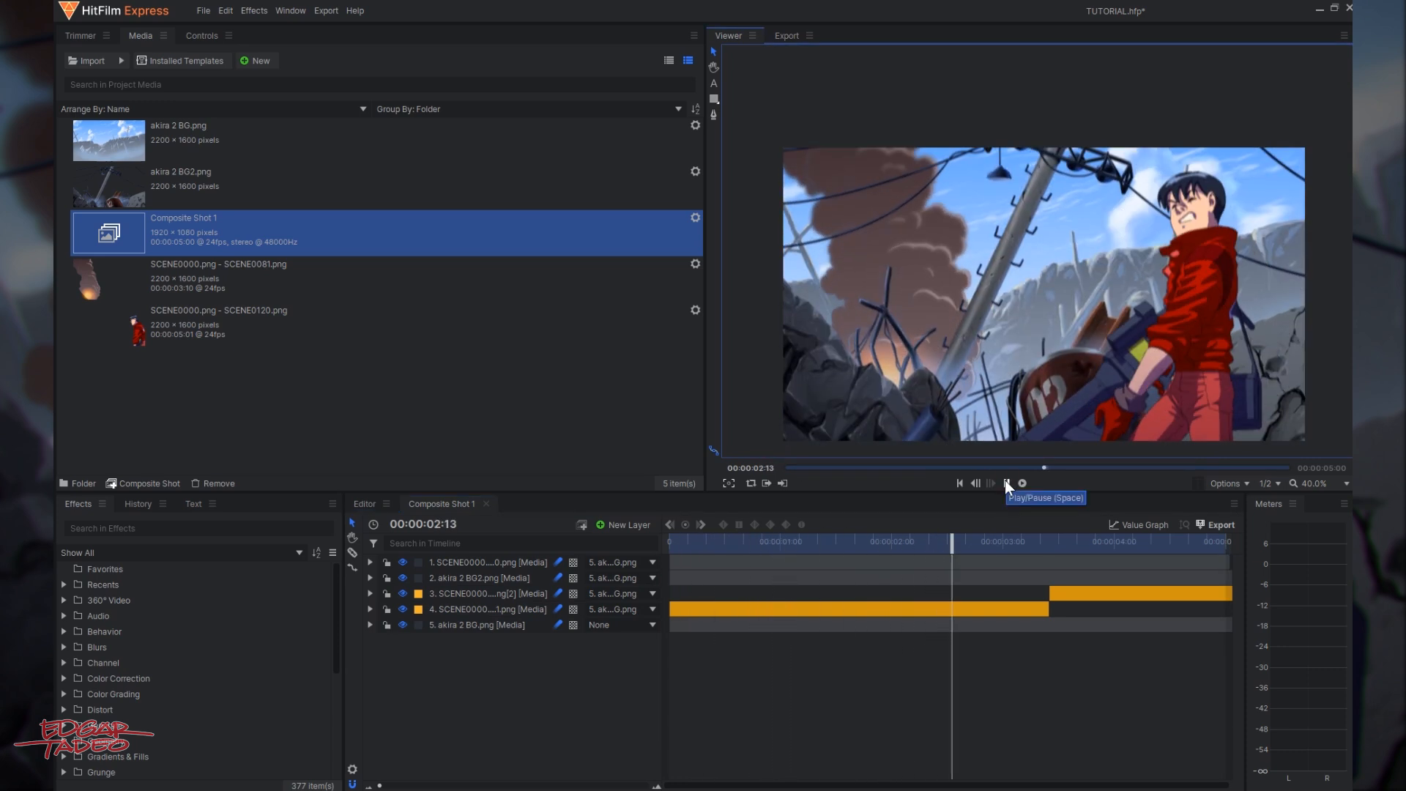
click(1007, 484)
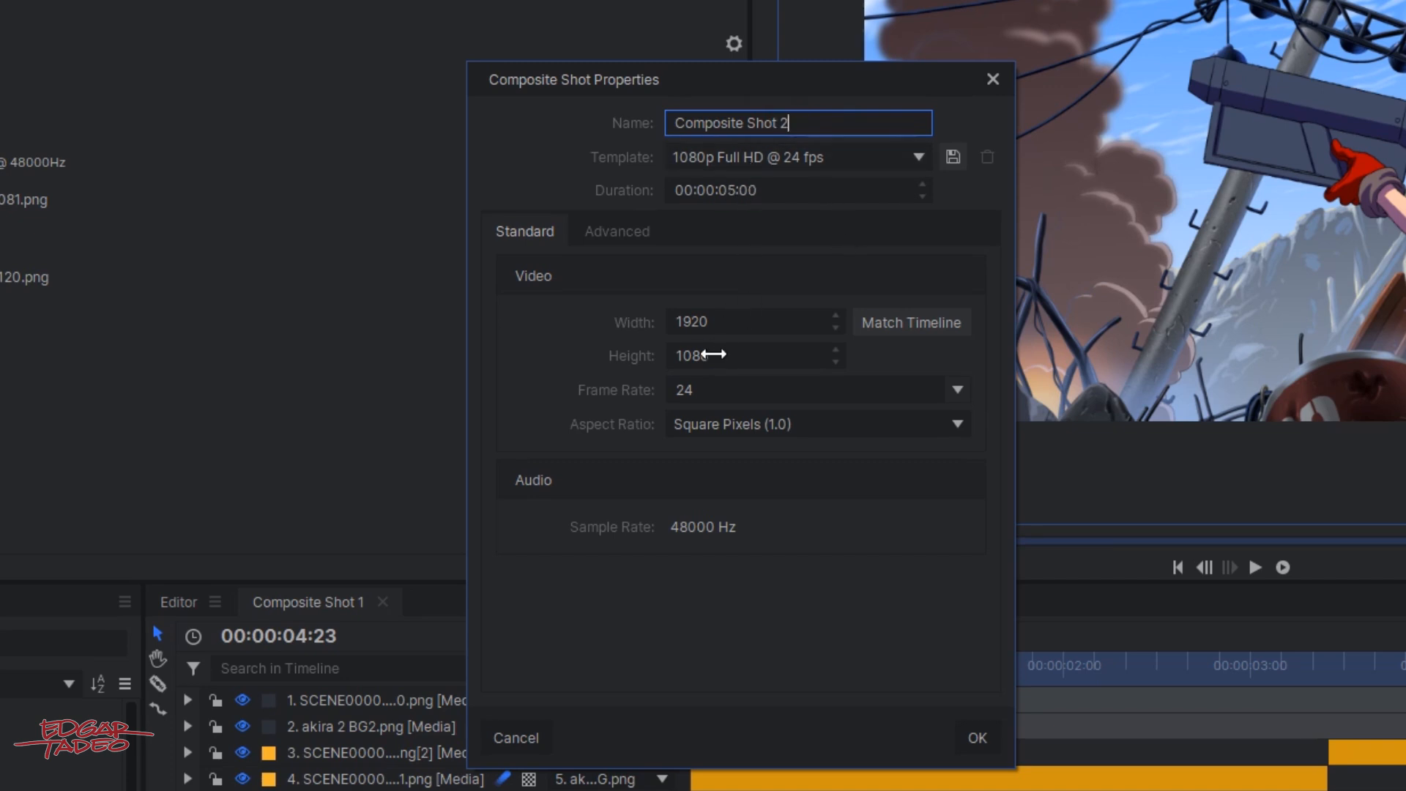
Create Composite Shot 2 and nest Composite Shot 1 inside it.
click(980, 736)
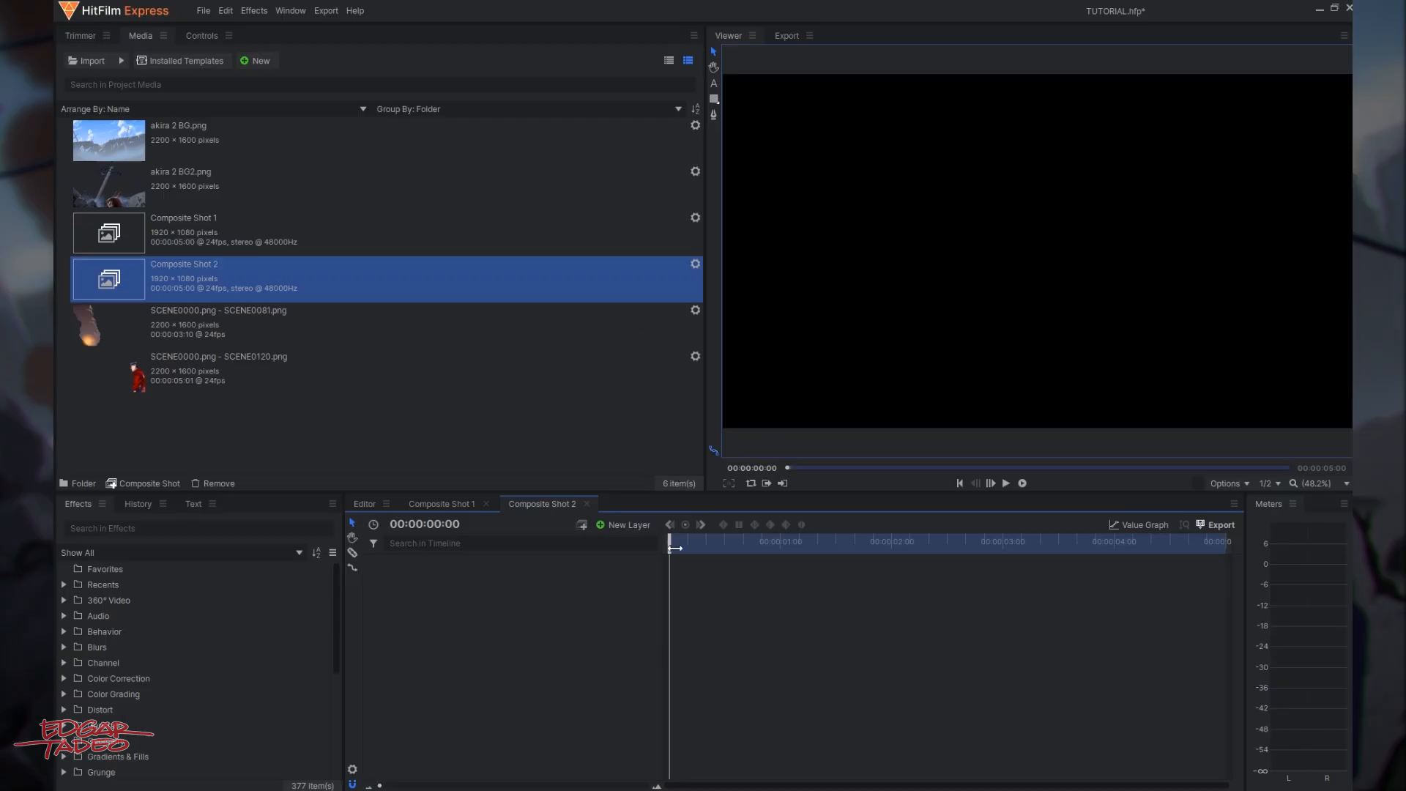
click(183, 233)
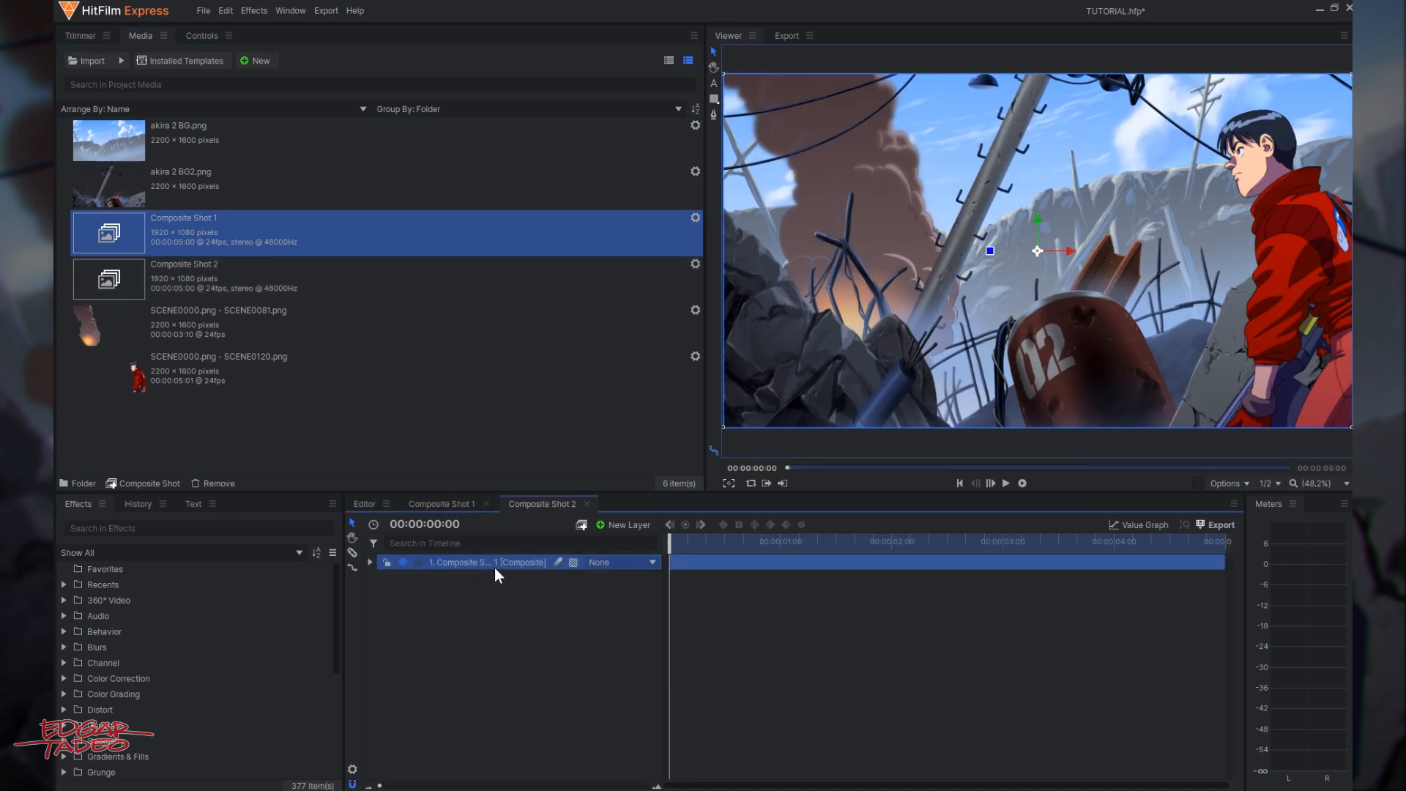
mouse_move(1012, 274)
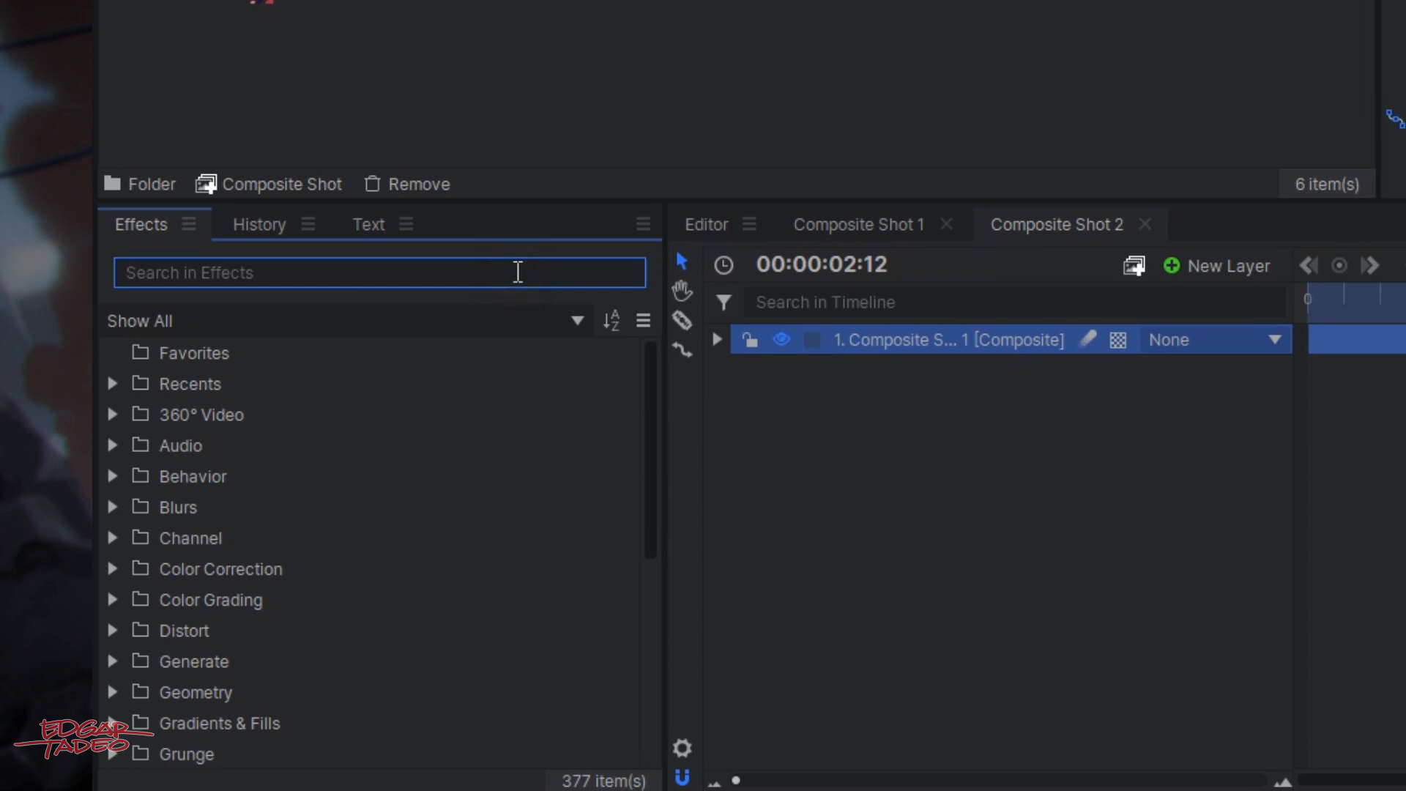
Expand the nested layer's Levels Histogram and set its blend mode to Screen.
text(level)
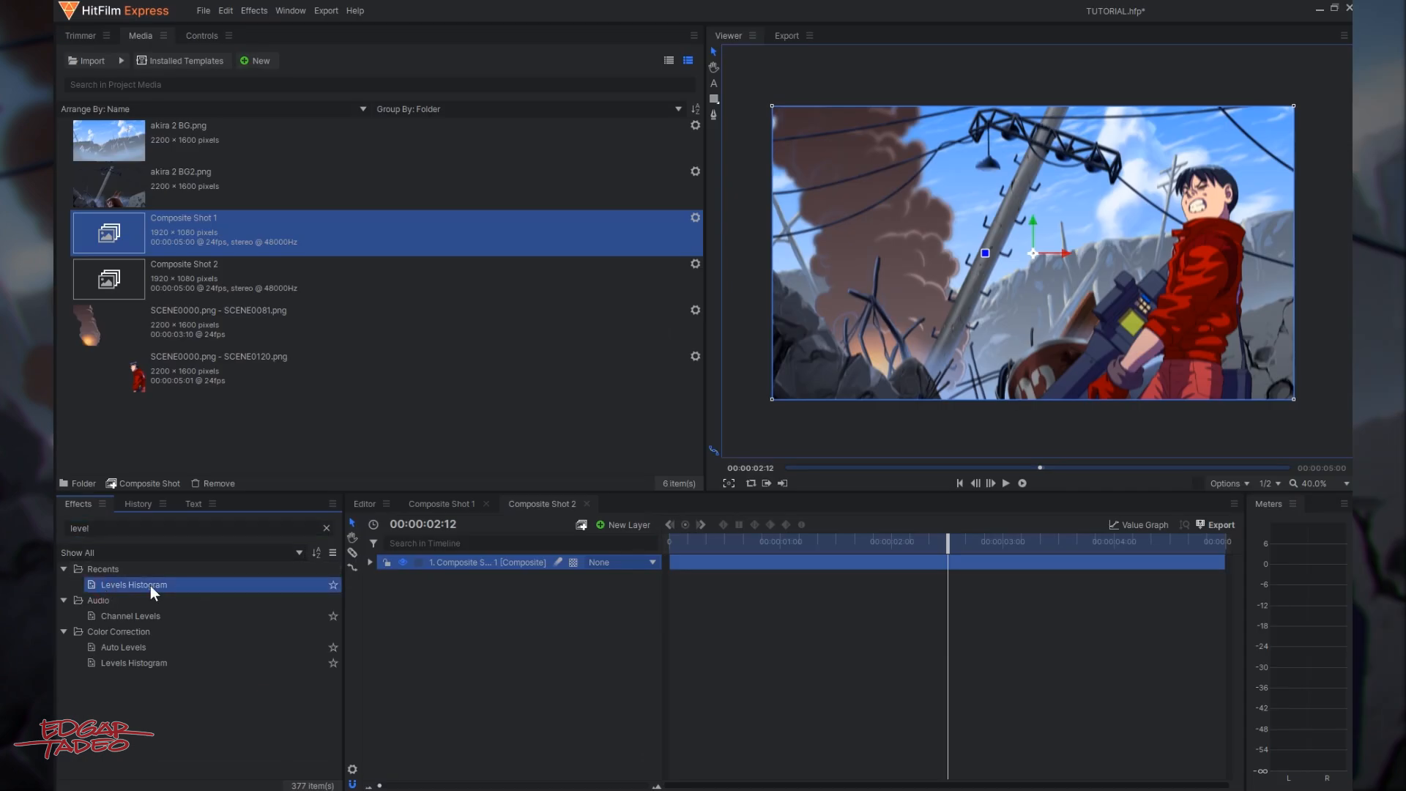
click(371, 561)
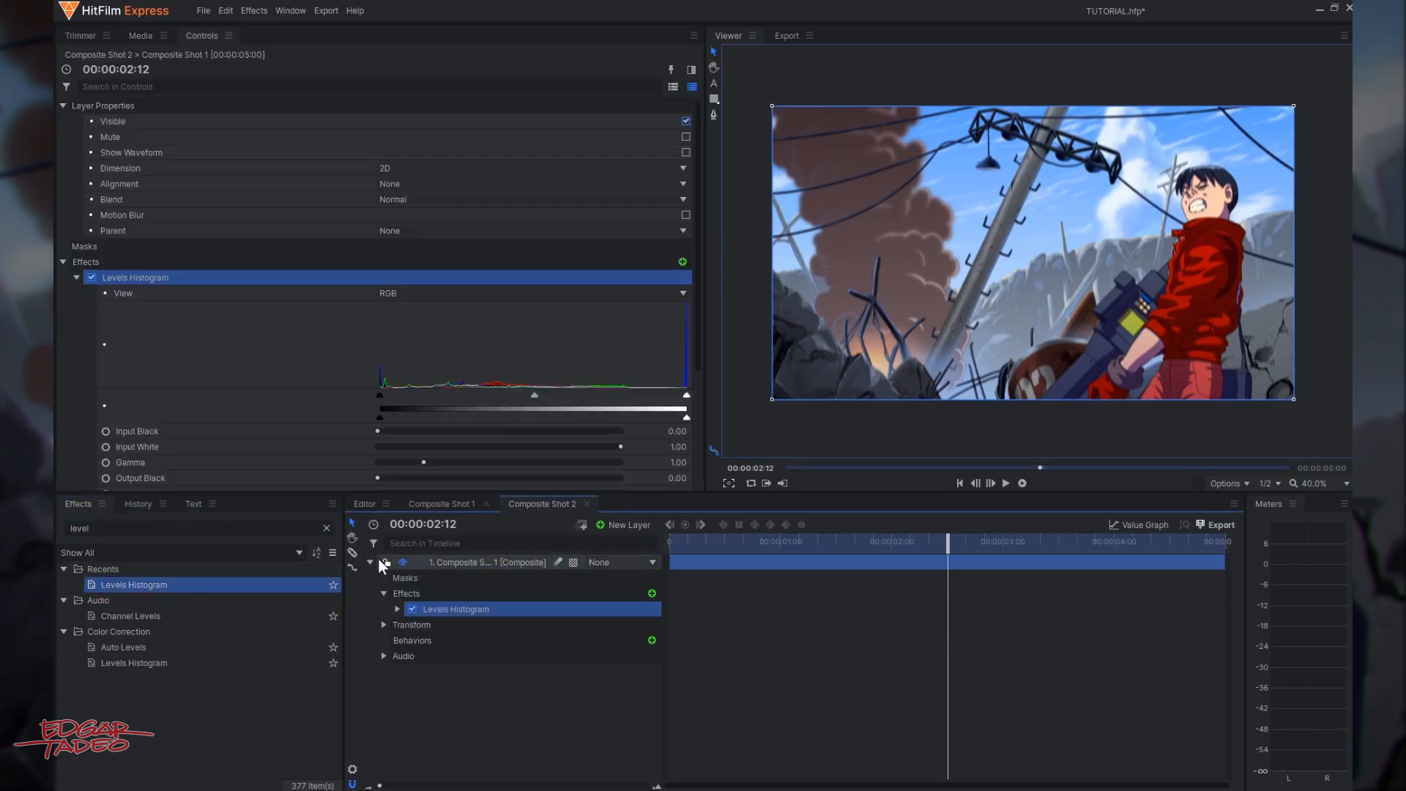
click(398, 609)
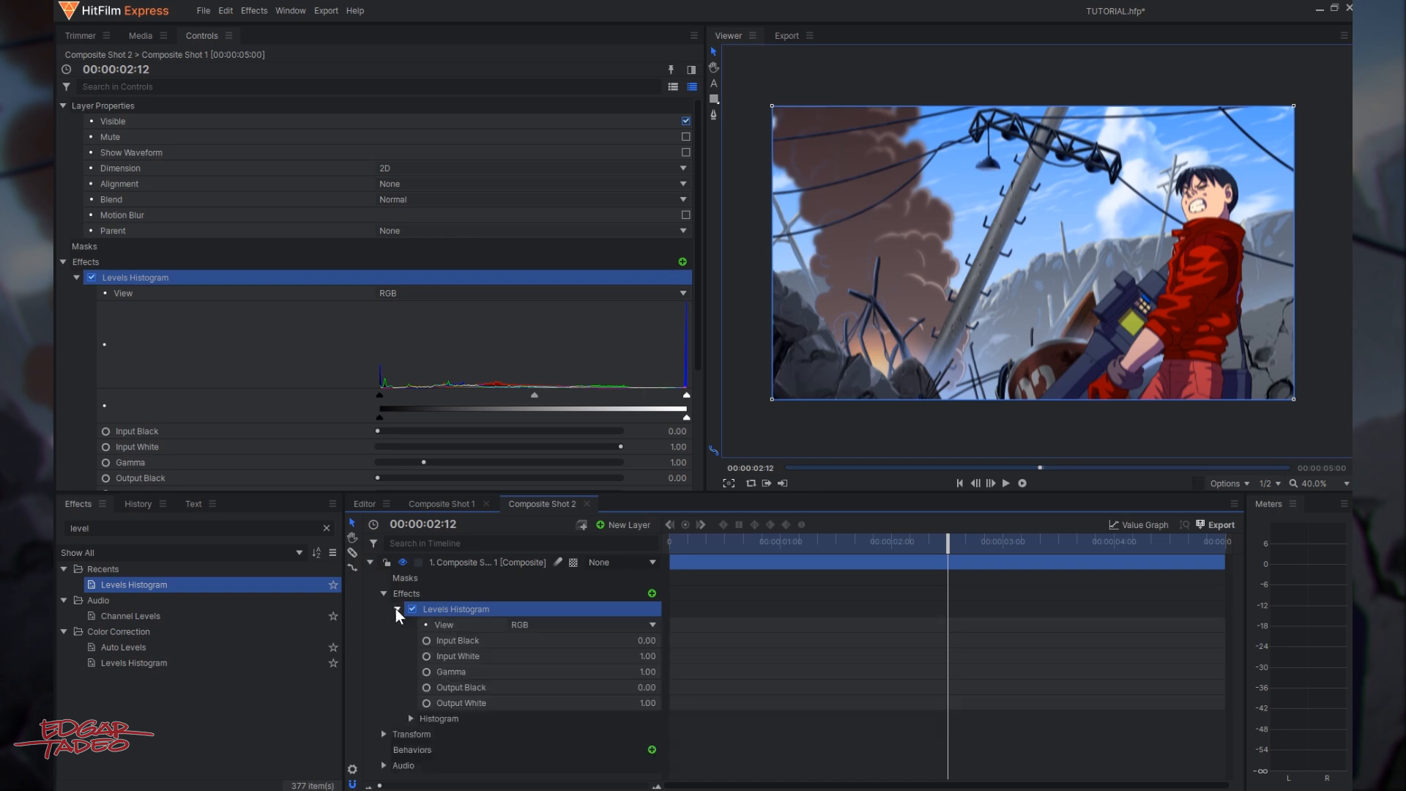
click(480, 563)
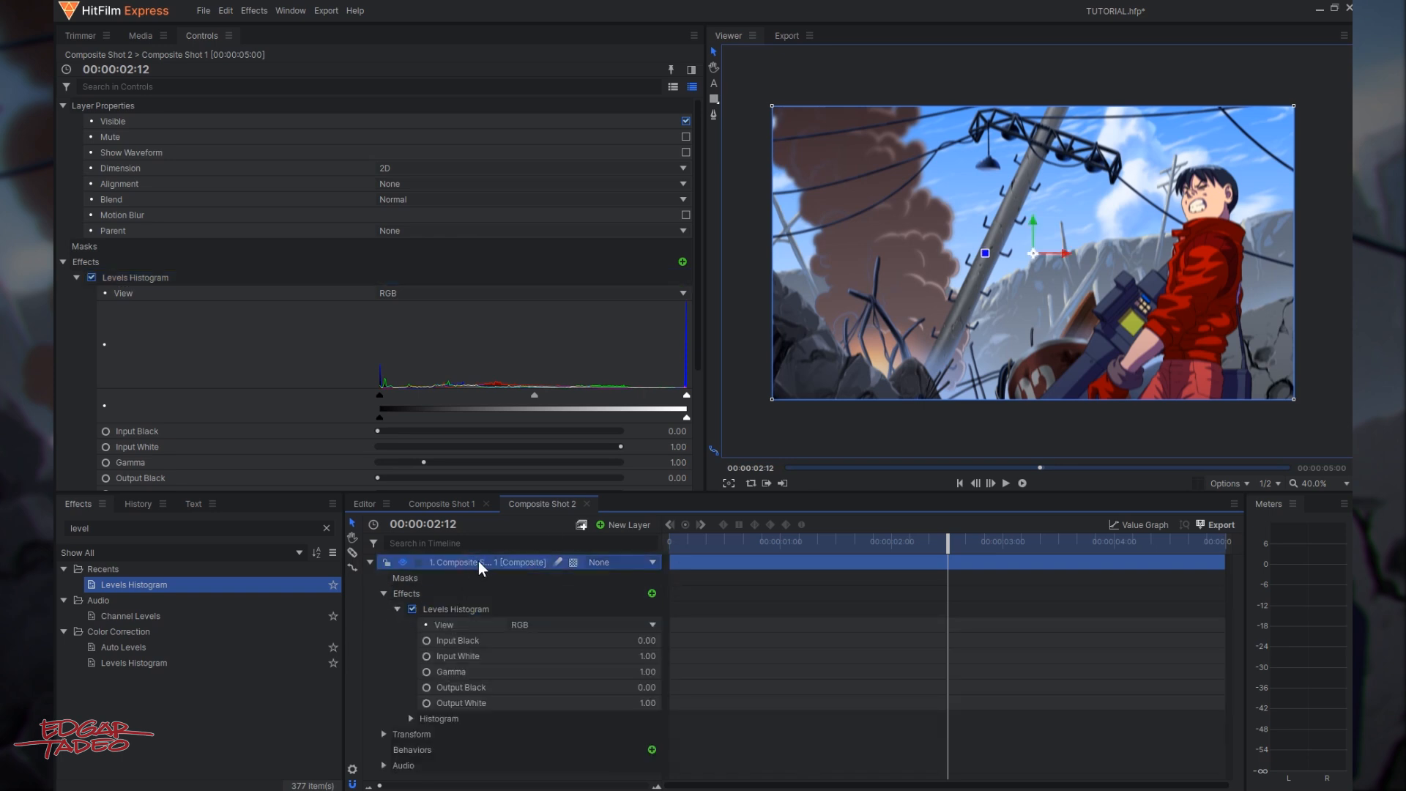
right_click(482, 563)
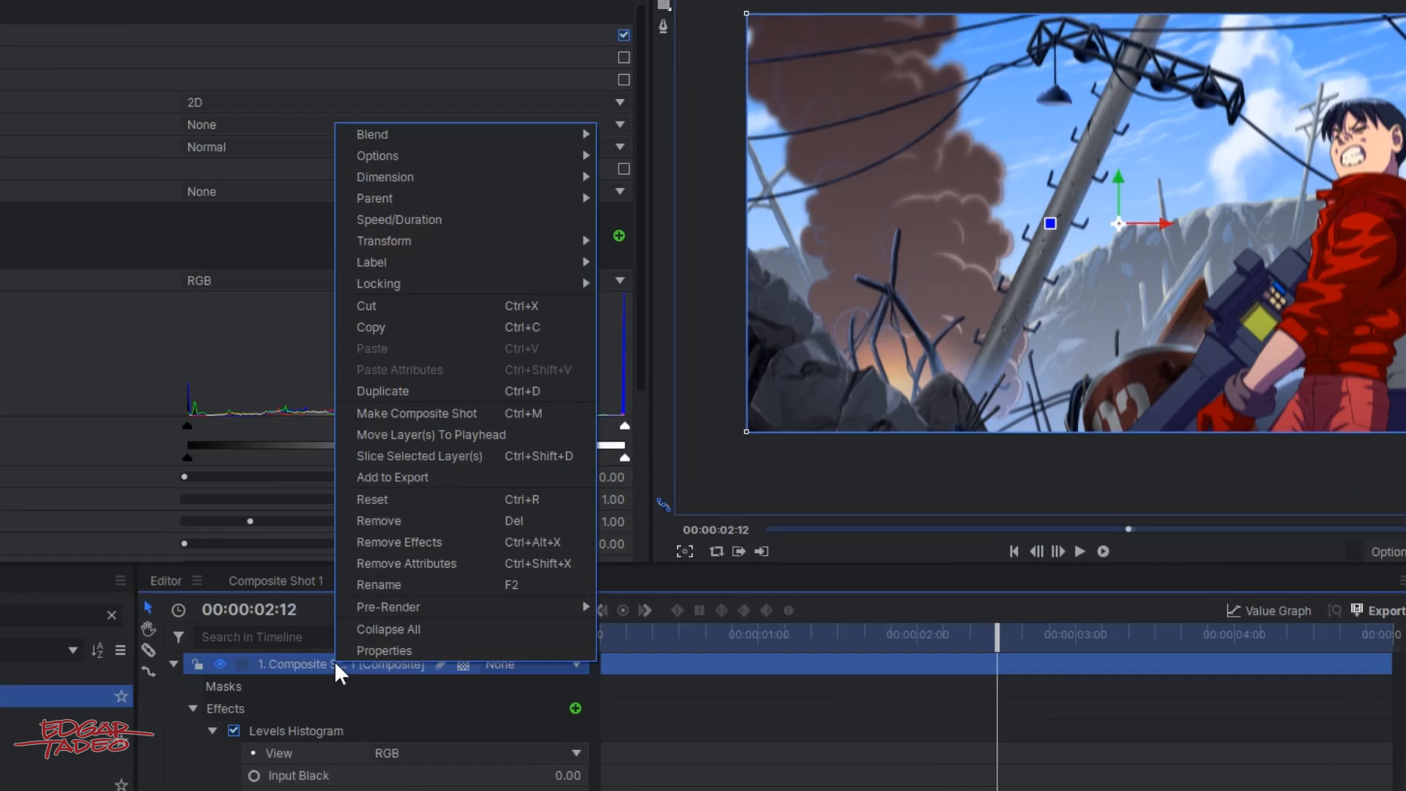
mouse_move(508, 136)
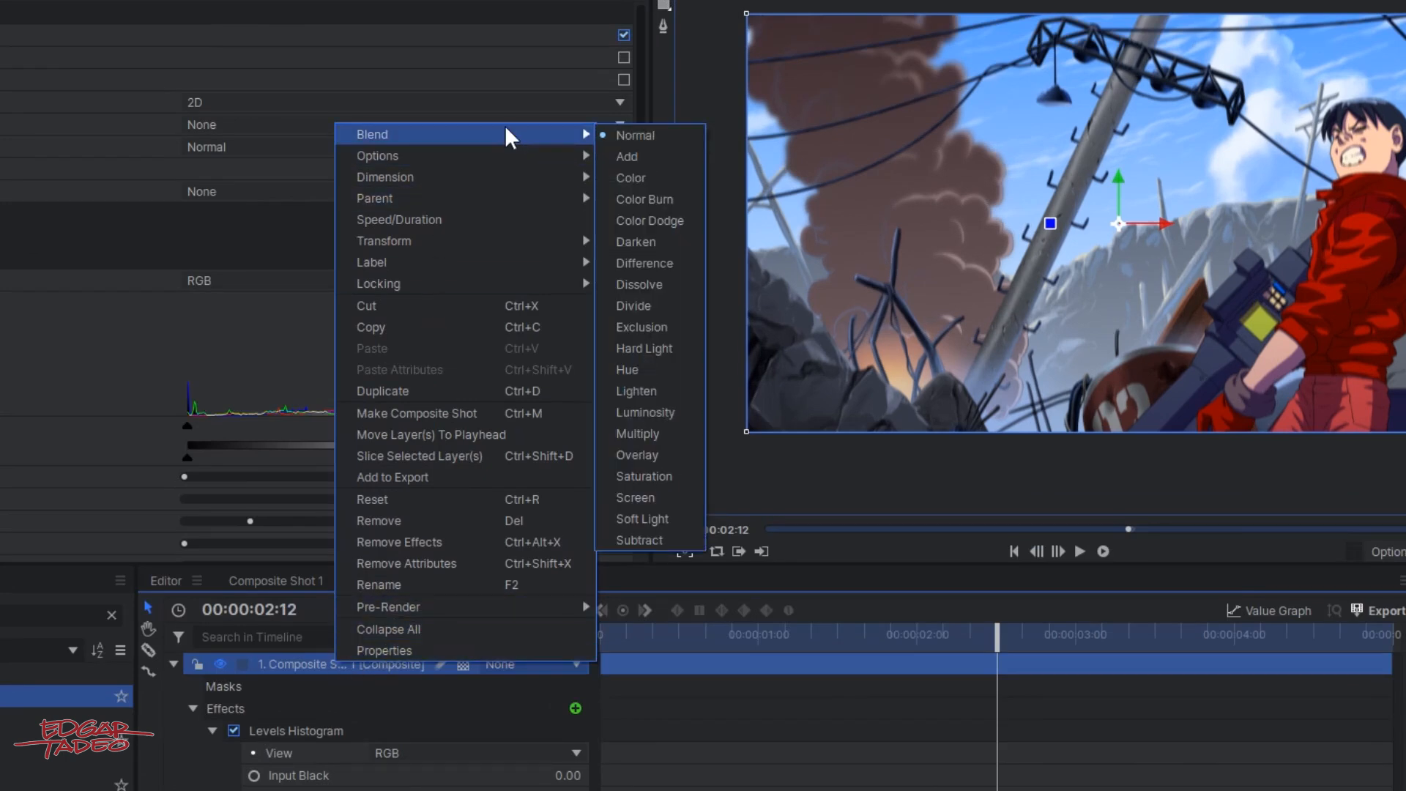
mouse_move(634, 502)
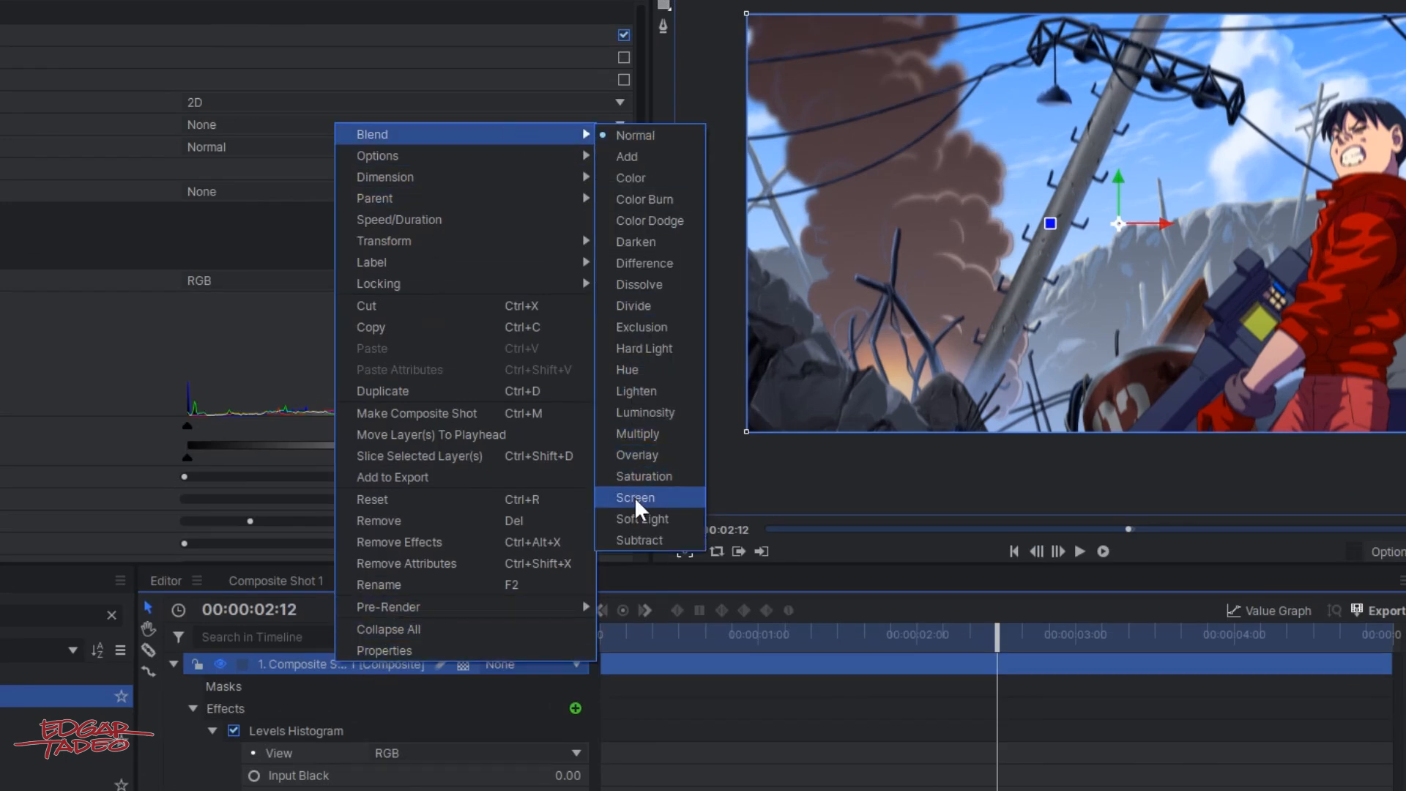
click(634, 497)
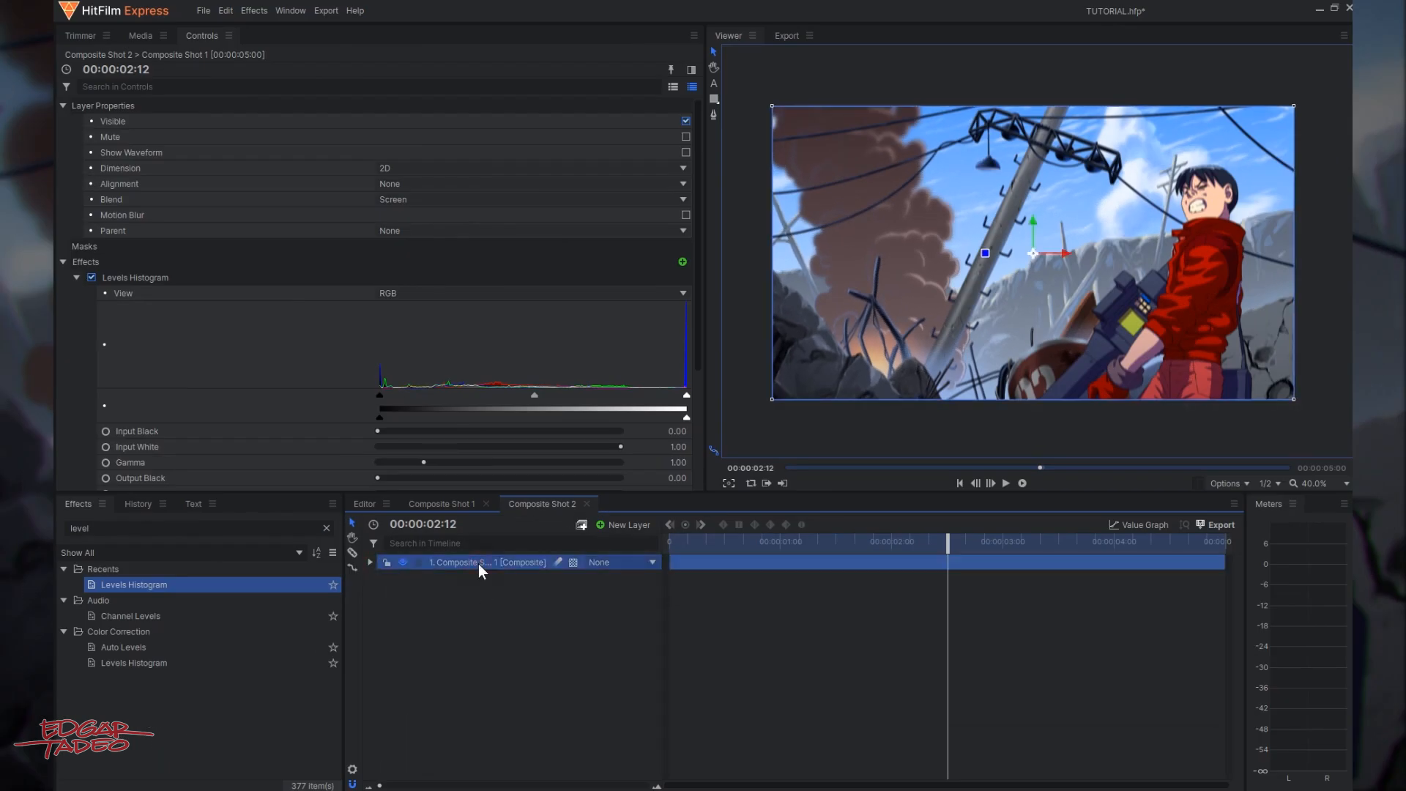
Duplicate the Screen-blended layer twice and begin renaming the top copy.
right_click(480, 563)
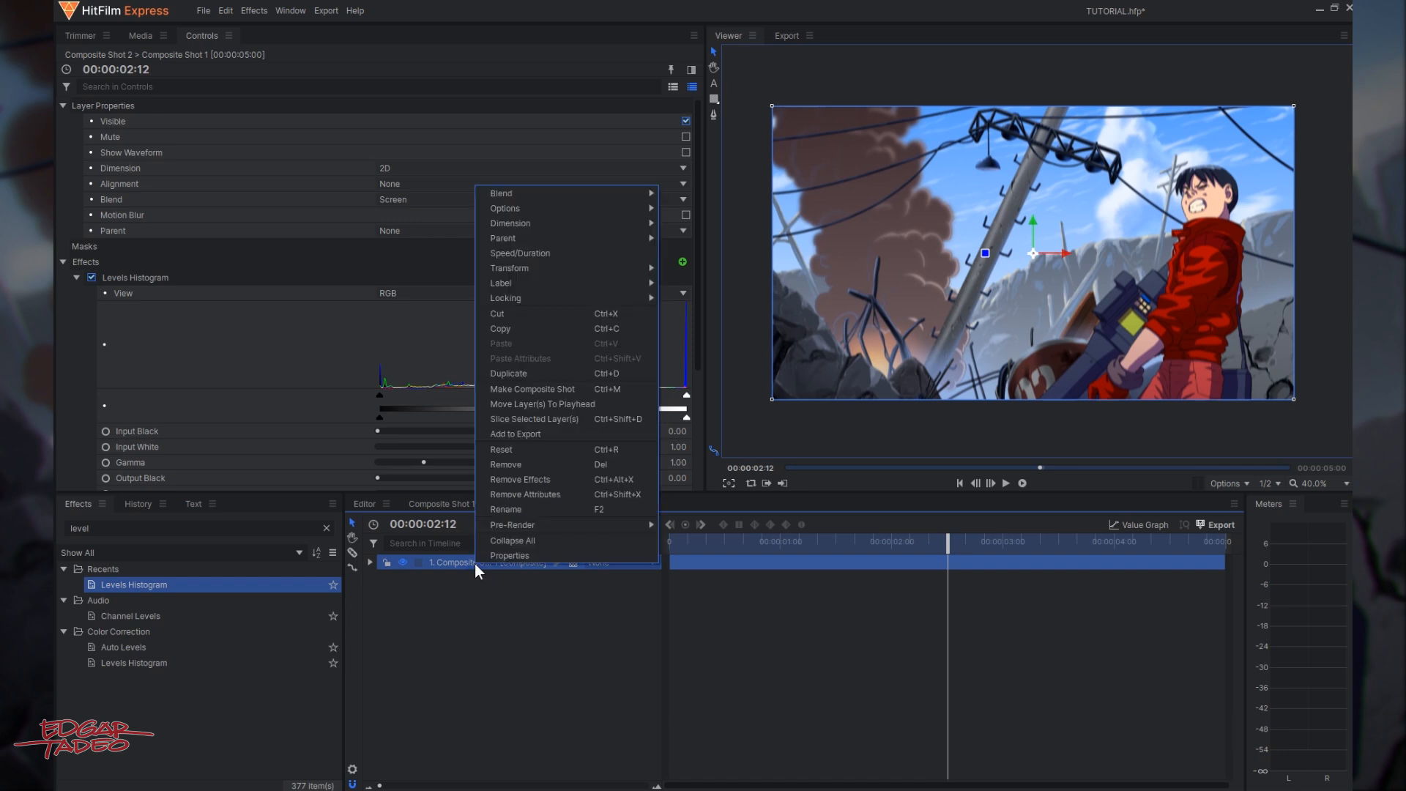
mouse_move(551, 376)
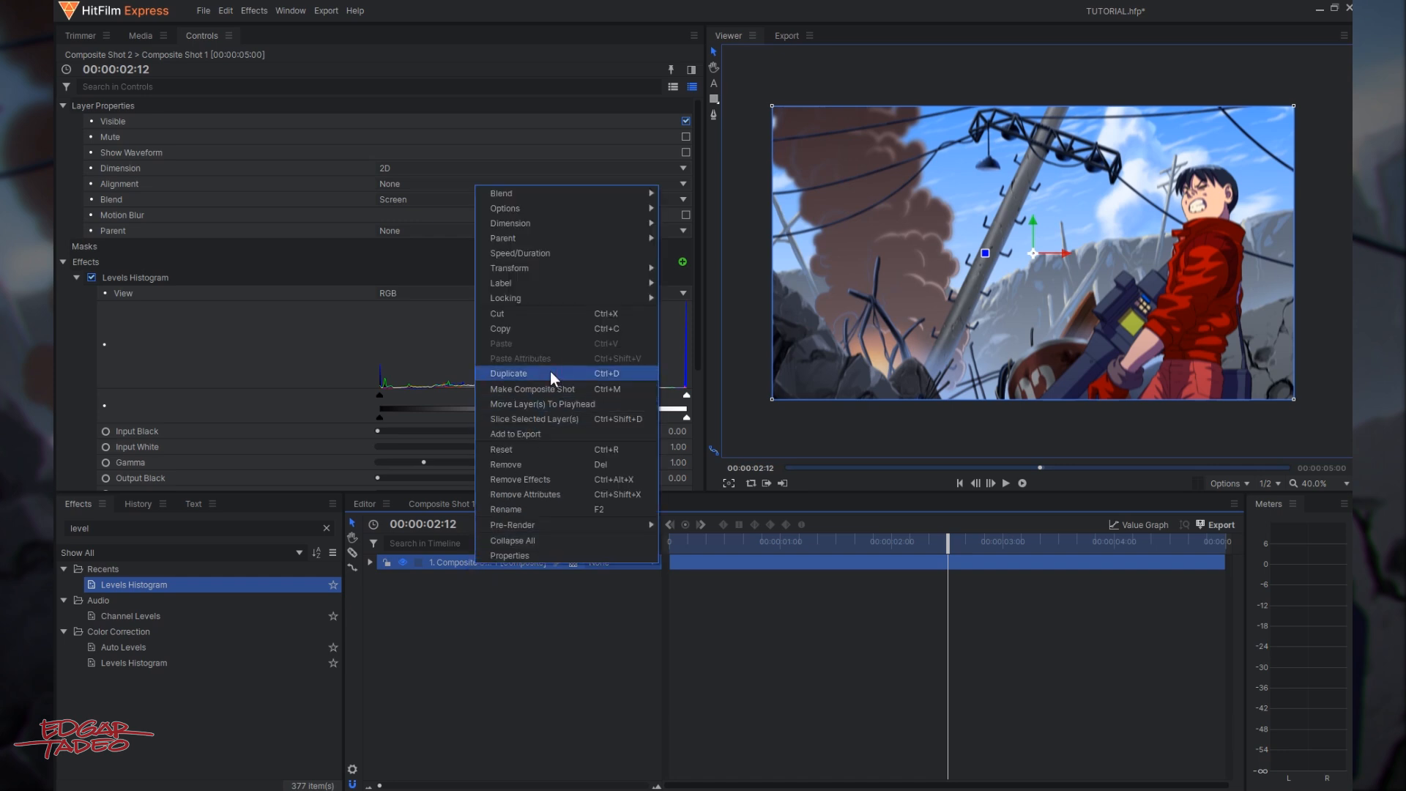
click(507, 373)
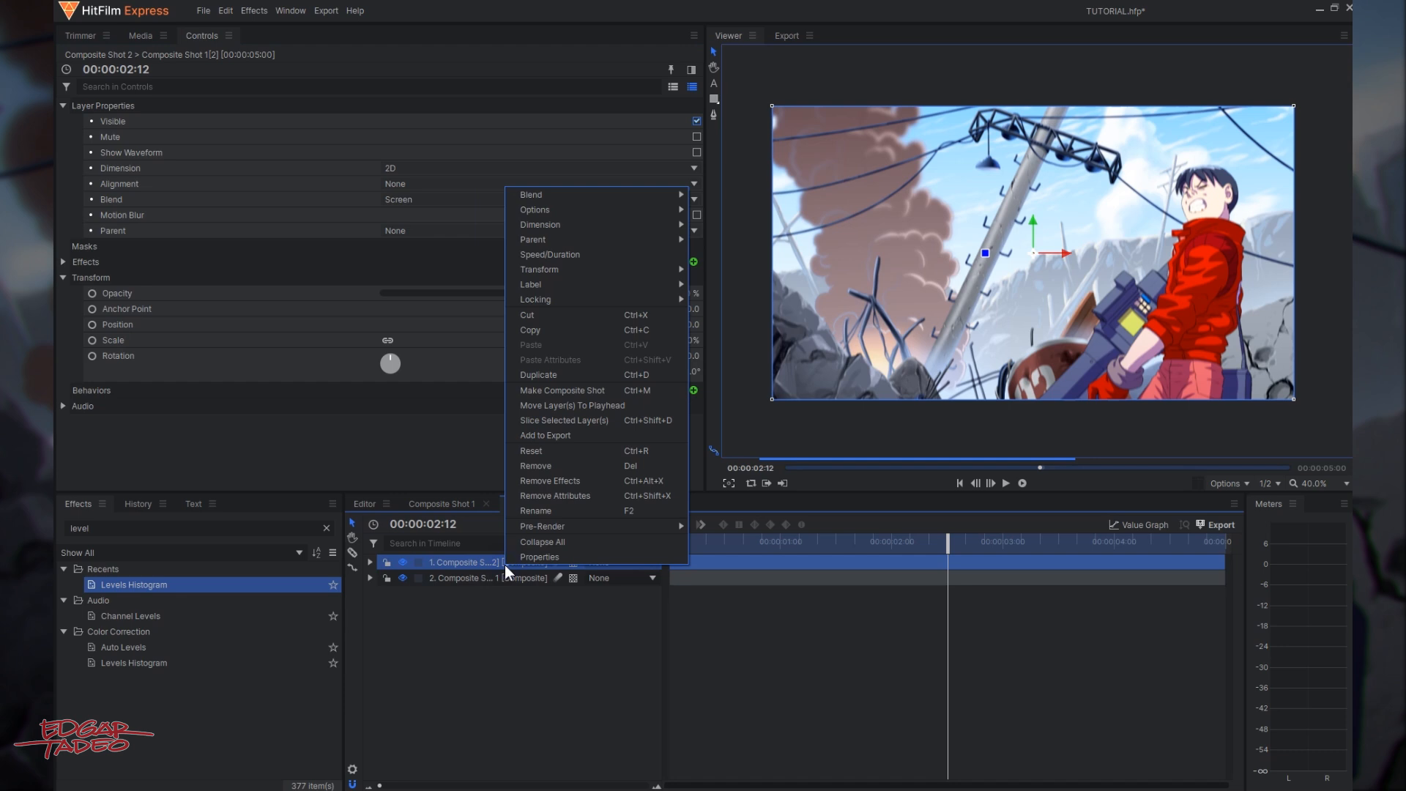
click(562, 391)
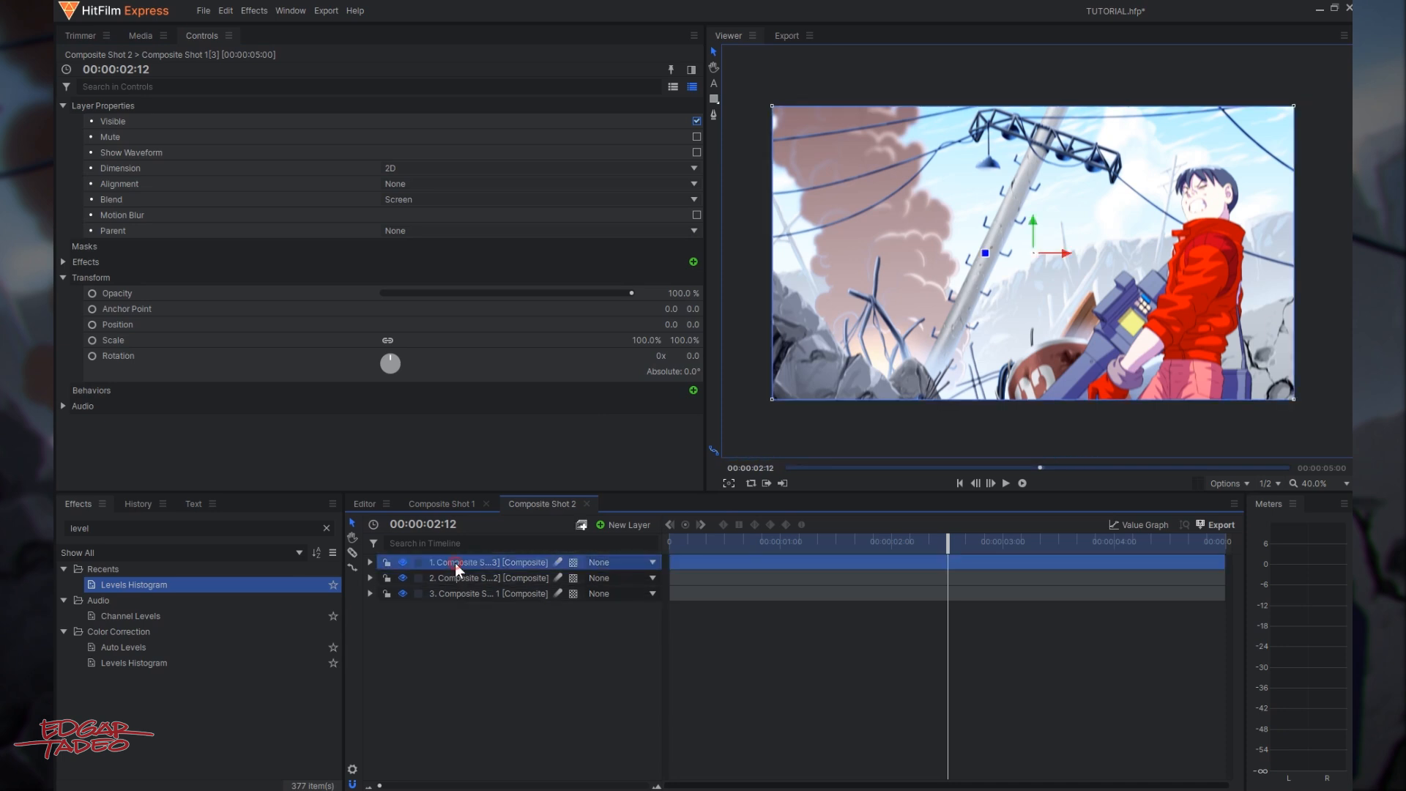
click(141, 35)
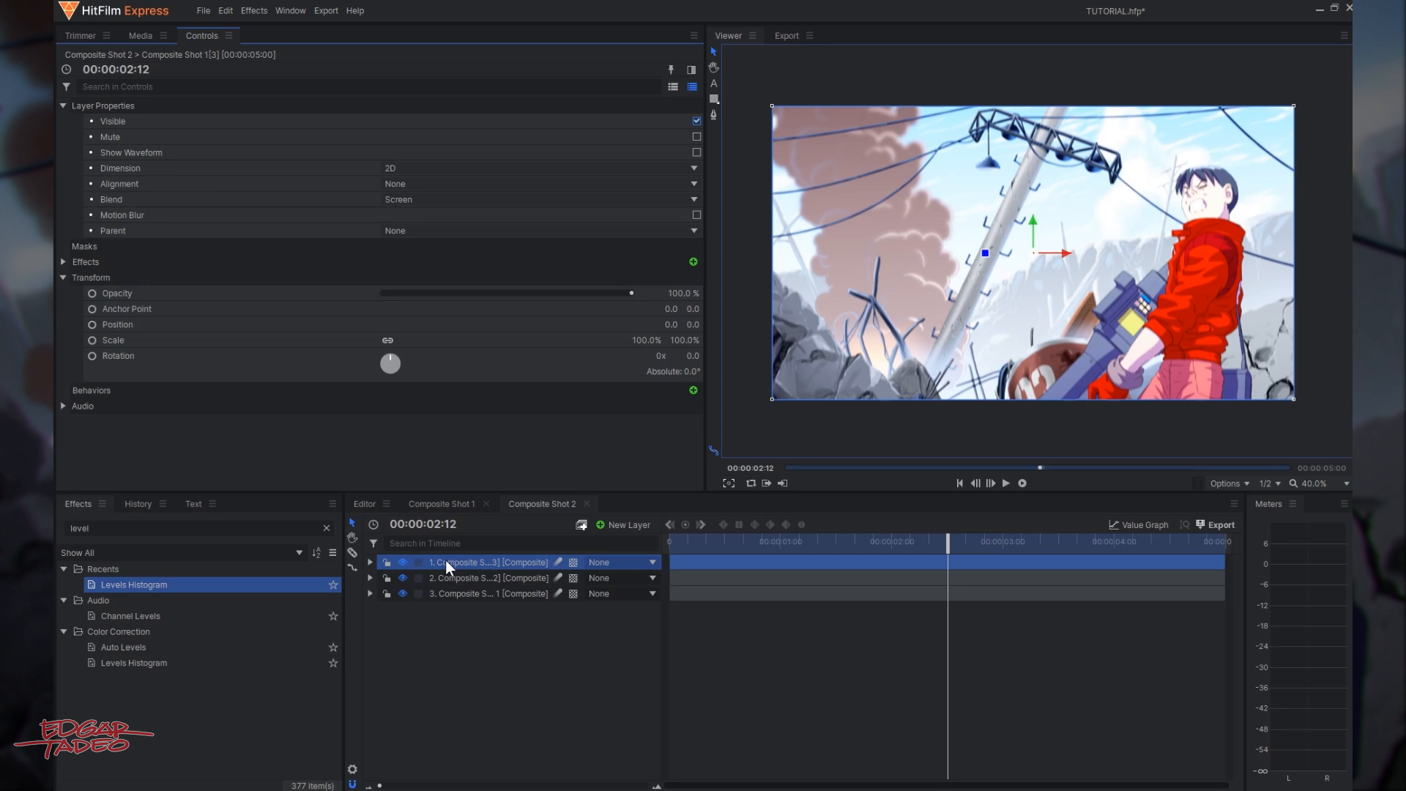
right_click(451, 562)
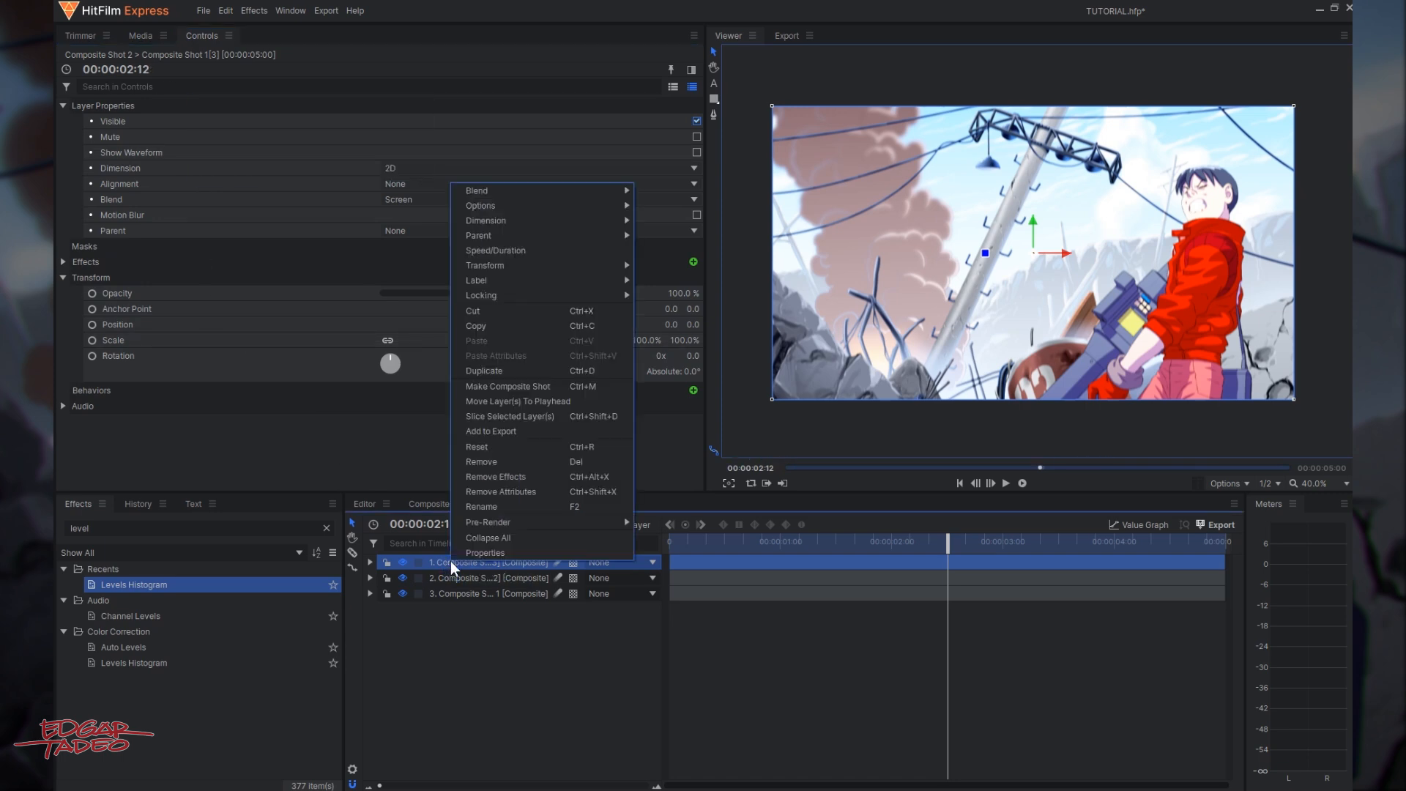
click(481, 506)
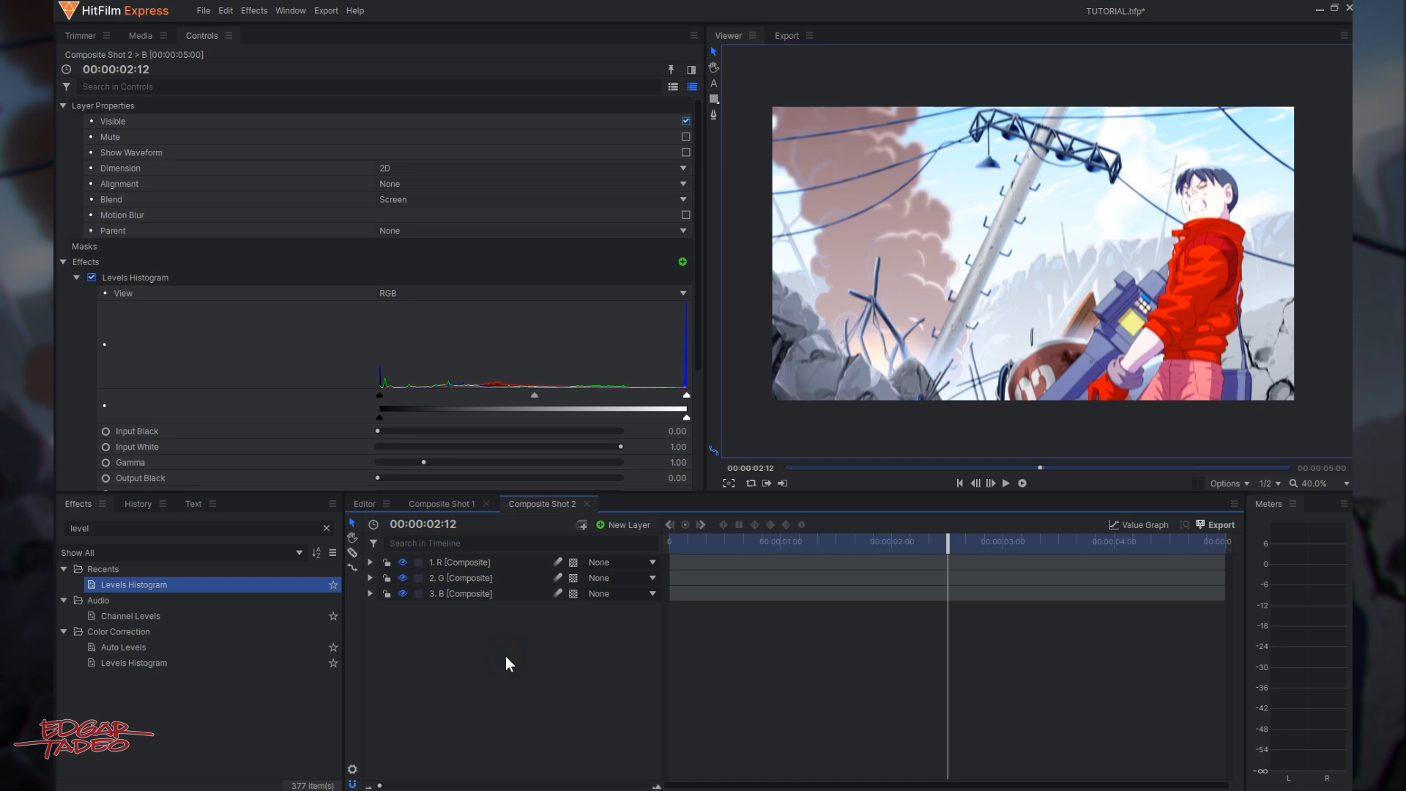
mouse_move(1055, 271)
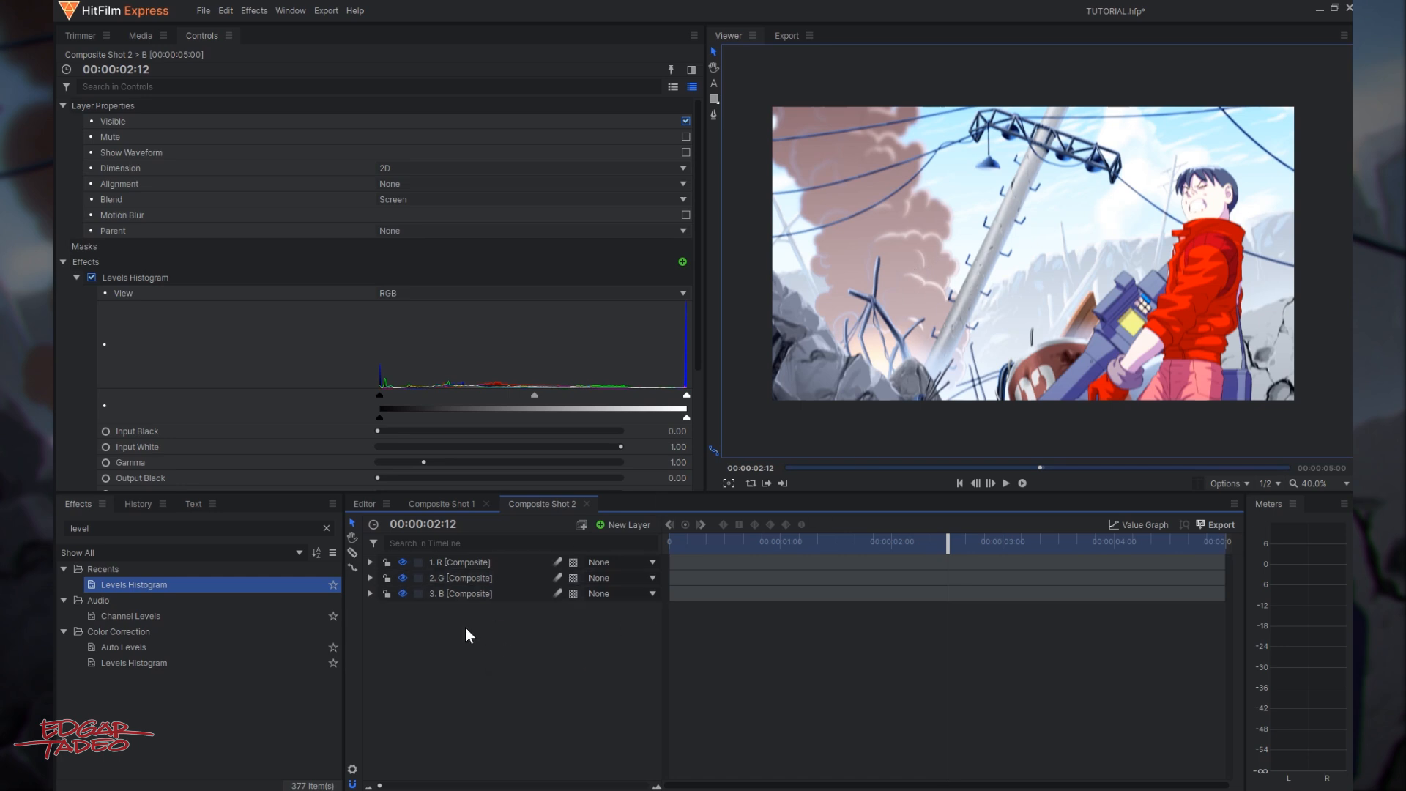
In the R layer's Levels Histogram, zero output white for the Green and Blue channels.
click(458, 562)
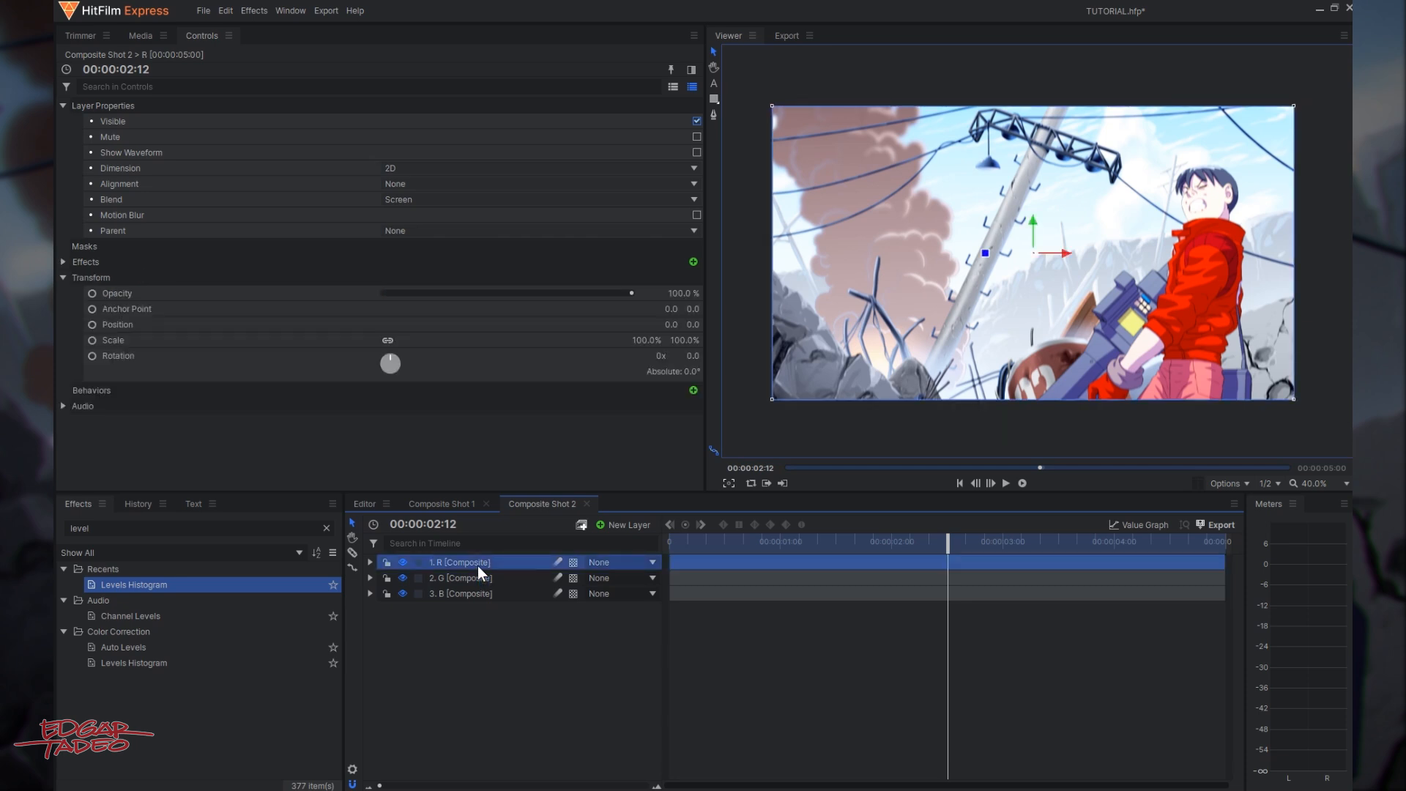
click(64, 105)
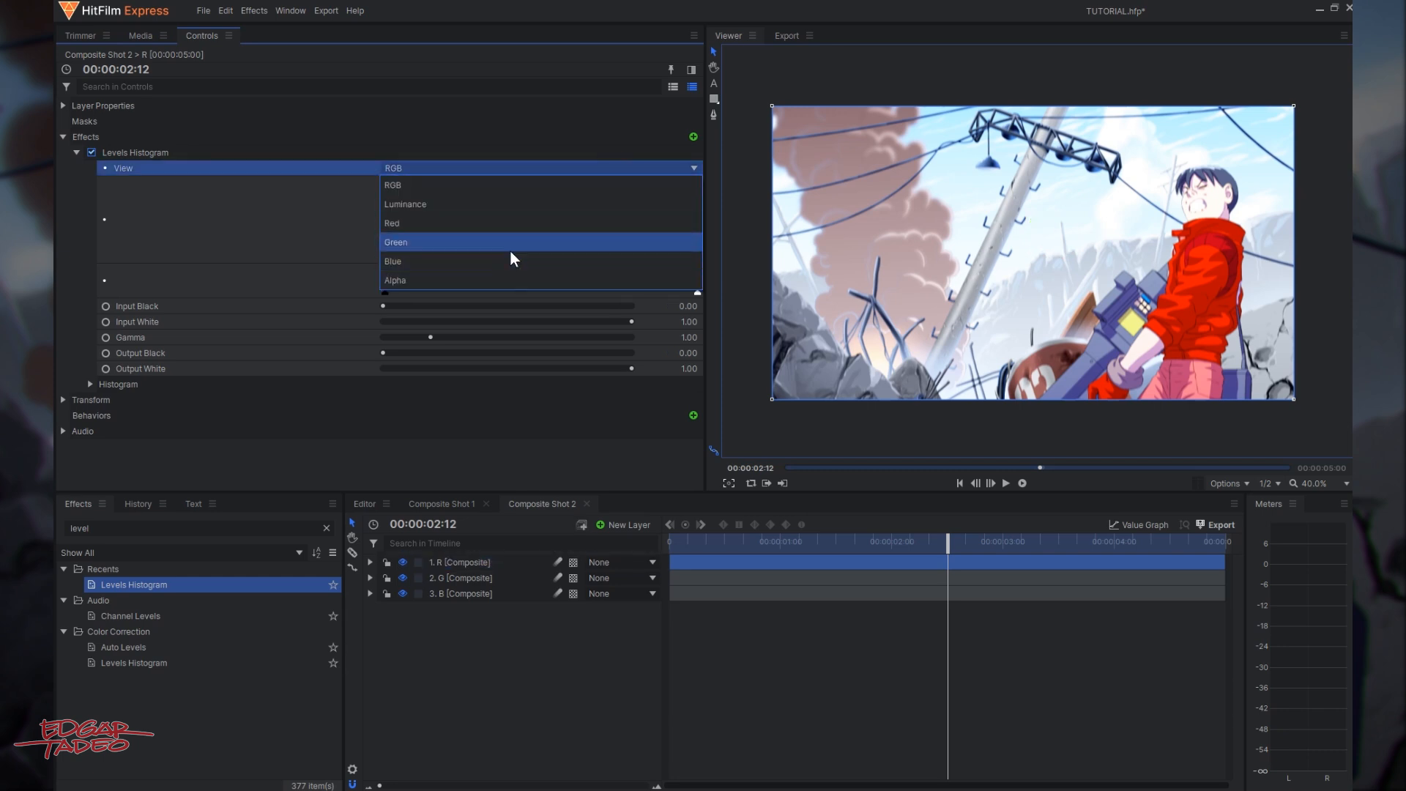
mouse_move(507, 253)
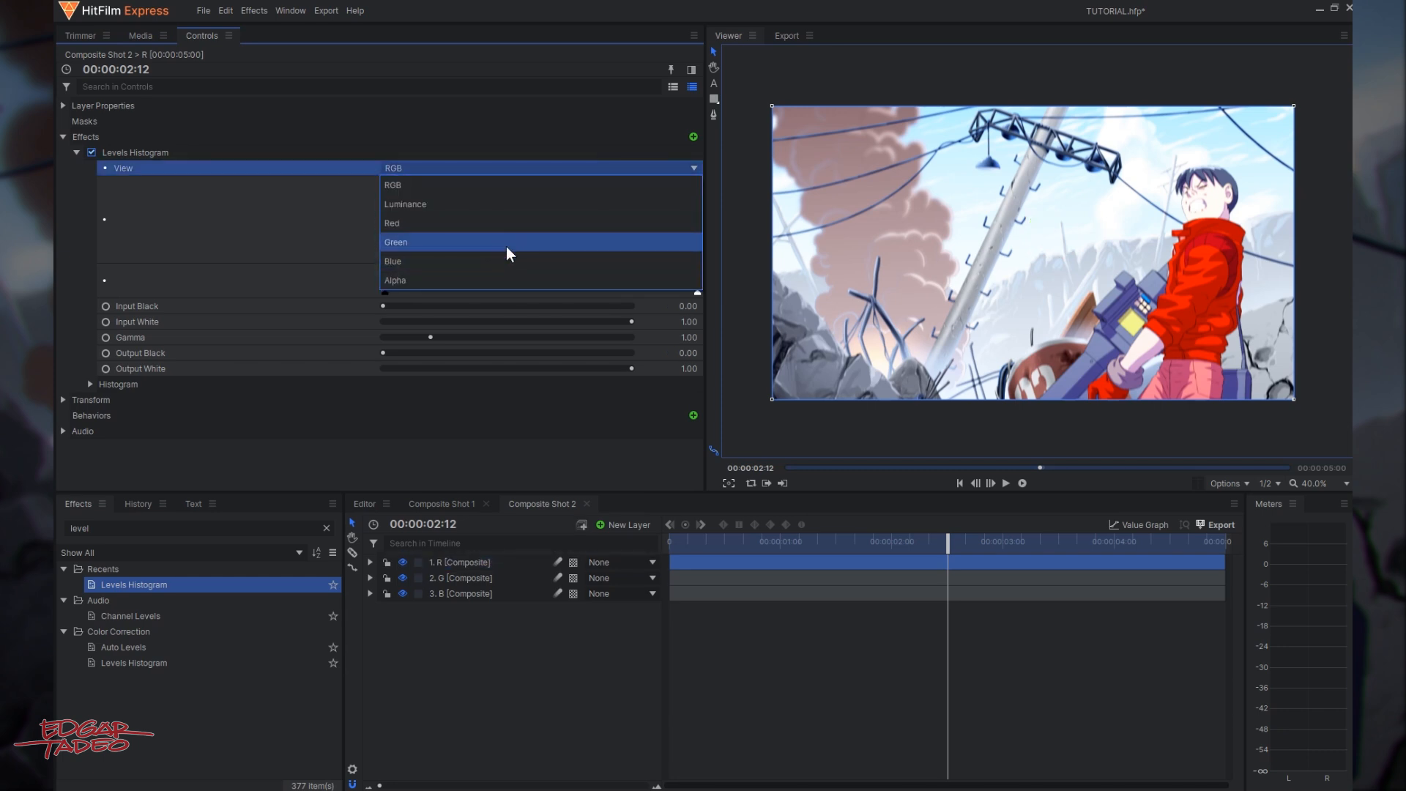
click(396, 242)
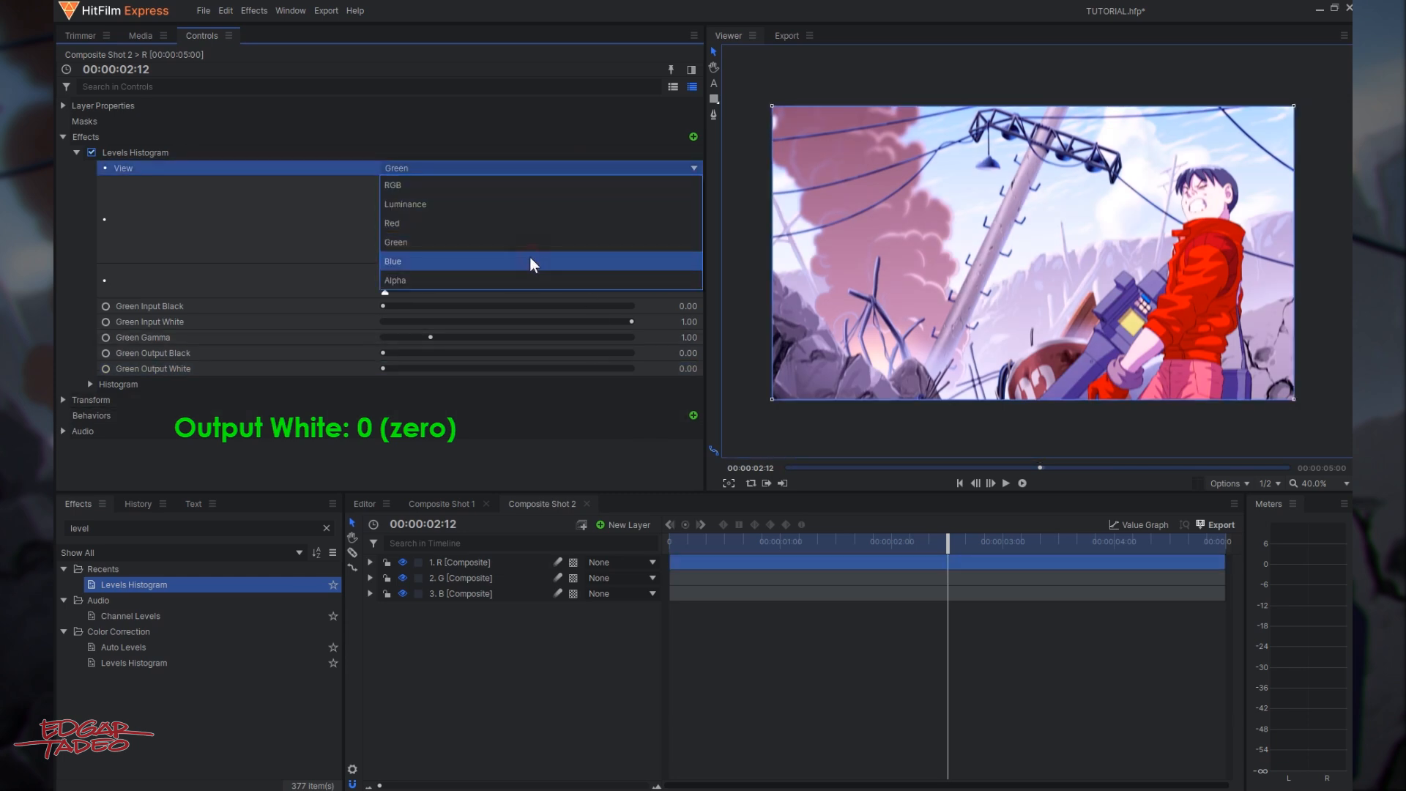
click(392, 261)
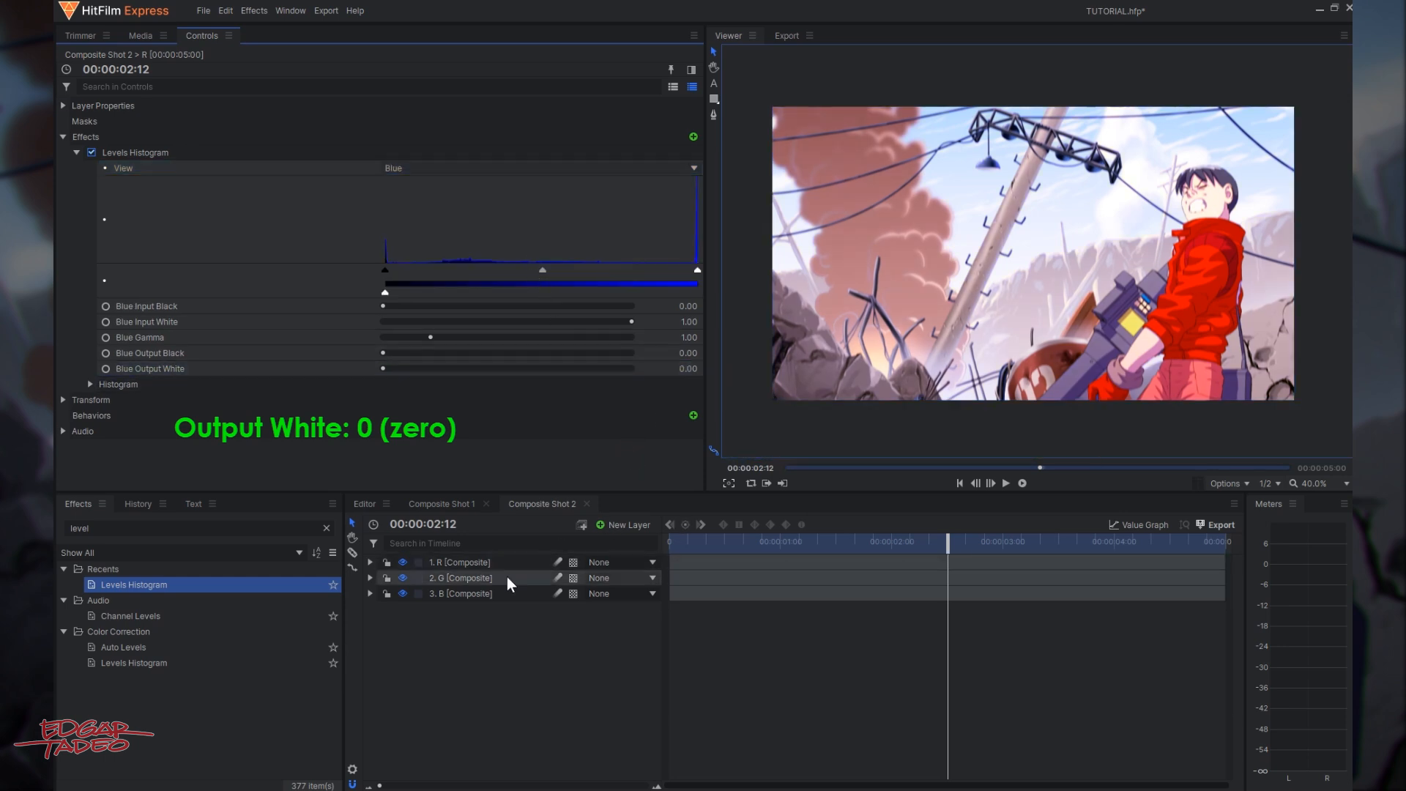
In the G layer's Levels Histogram, zero output white for the Red and Blue channels.
click(460, 577)
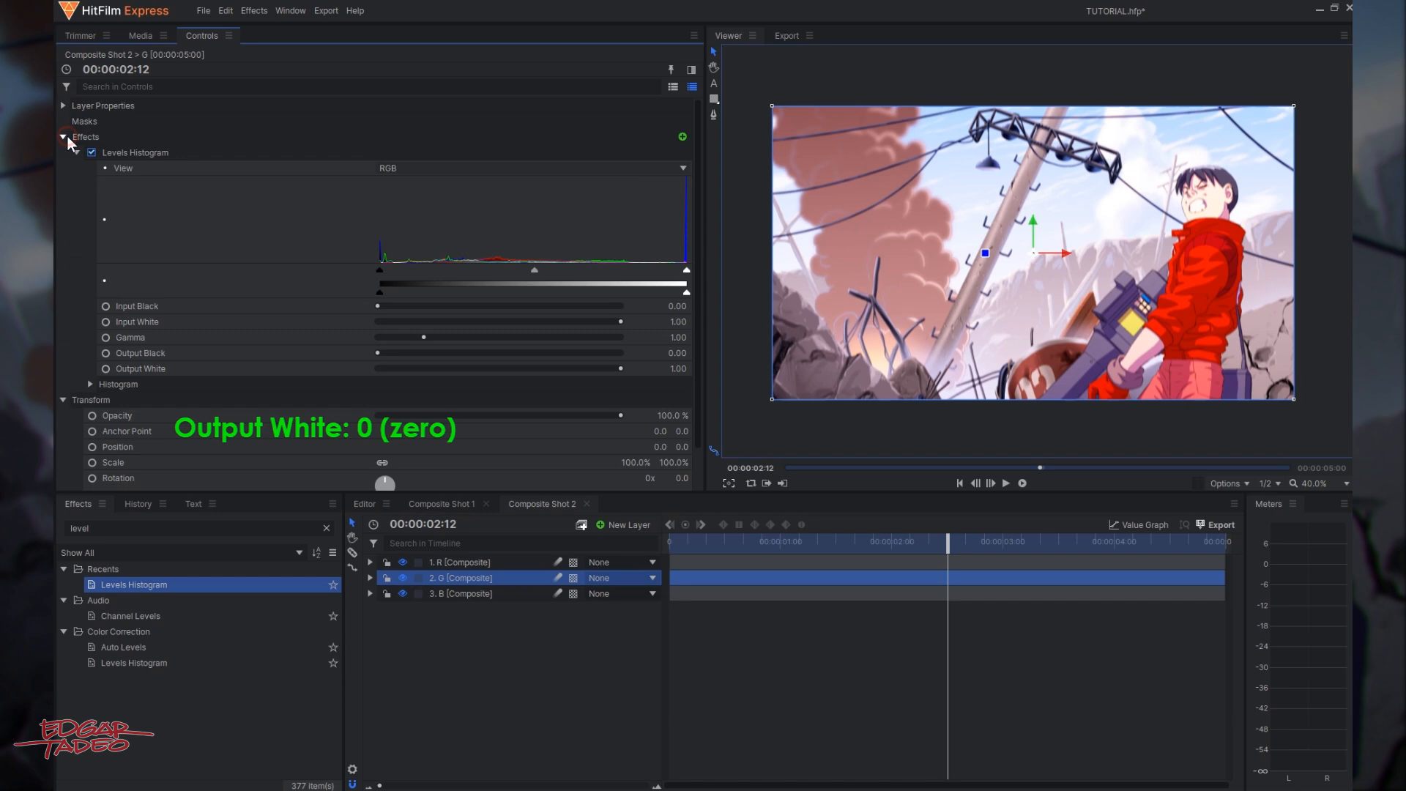
click(532, 167)
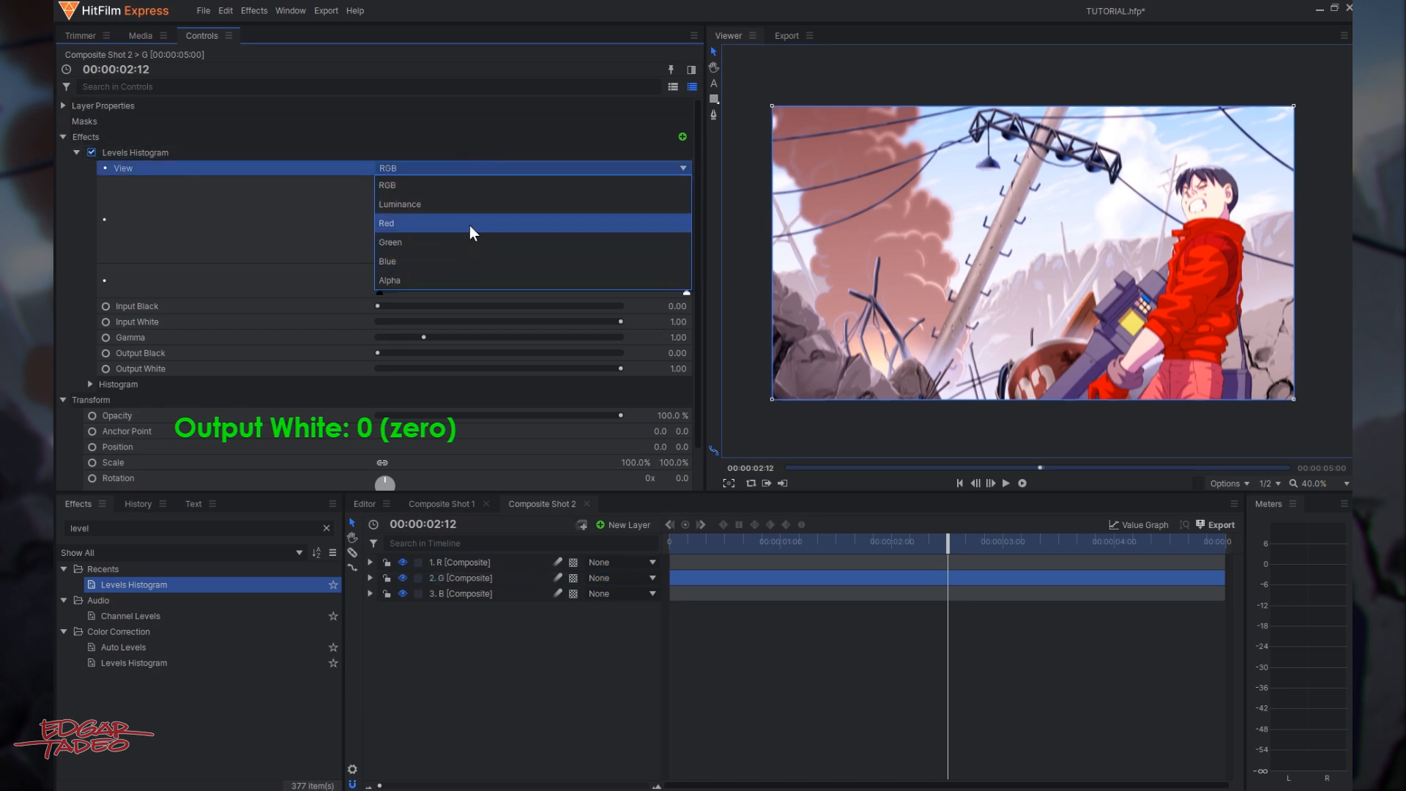
click(387, 223)
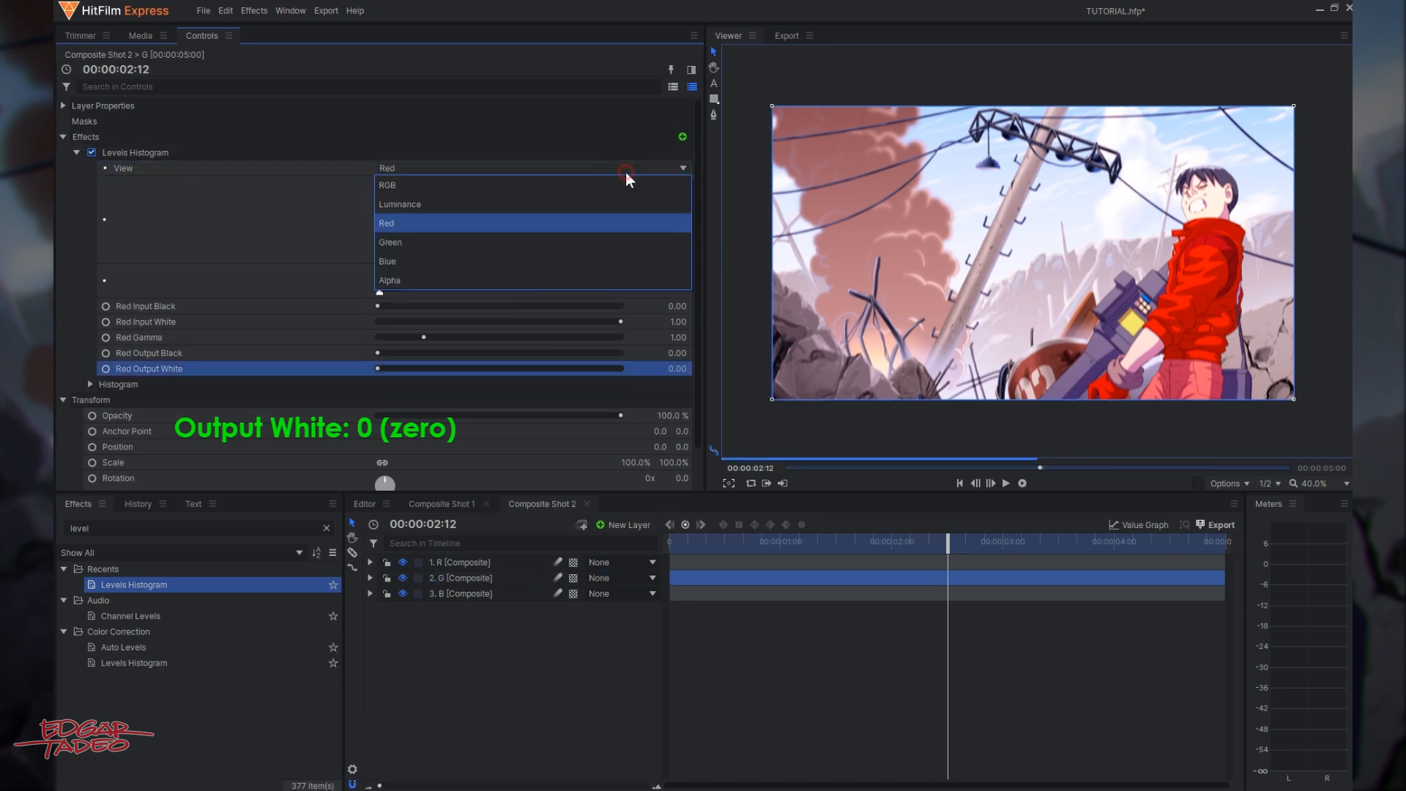
click(401, 261)
text(0)
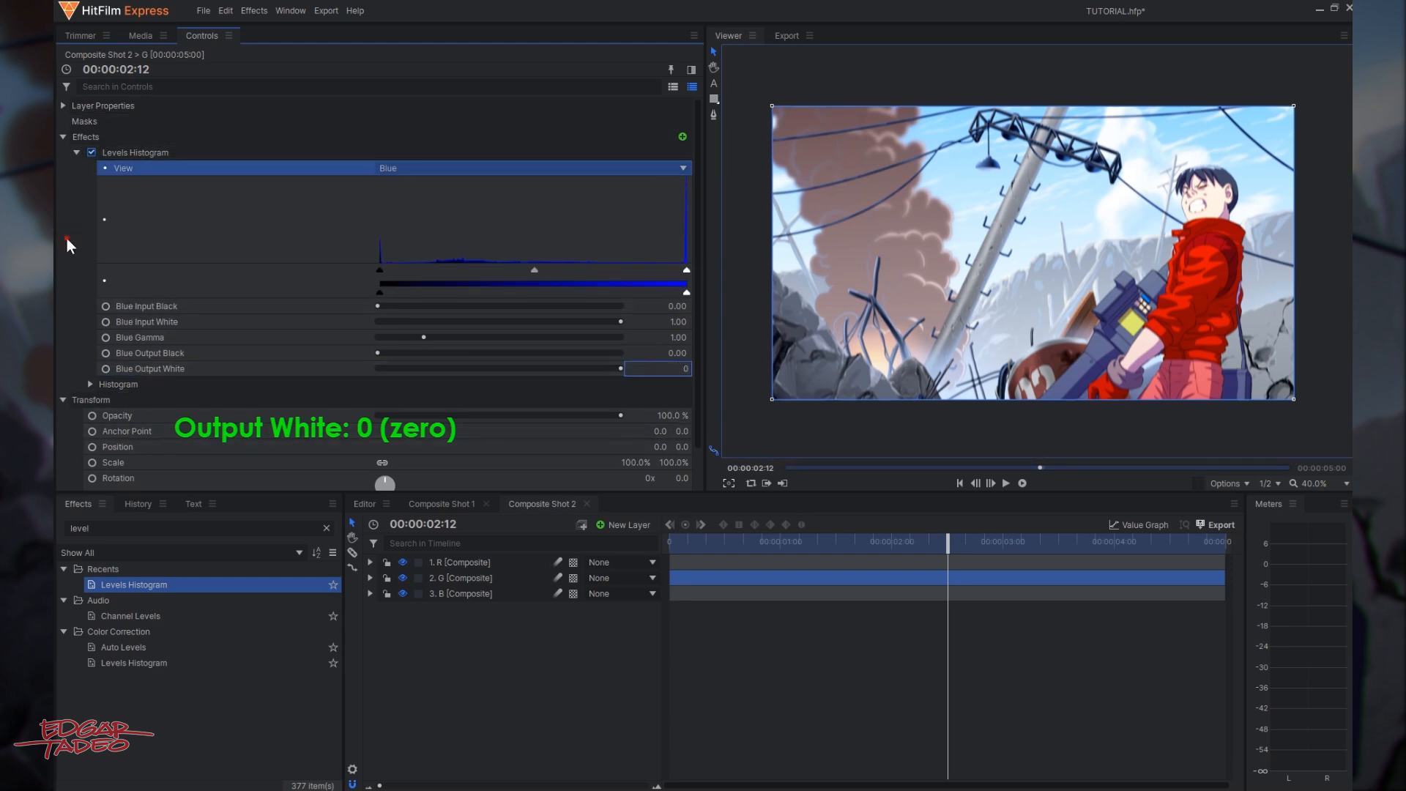
In the B layer's Levels Histogram, zero output white for the Red and Green channels.
click(461, 593)
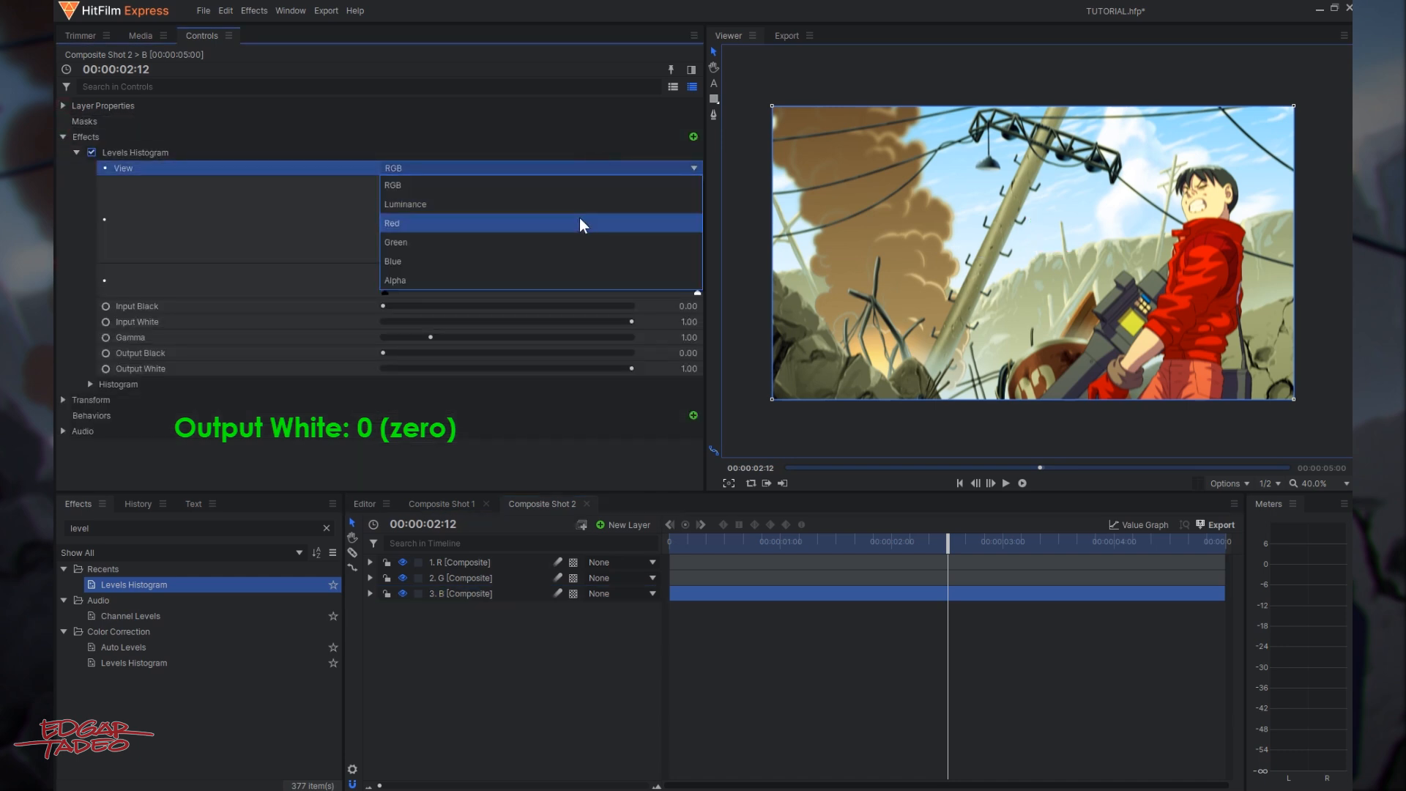
click(392, 223)
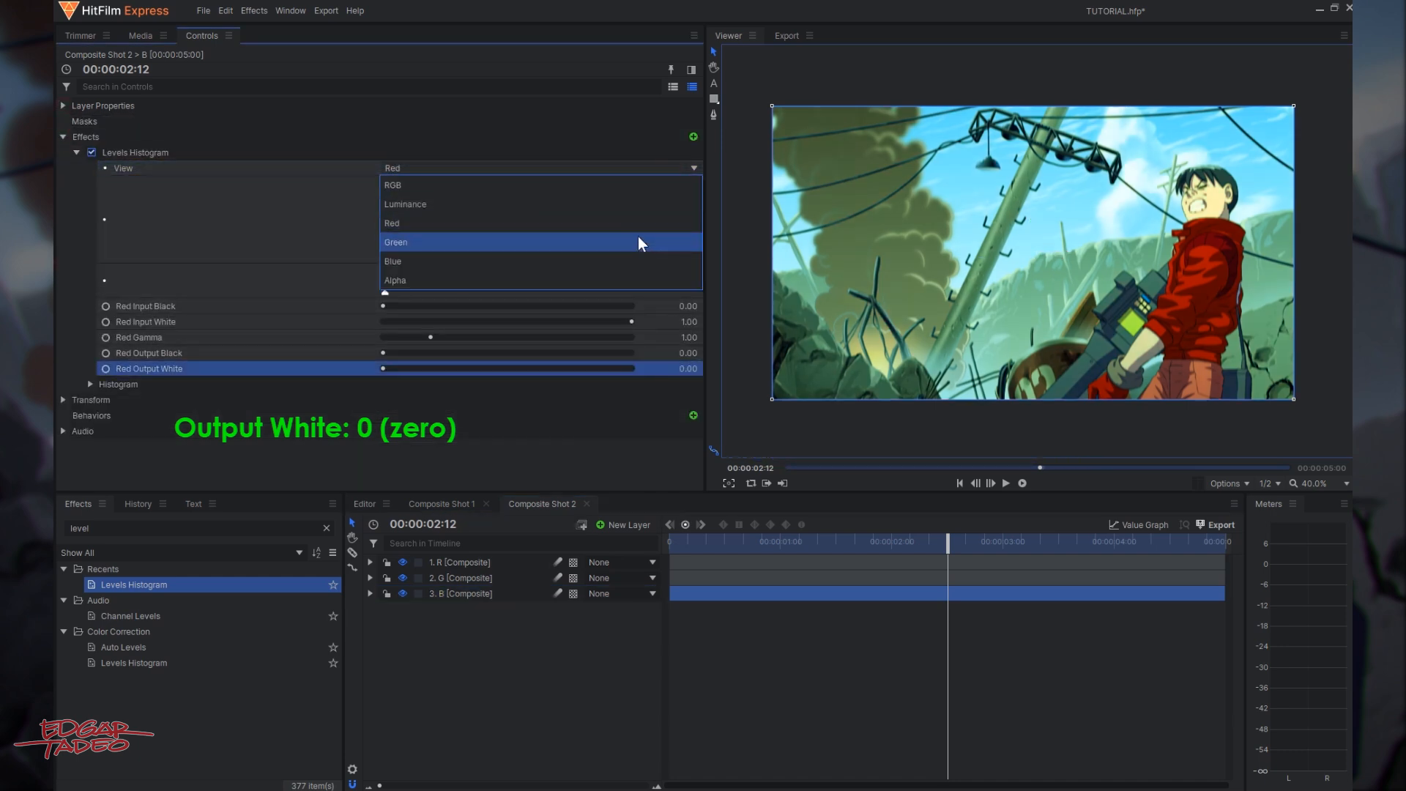
click(395, 242)
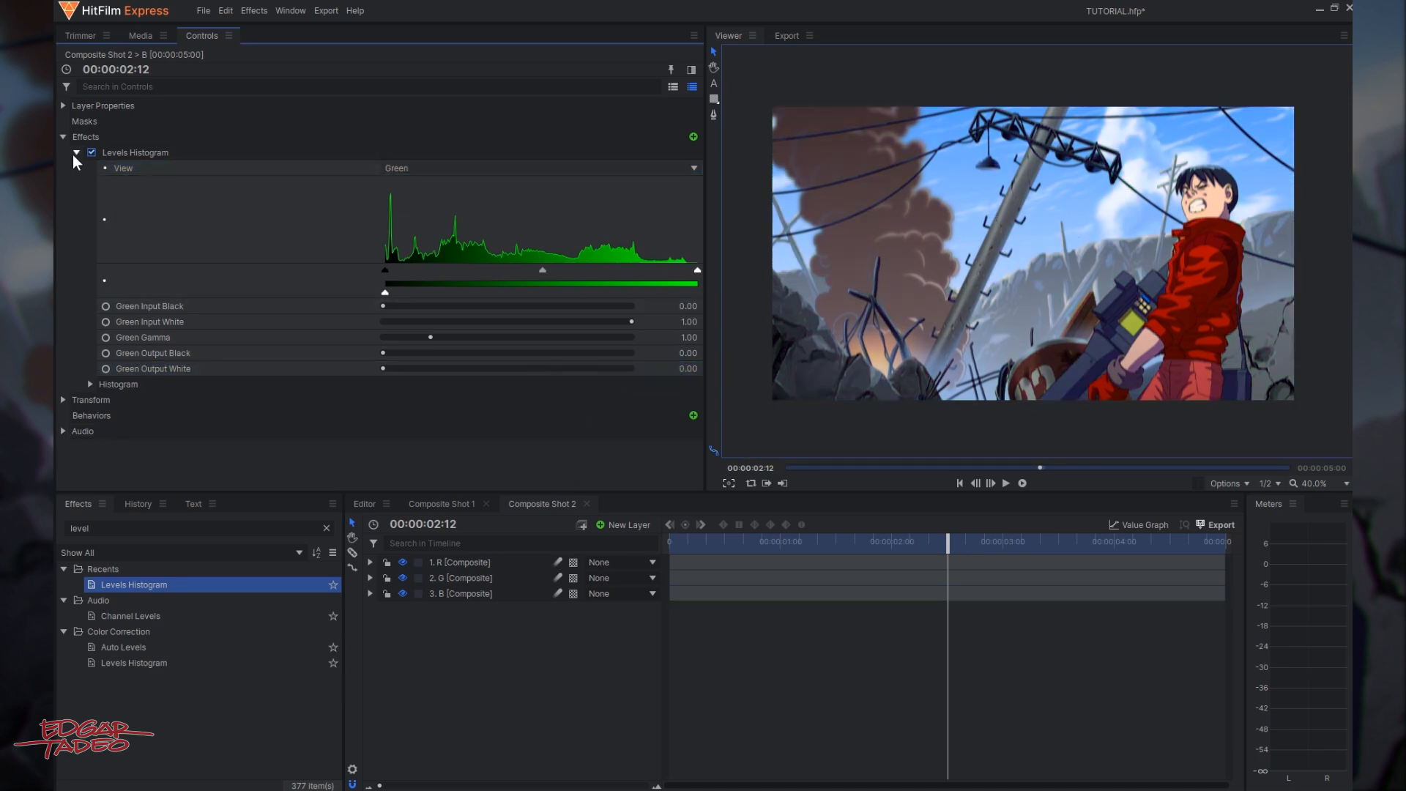
Unlink scale width and height, then set the B layer's scale to 100.3%.
click(460, 562)
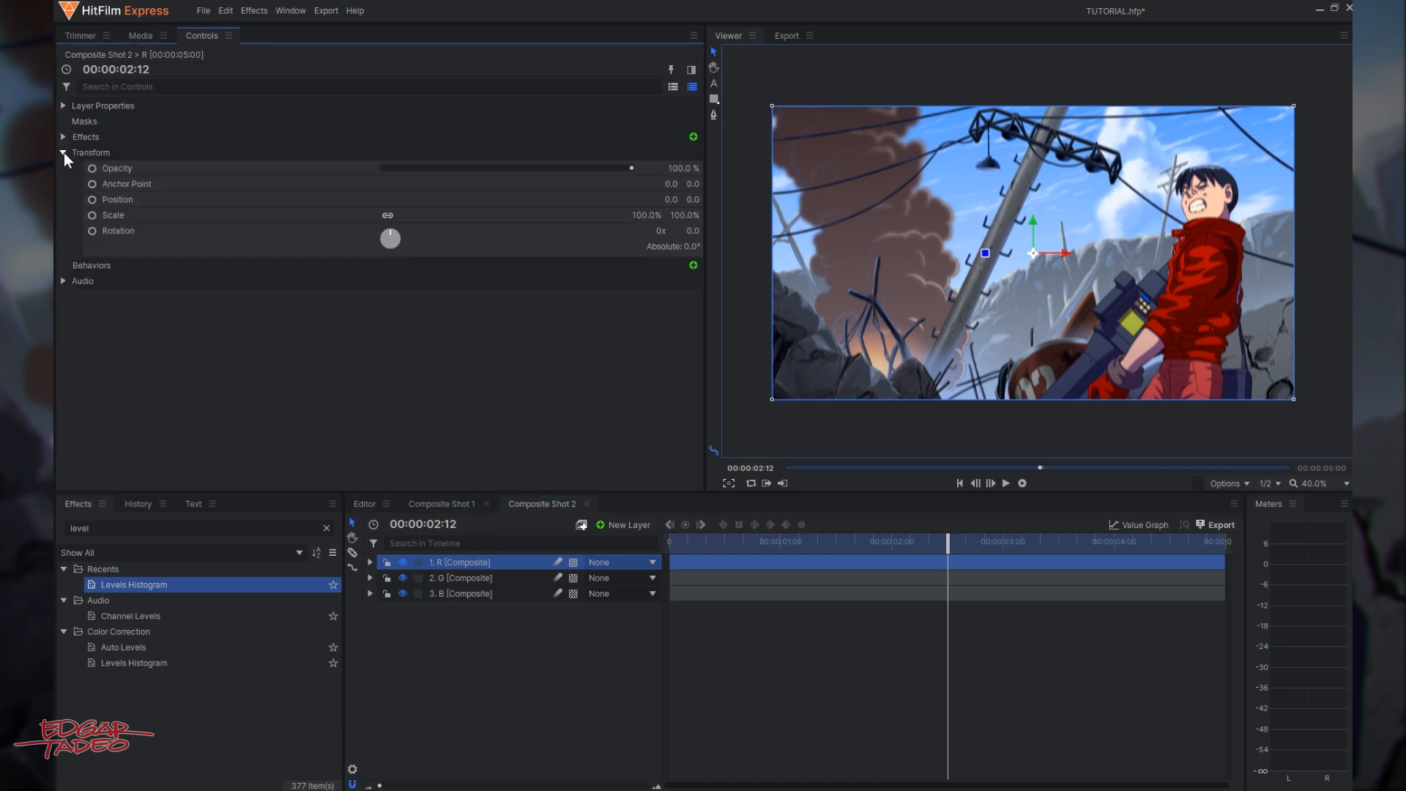
mouse_move(389, 211)
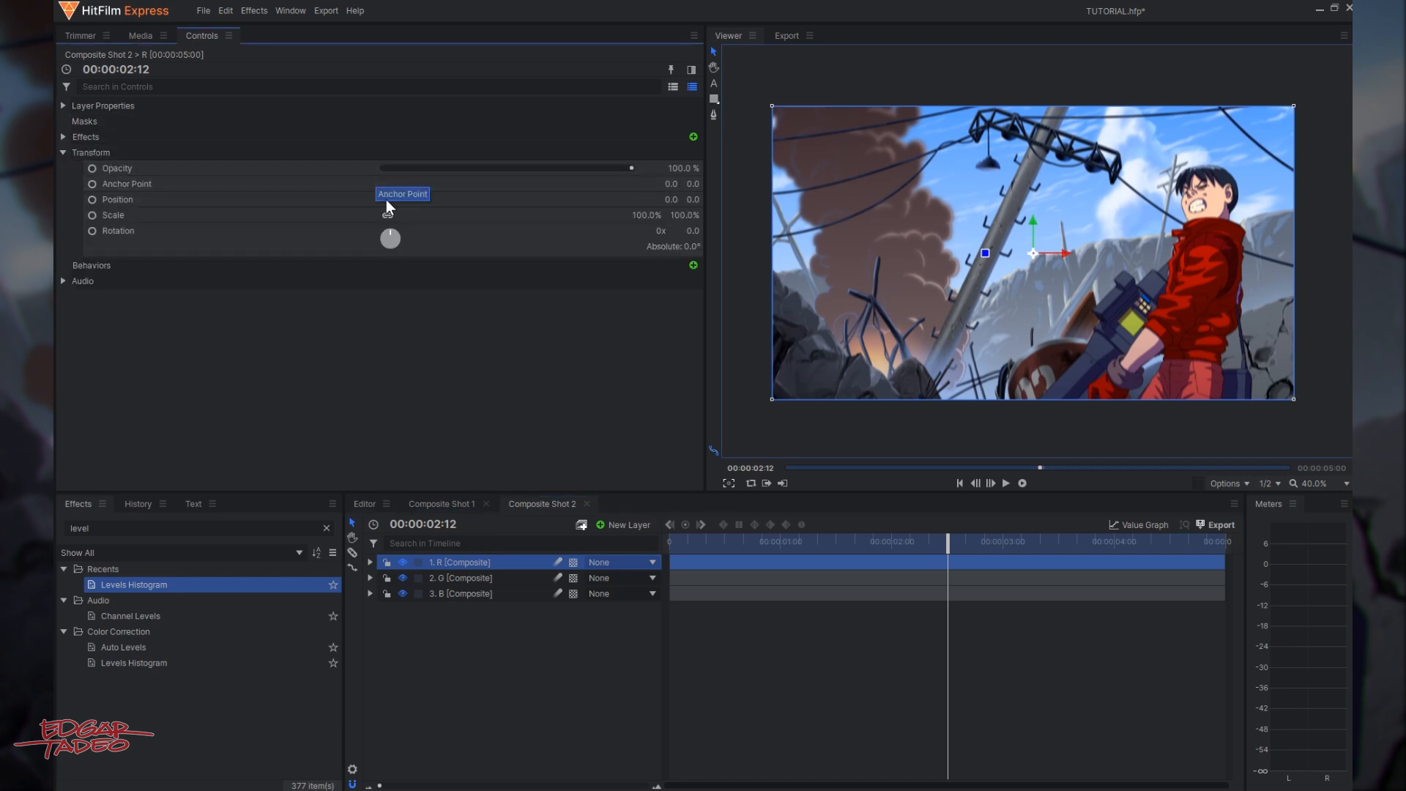
click(112, 214)
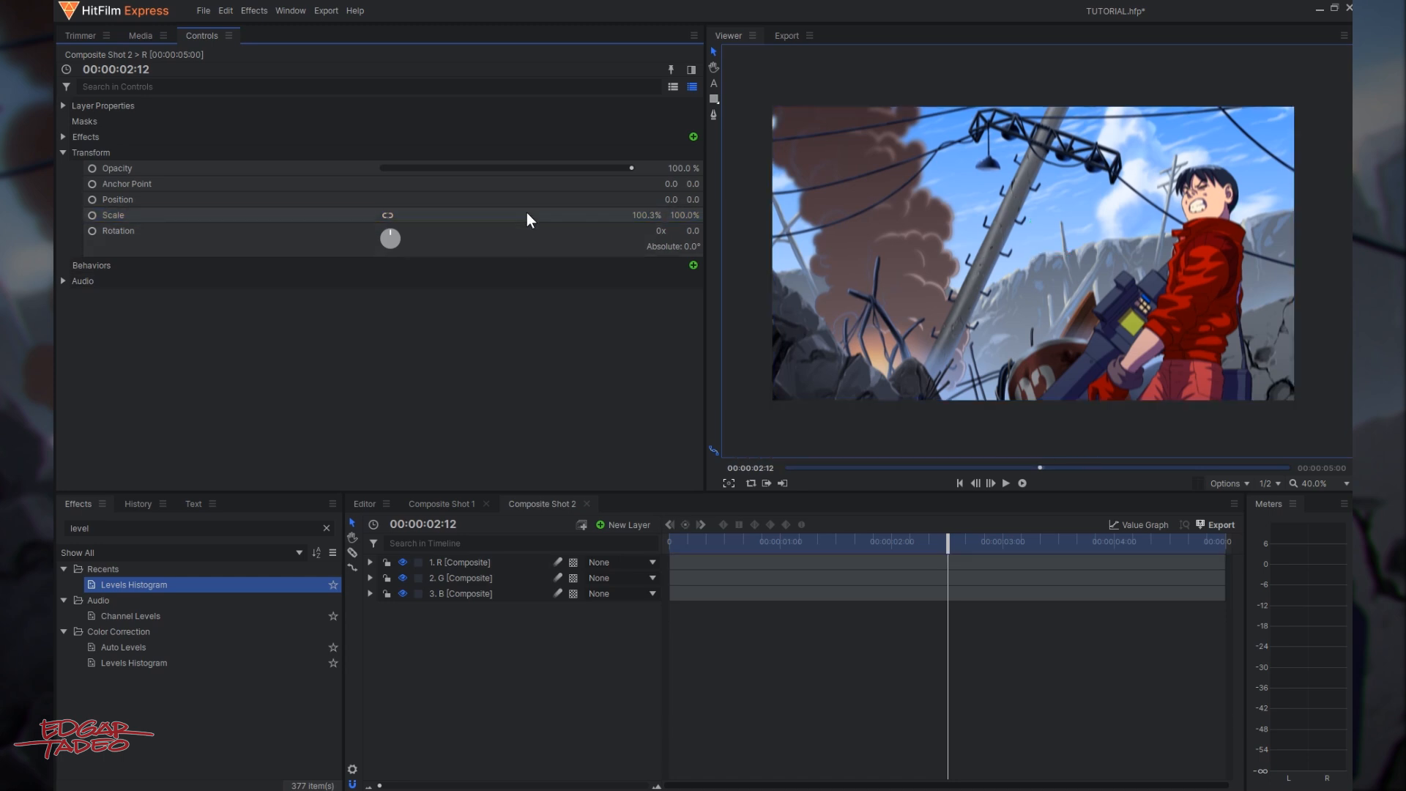
click(460, 593)
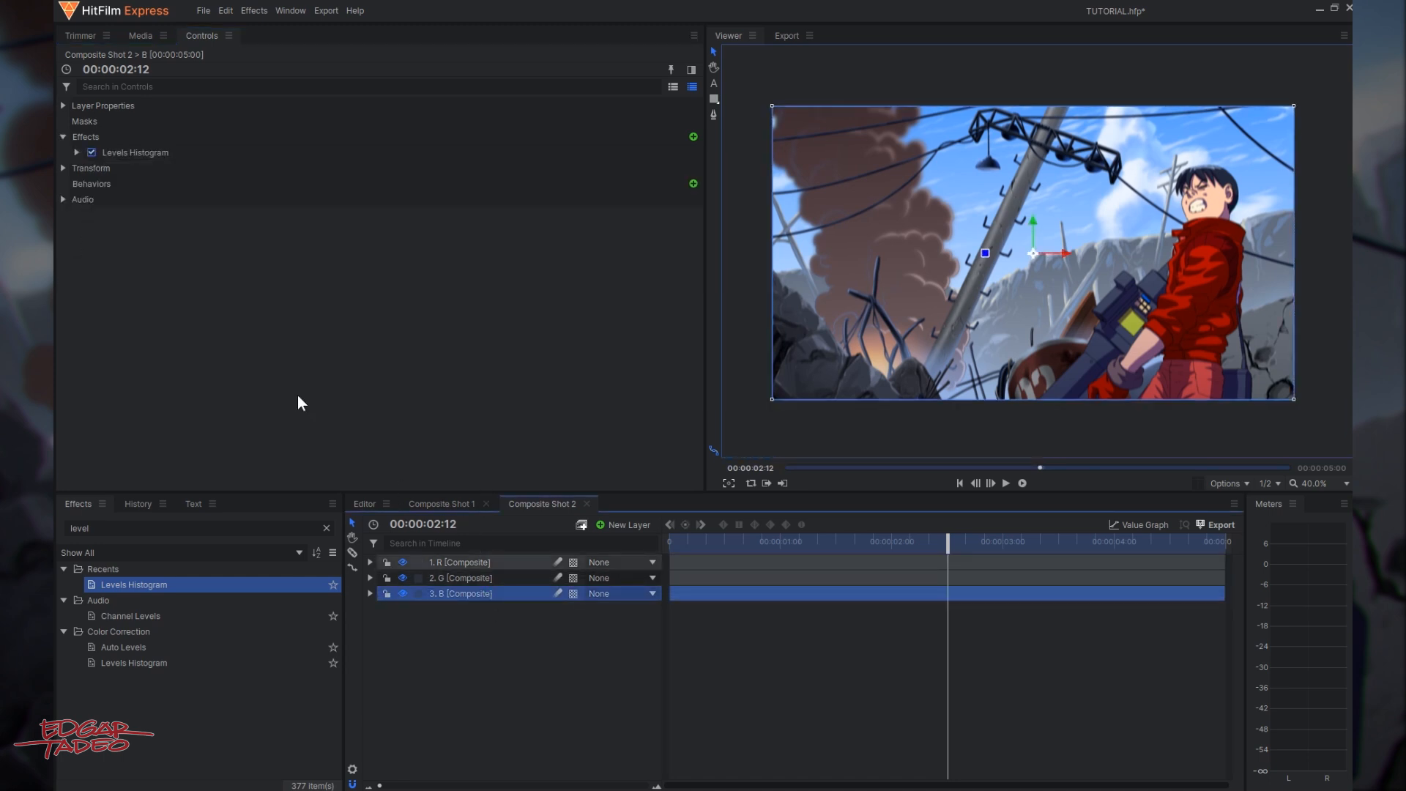
click(62, 168)
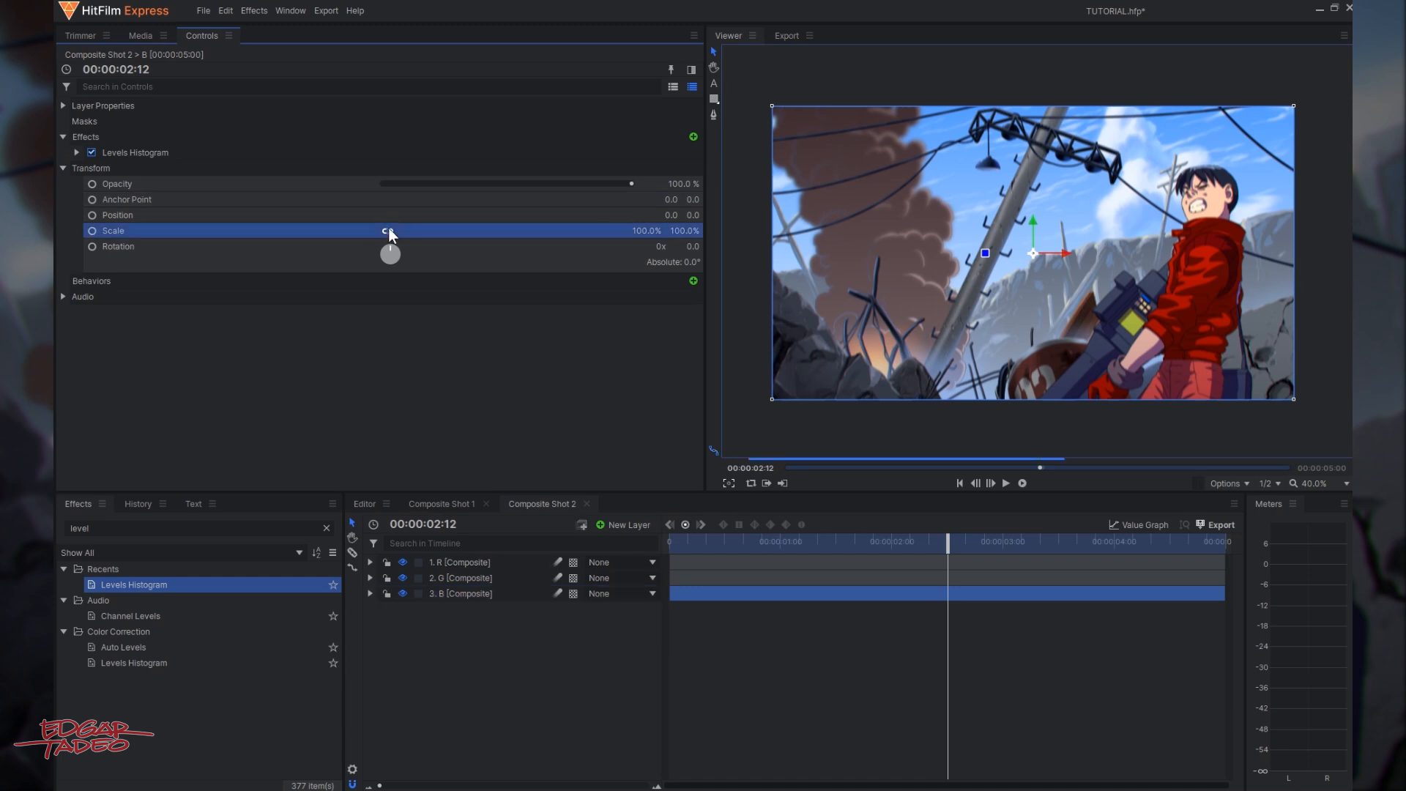
double_click(649, 230)
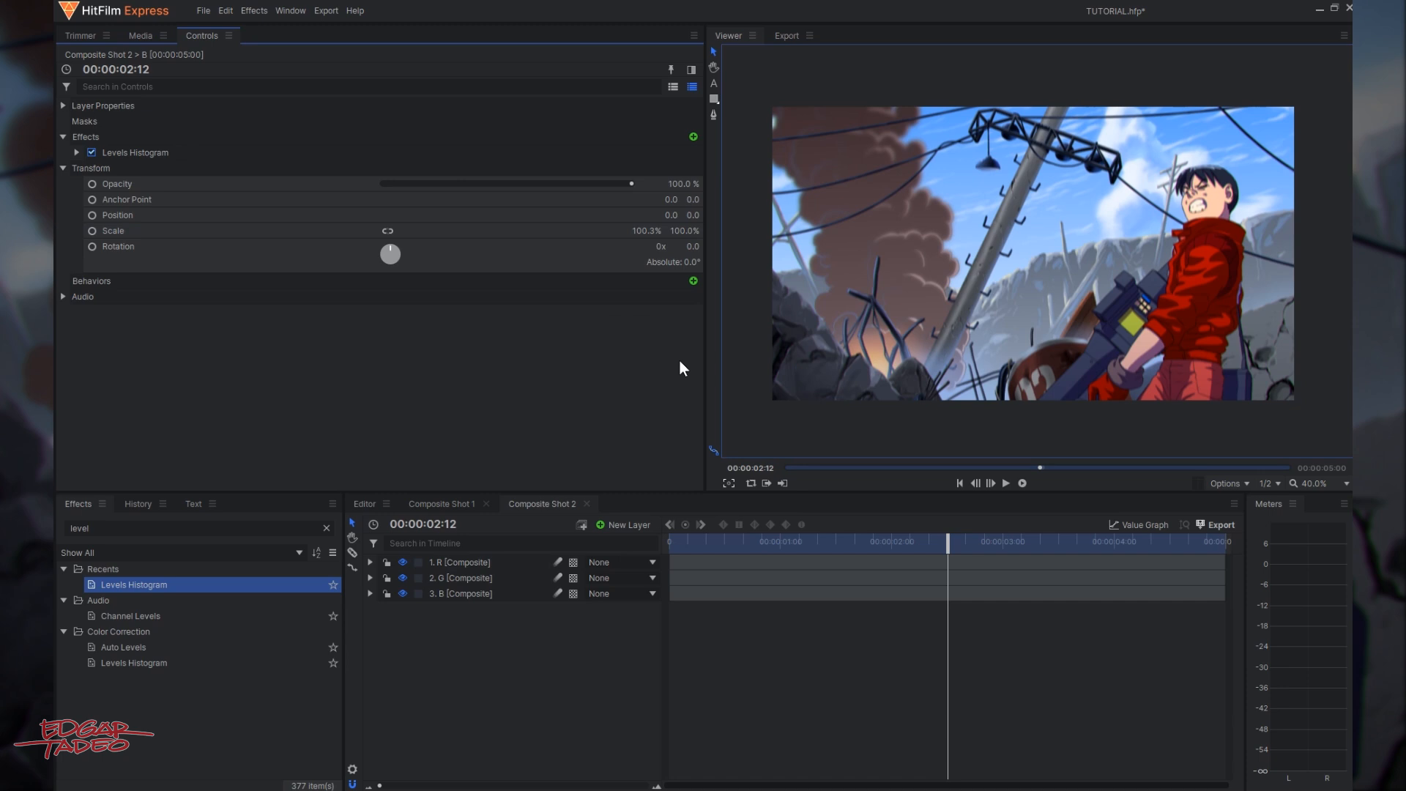
mouse_move(977, 478)
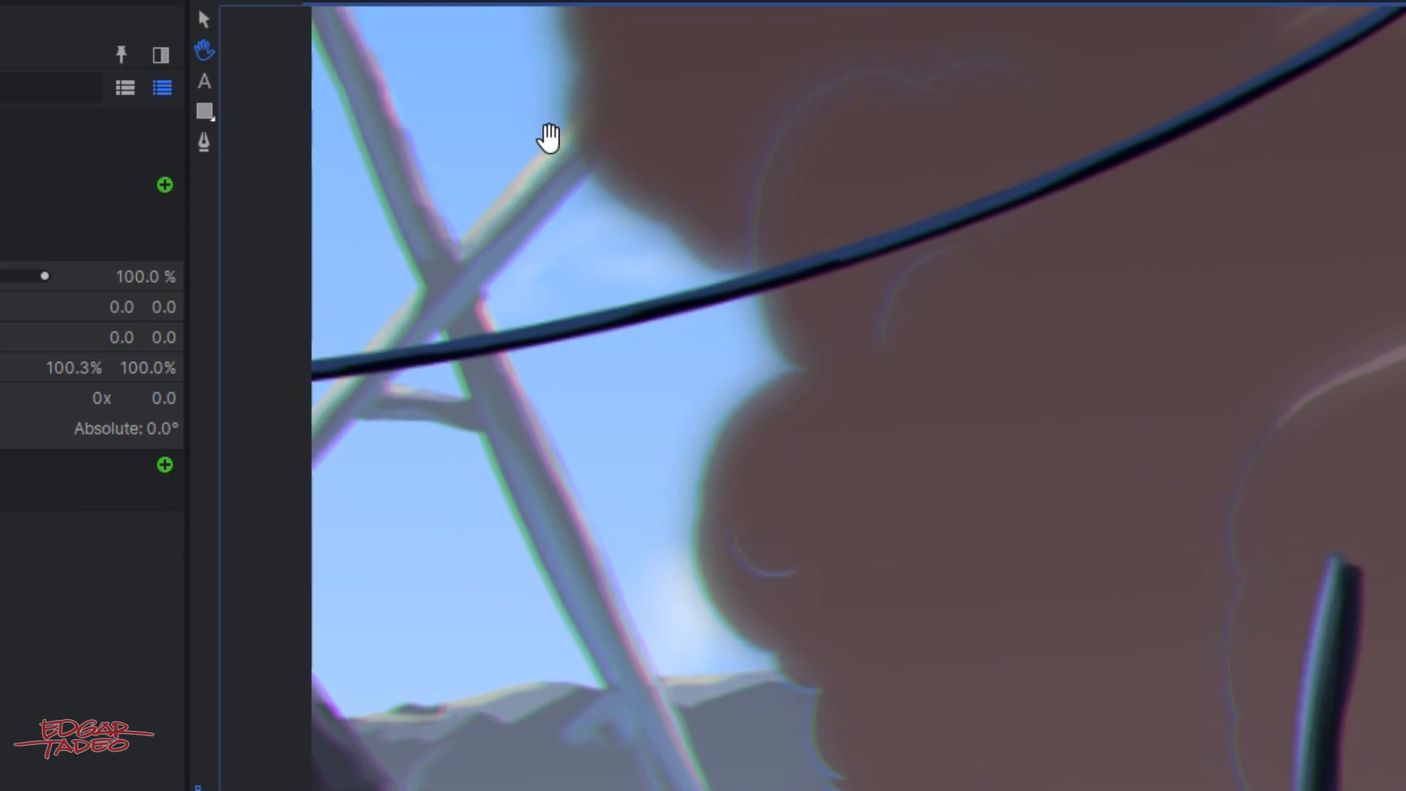
drag(550, 139, 1062, 388)
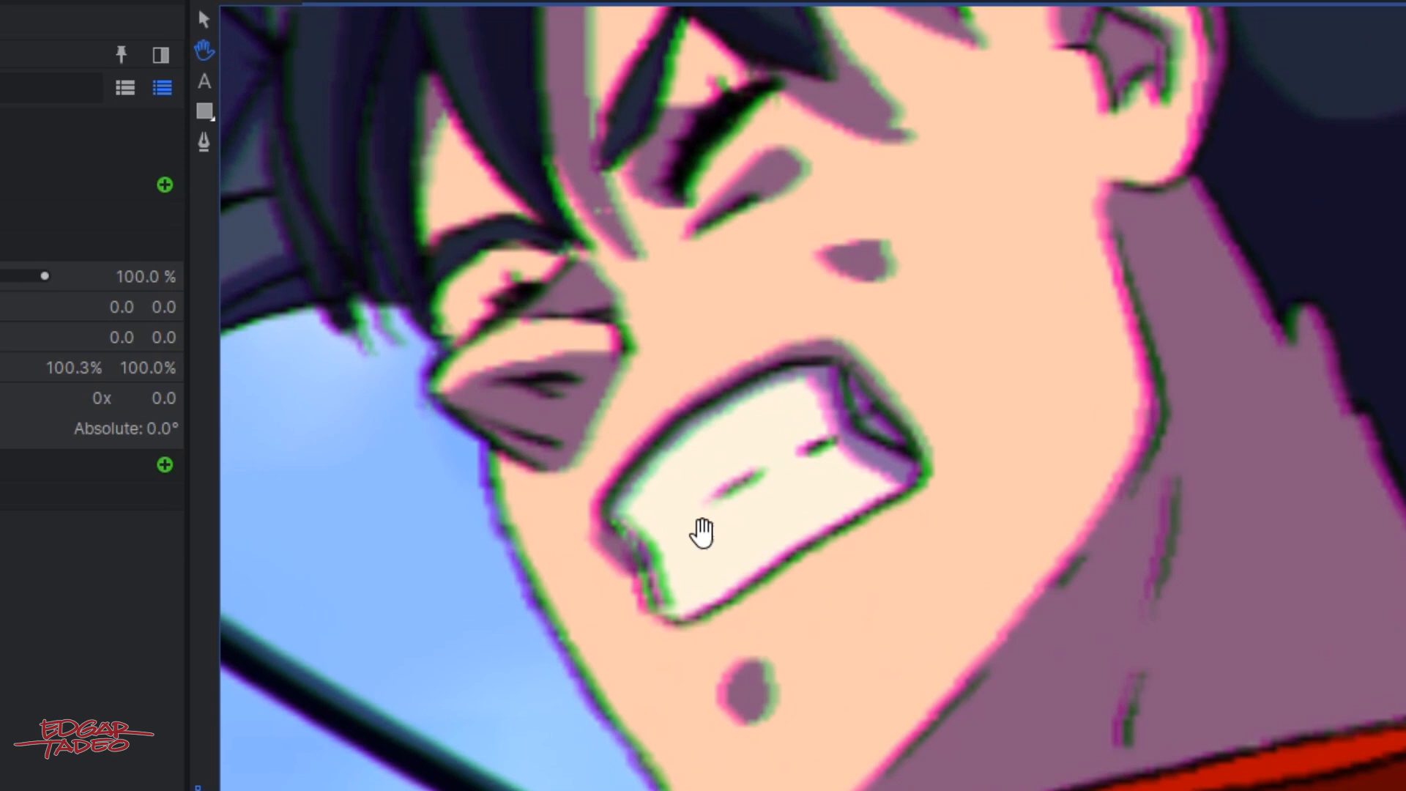
drag(704, 529, 856, 323)
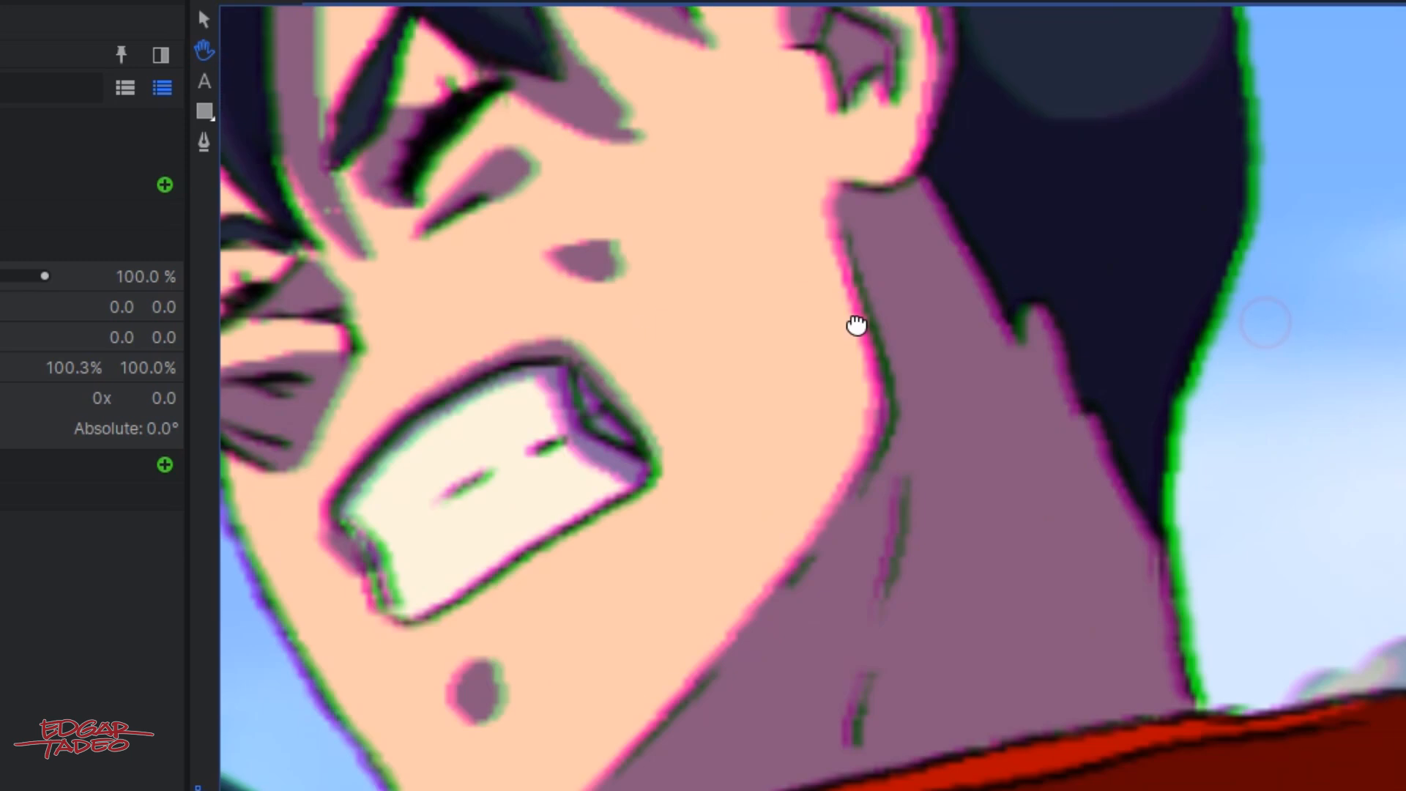
drag(856, 324, 1186, 714)
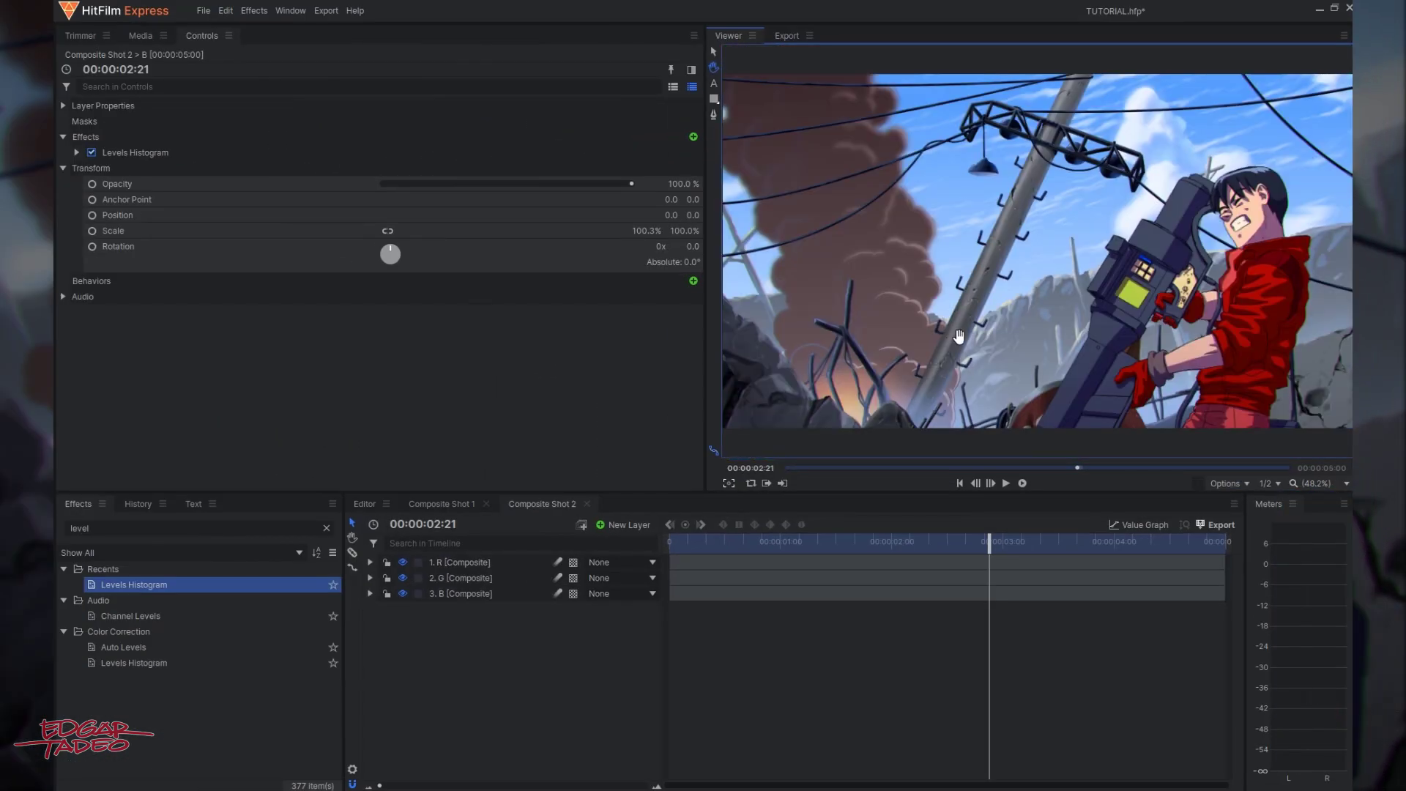
click(137, 35)
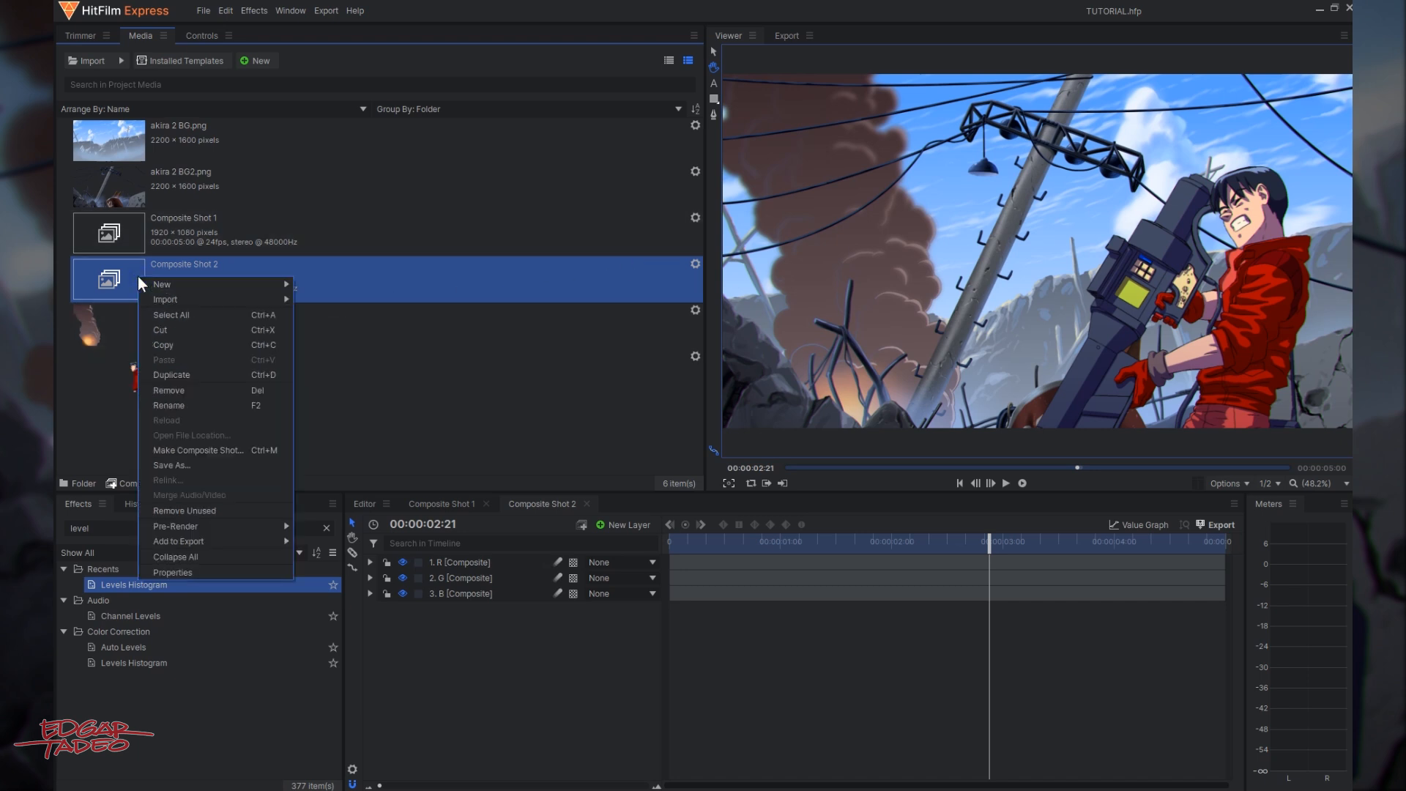
Nest Composite Shot 2 in a new Composite Shot 3 and duplicate that layer.
click(173, 572)
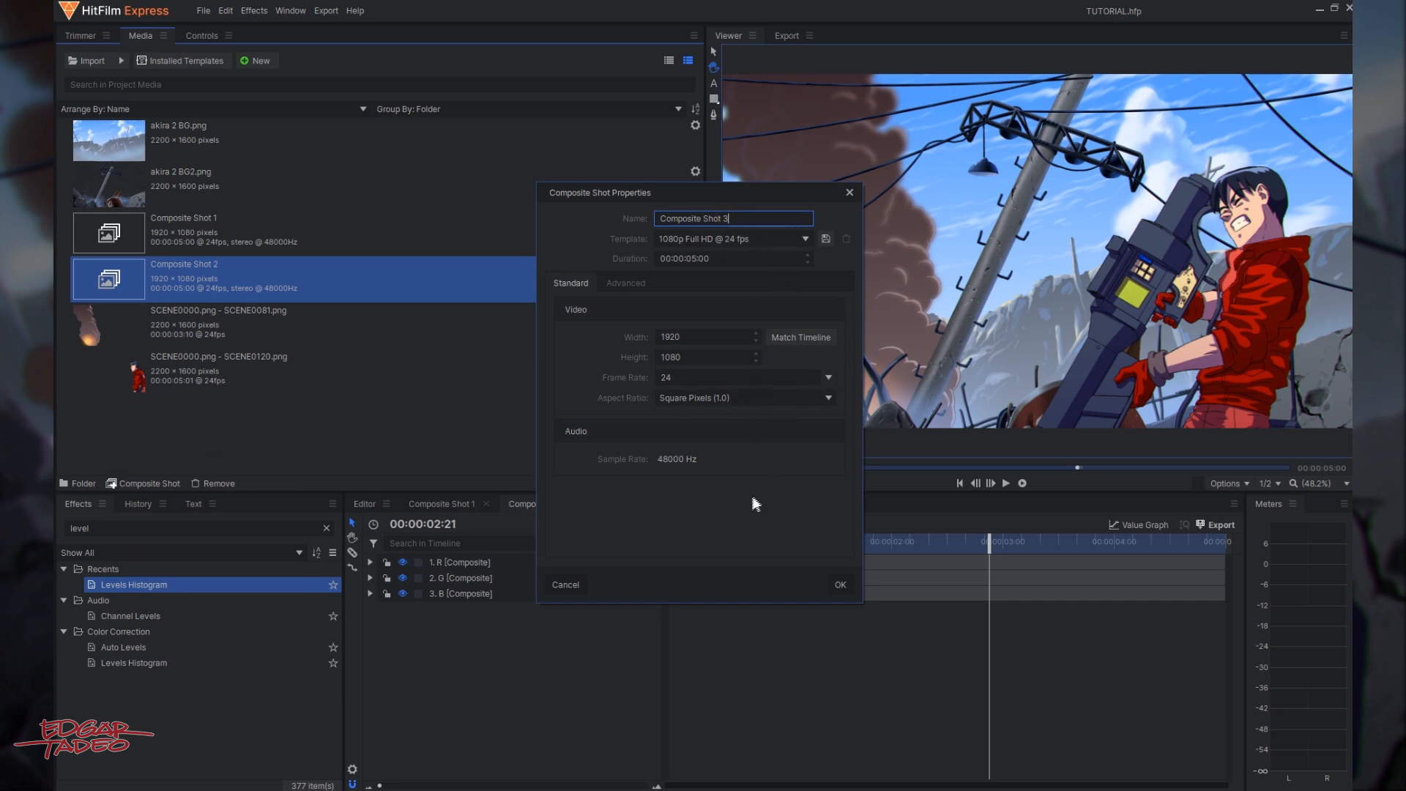
click(840, 584)
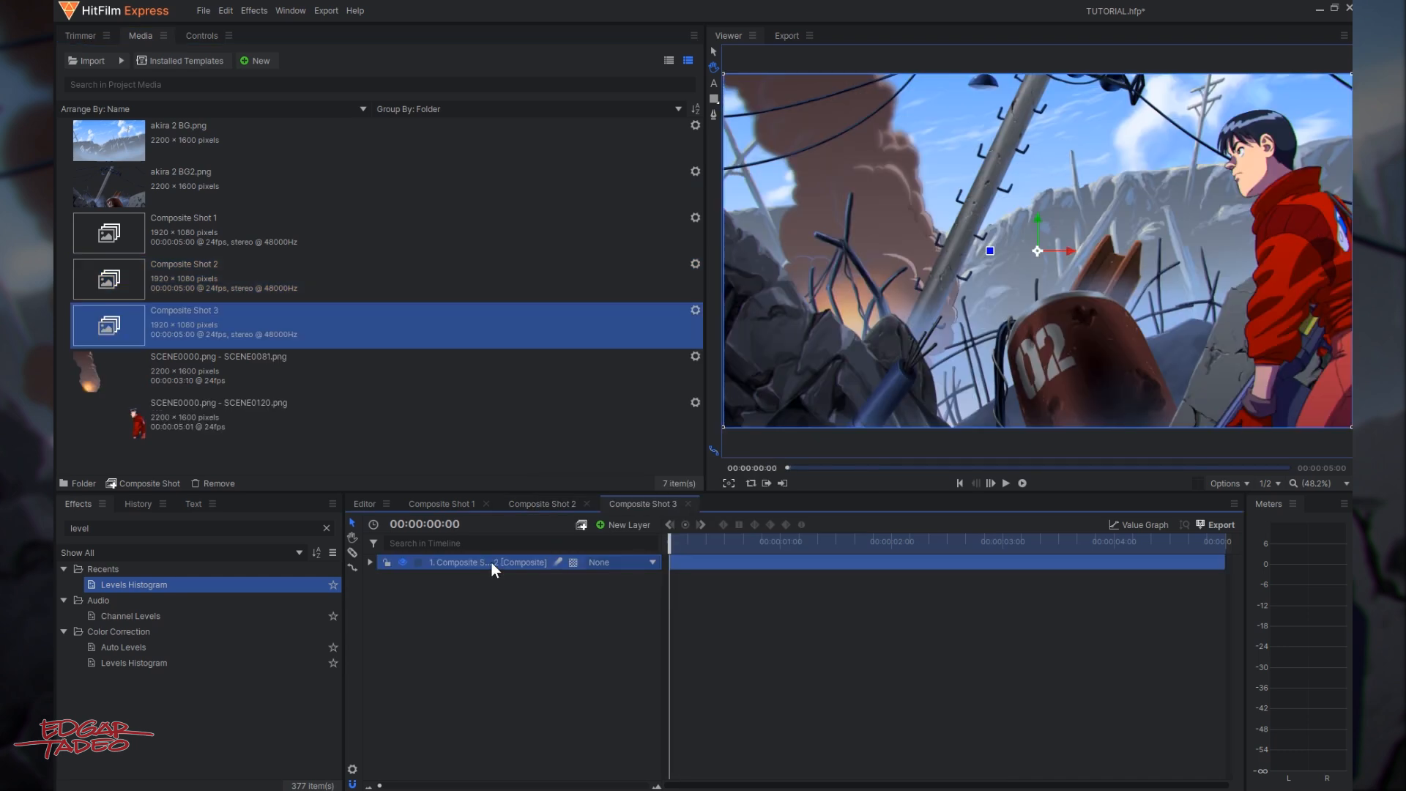
right_click(491, 563)
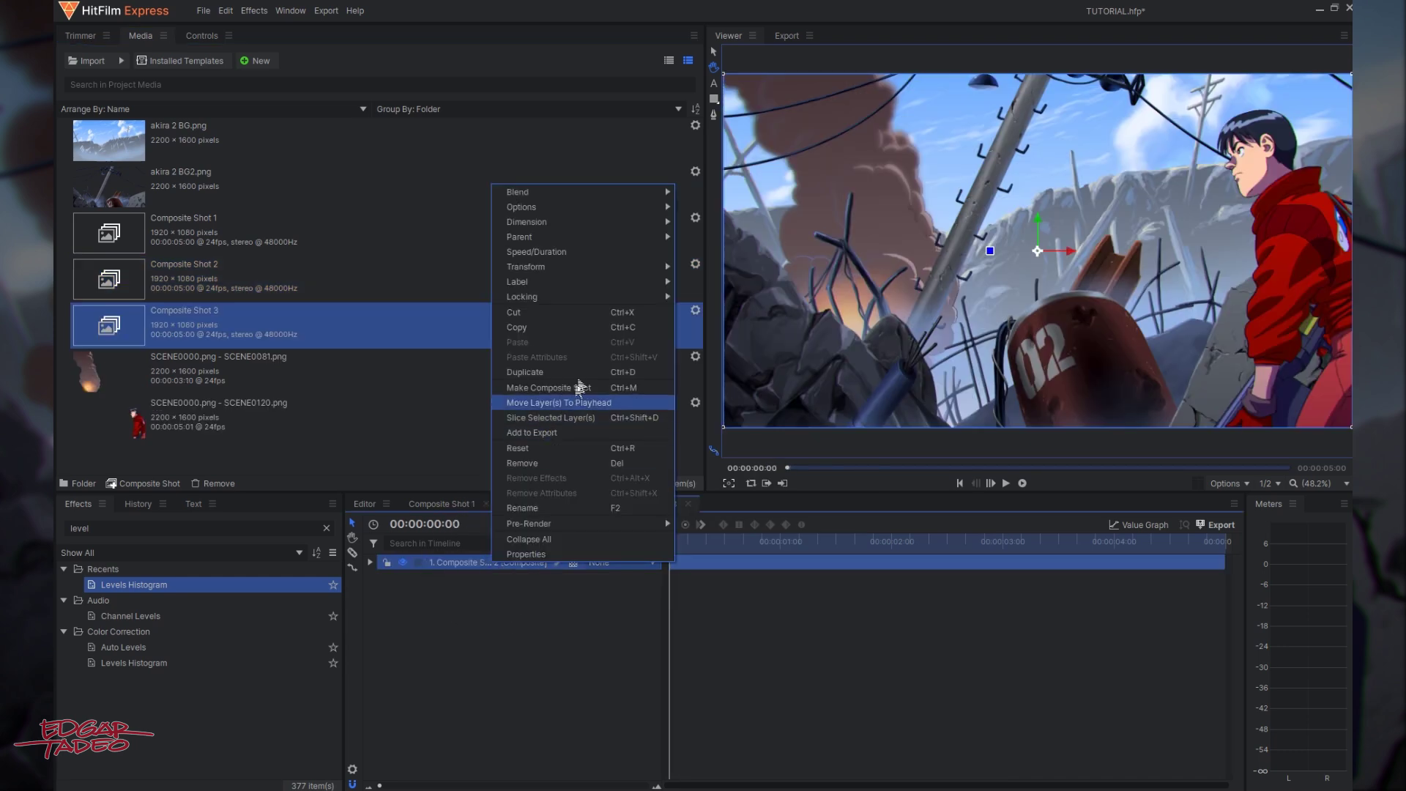
click(548, 387)
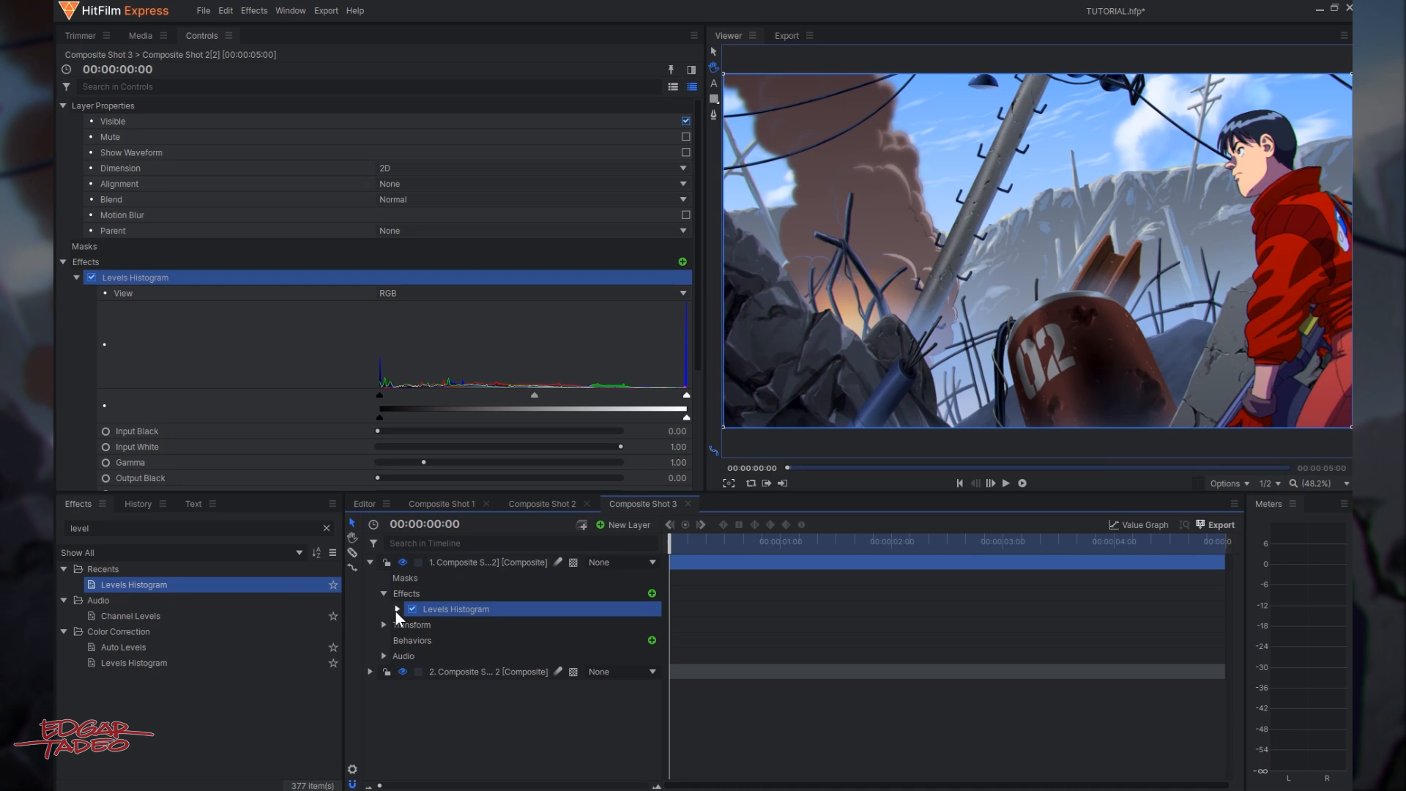
Set the top copy's Levels Histogram Input Black to 0.50 and Input White to 0.86.
click(384, 593)
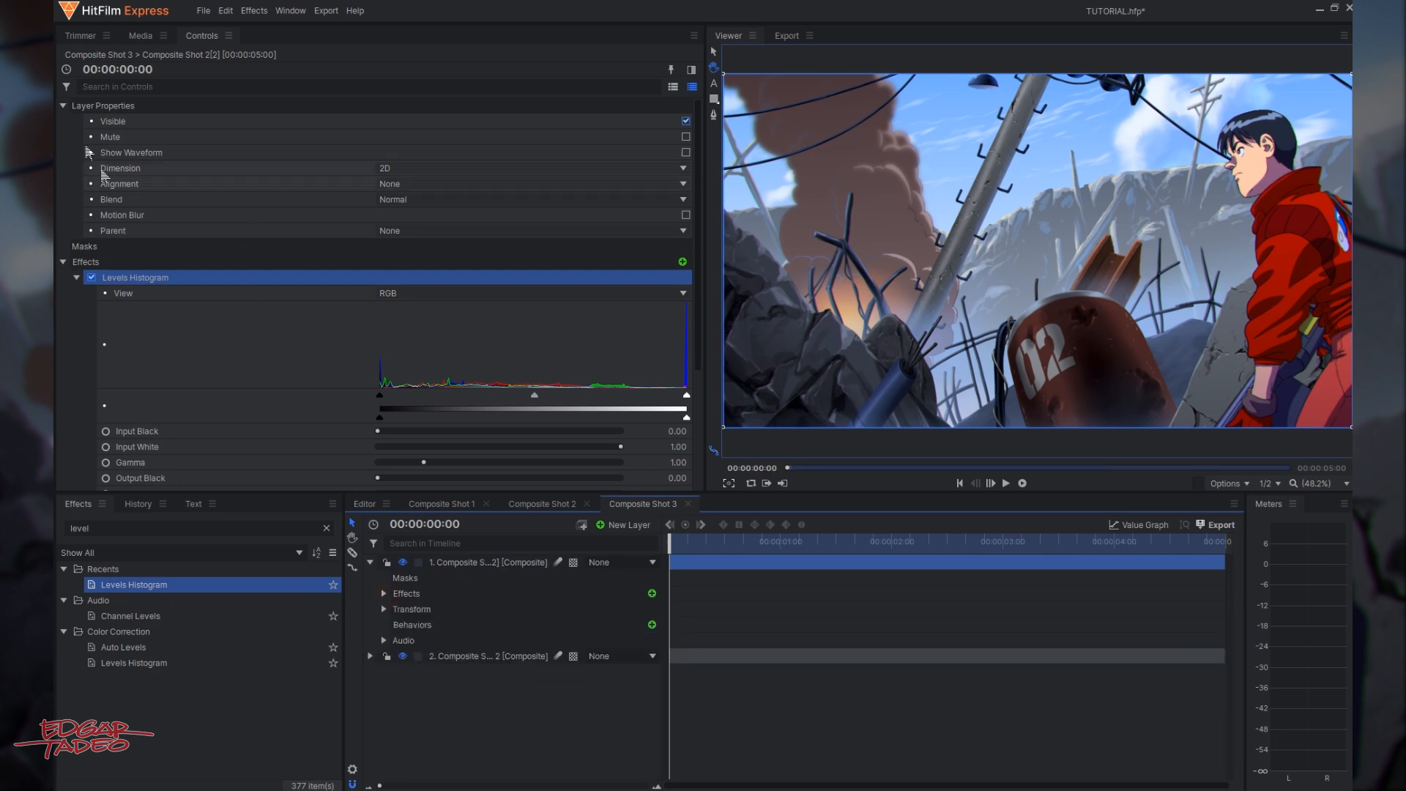
click(61, 105)
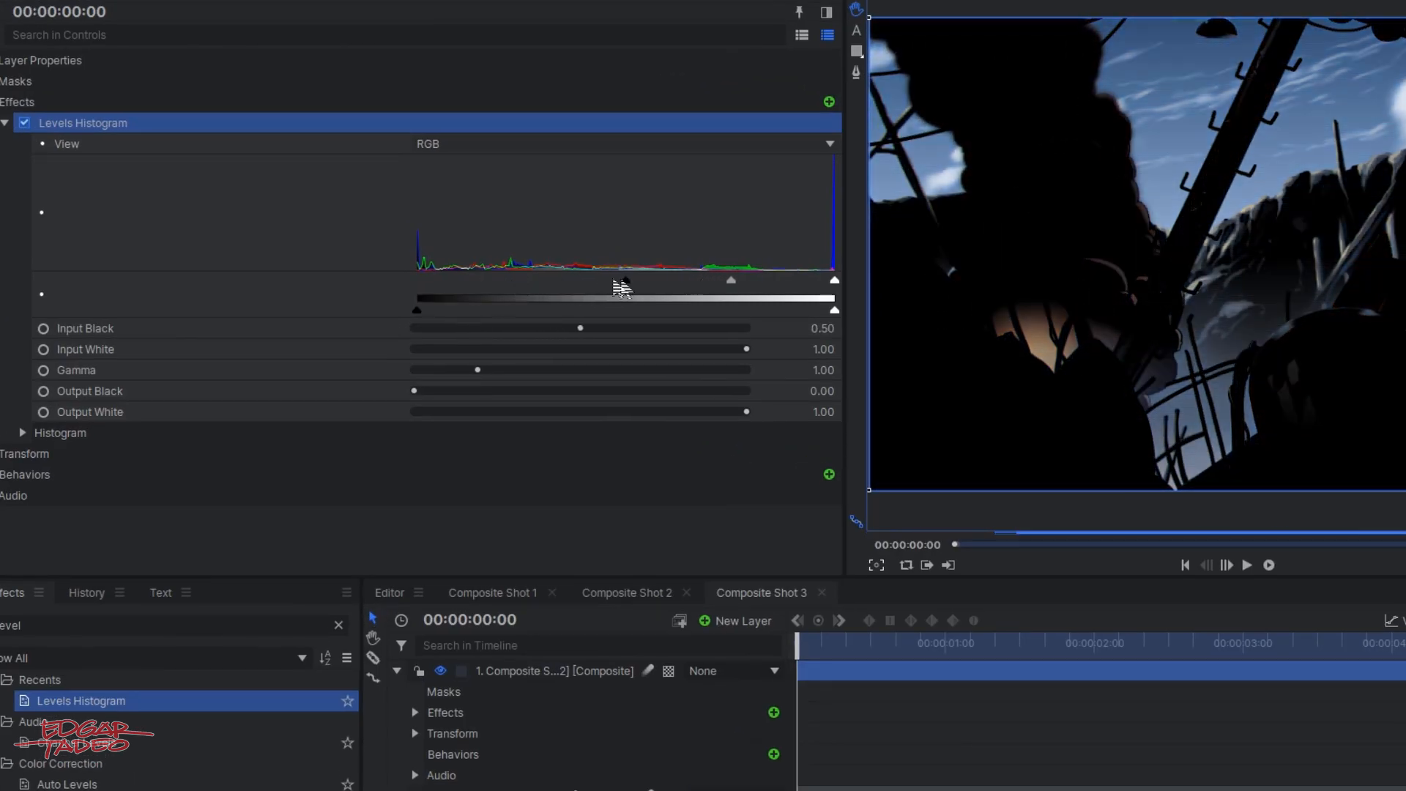
drag(731, 280, 708, 280)
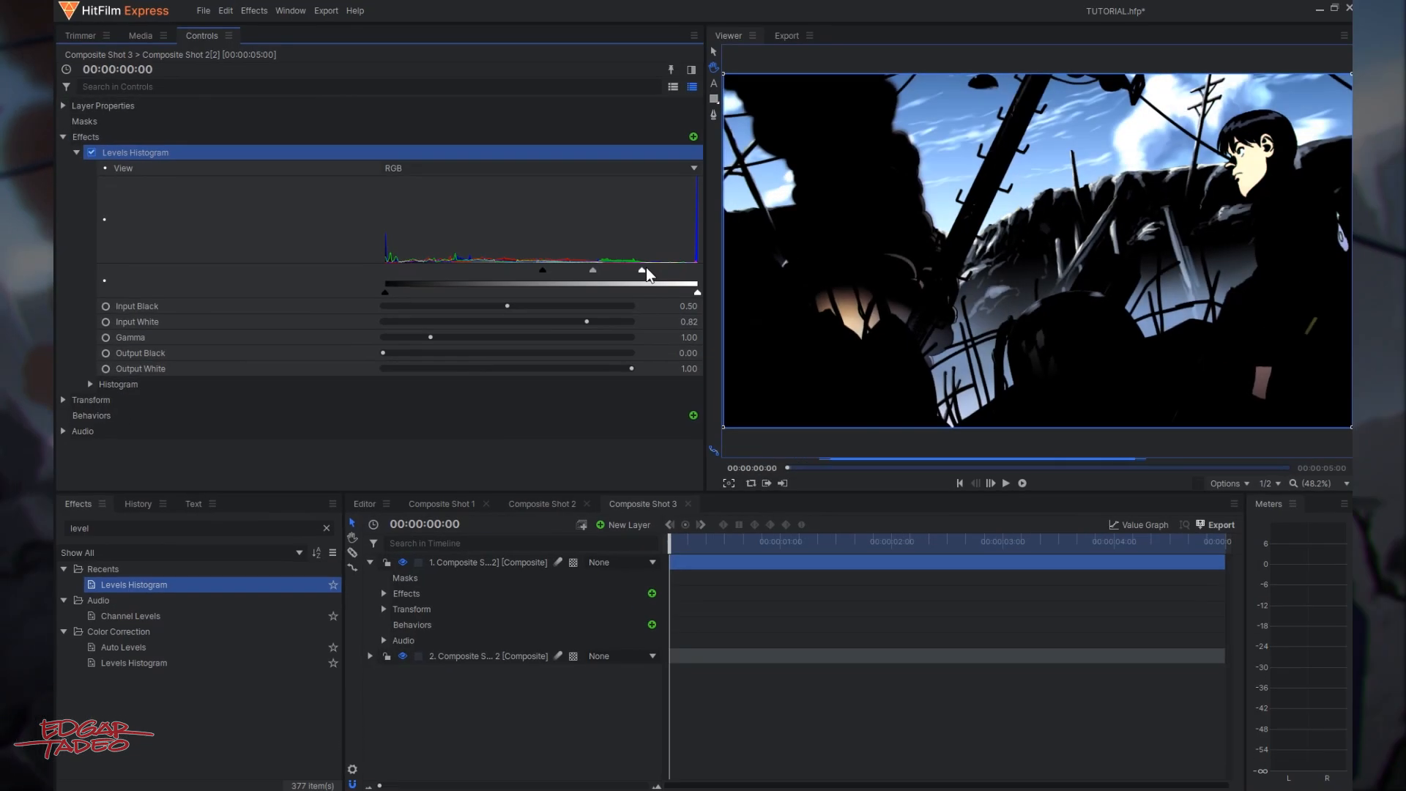
drag(643, 270, 654, 271)
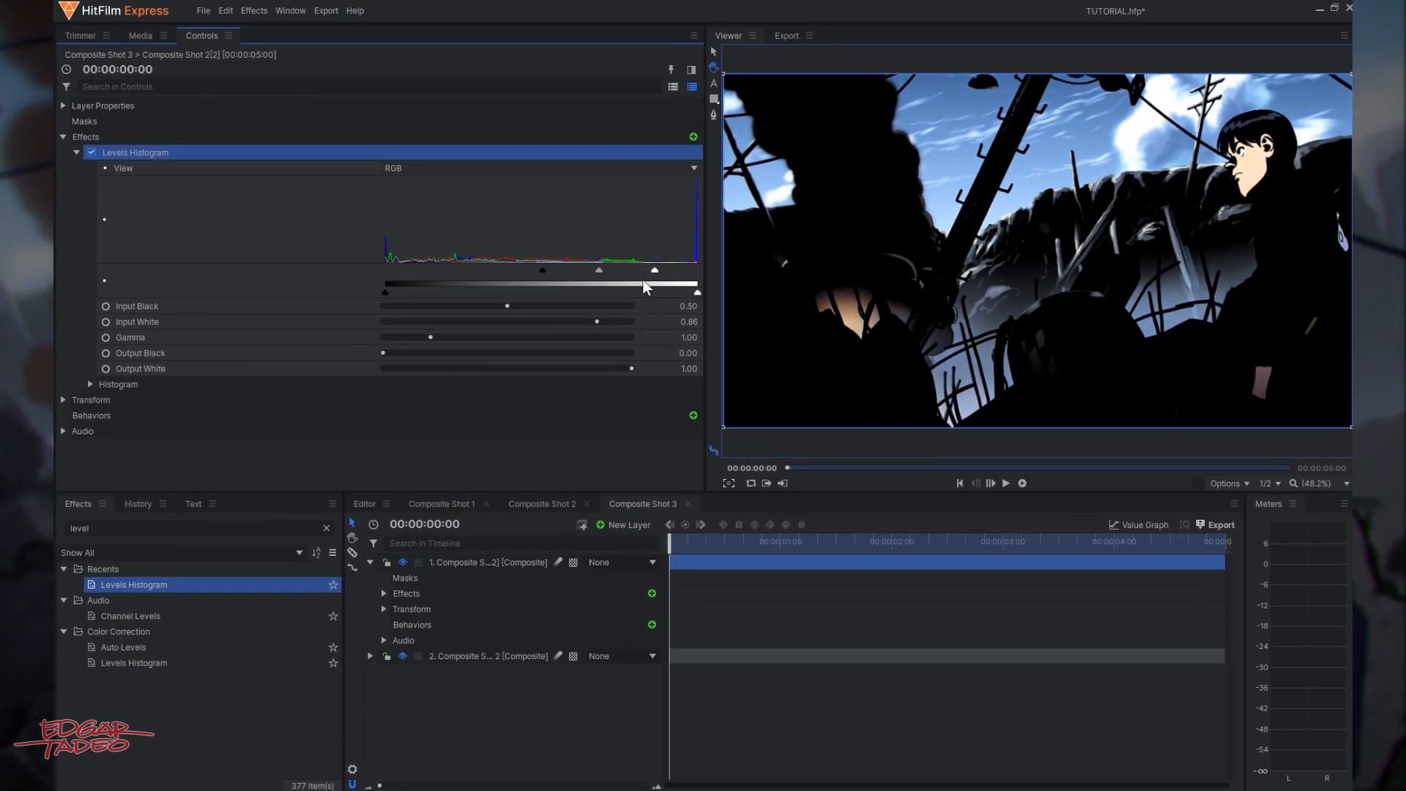
mouse_move(211, 304)
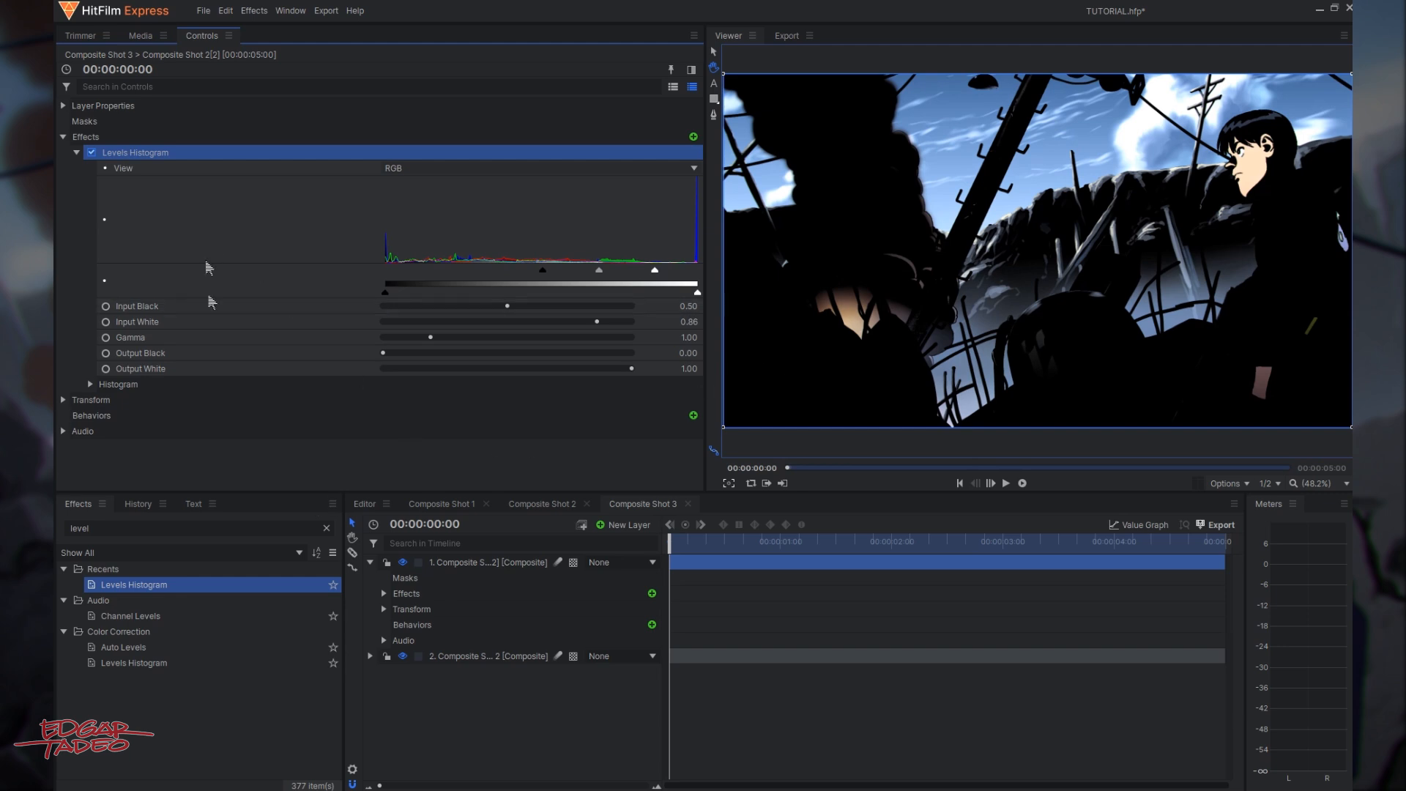
Add the Blur effect to the darkened top Composite Shot 2 copy.
click(191, 528)
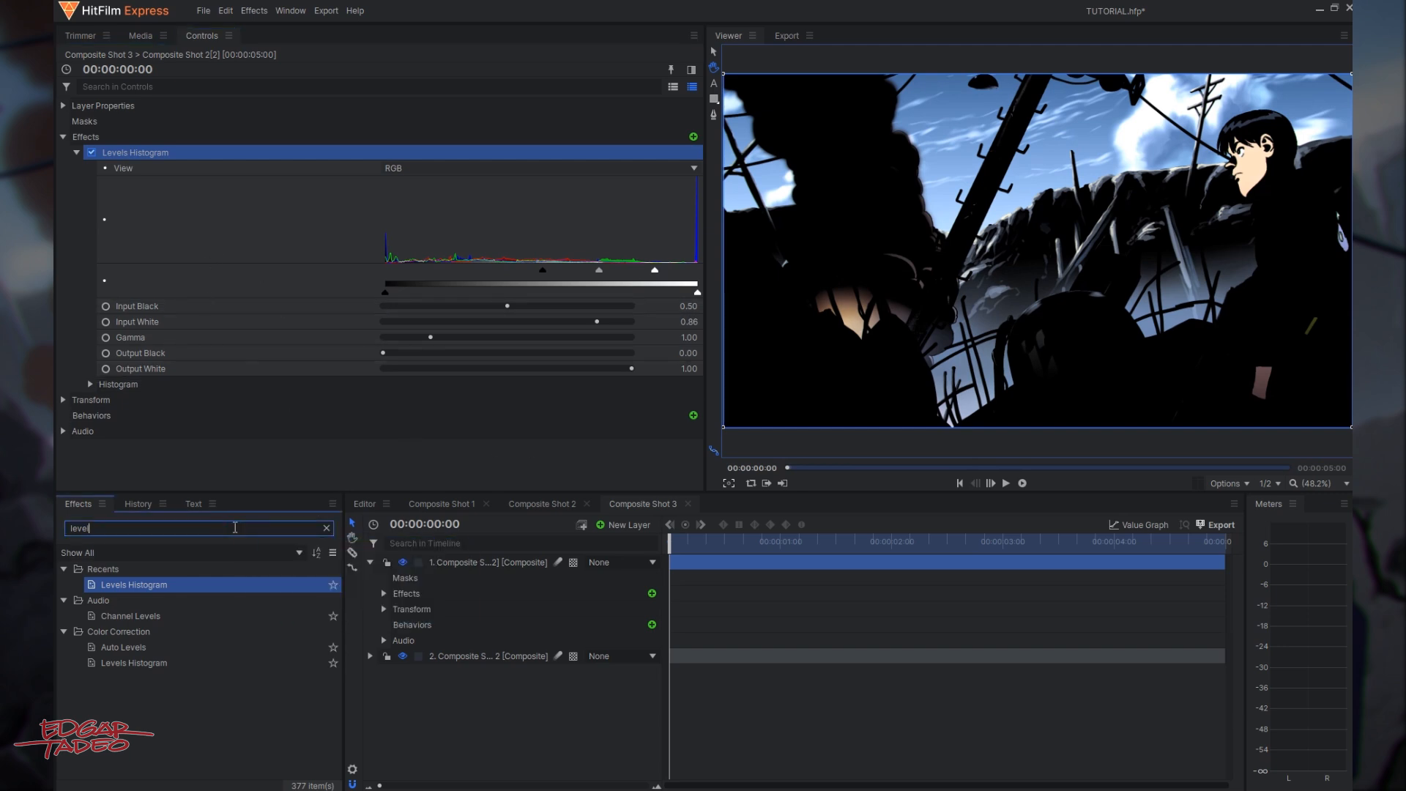
text(BLUR)
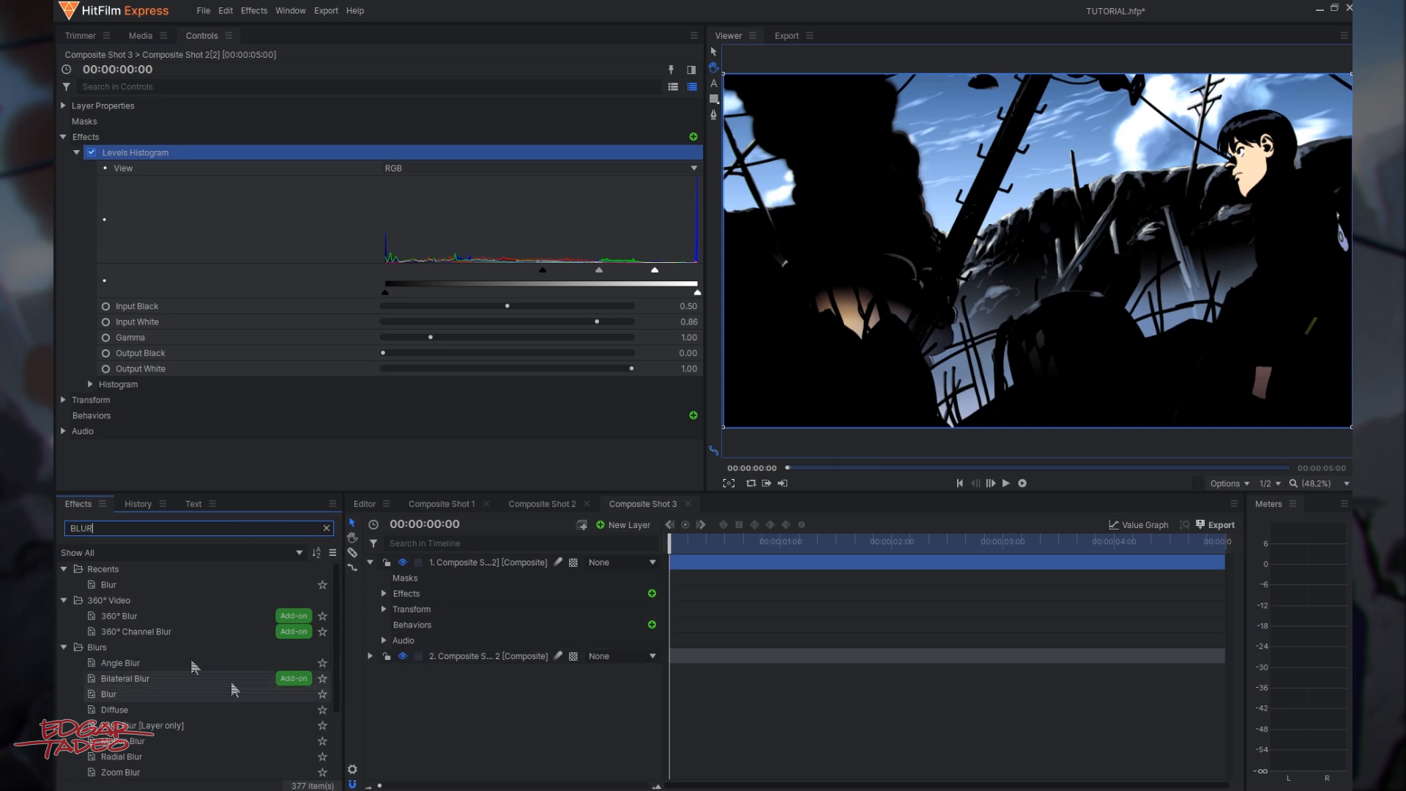
click(108, 693)
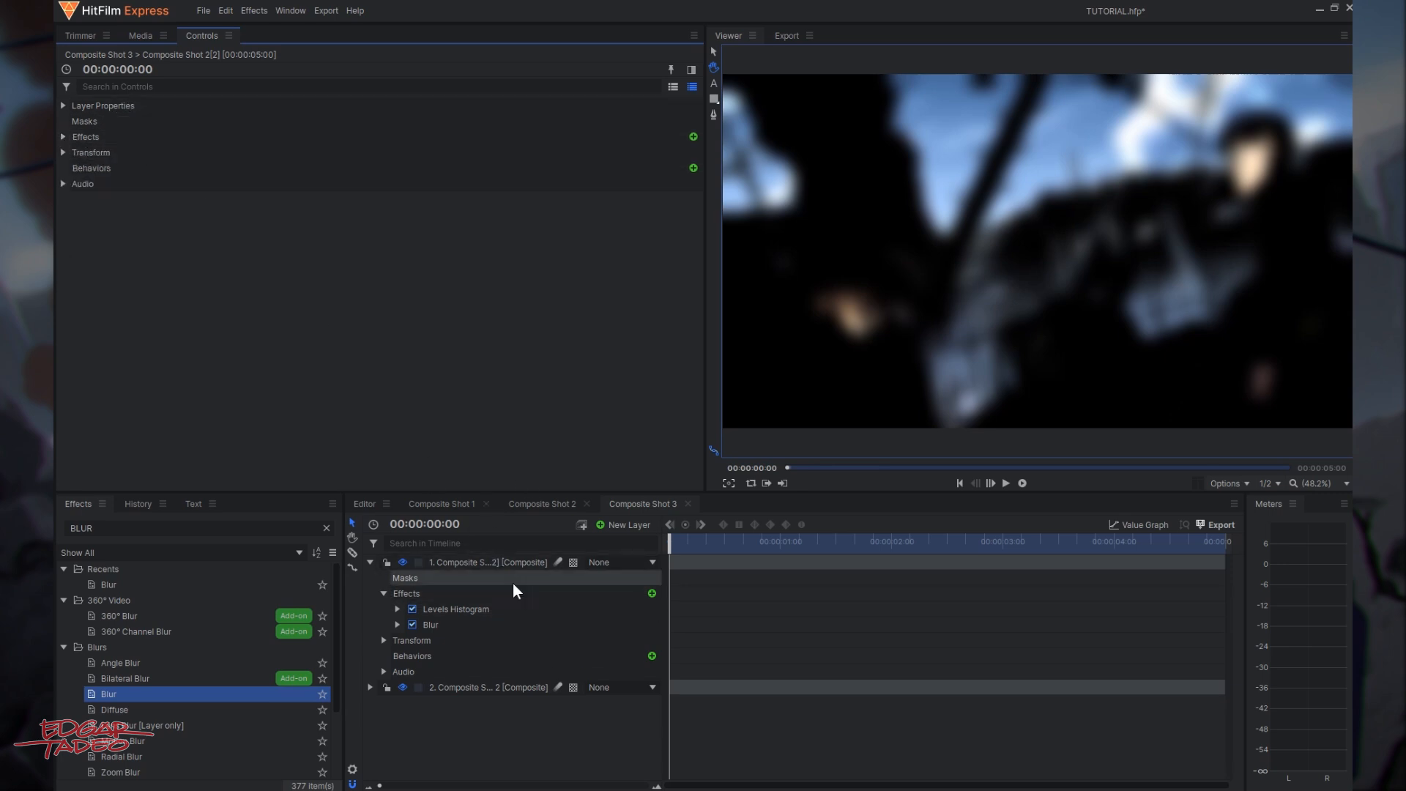
Set the blurred copy's blend mode and adjust its opacity.
right_click(479, 562)
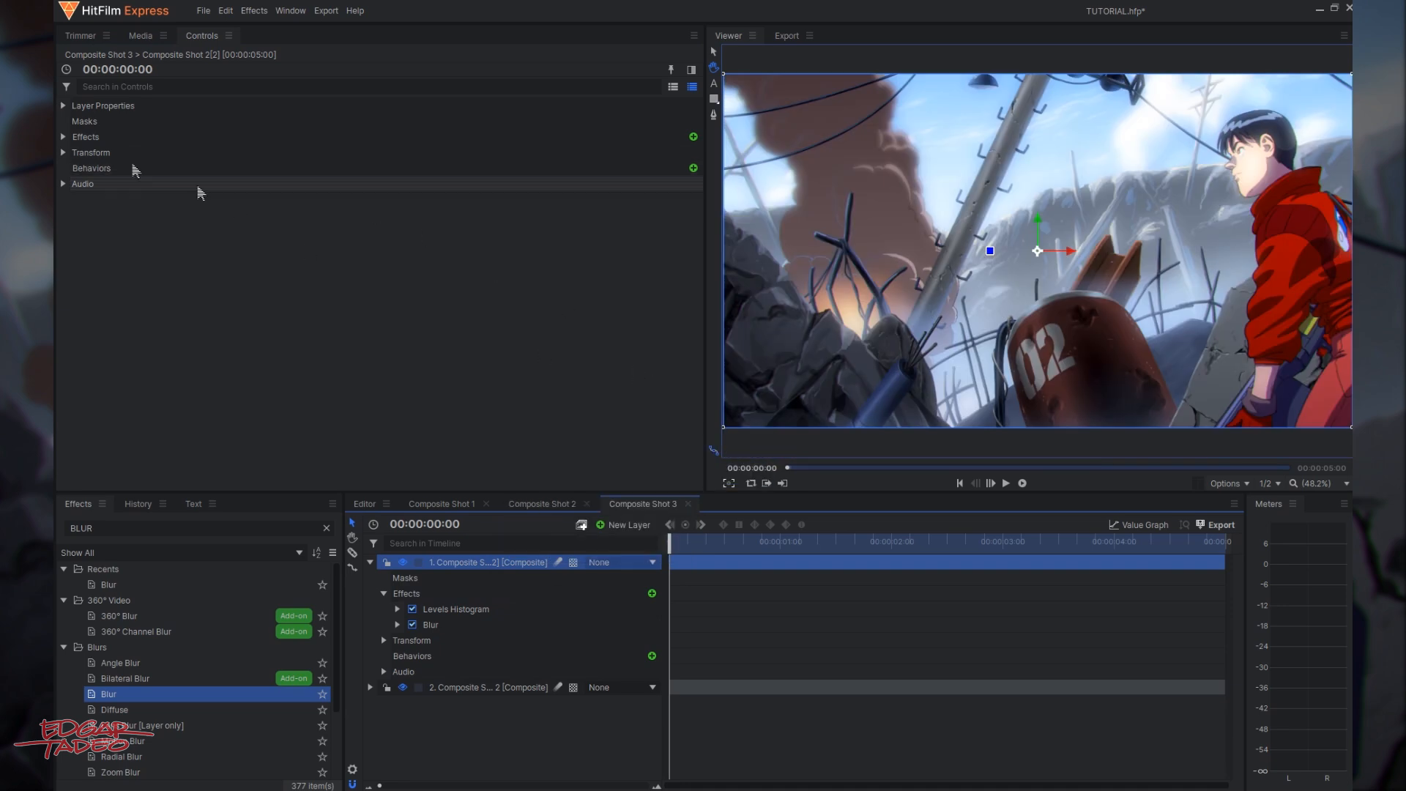
click(63, 153)
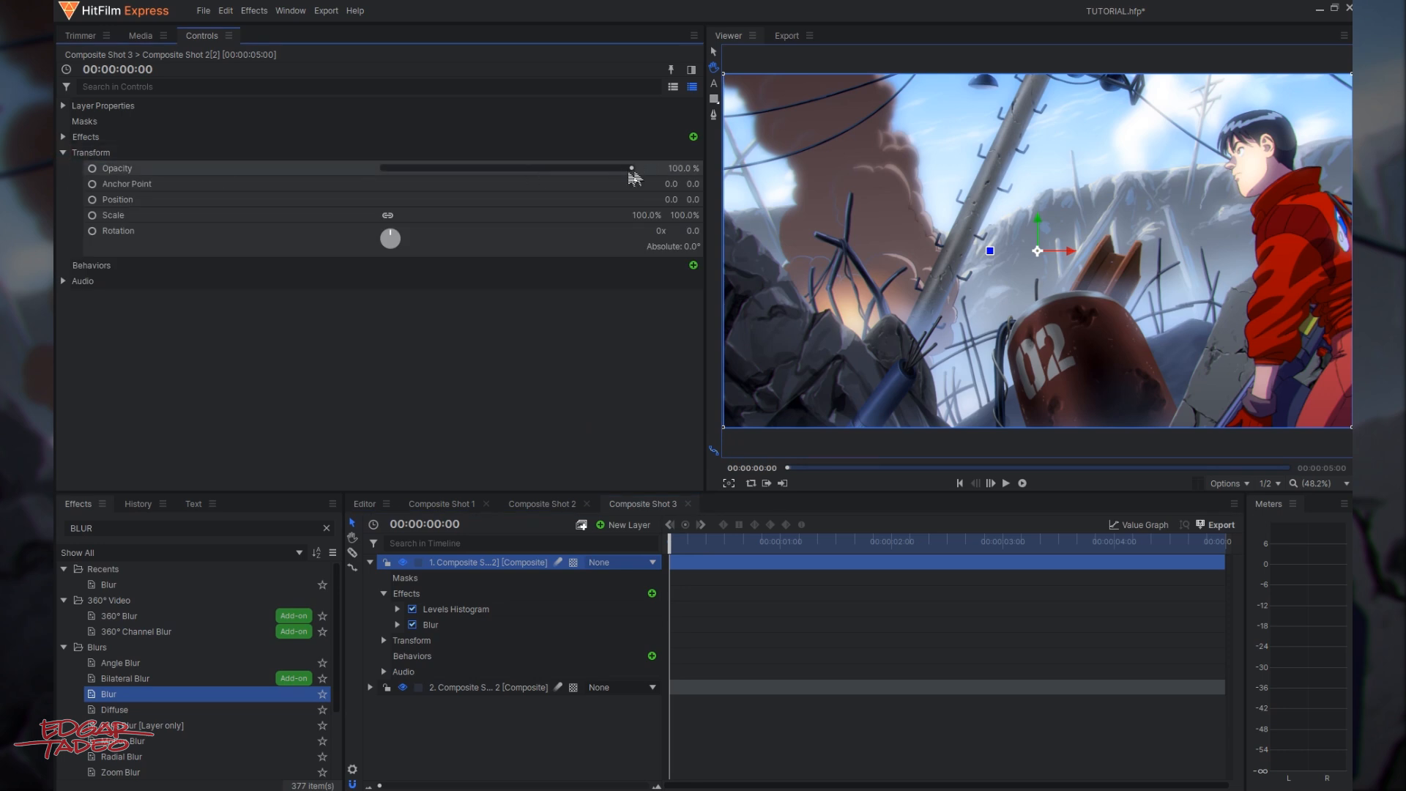
drag(630, 167, 587, 168)
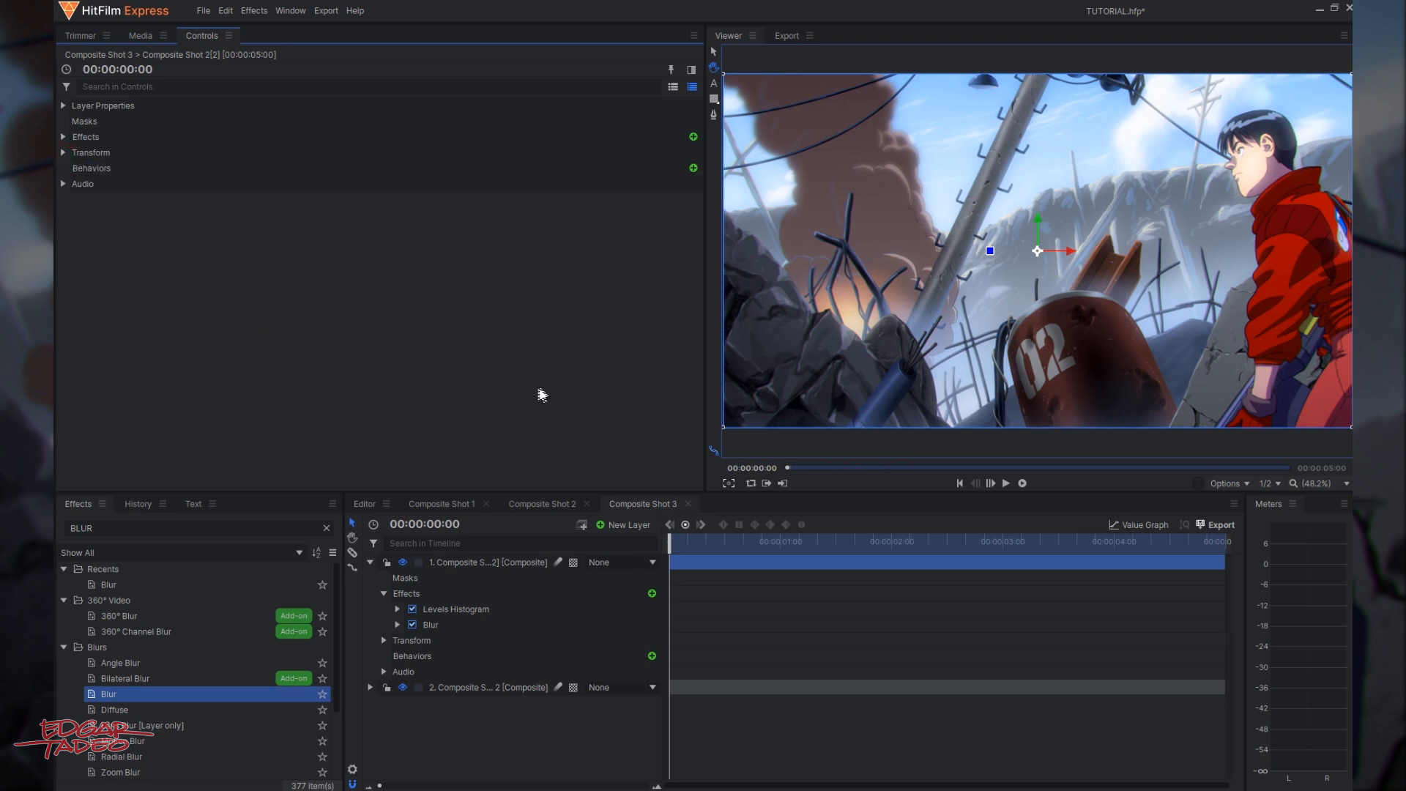
mouse_move(1035, 485)
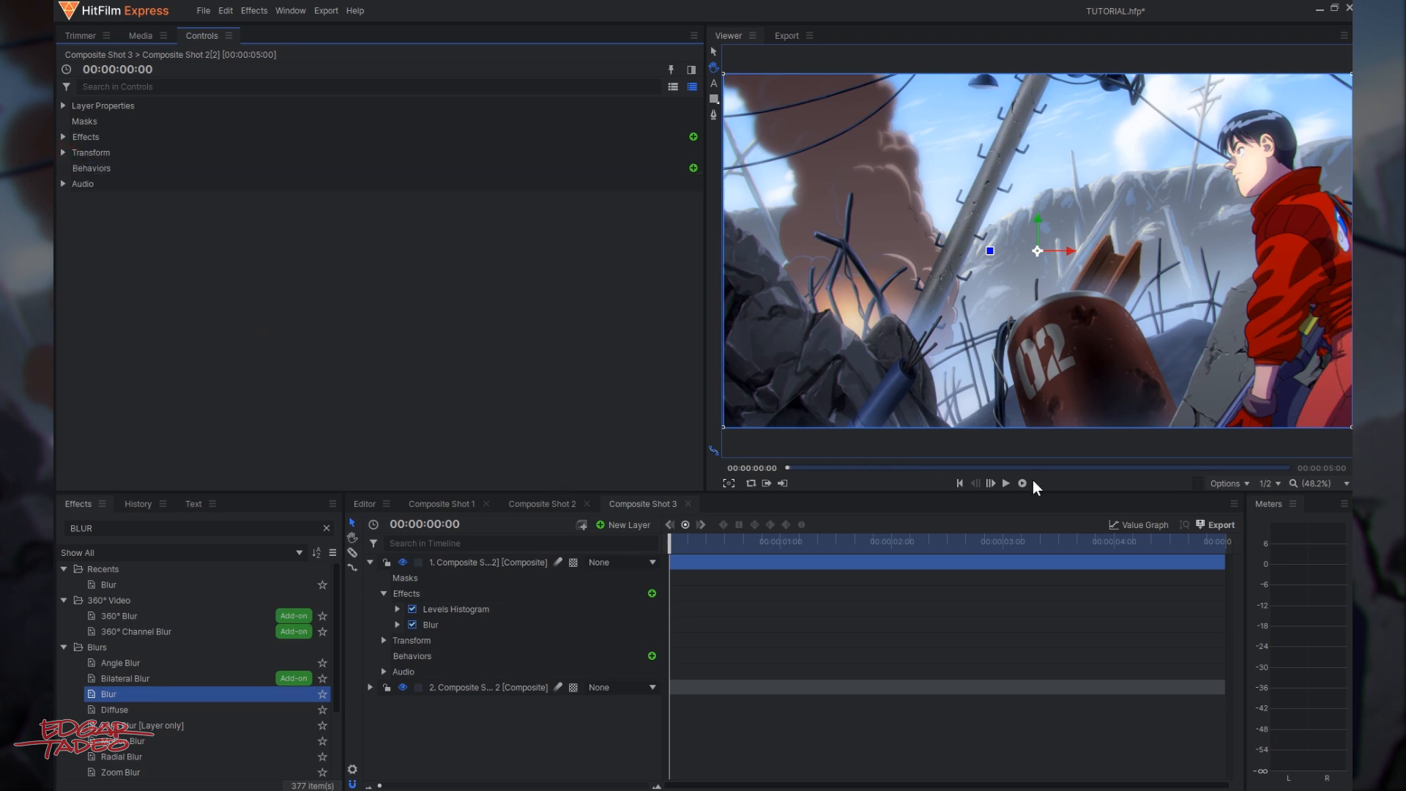
mouse_move(1005, 488)
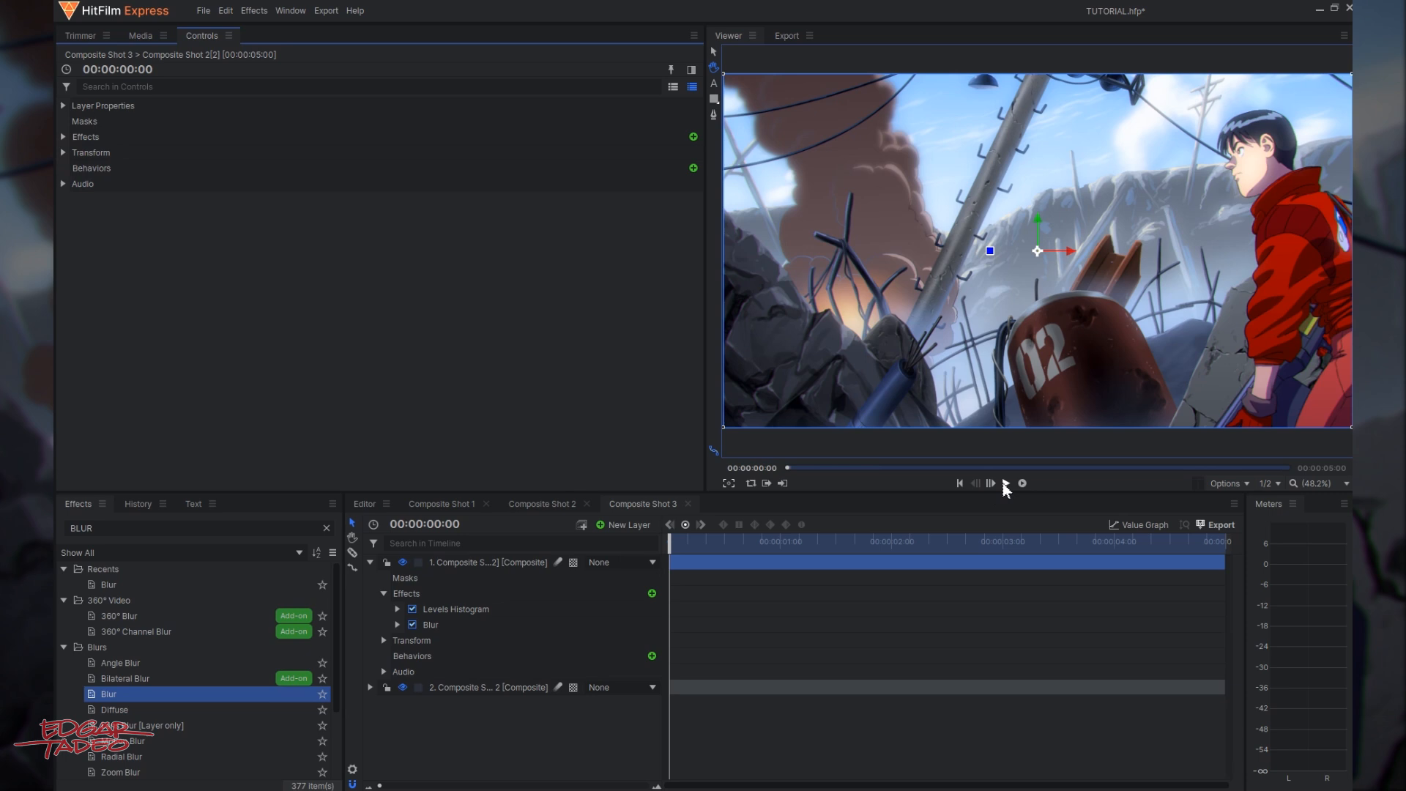
click(1007, 483)
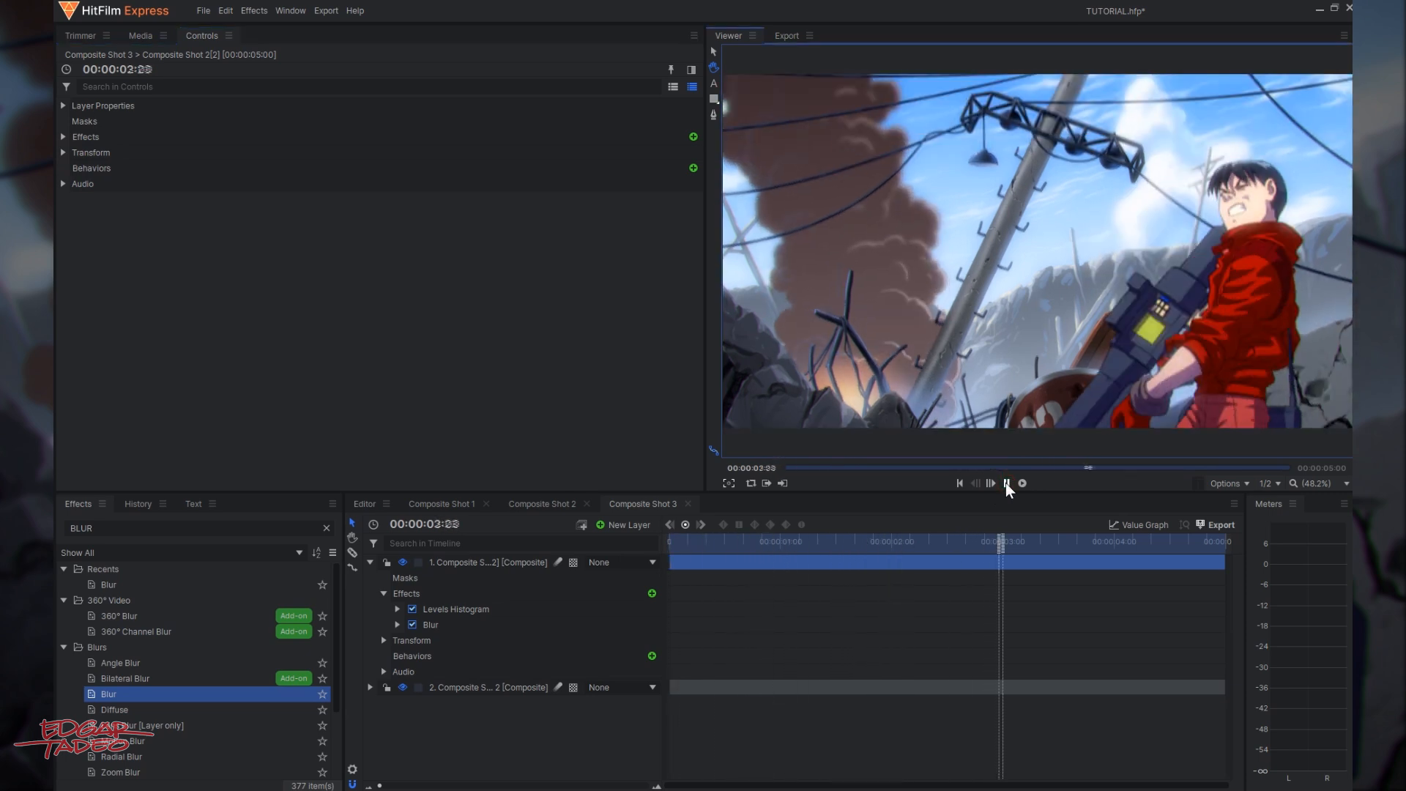
click(1006, 482)
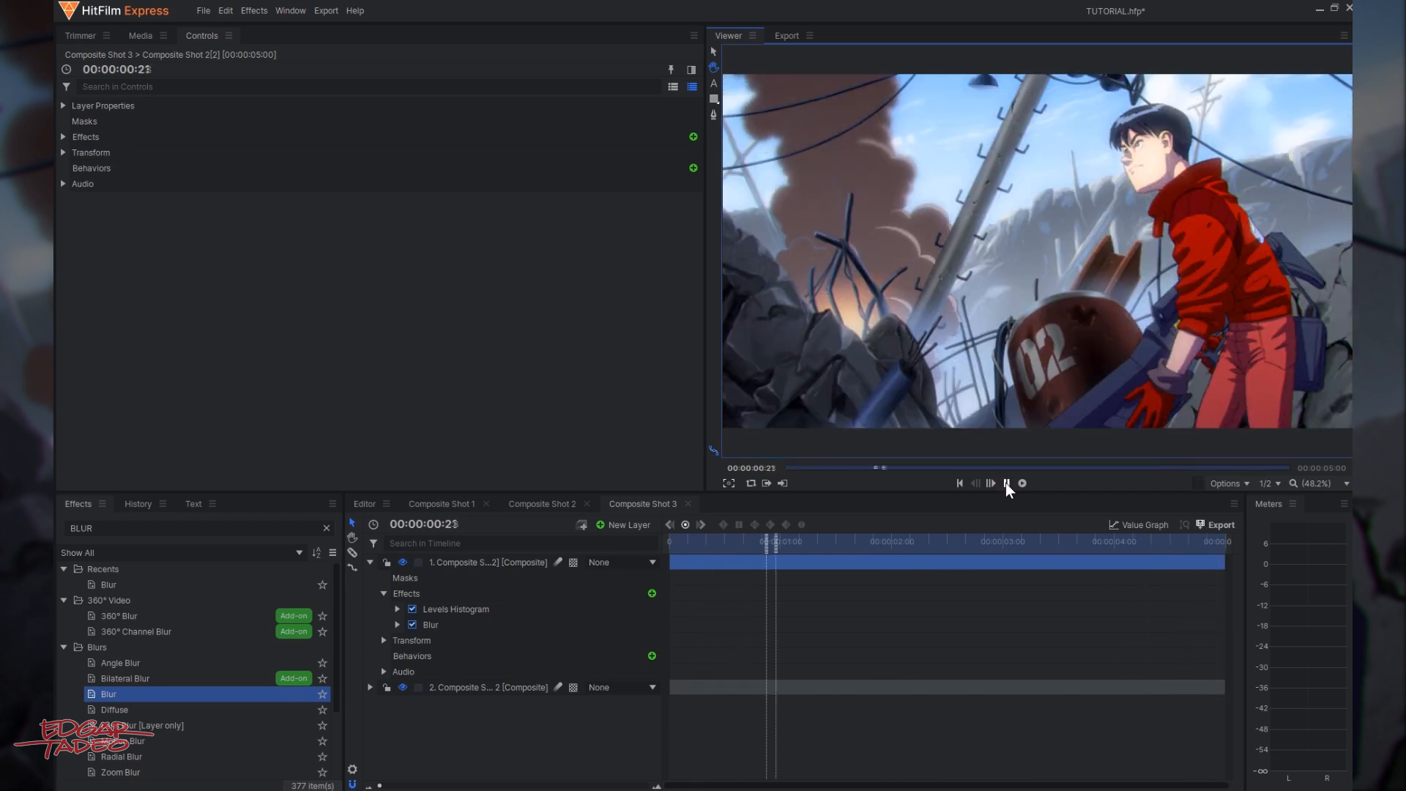
click(1008, 483)
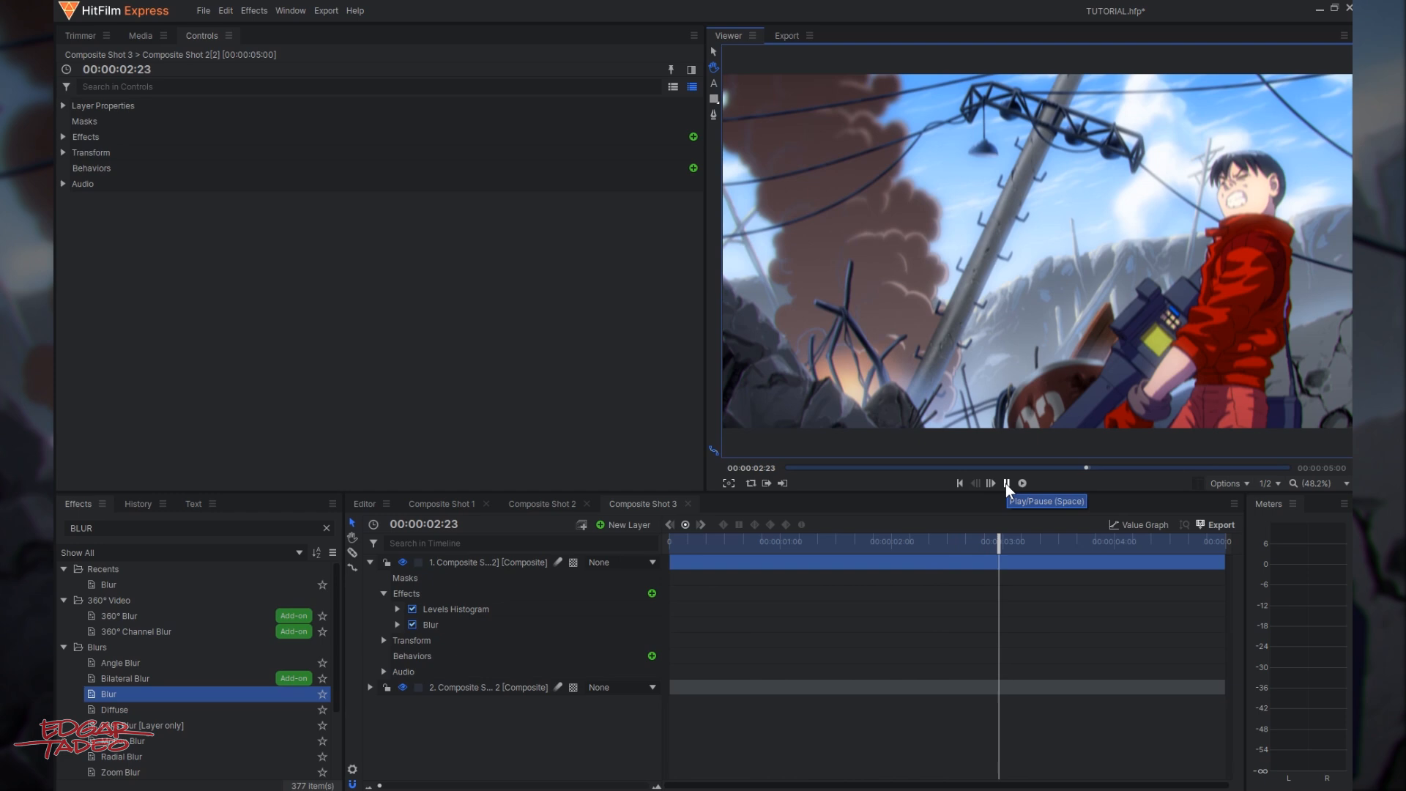
click(1008, 483)
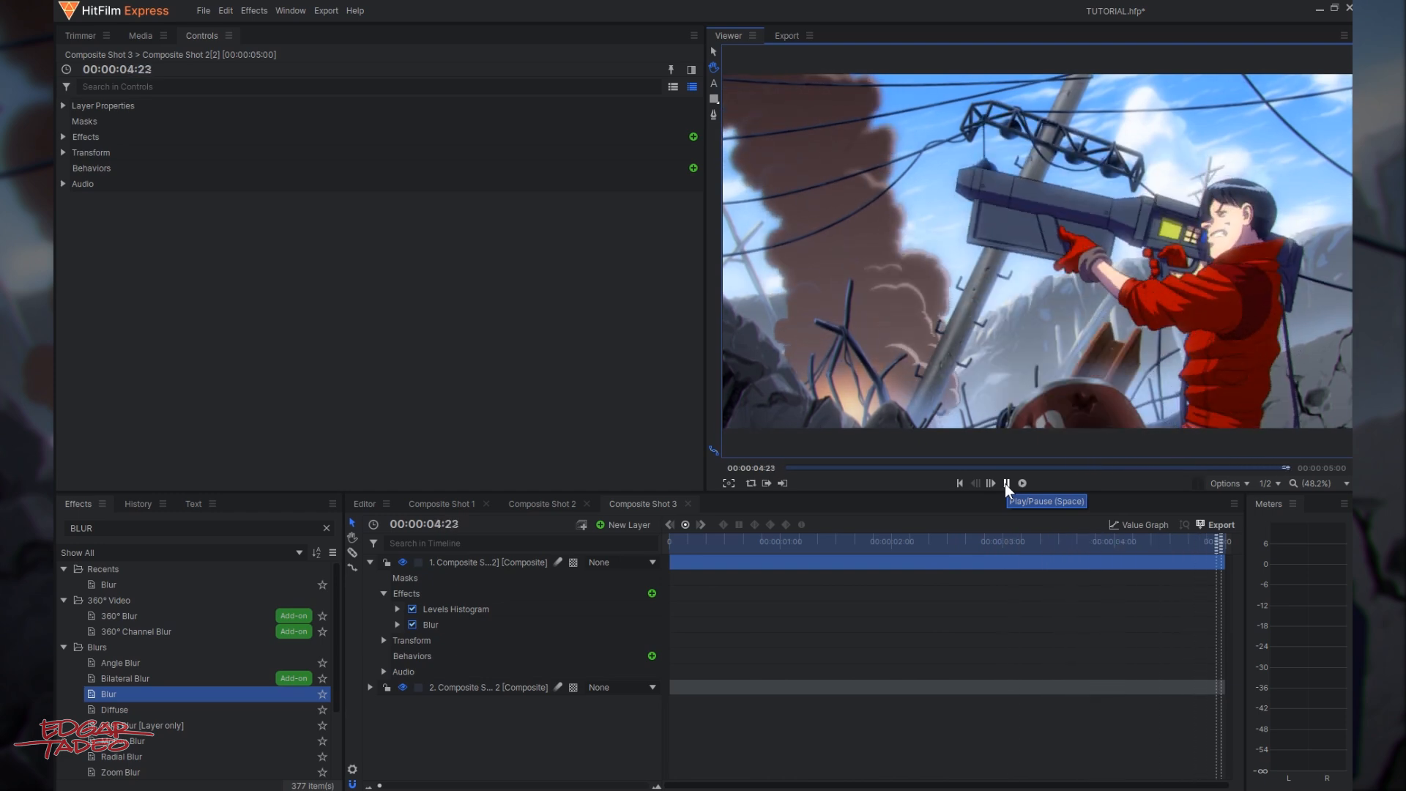
click(135, 36)
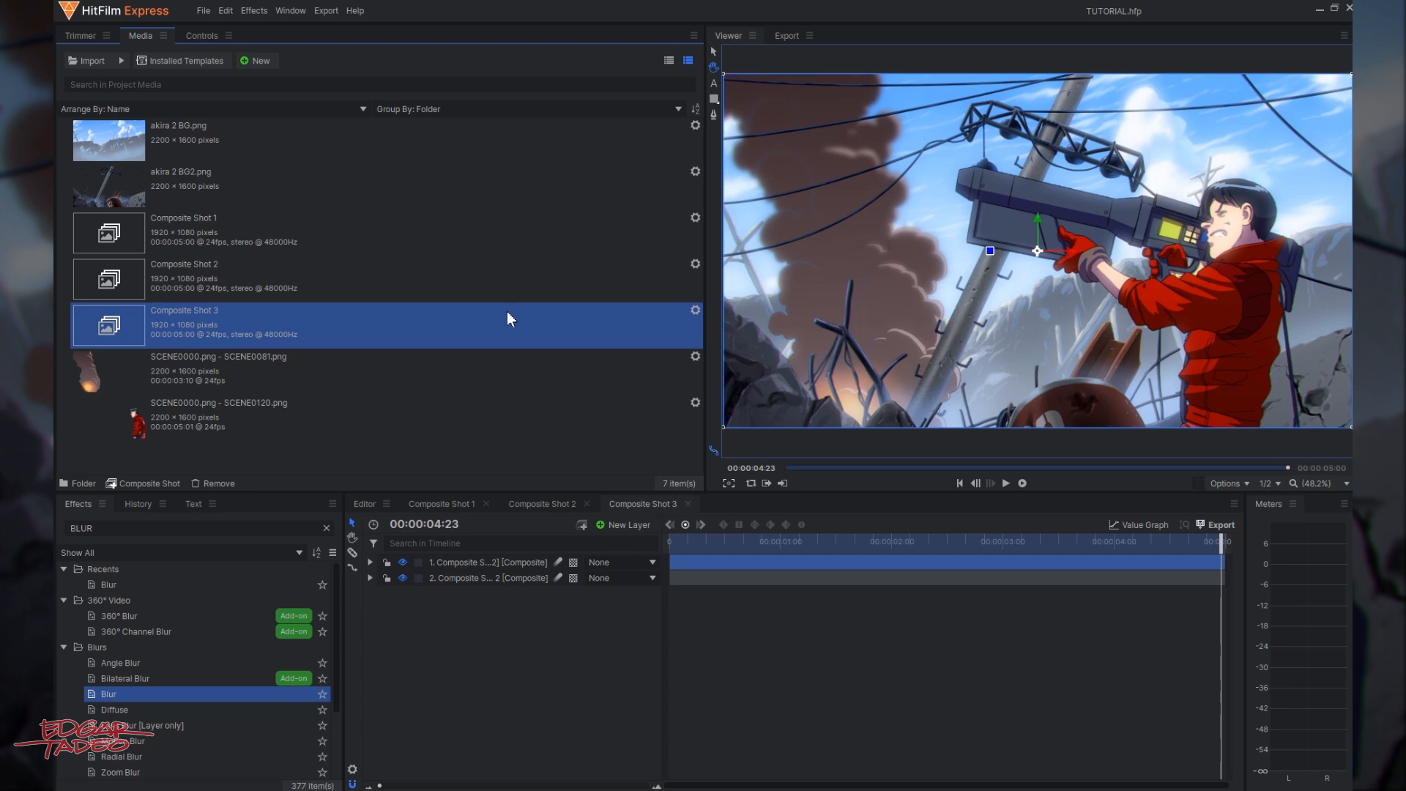
Rename the composite shot holding Composite Shot 3 to Composite Shot 4.
right_click(183, 326)
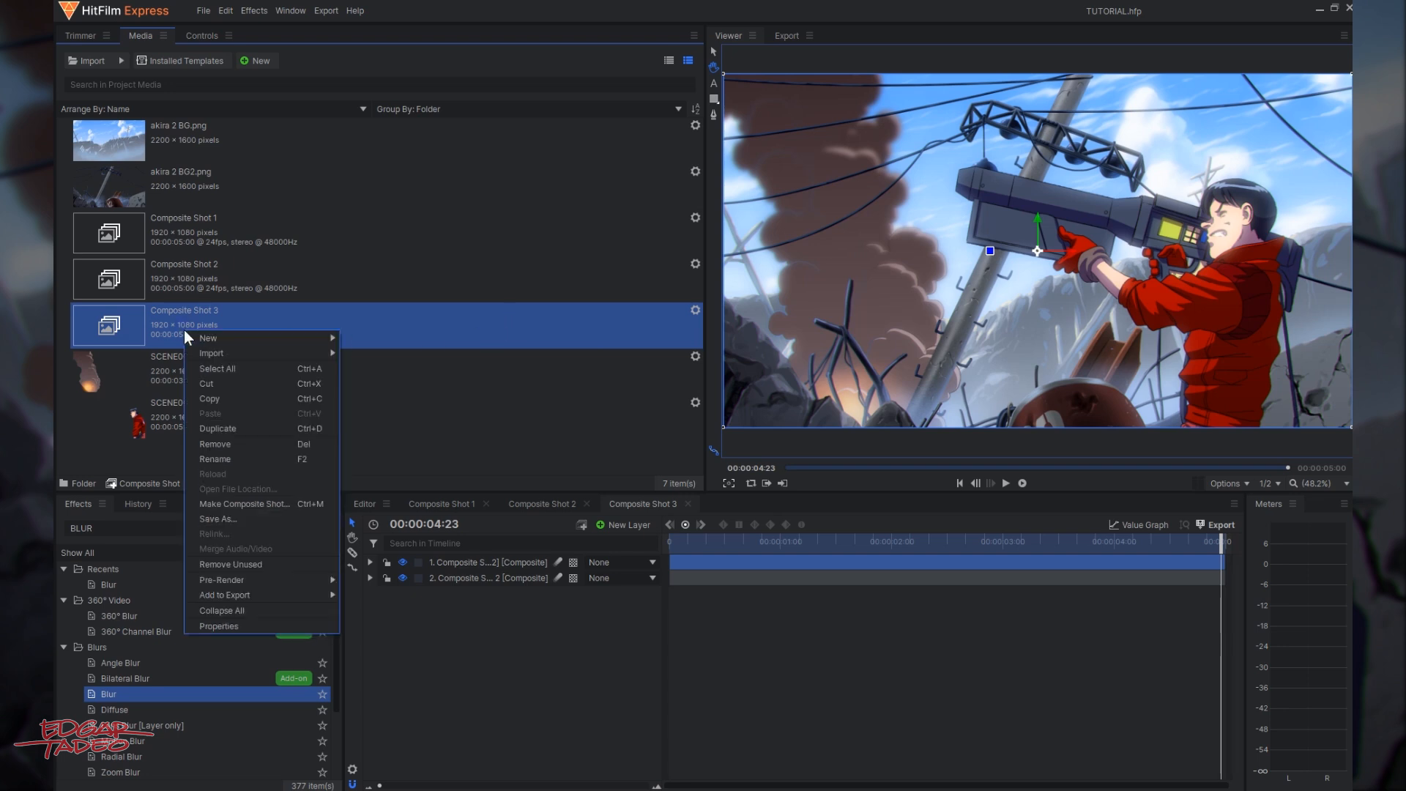
click(218, 626)
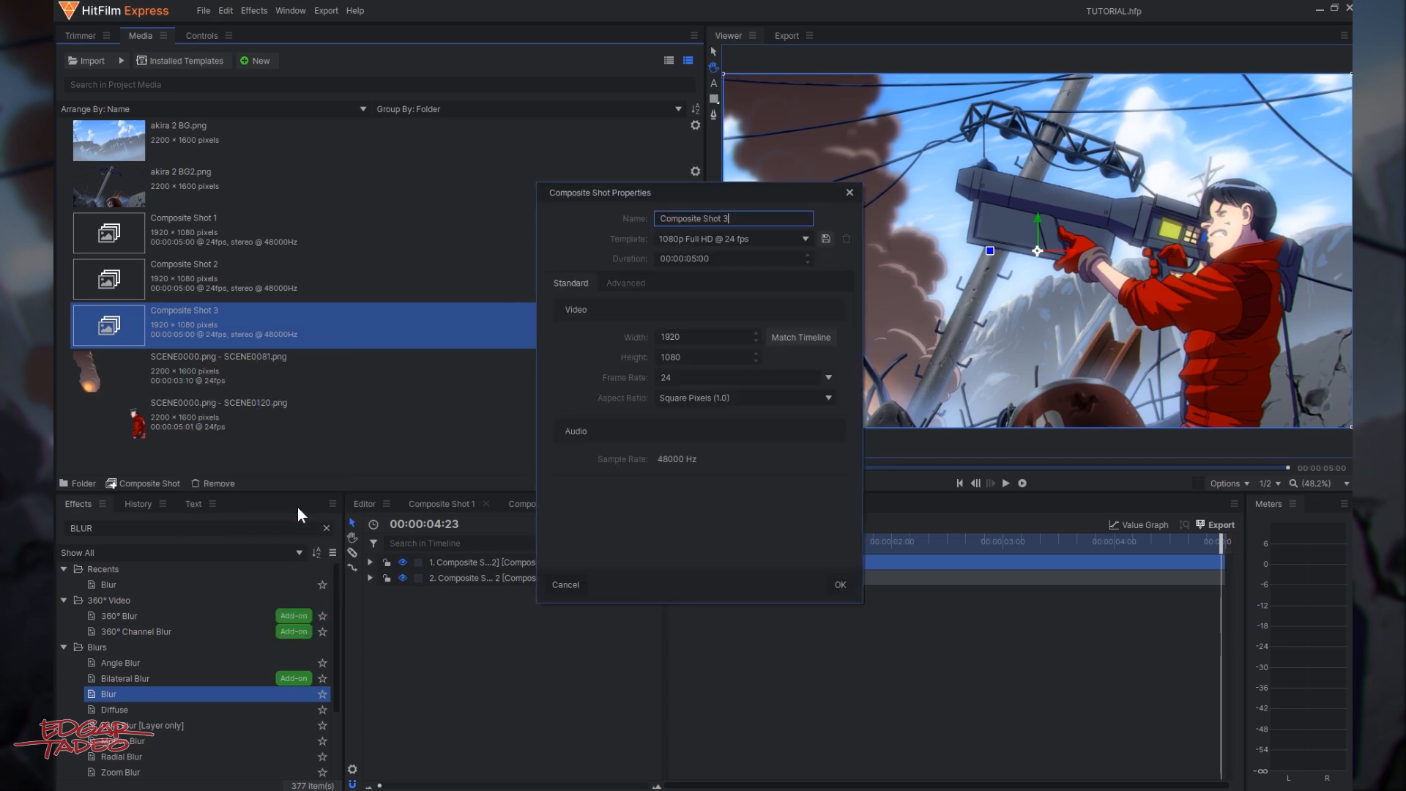
double_click(730, 219)
text(4)
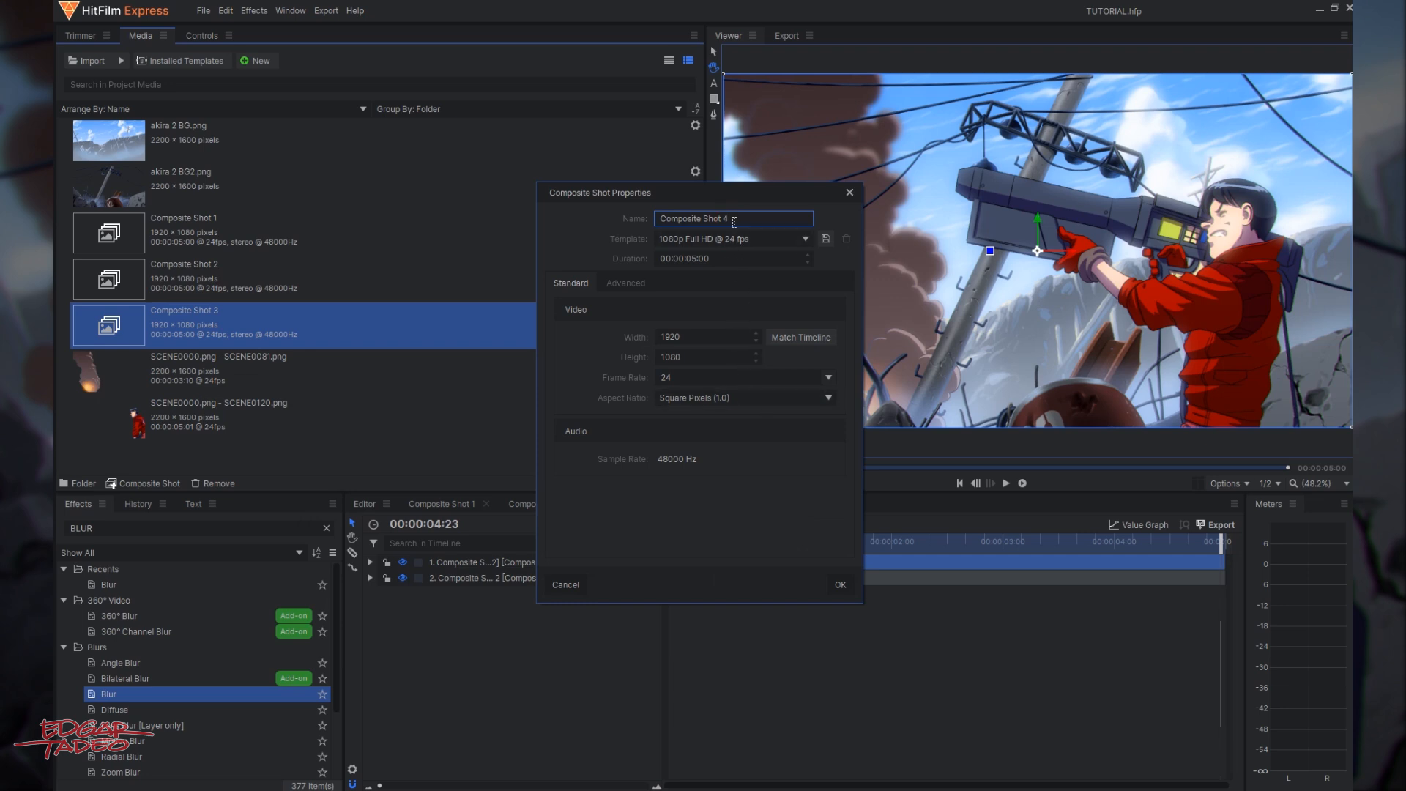
click(841, 585)
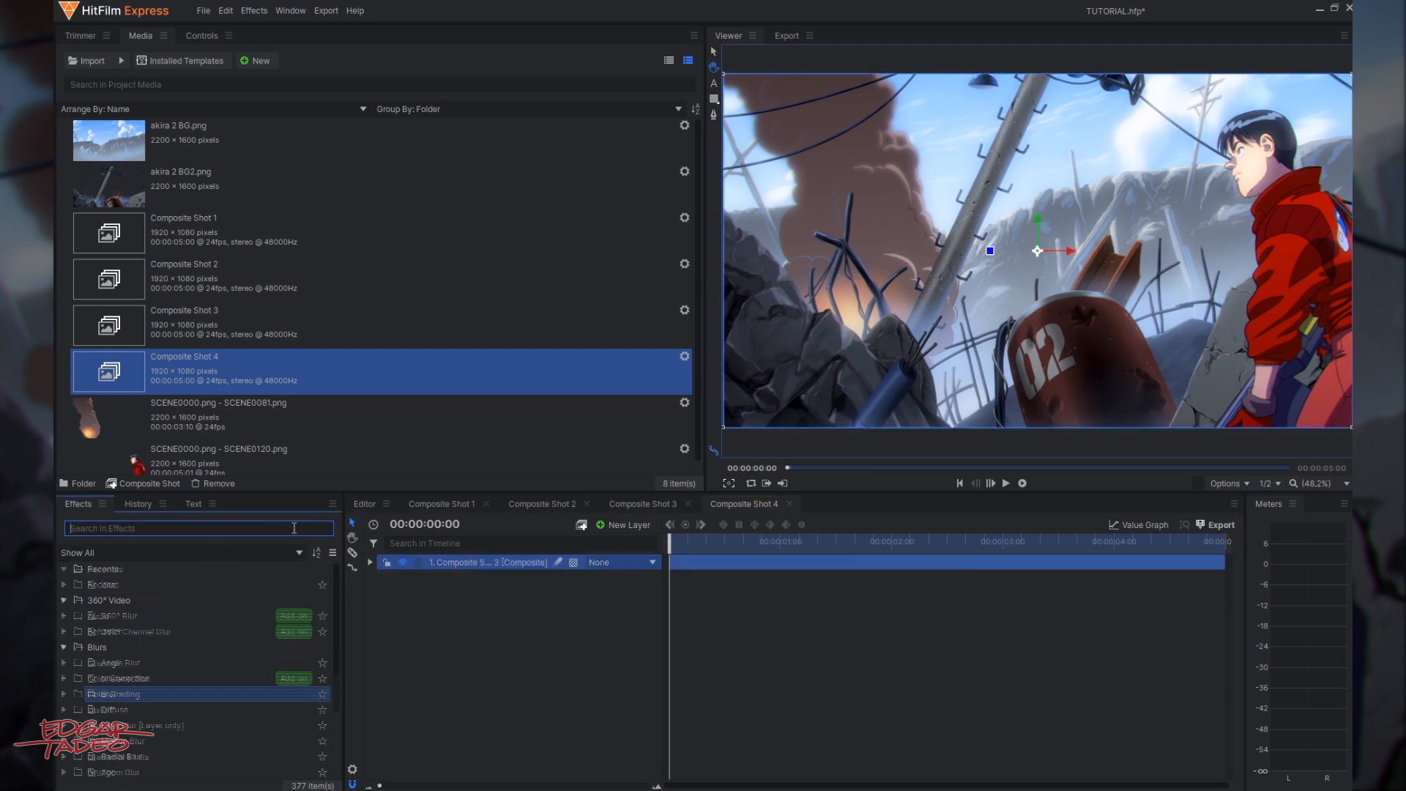
Add Color Balance with Shadows Blue at 20, and Hue, Saturation & Lightness with negative saturation.
text(color)
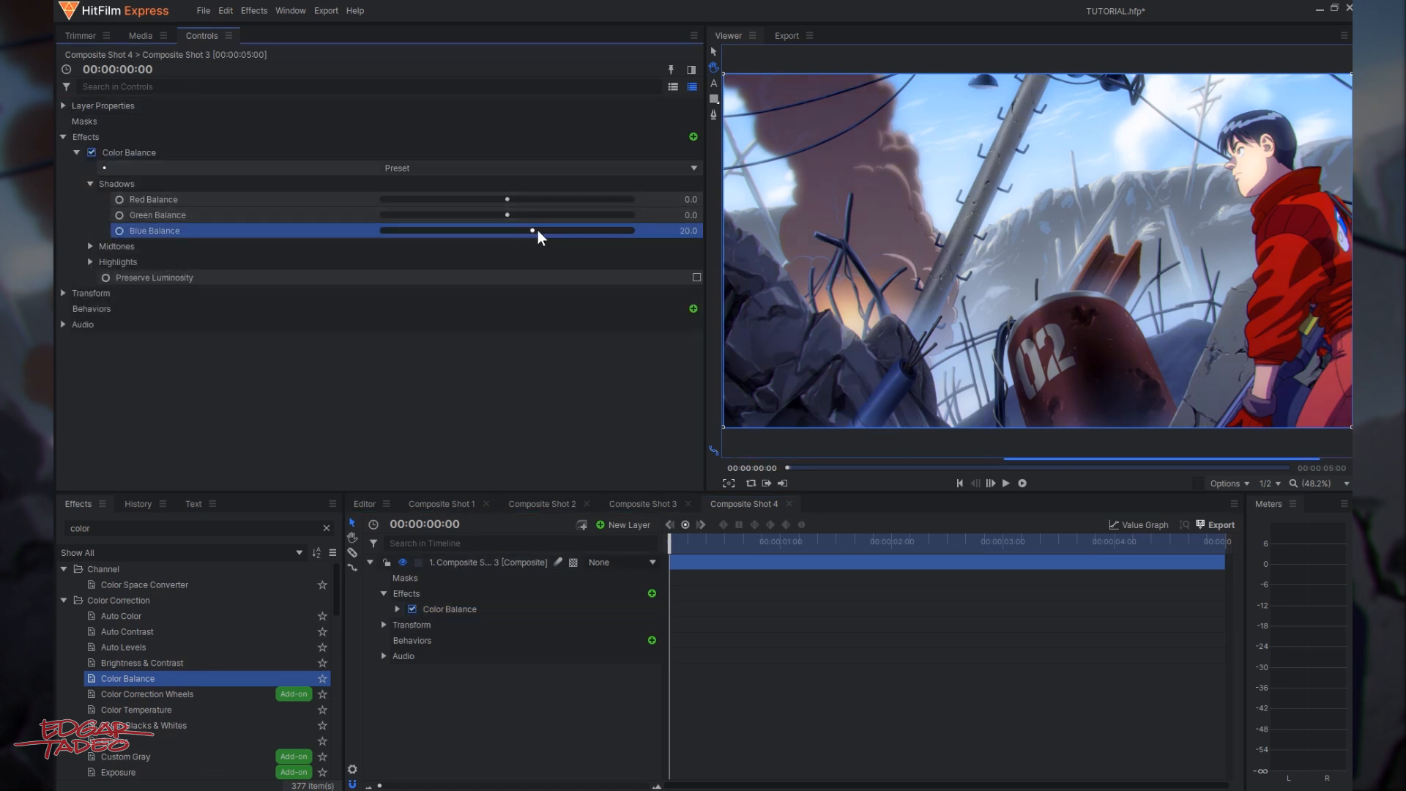
drag(532, 230, 549, 231)
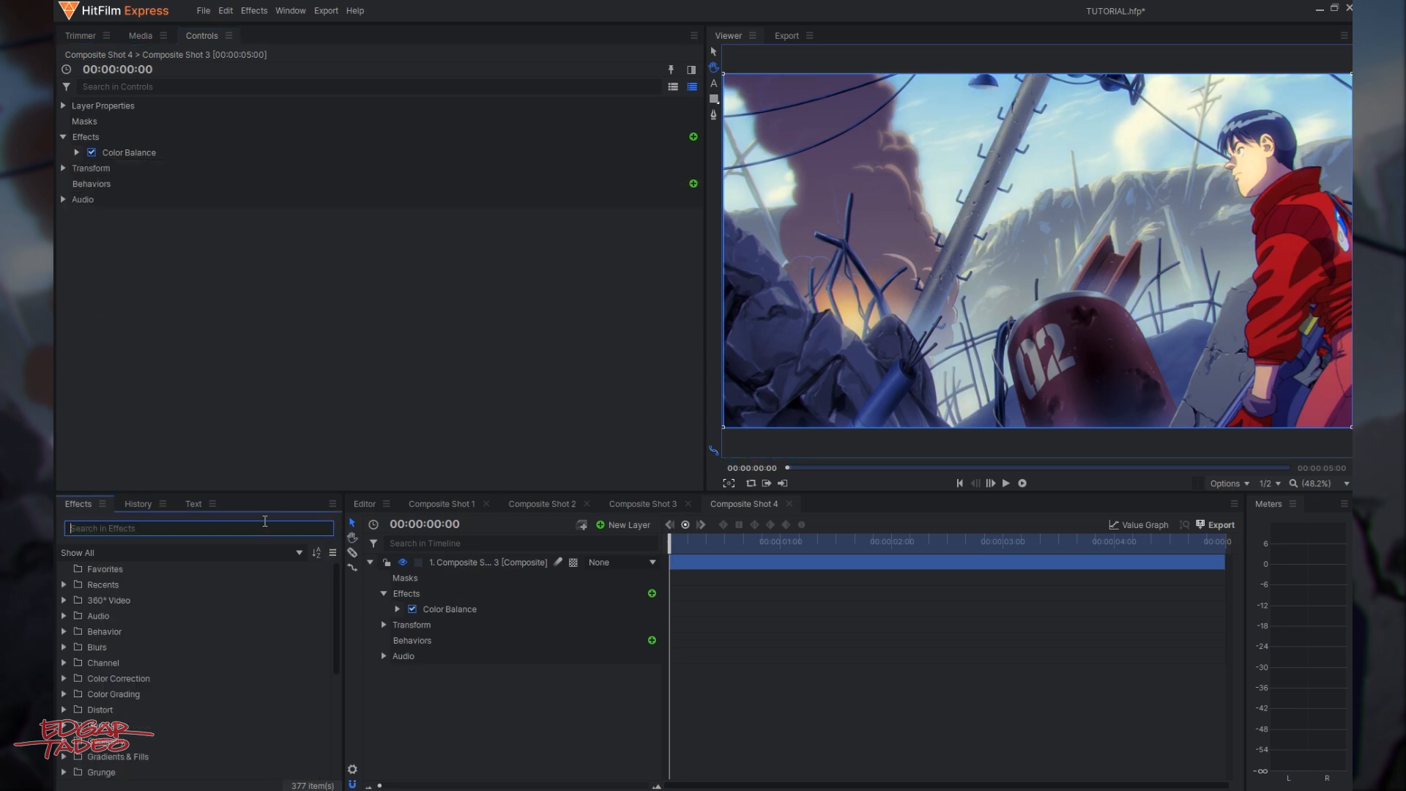
text(hue)
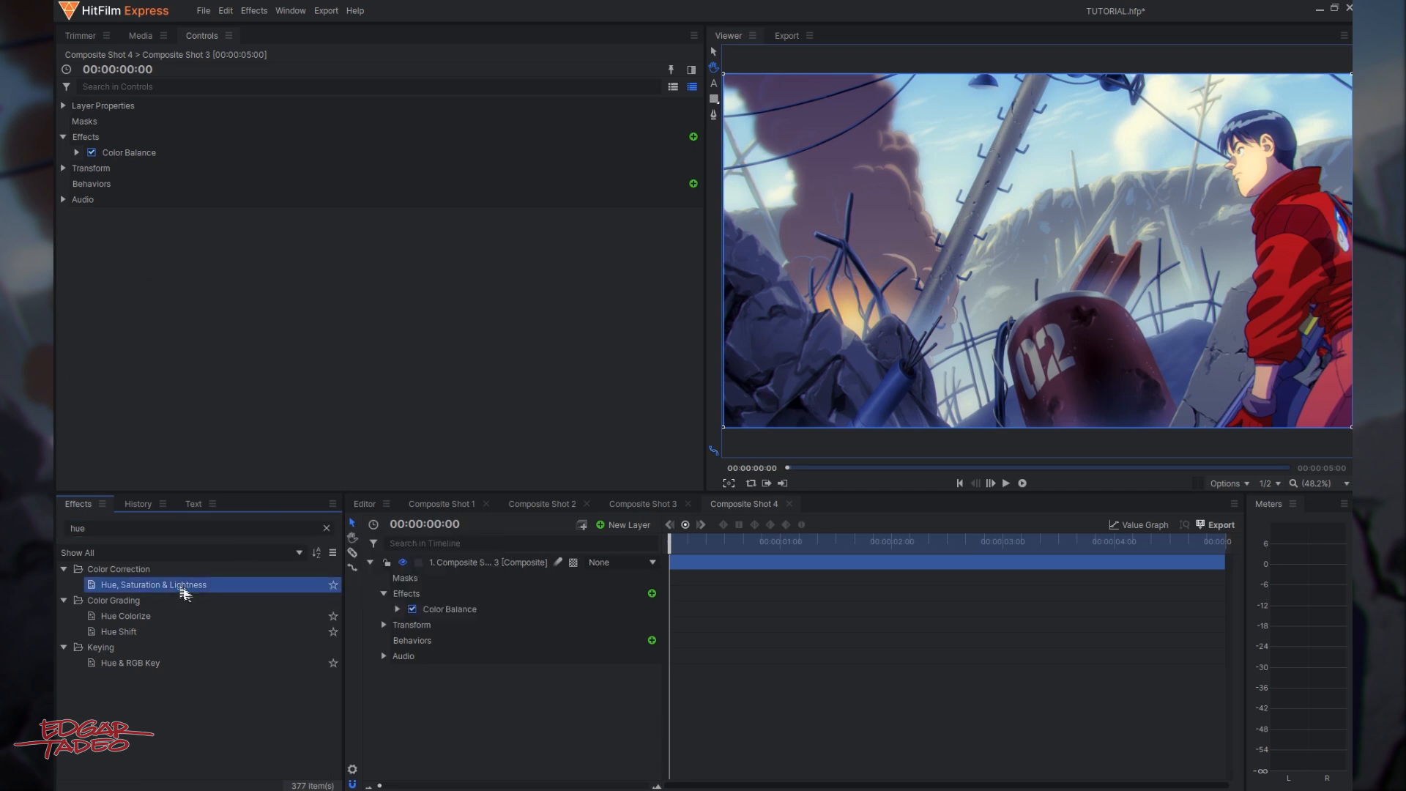
double_click(153, 585)
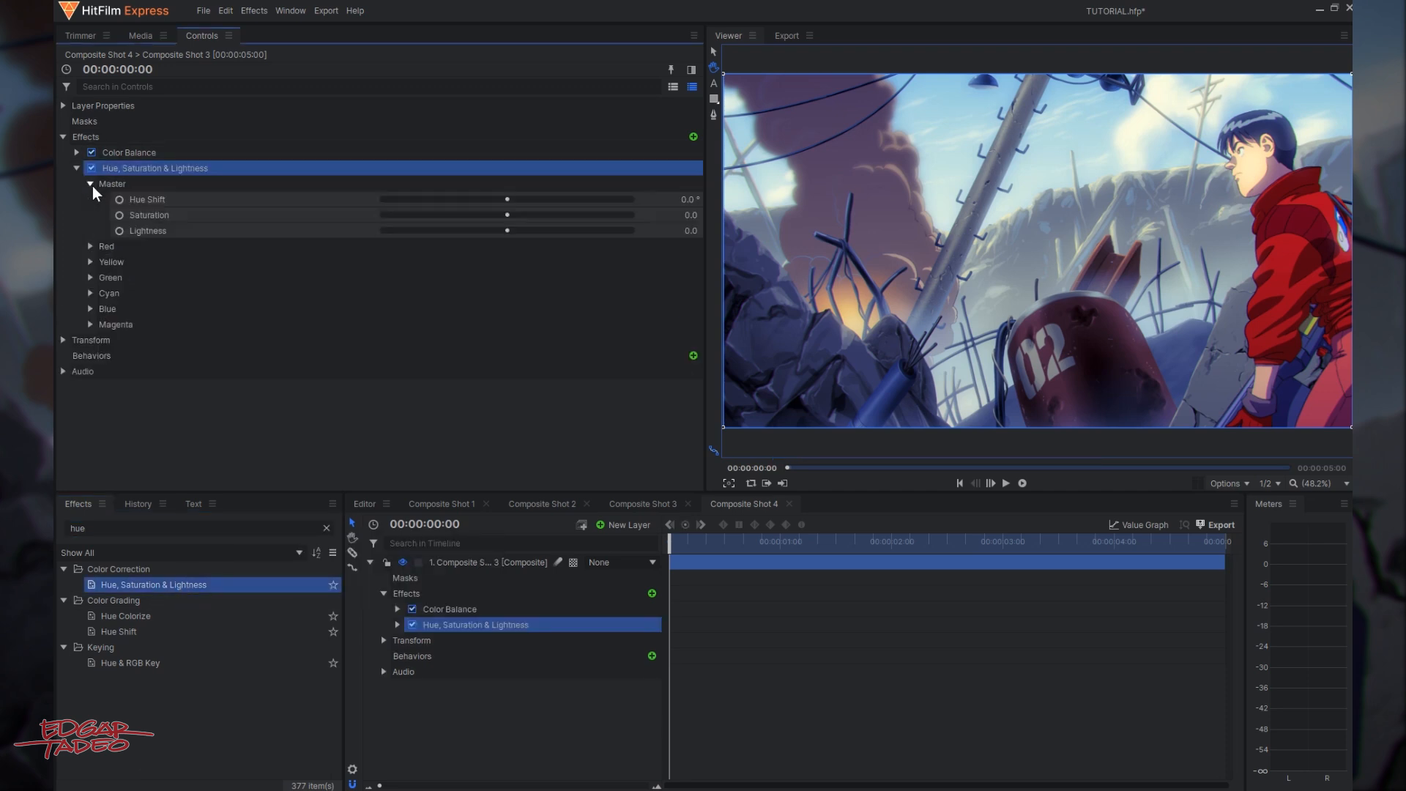
drag(507, 214, 492, 214)
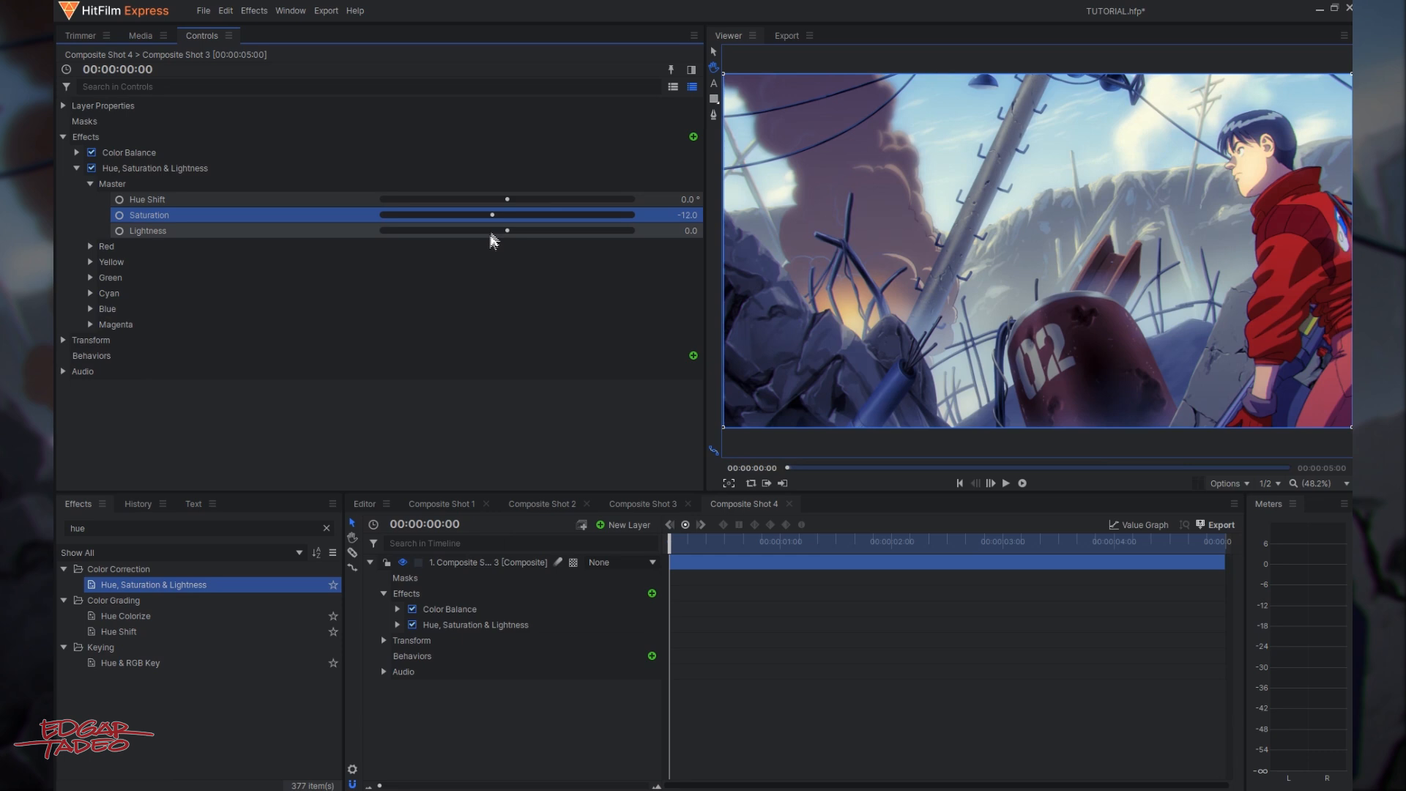
drag(507, 231, 520, 231)
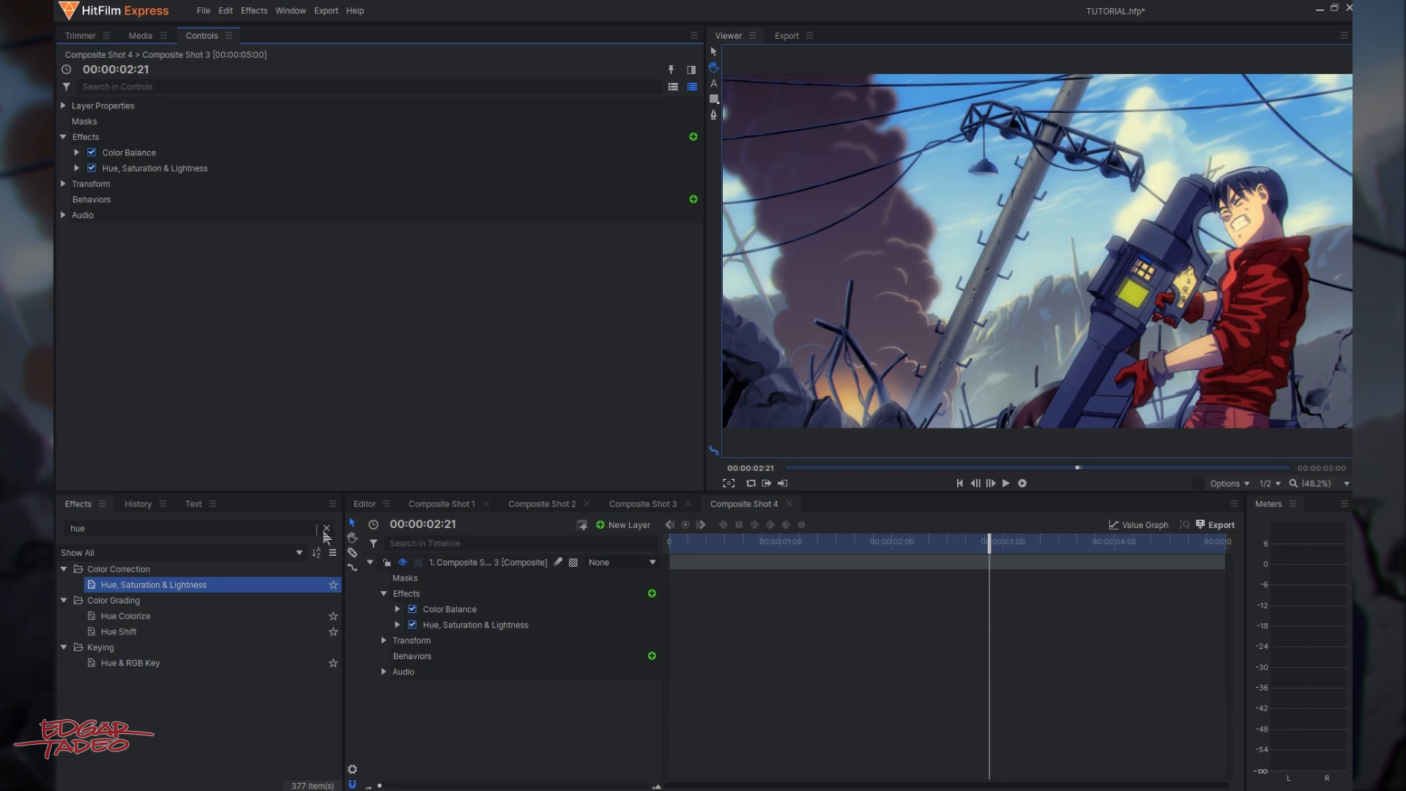
Add Noise at 10% amount, inspect the grain zoomed in, then fit the viewer and collapse Noise.
text(noise)
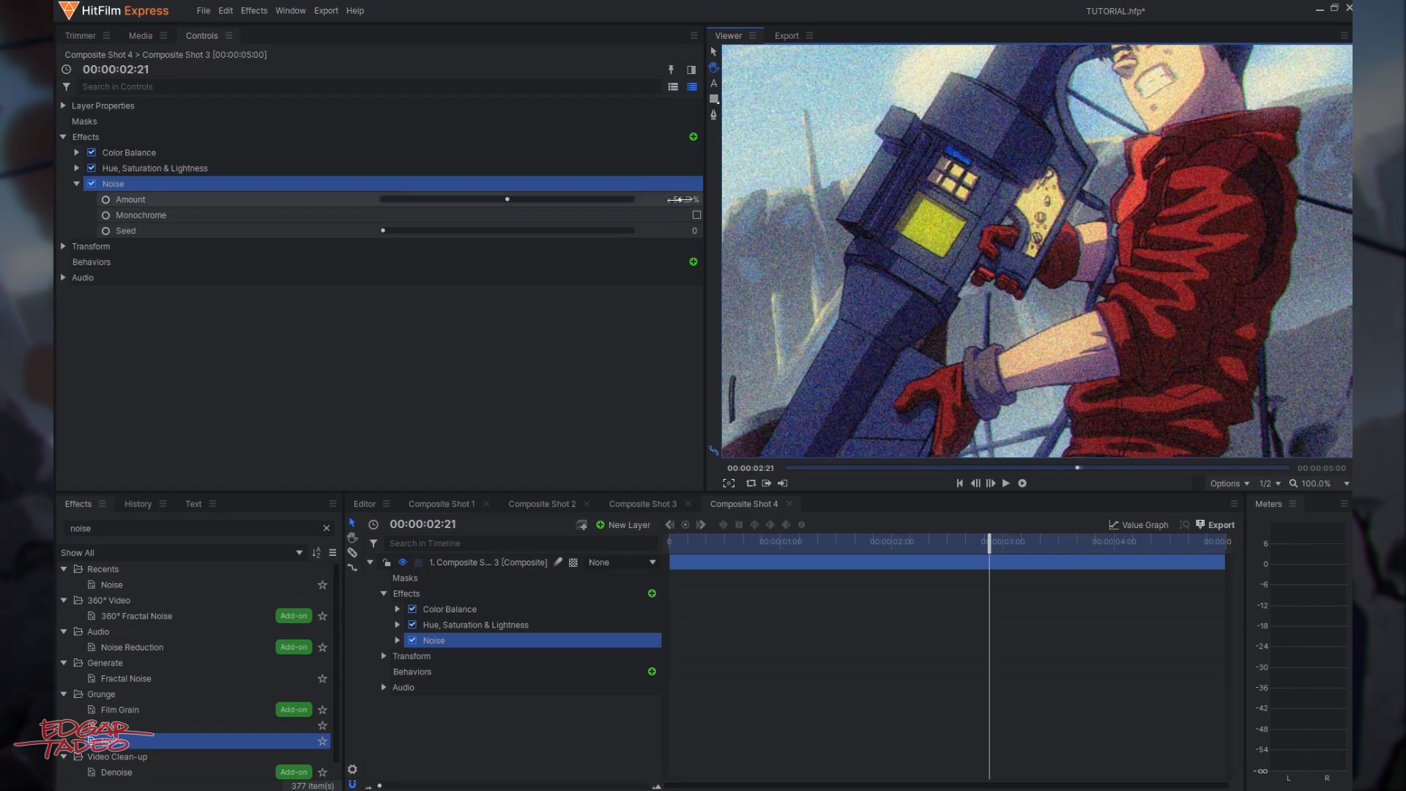
click(680, 199)
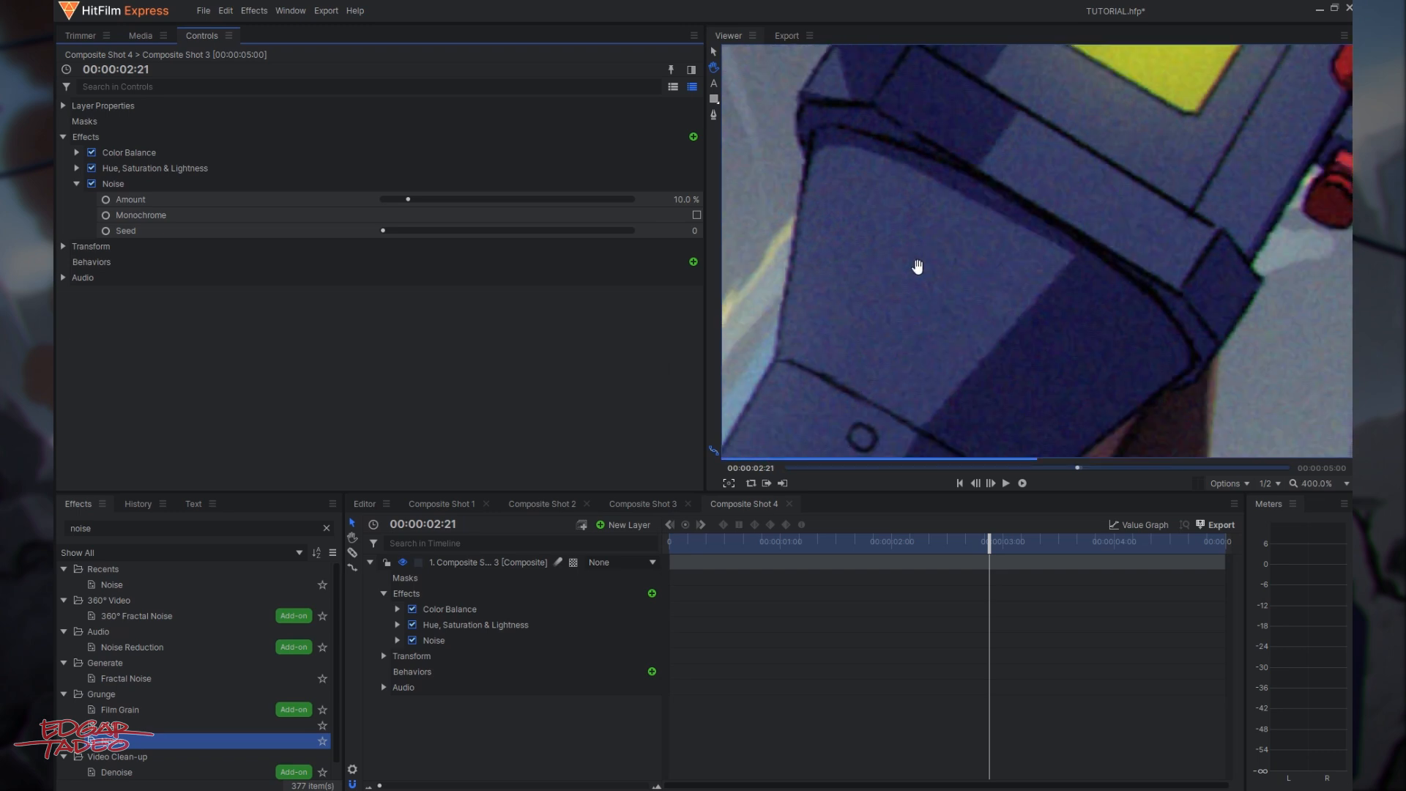
click(1346, 483)
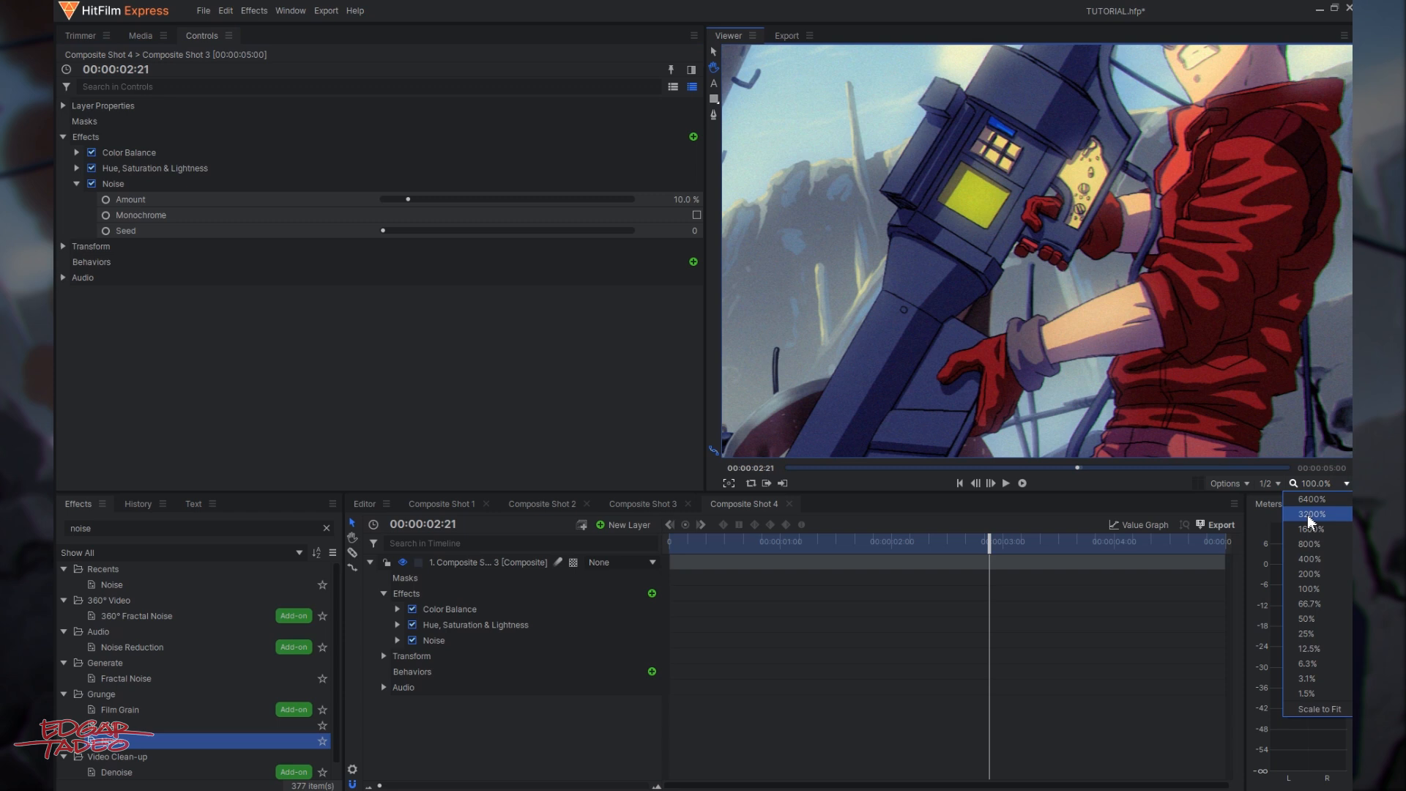
click(1318, 709)
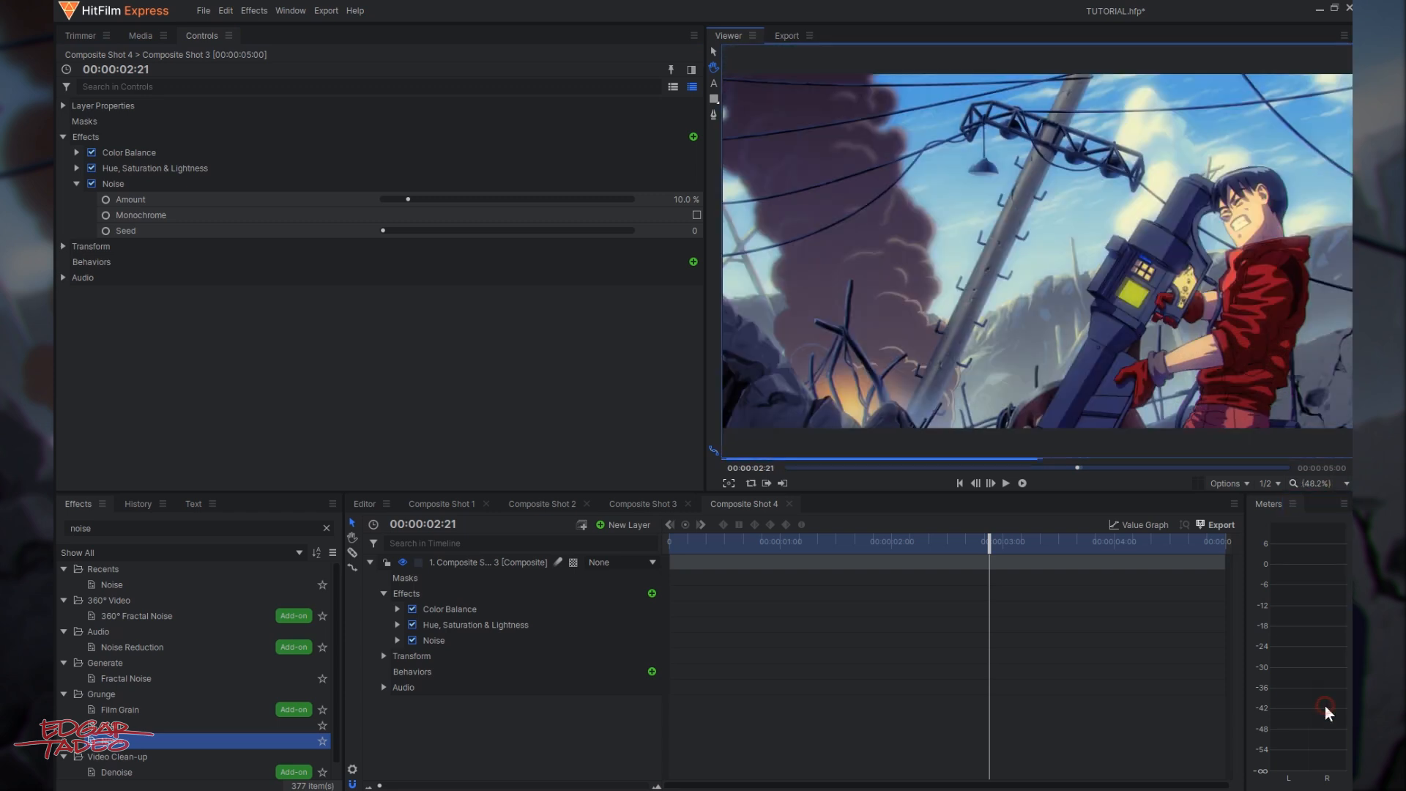
mouse_move(1136, 389)
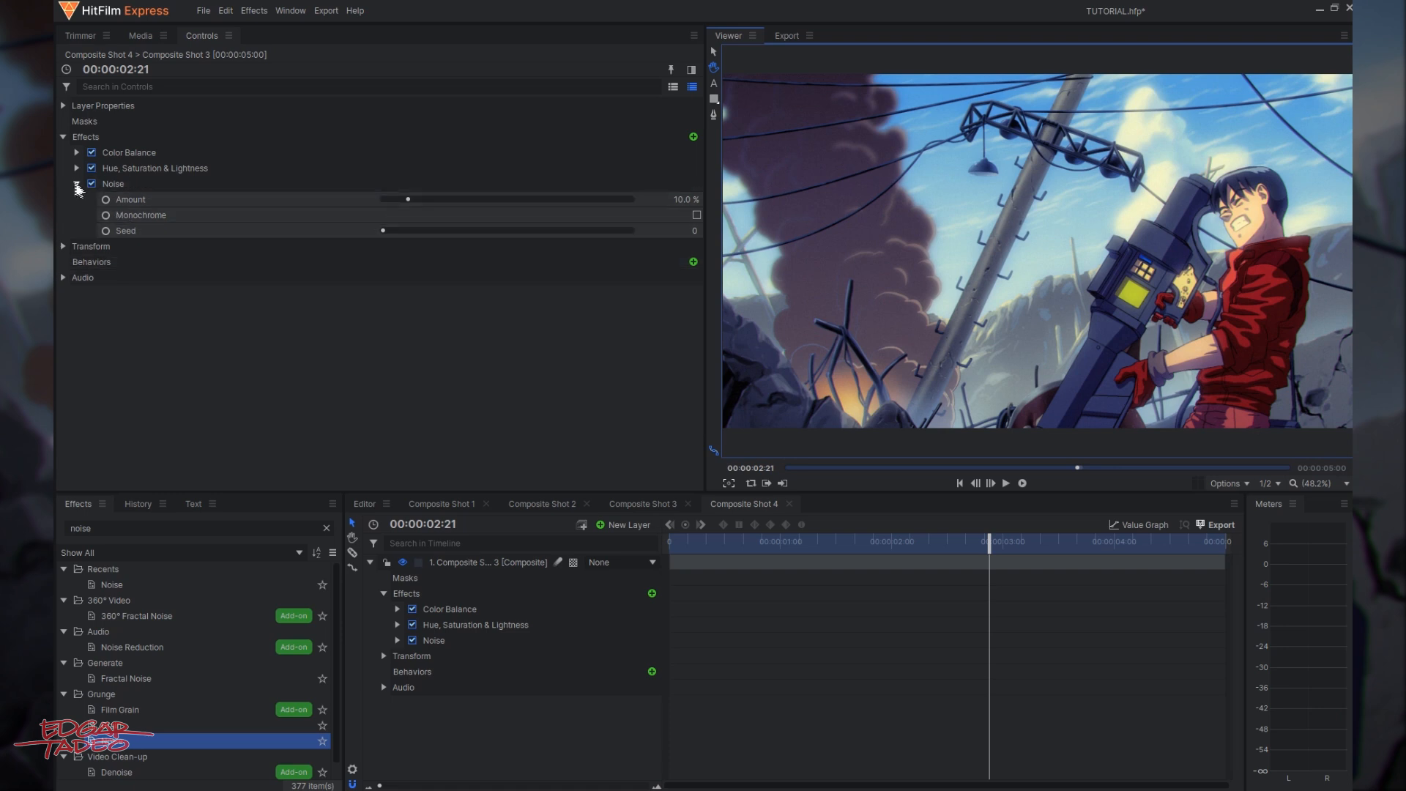
click(77, 183)
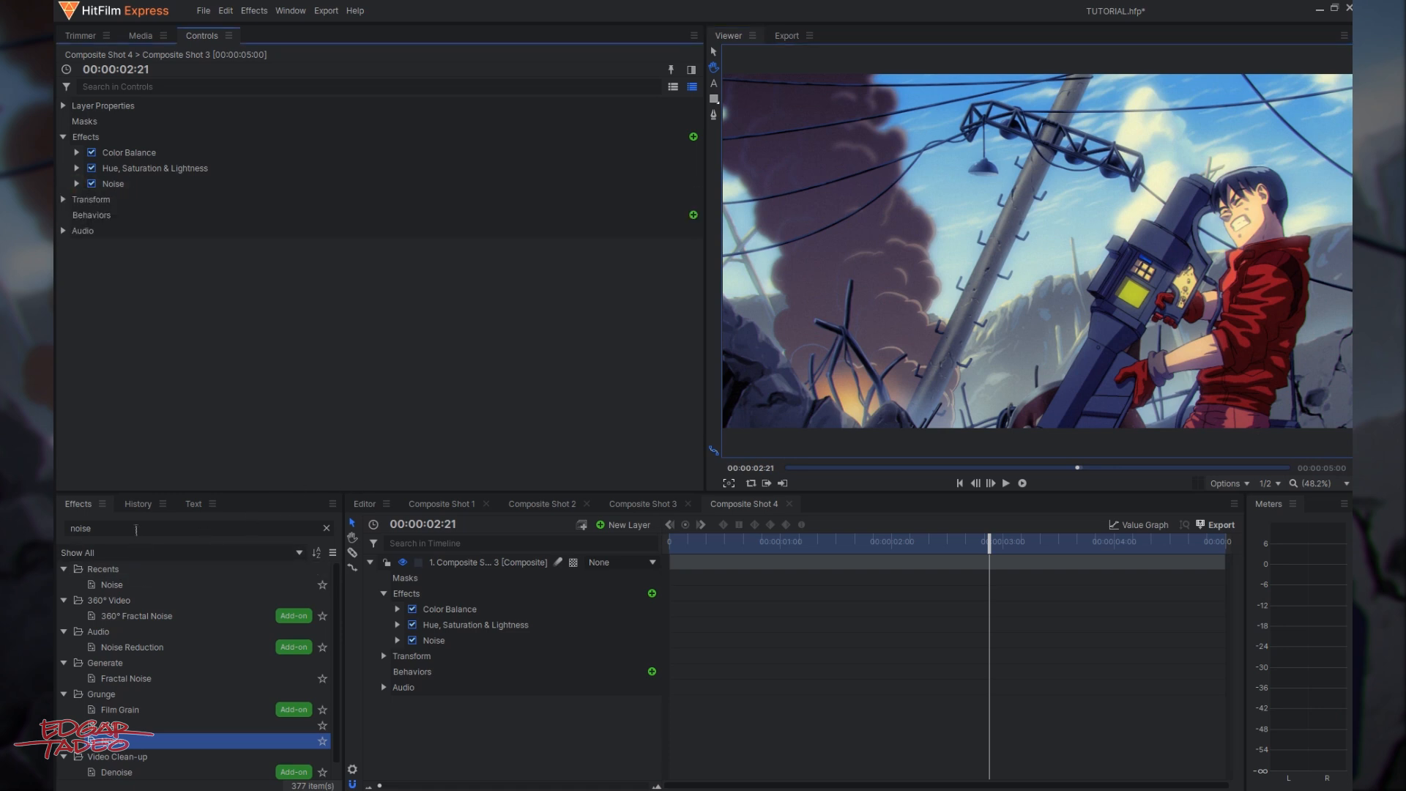
Search the effects panel for 'vignette'.
click(326, 528)
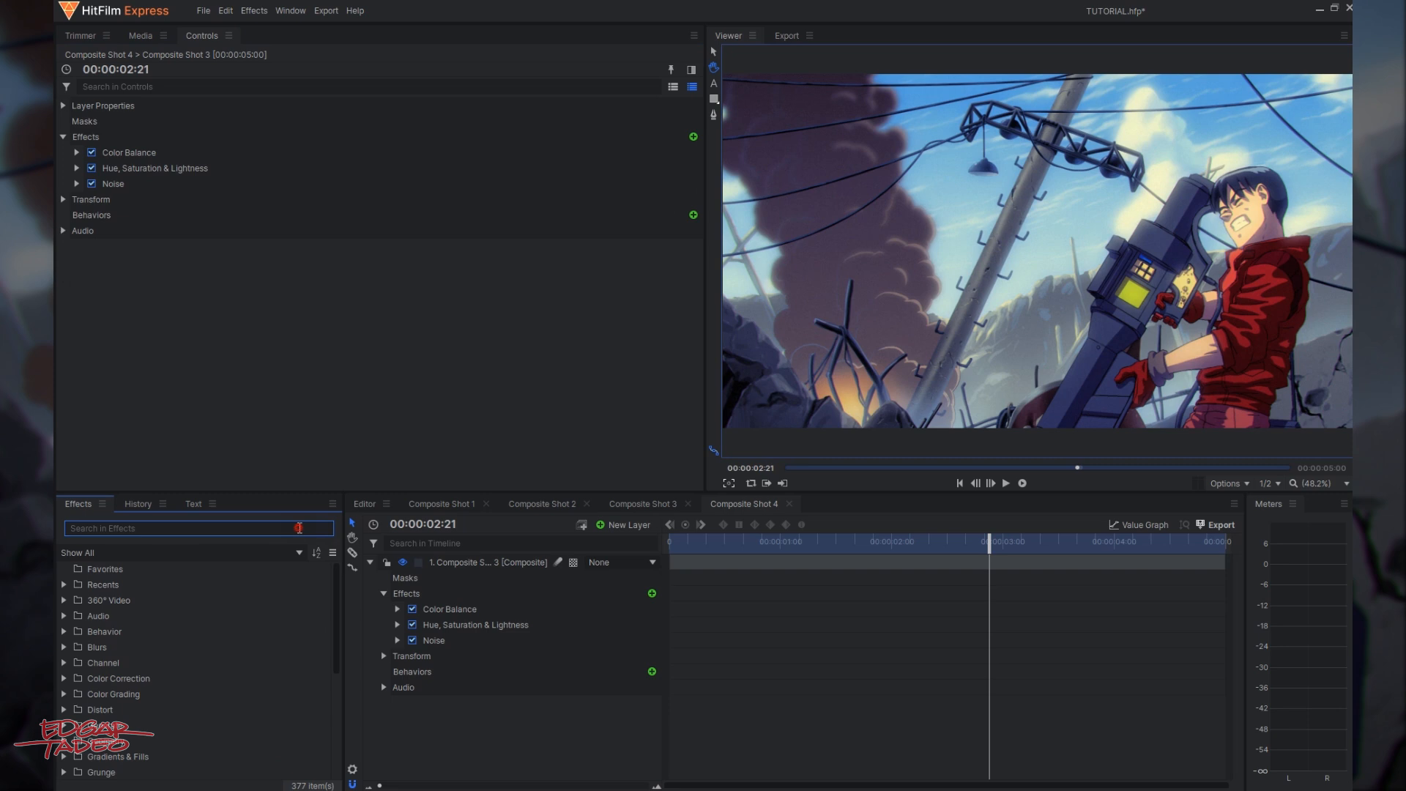
text(v)
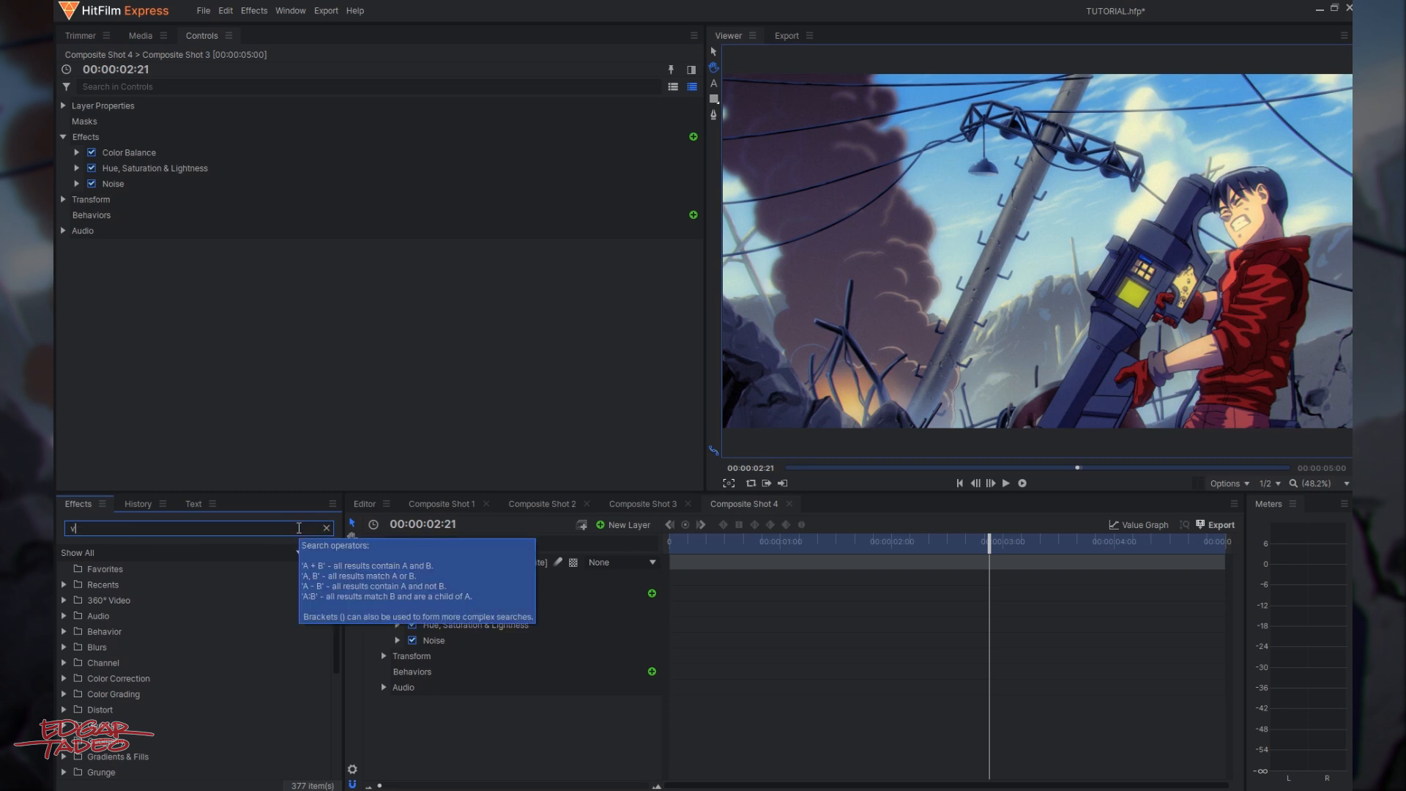
text(ignette)
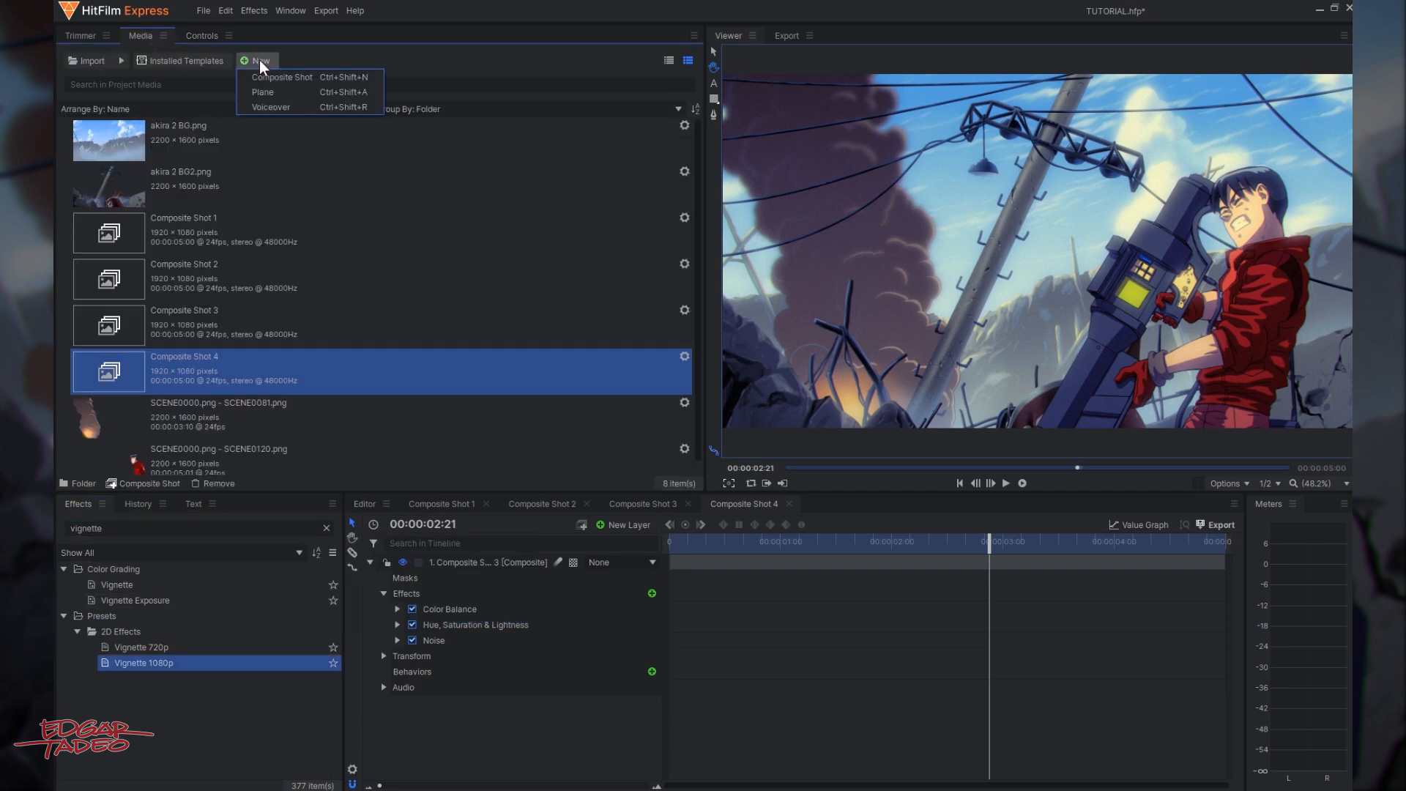
Create a new white plane named 'white'.
click(262, 91)
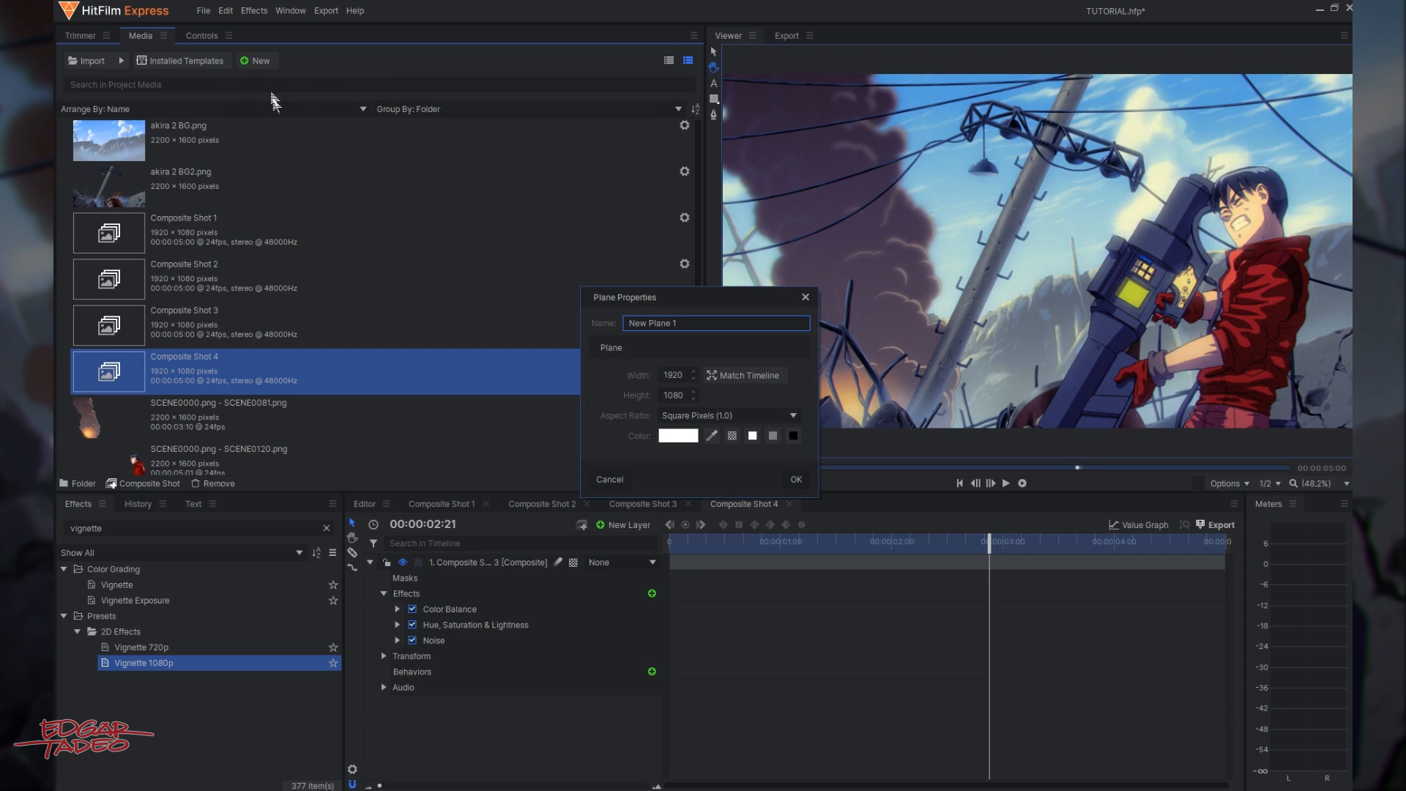
text(white)
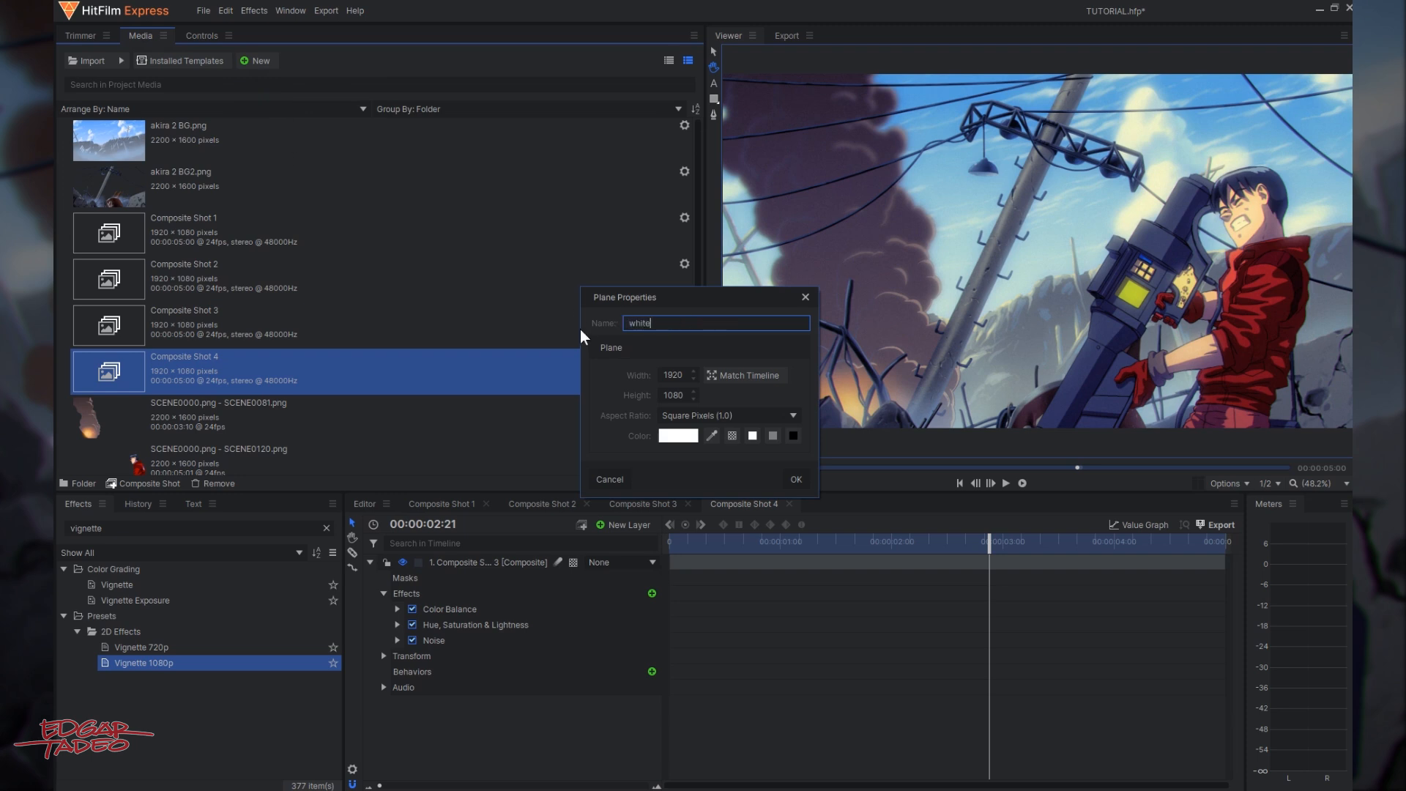
mouse_move(695, 457)
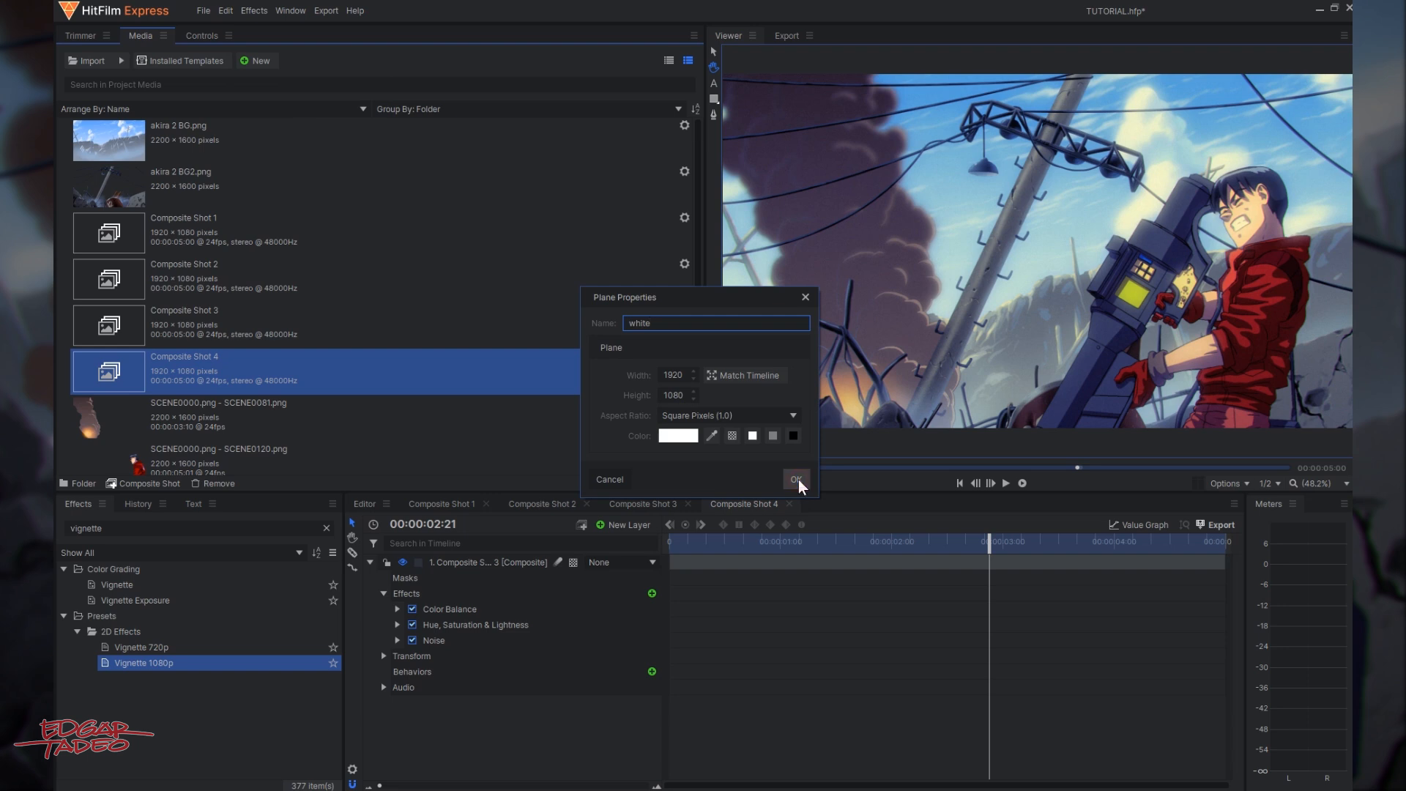
click(796, 479)
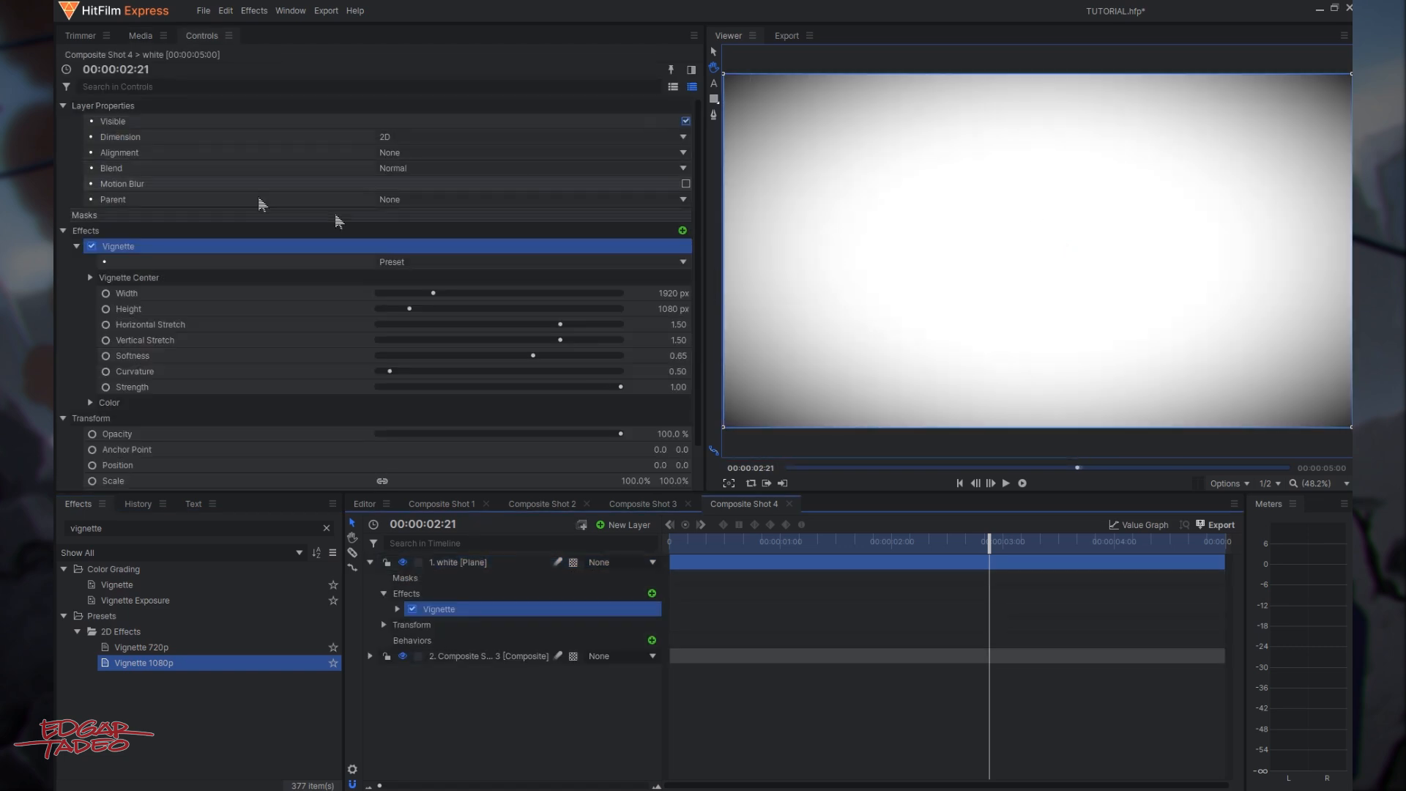
Give the white plane's Vignette the HD Soft preset and open the layer's options.
click(63, 106)
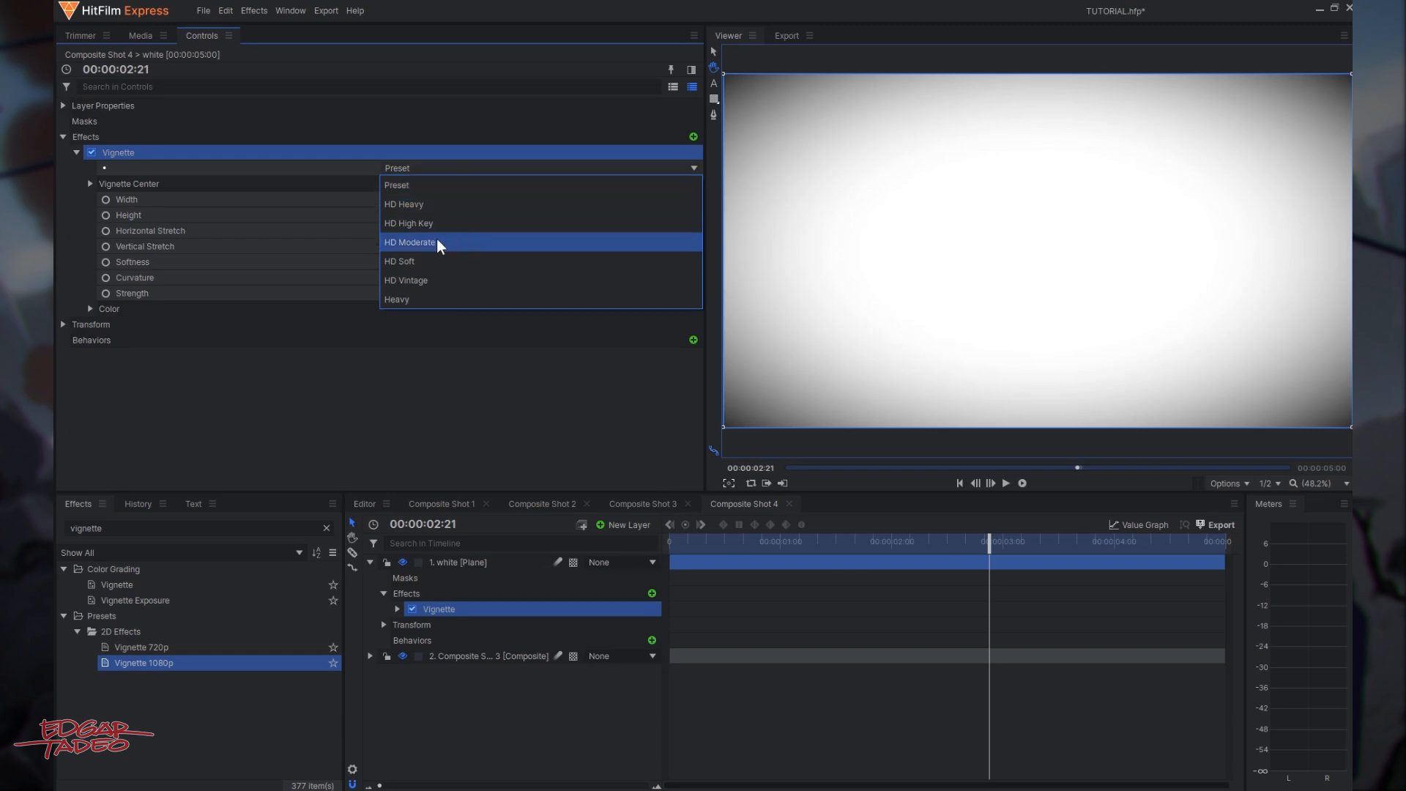
click(399, 261)
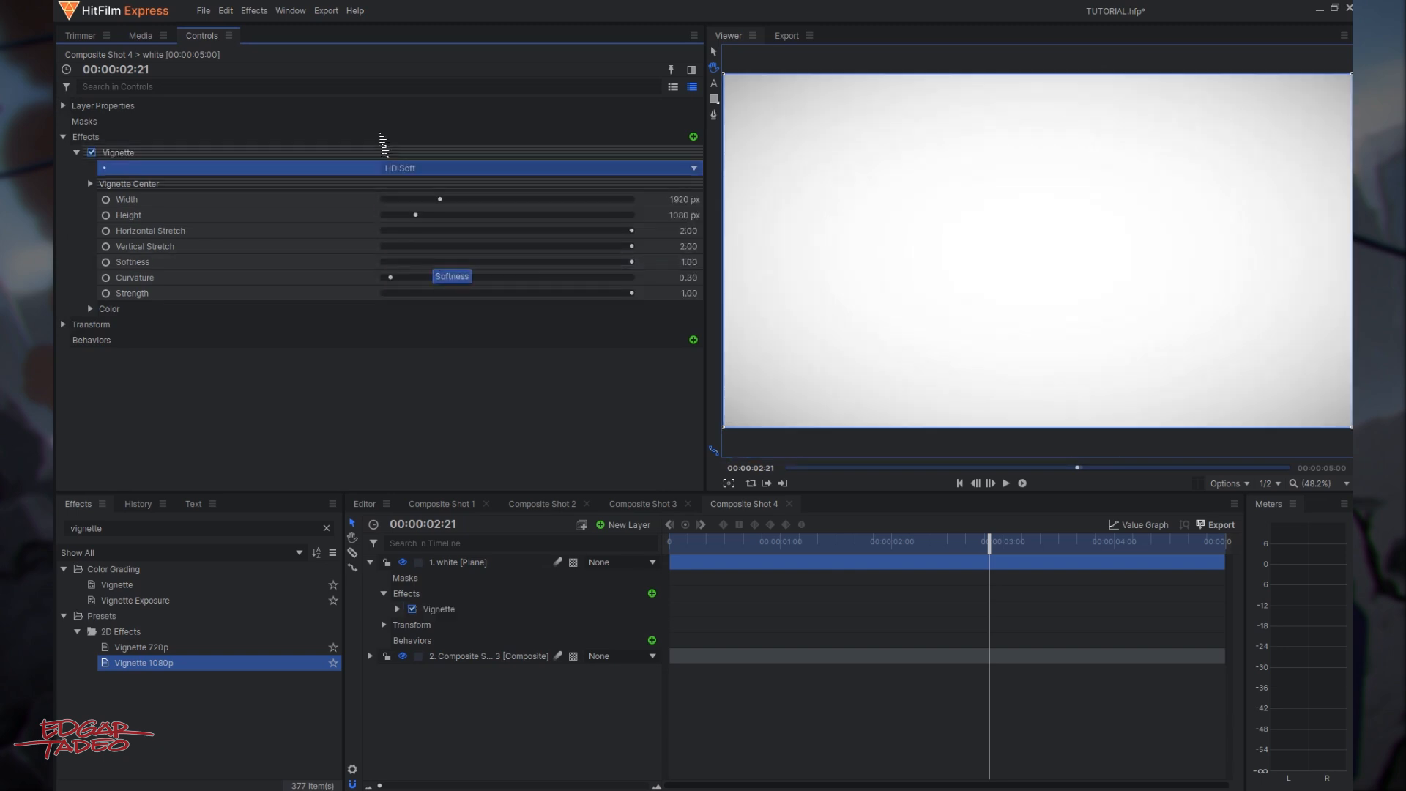
click(487, 562)
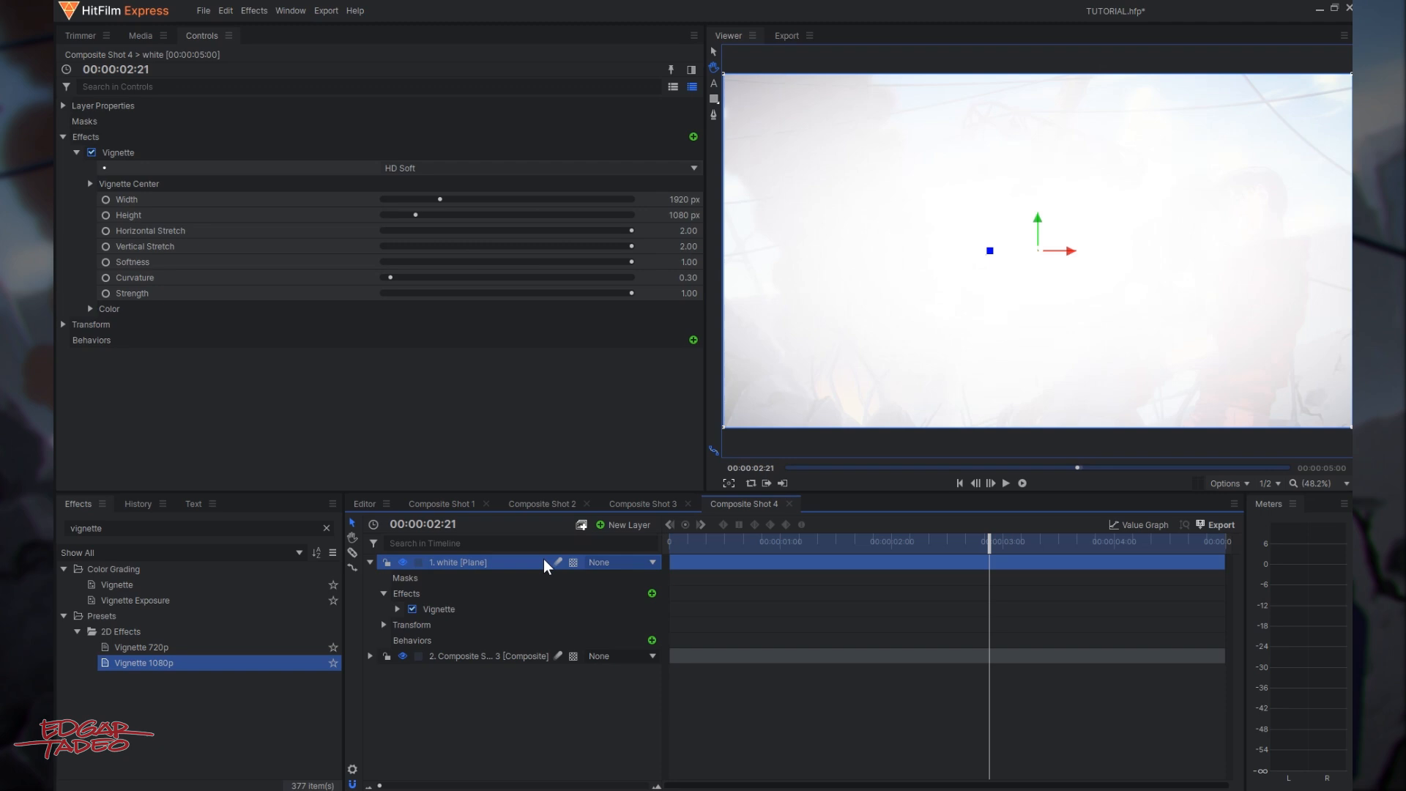
right_click(472, 563)
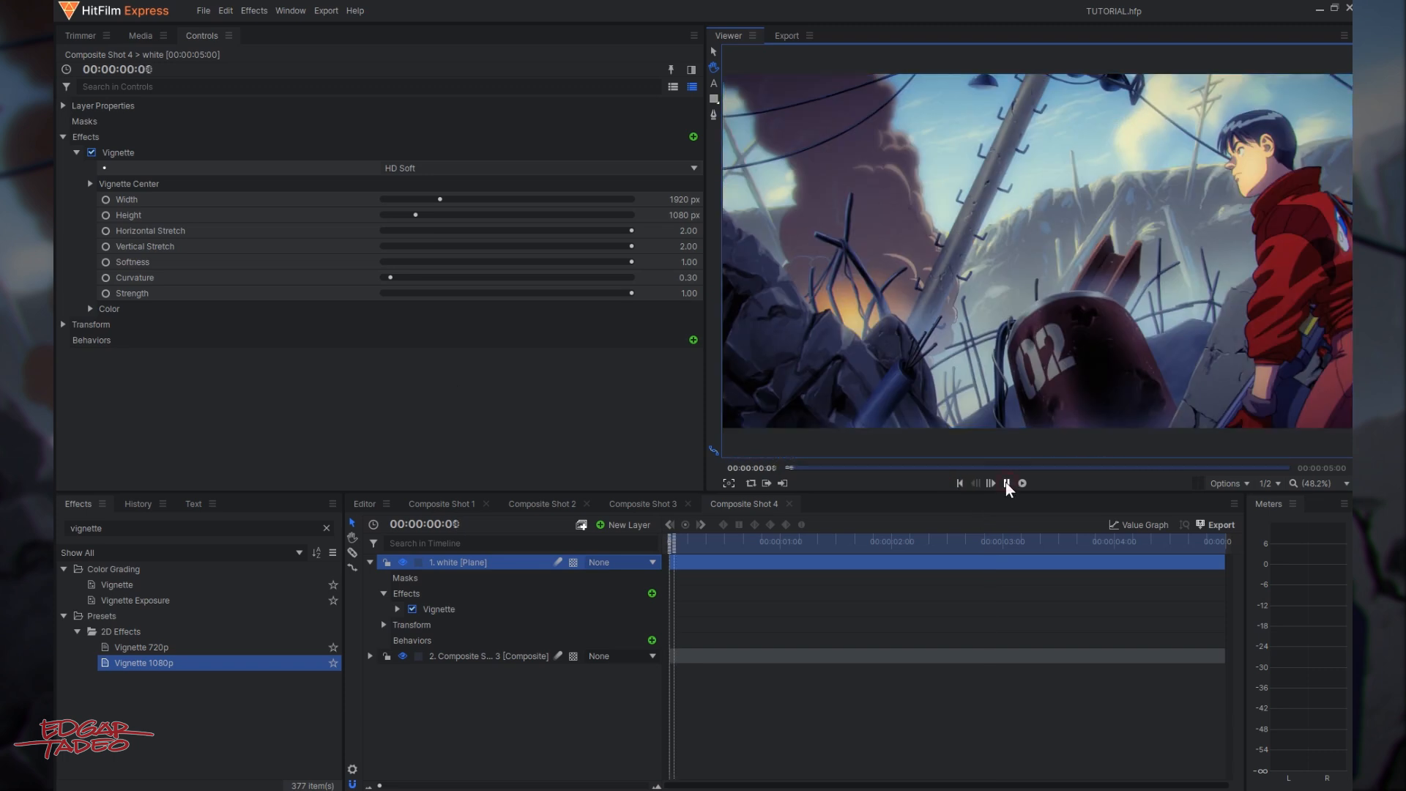
click(1006, 483)
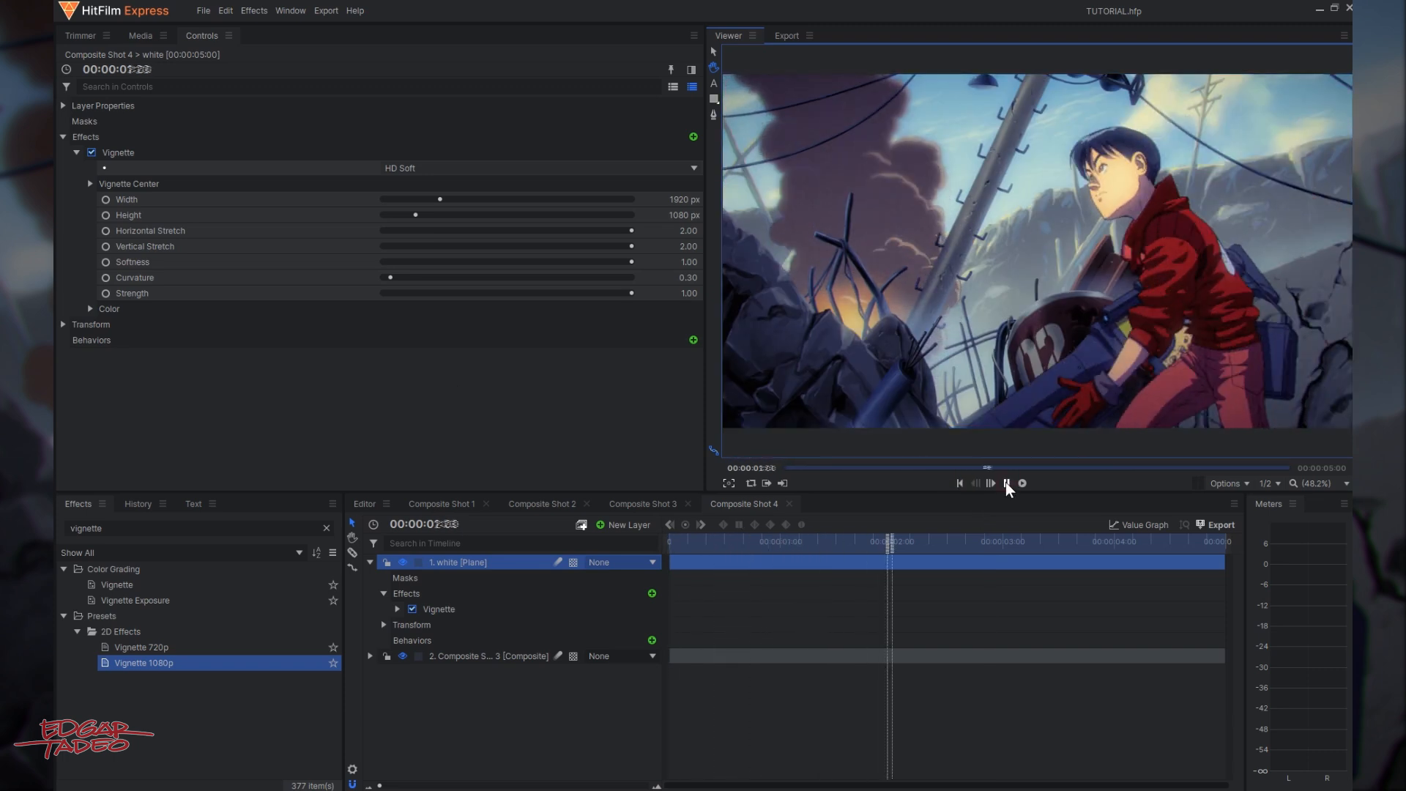
click(1007, 483)
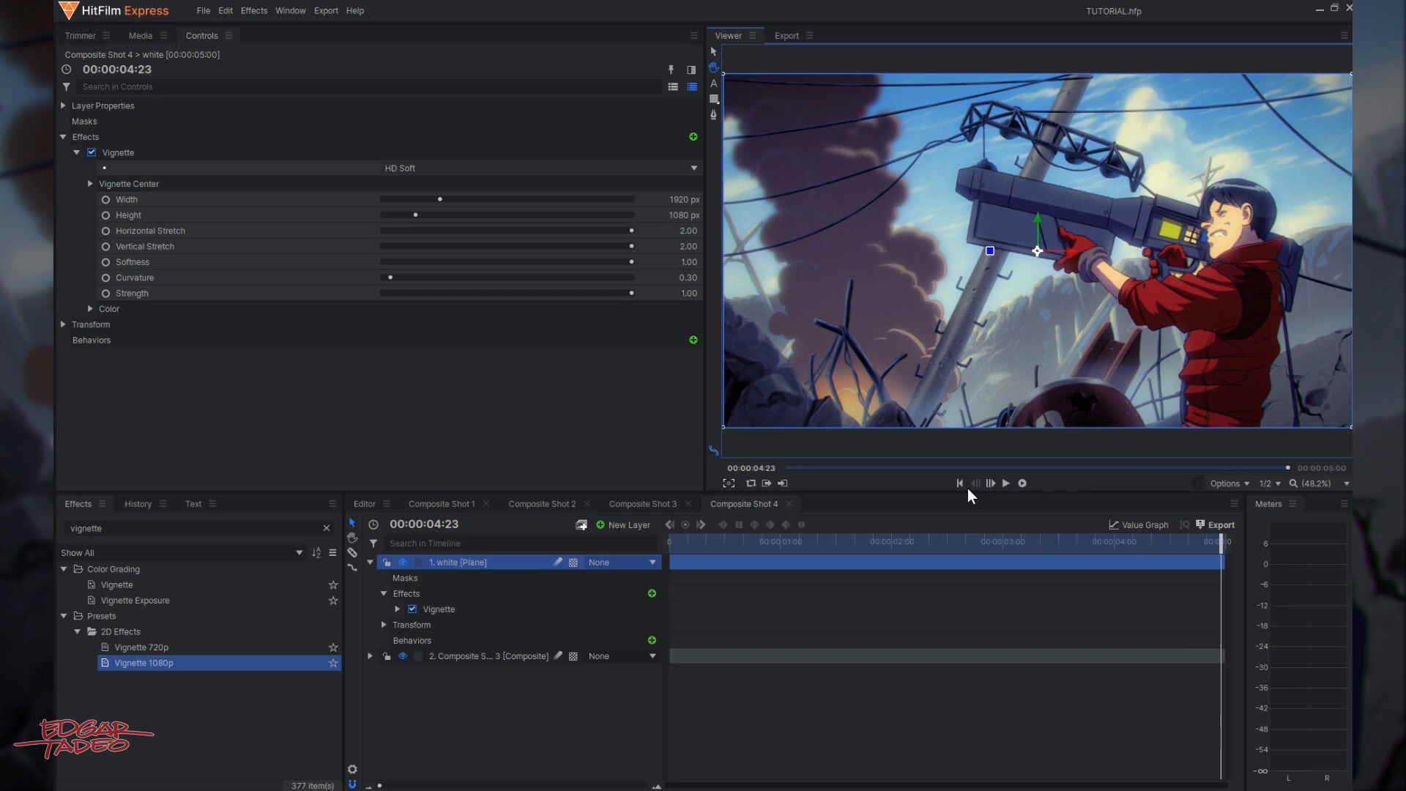
mouse_move(1051, 492)
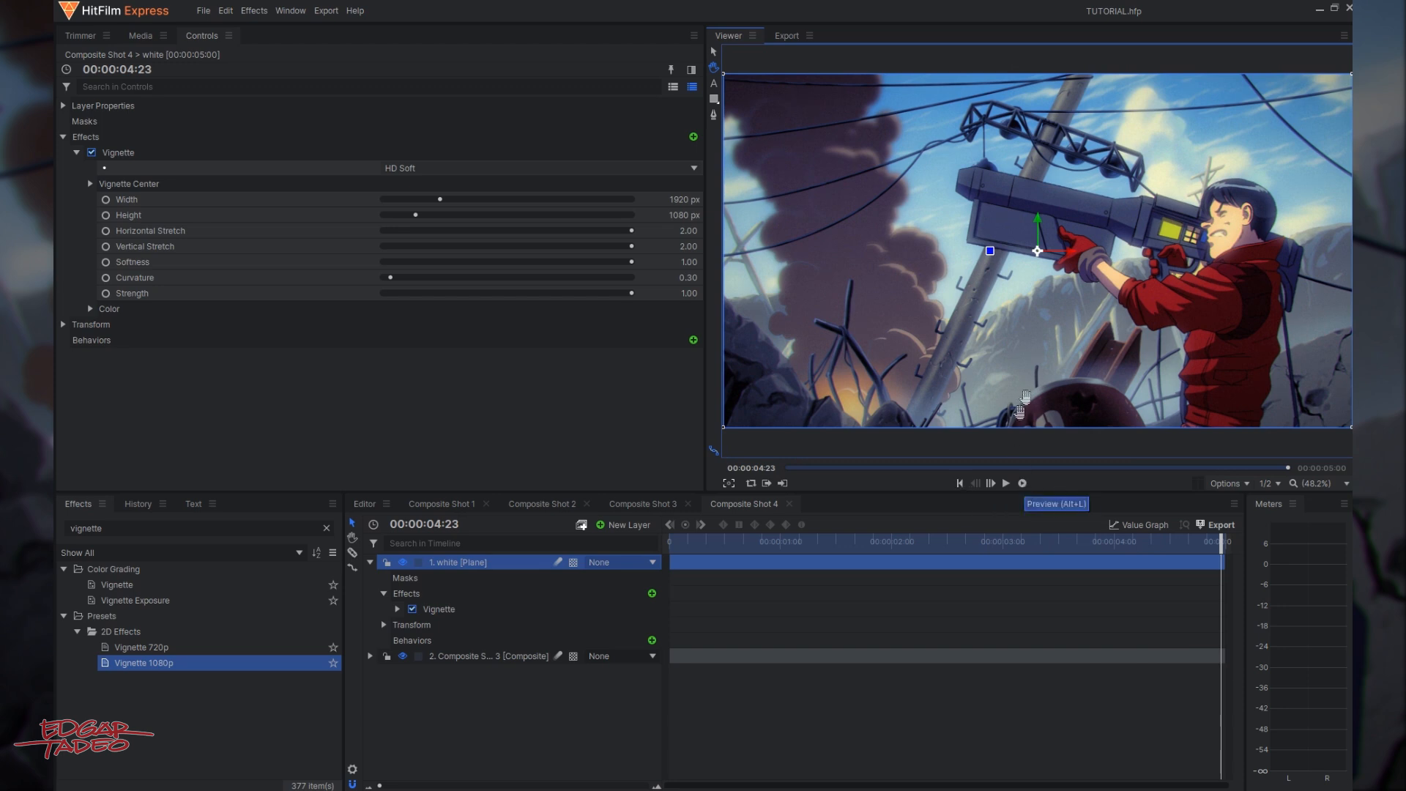
mouse_move(434, 415)
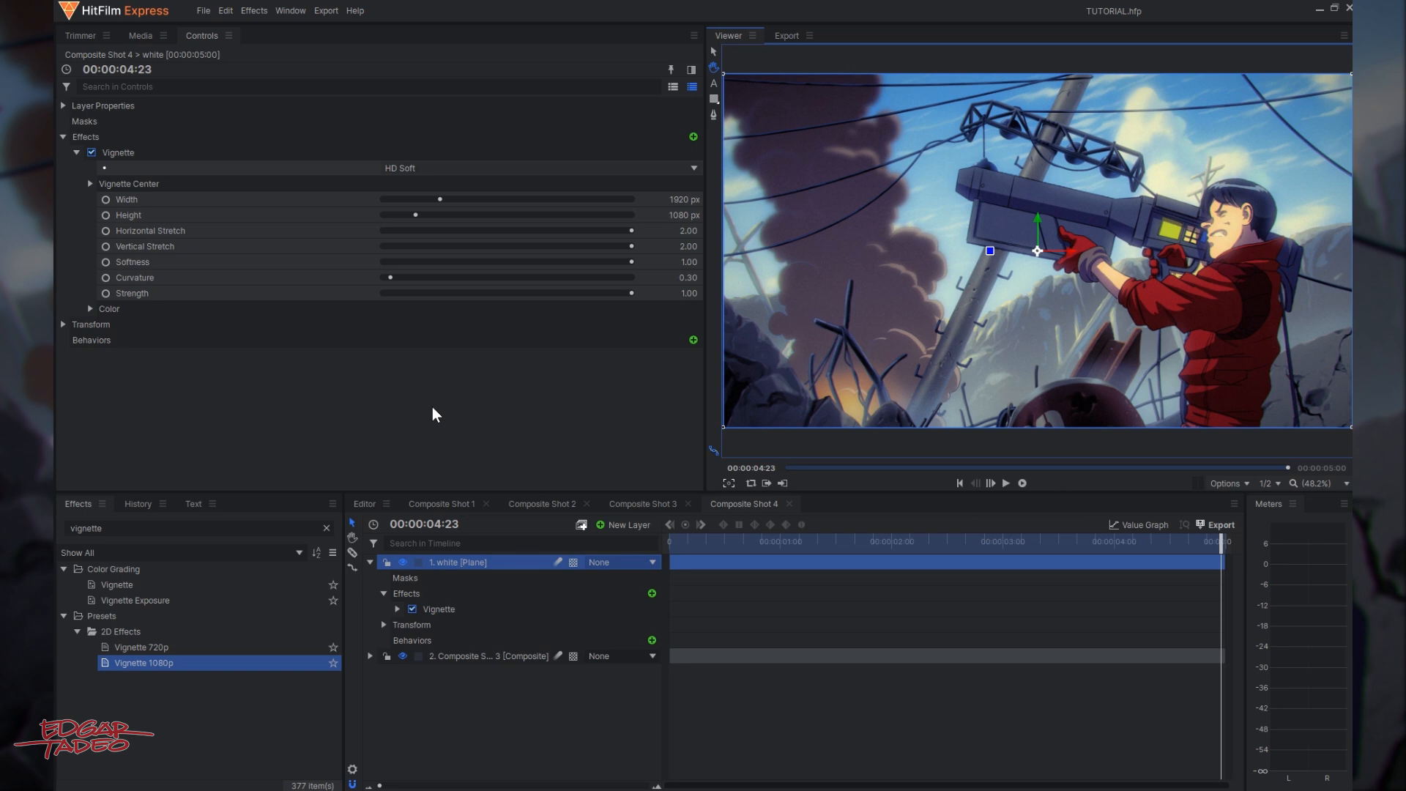